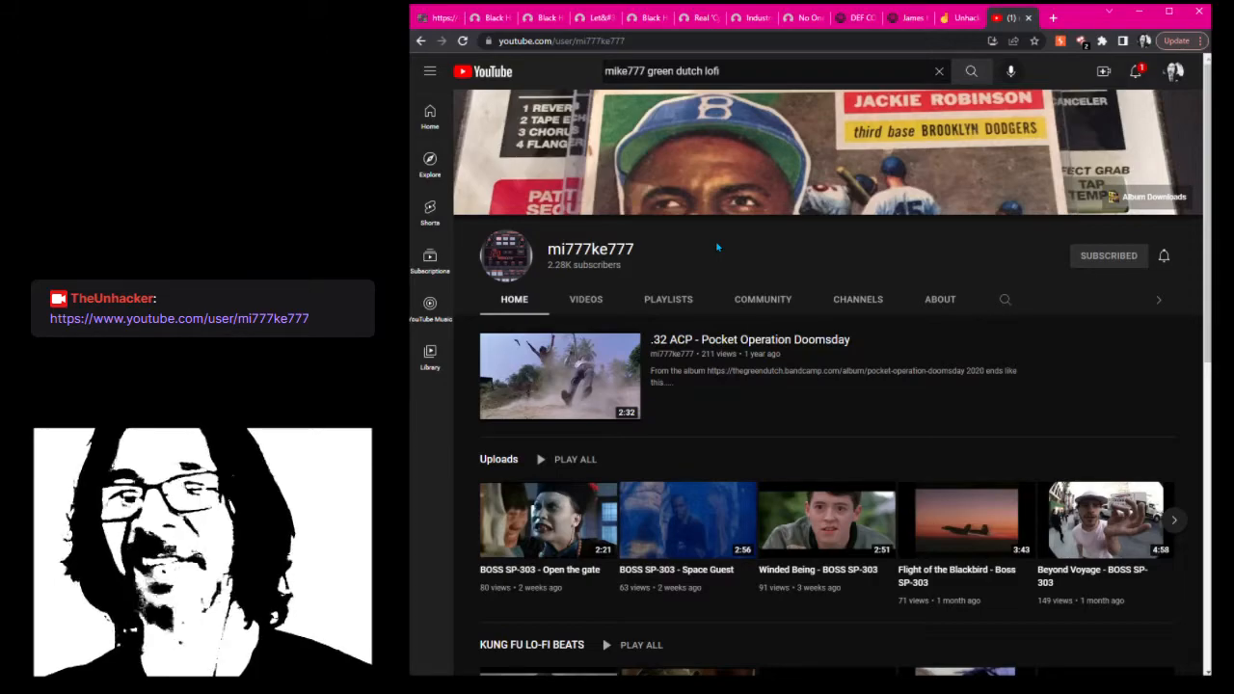
mouse_move(820, 247)
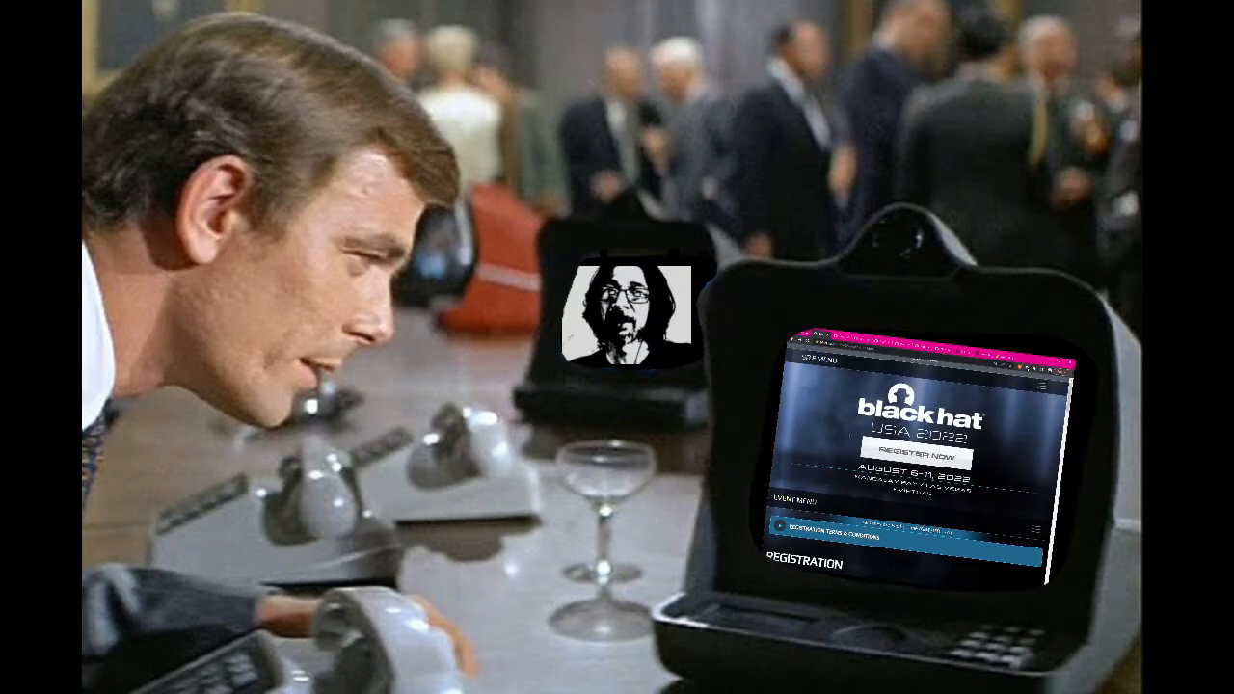
Scroll down the Black Hat USA 2022 page to the Wednesday briefings schedule listing
scroll(down, 3)
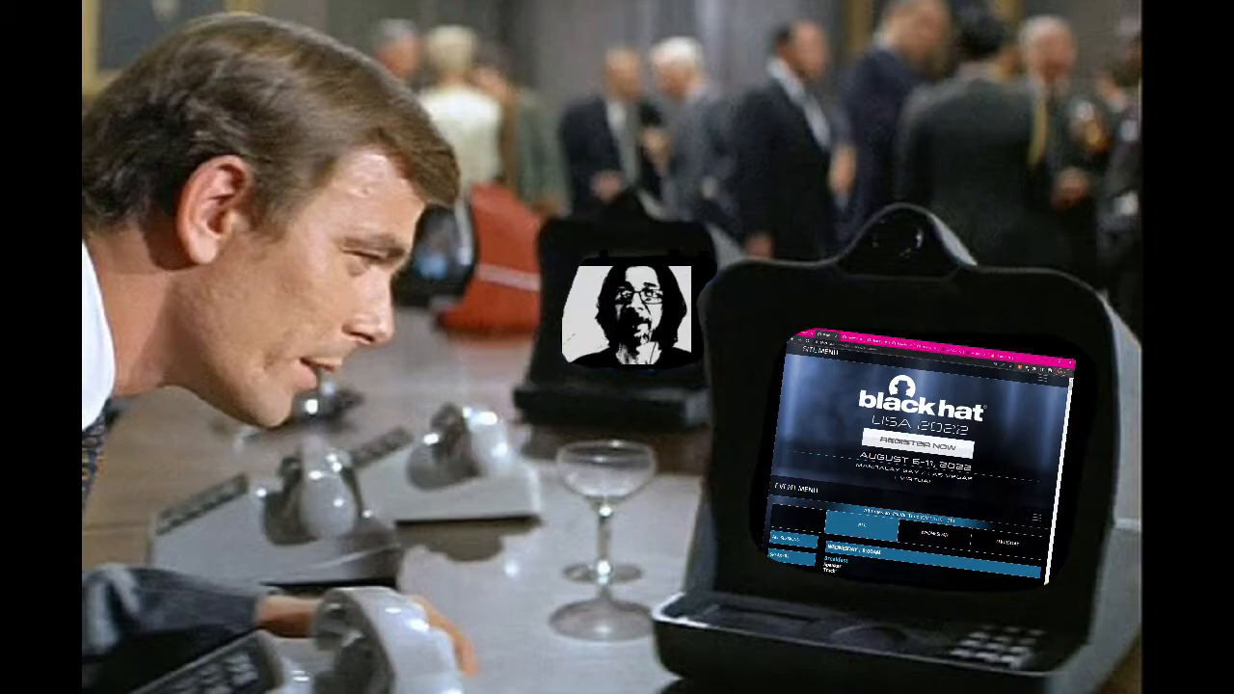
scroll(down, 3)
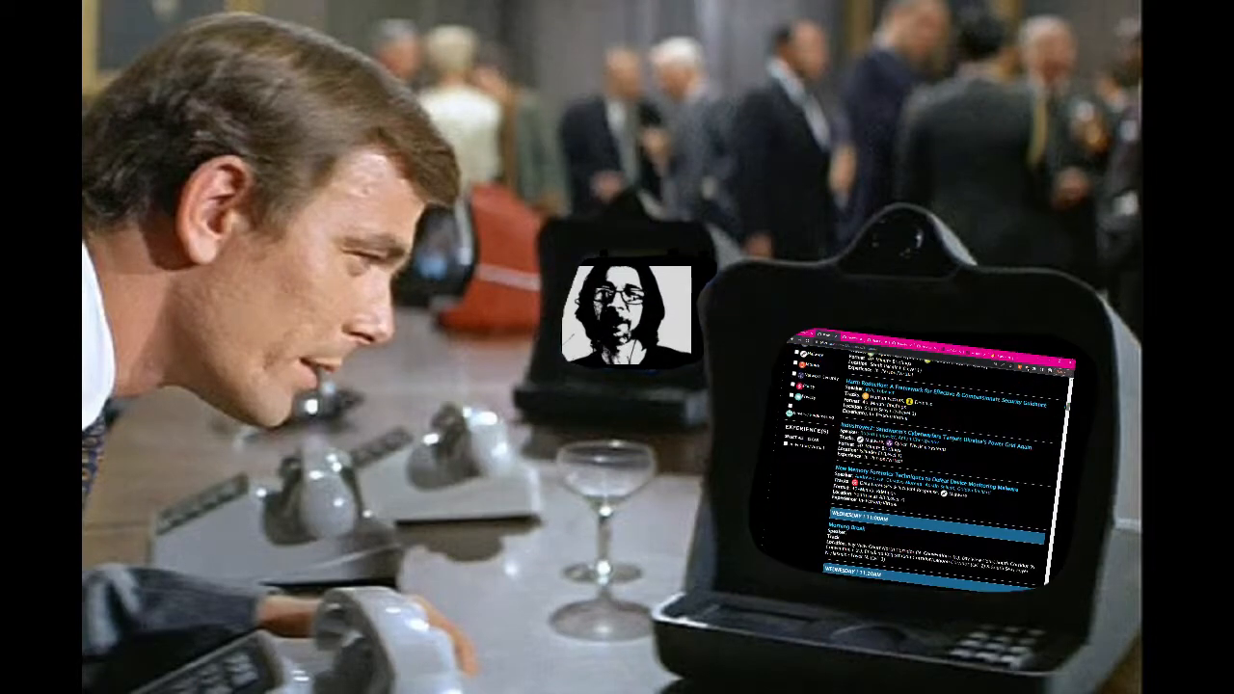
scroll(down, 3)
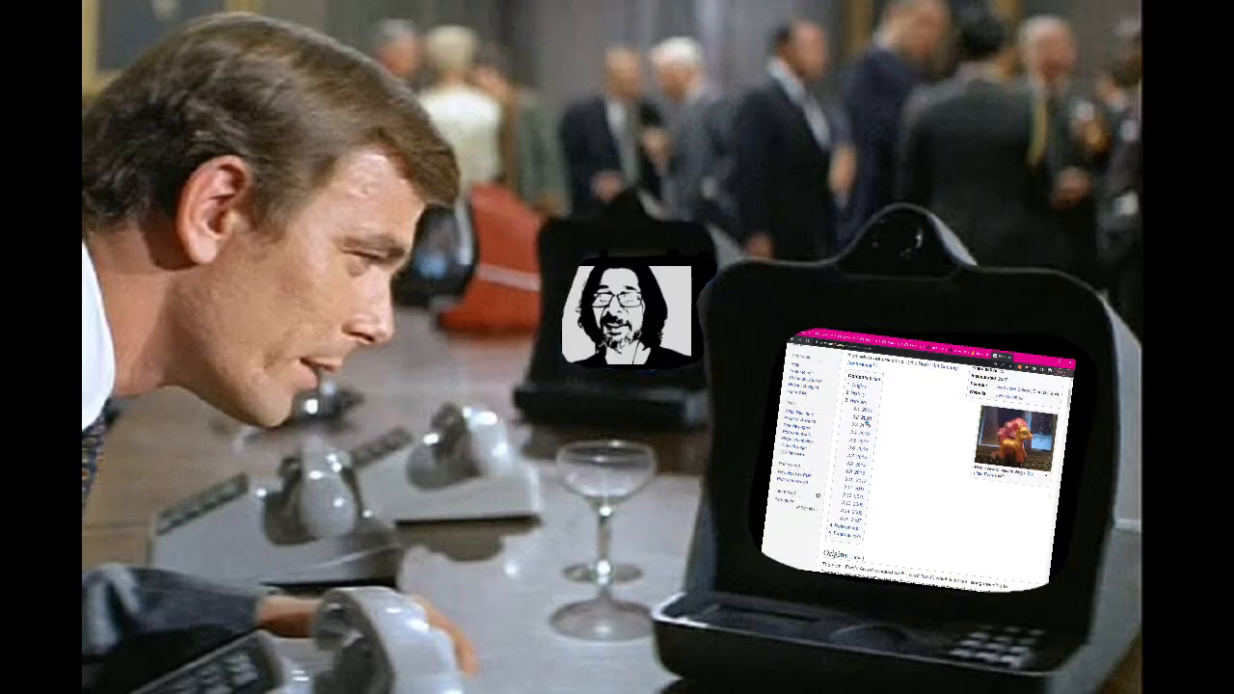
Scroll to the 2019 Pwnie winners and highlight the SSL VPN Best Server-Side Bug entry
scroll(down, 3)
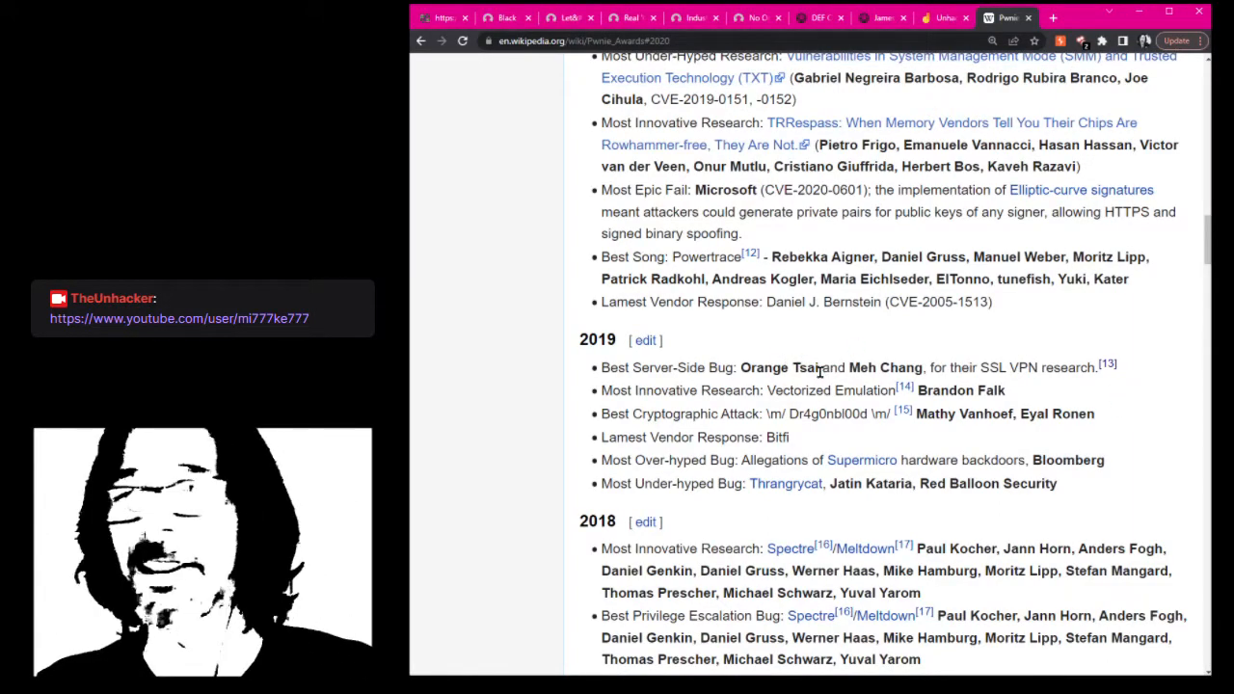
double_click(992, 367)
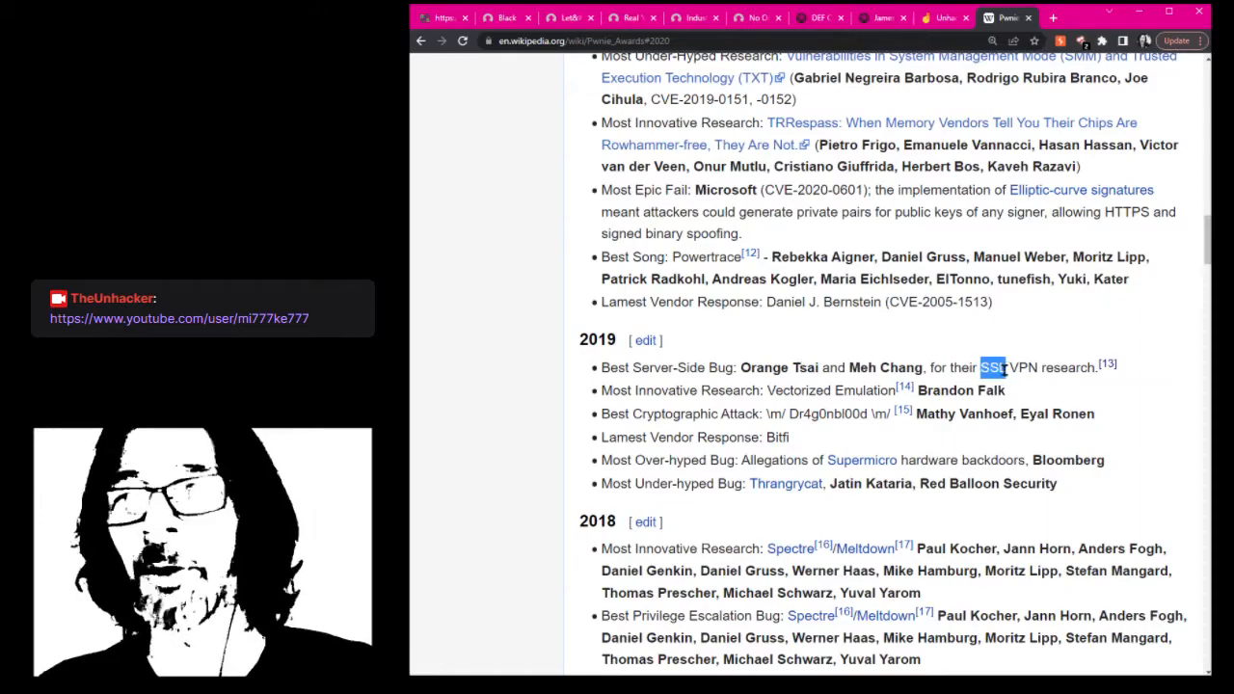
drag(980, 367, 1043, 368)
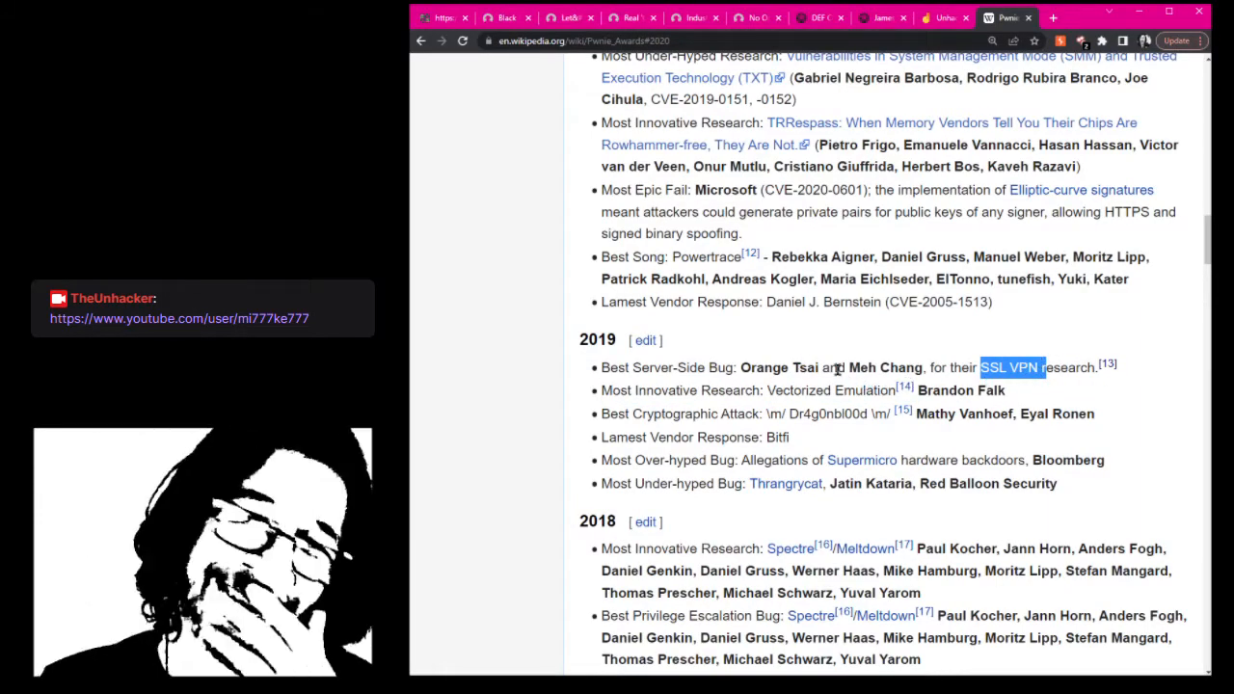
click(832, 368)
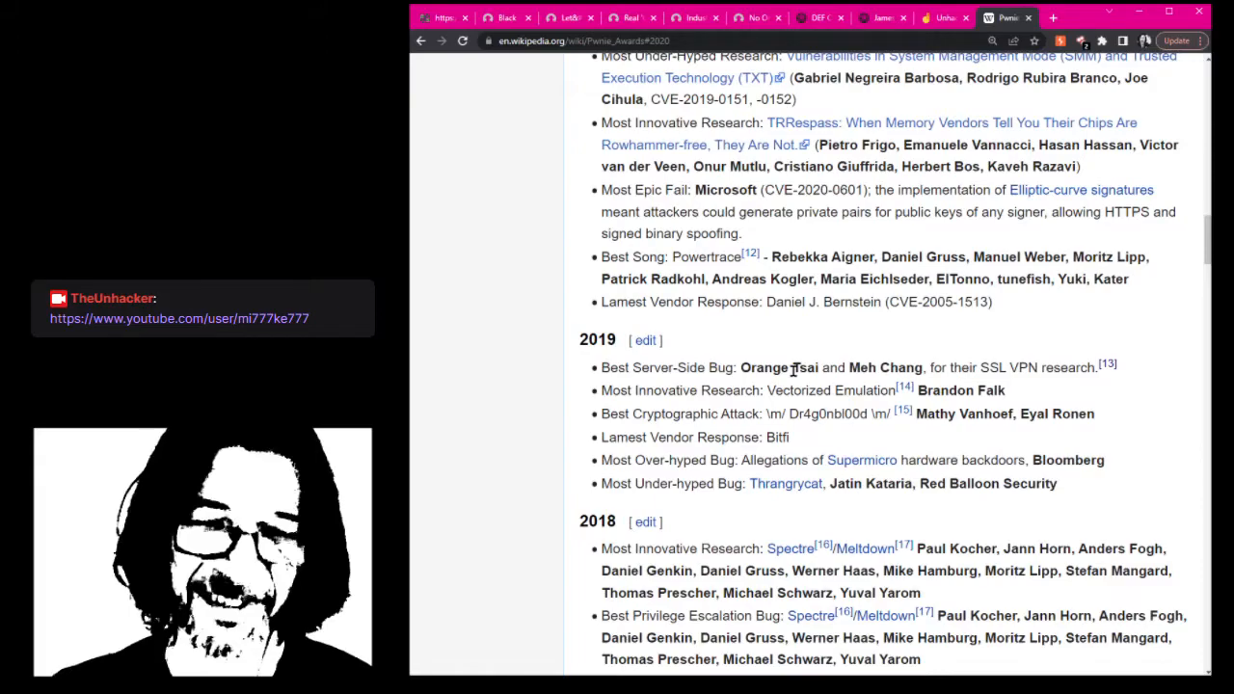
mouse_move(1034, 396)
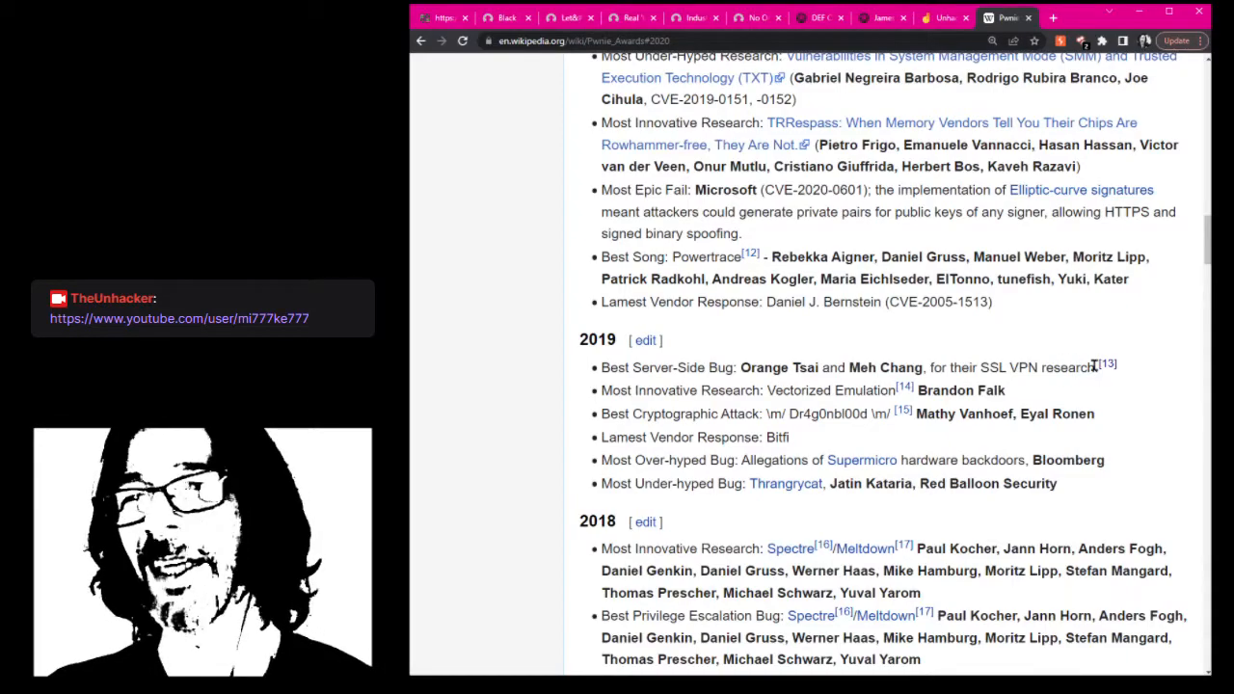
drag(742, 367, 1094, 367)
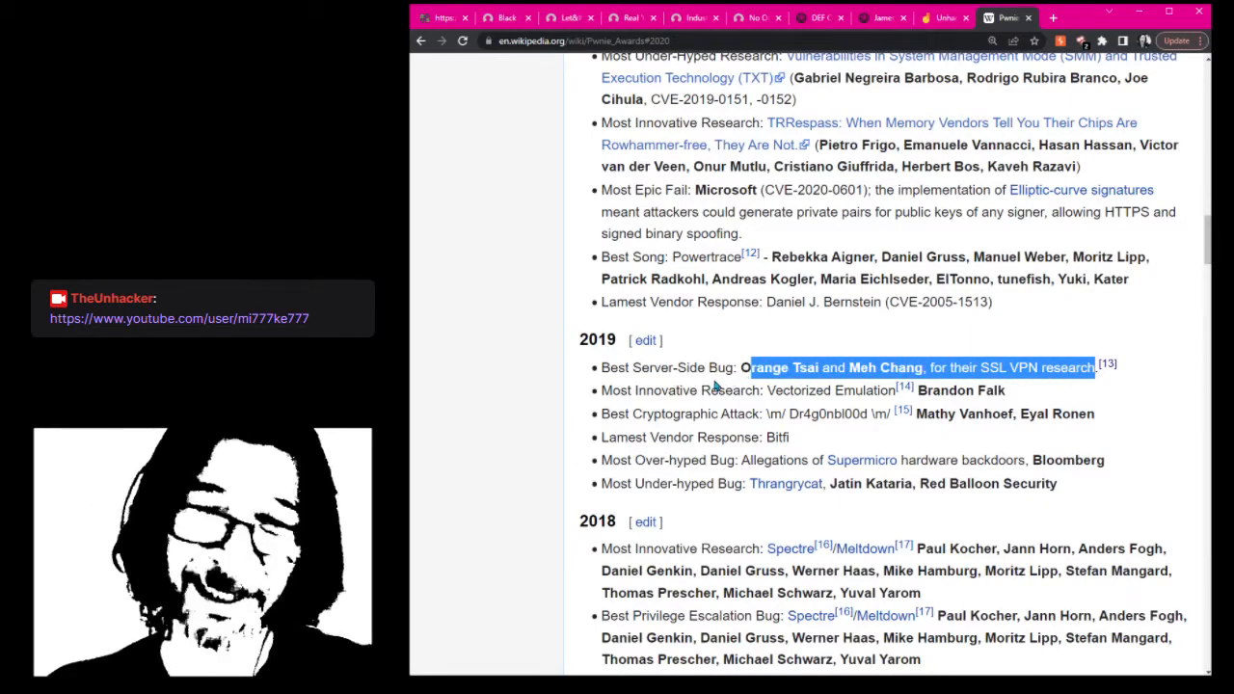
click(713, 384)
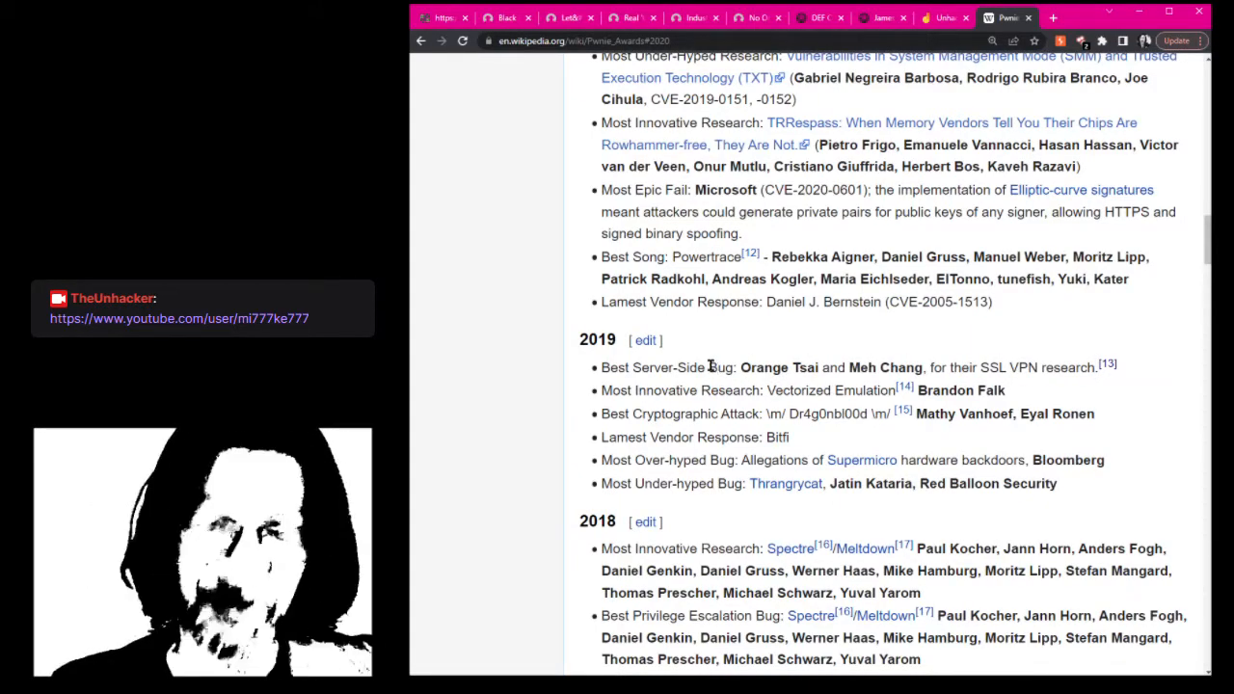
mouse_move(646, 294)
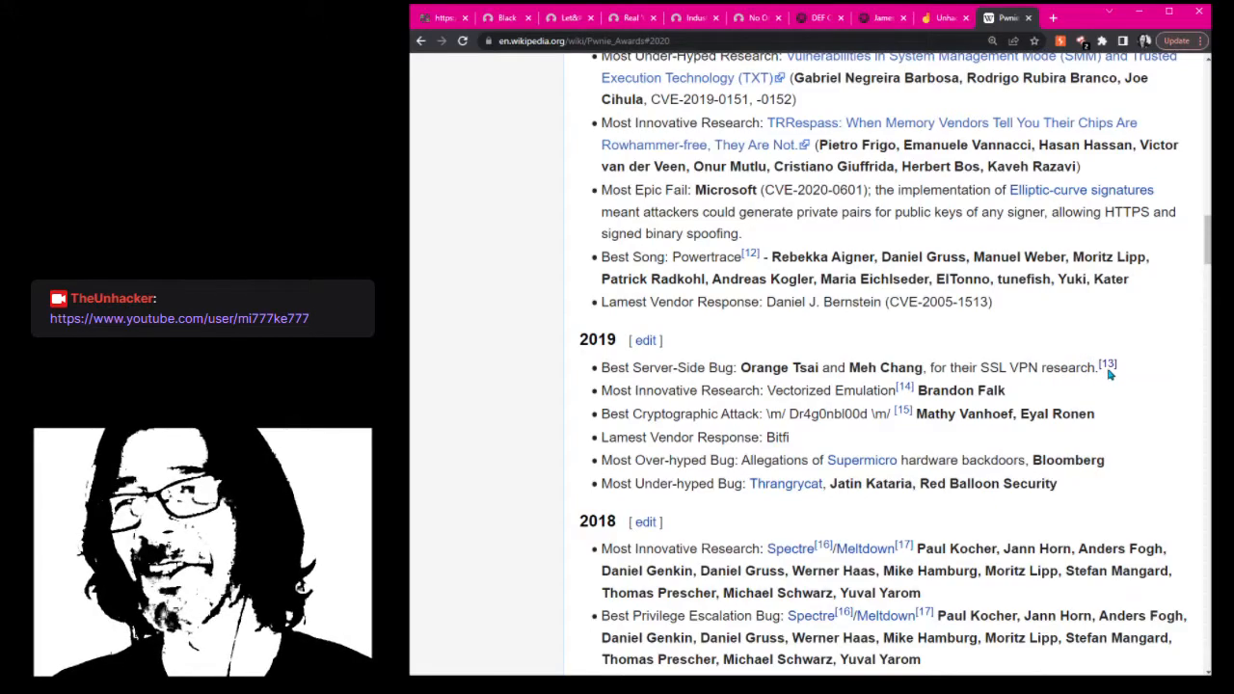
mouse_move(1105, 366)
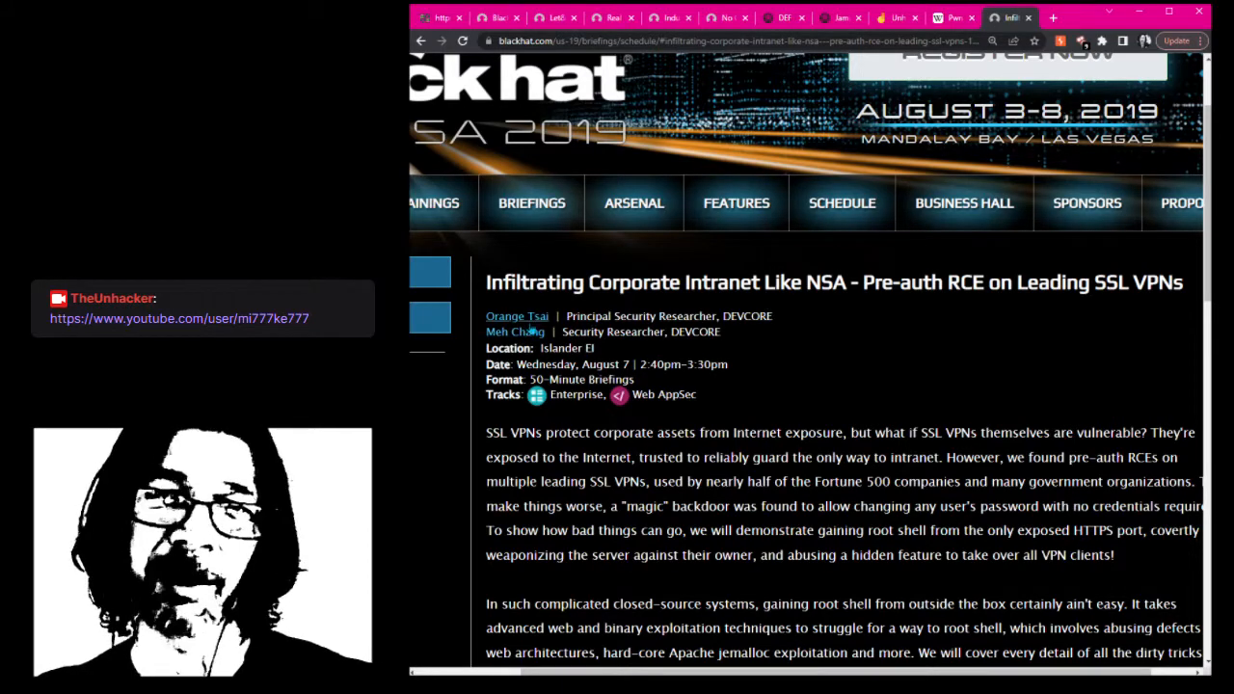
double_click(695, 331)
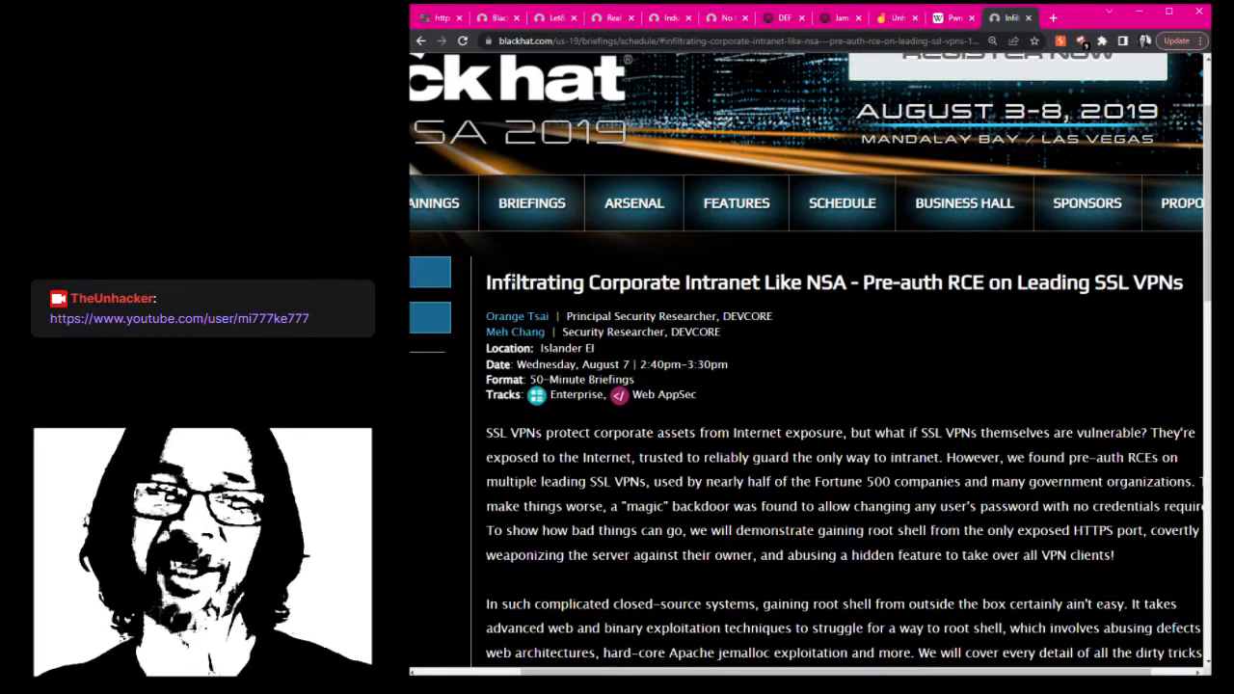
double_click(529, 282)
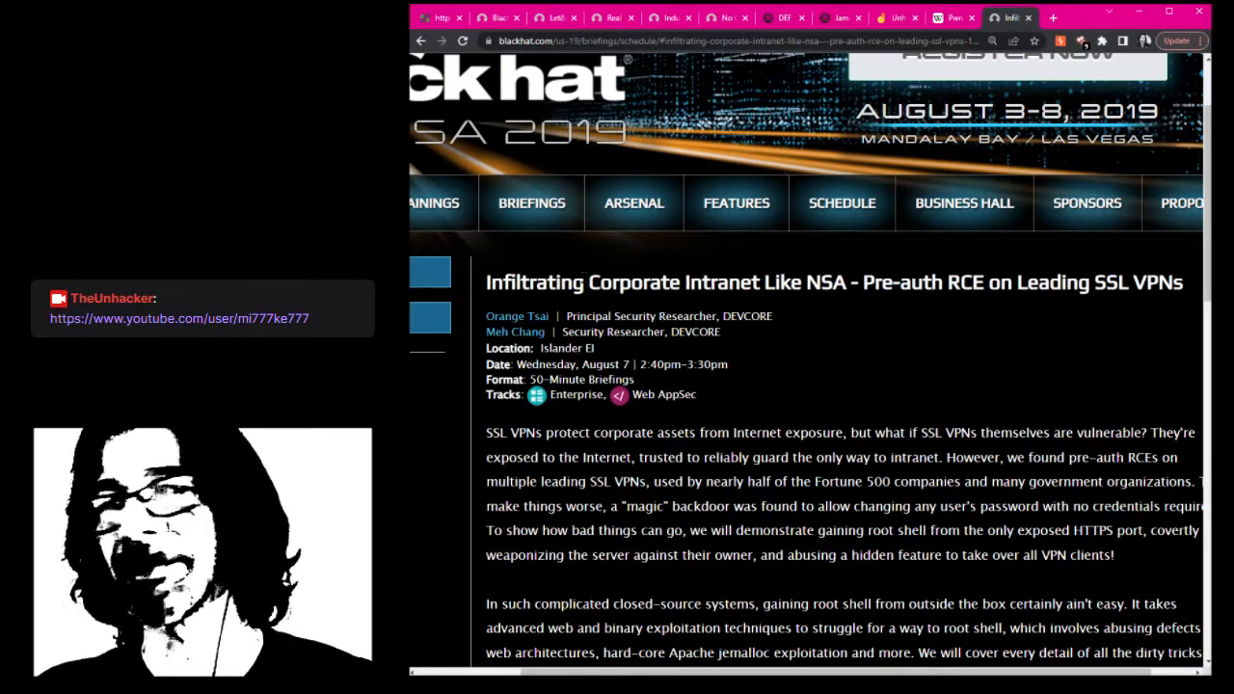
double_click(517, 281)
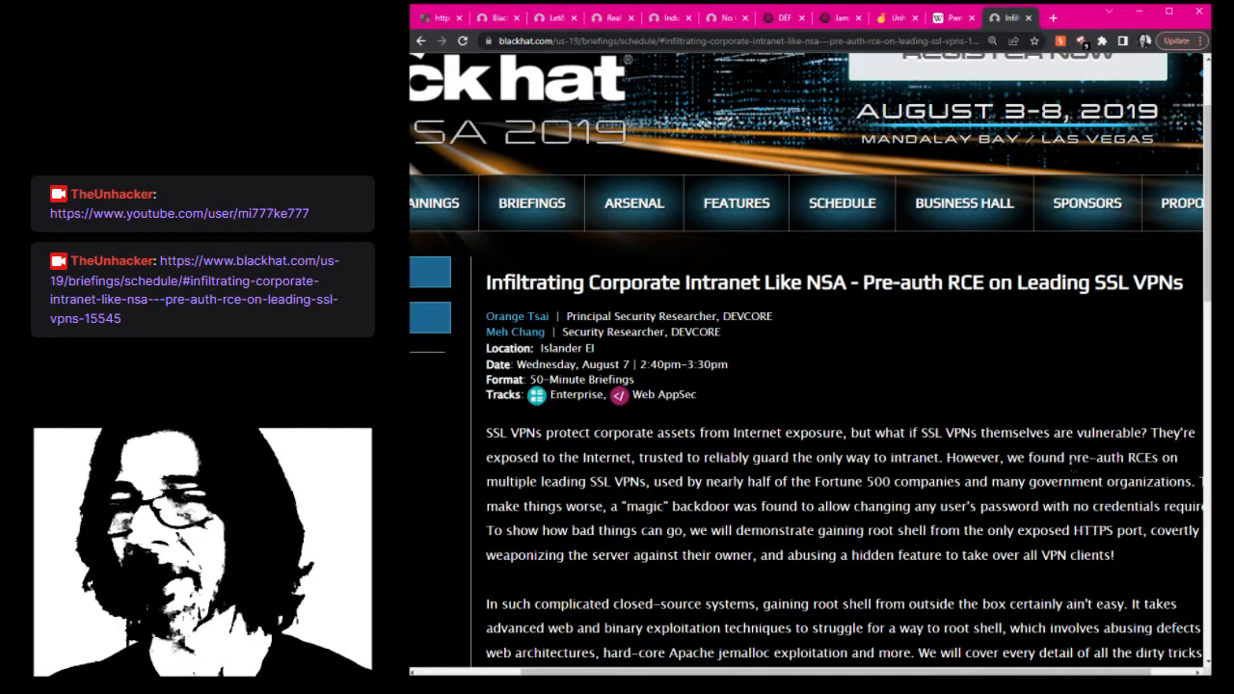
scroll(down, 3)
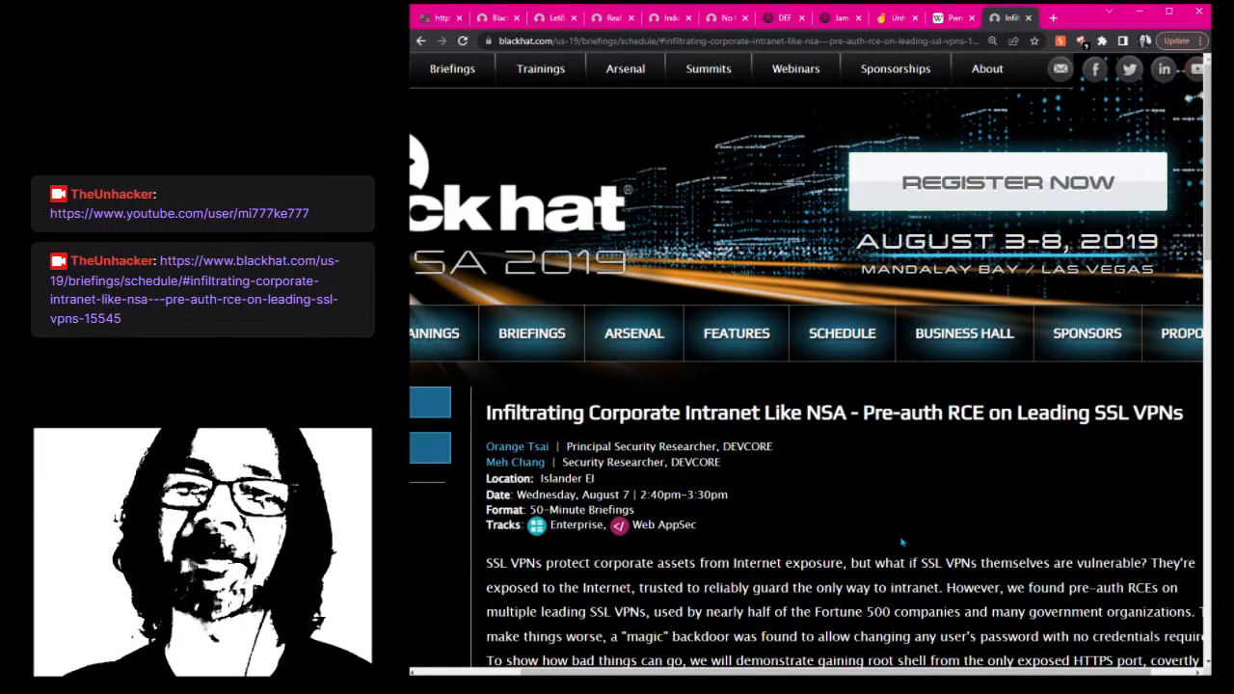
scroll(down, 3)
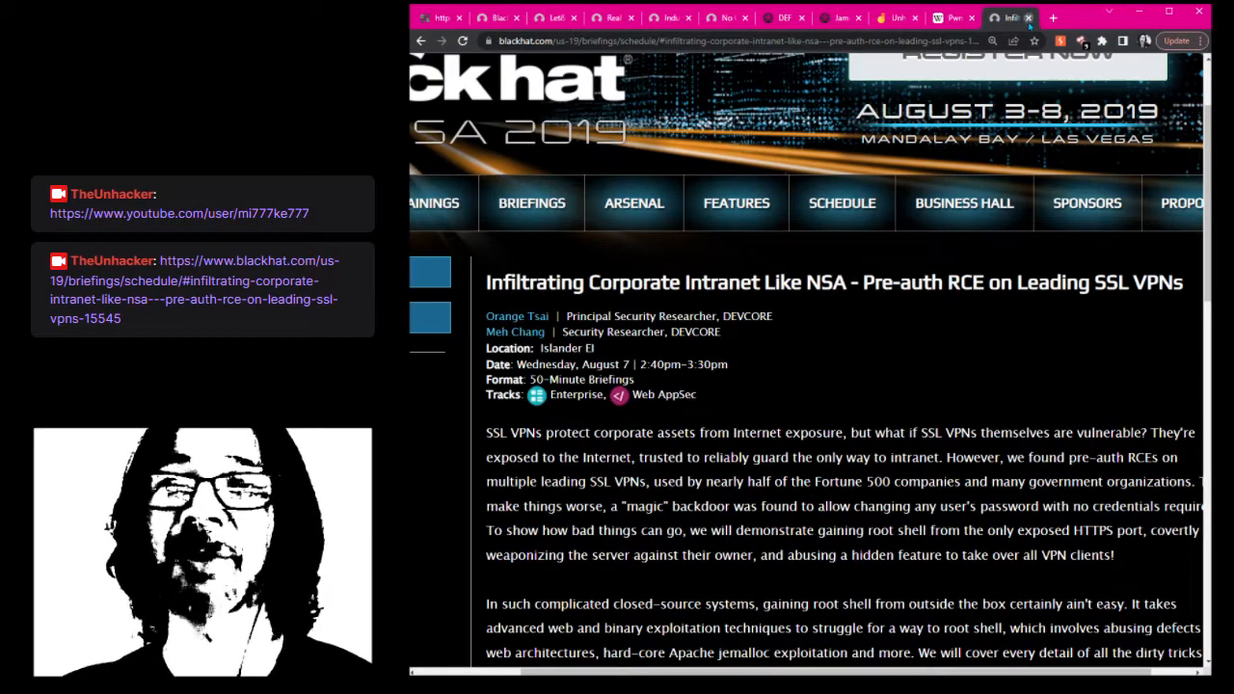
Close the 2019 SSL VPN talk and read the 2022 Let's Dance in the Cache abstract
click(1003, 18)
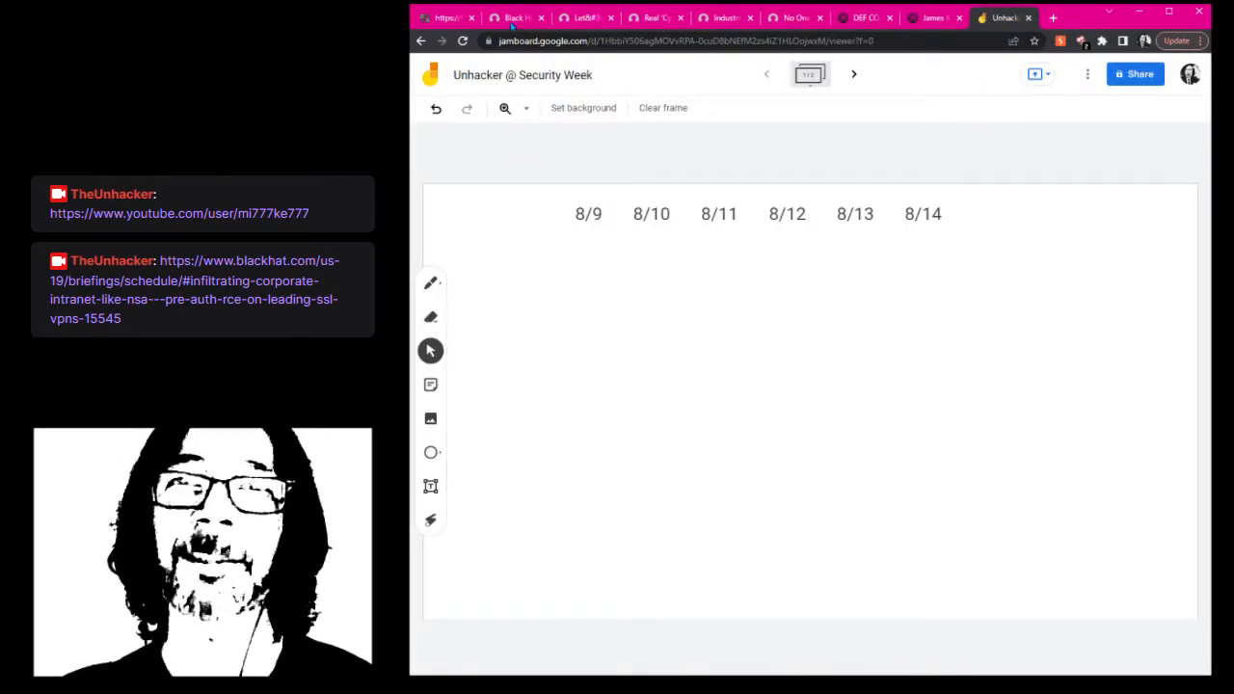
click(583, 17)
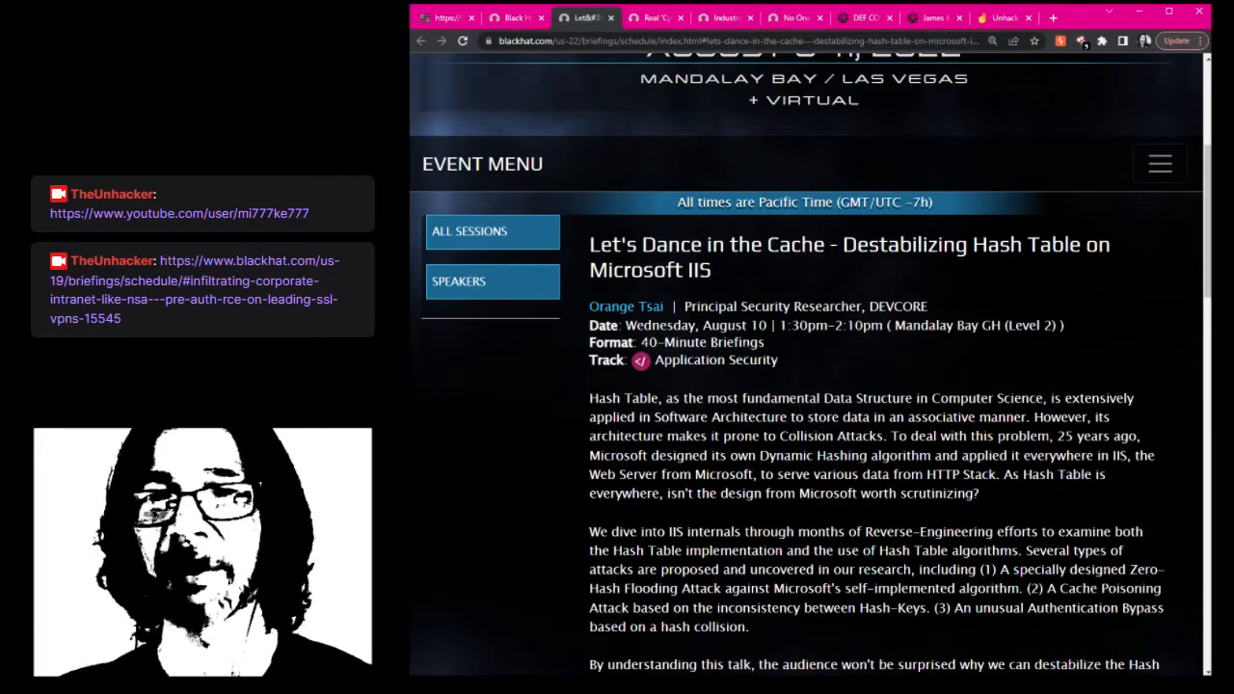
double_click(724, 325)
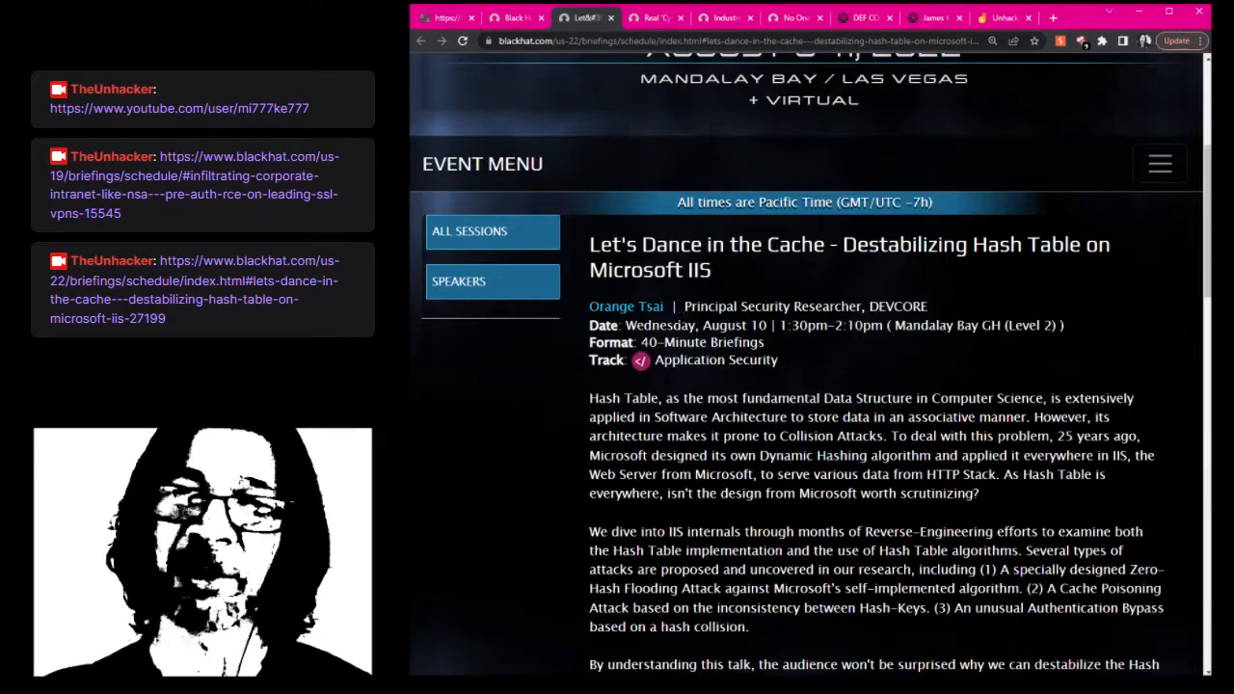
scroll(down, 3)
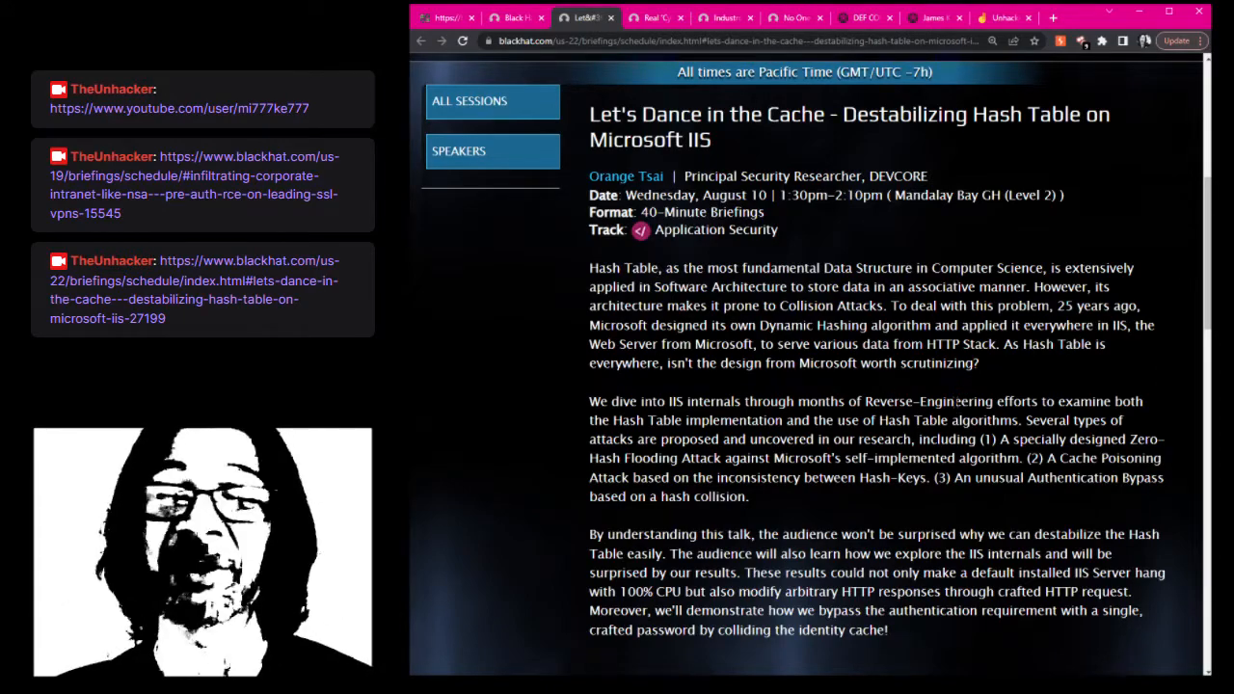
scroll(down, 3)
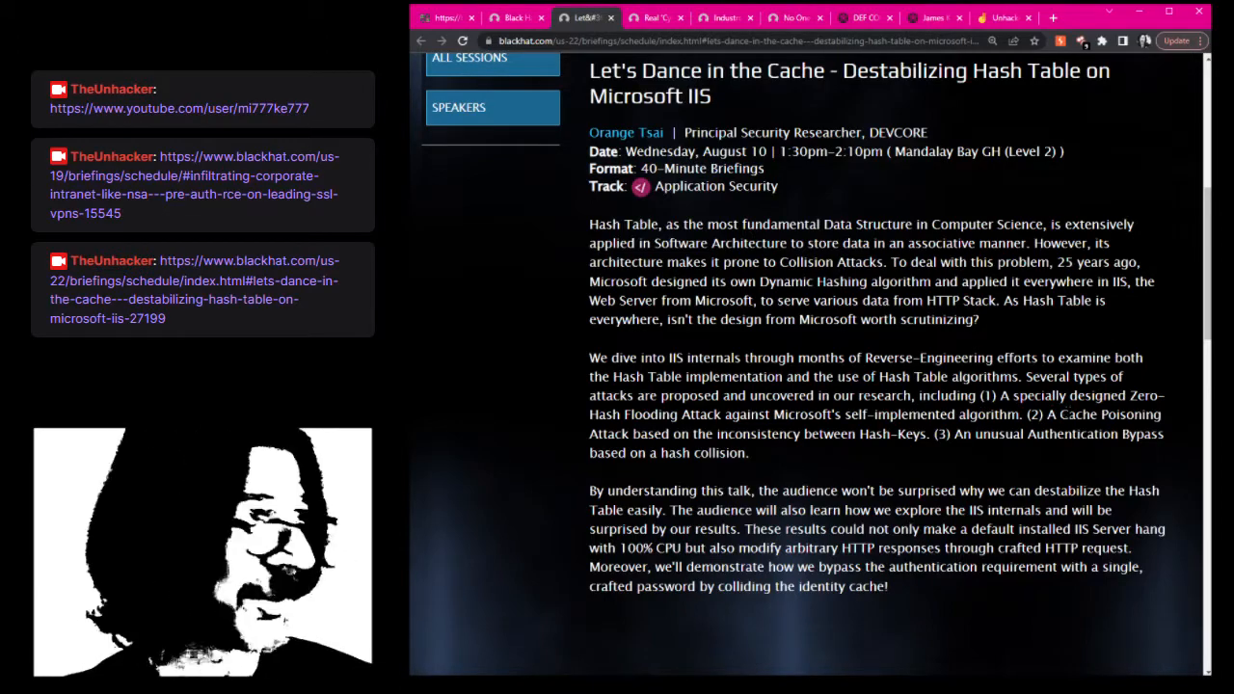
double_click(1078, 414)
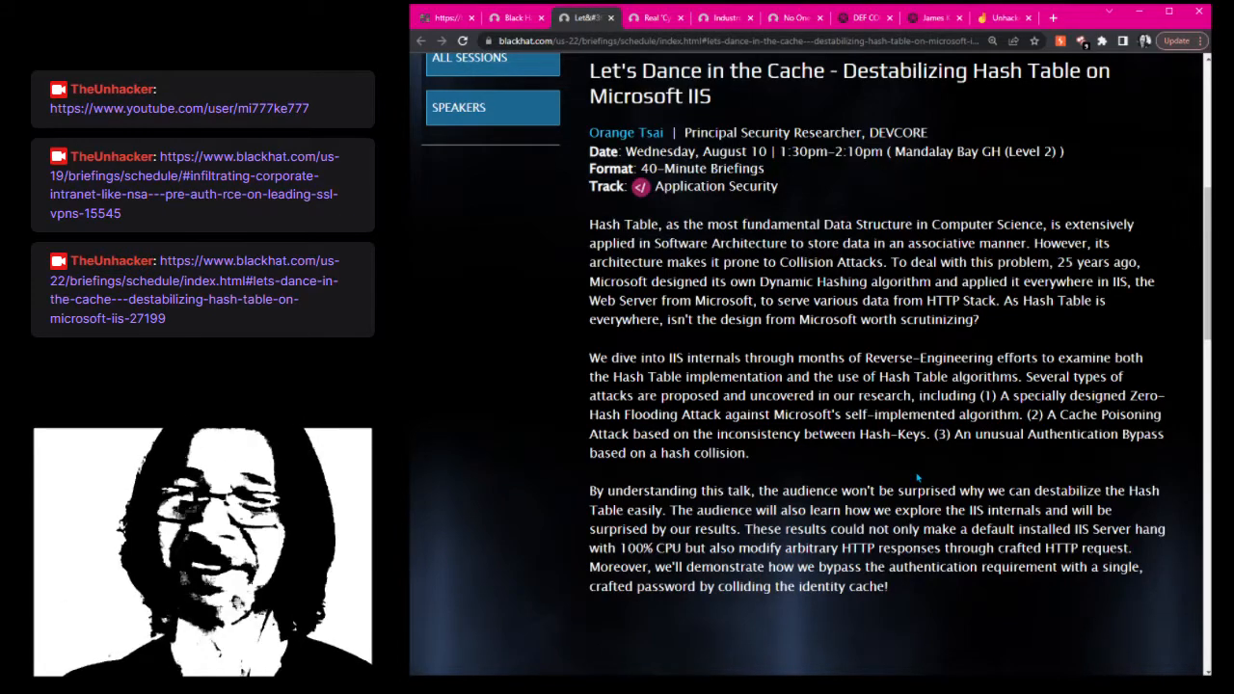
Scroll through the Let's Dance in the Cache talk page toward the speakers directory
scroll(down, 3)
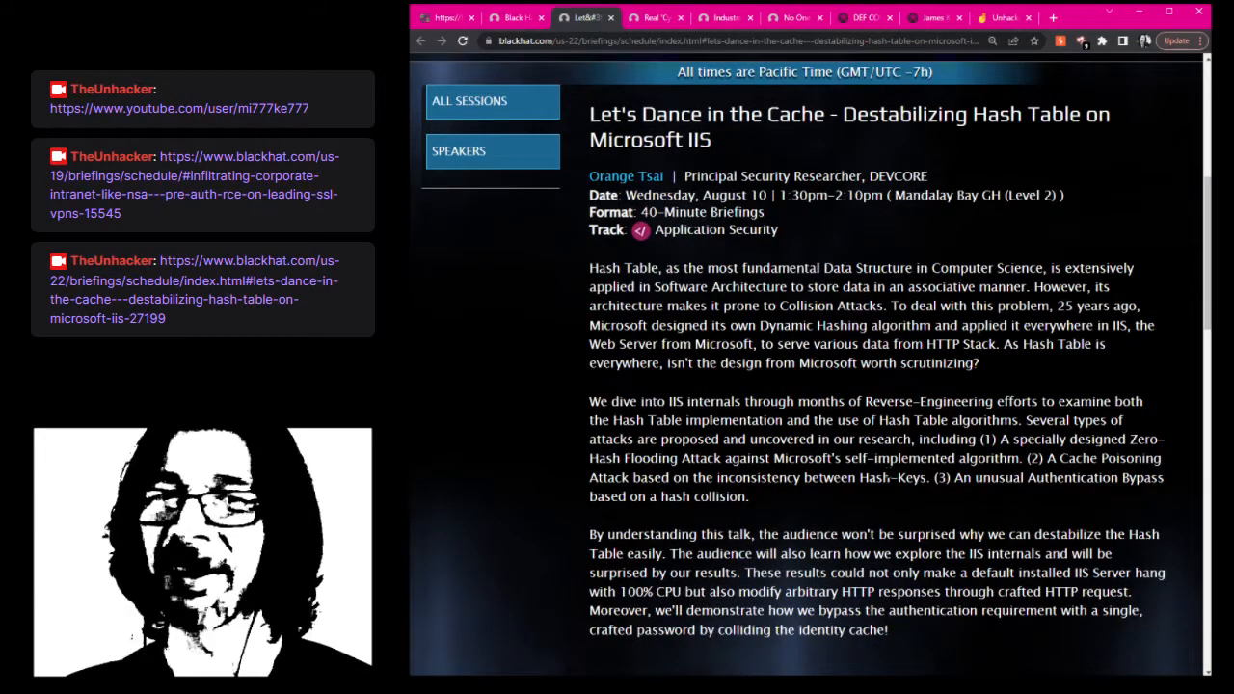
scroll(down, 3)
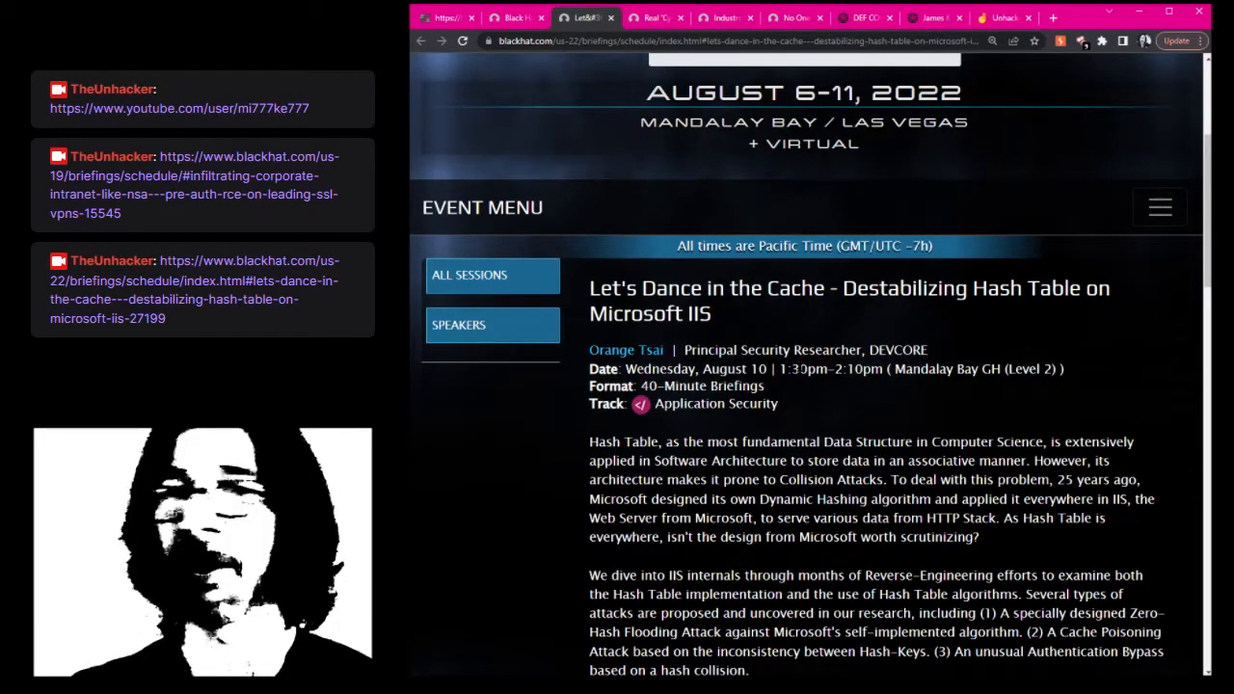
mouse_move(904, 407)
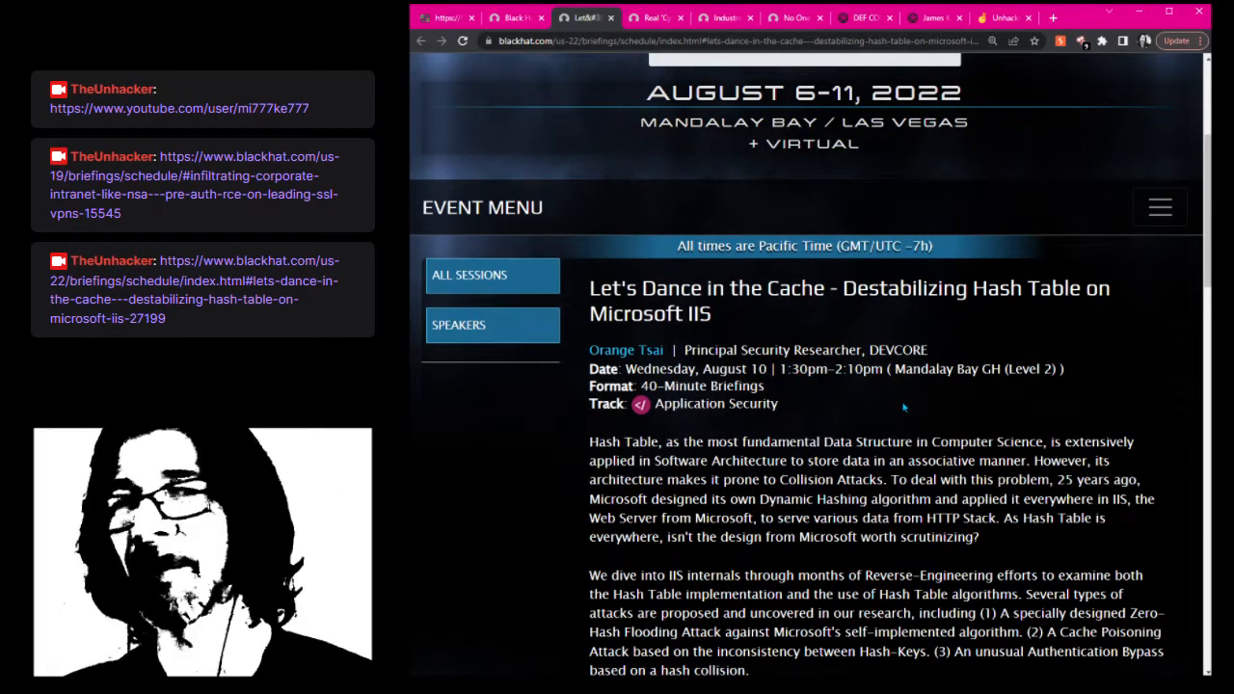
mouse_move(875, 419)
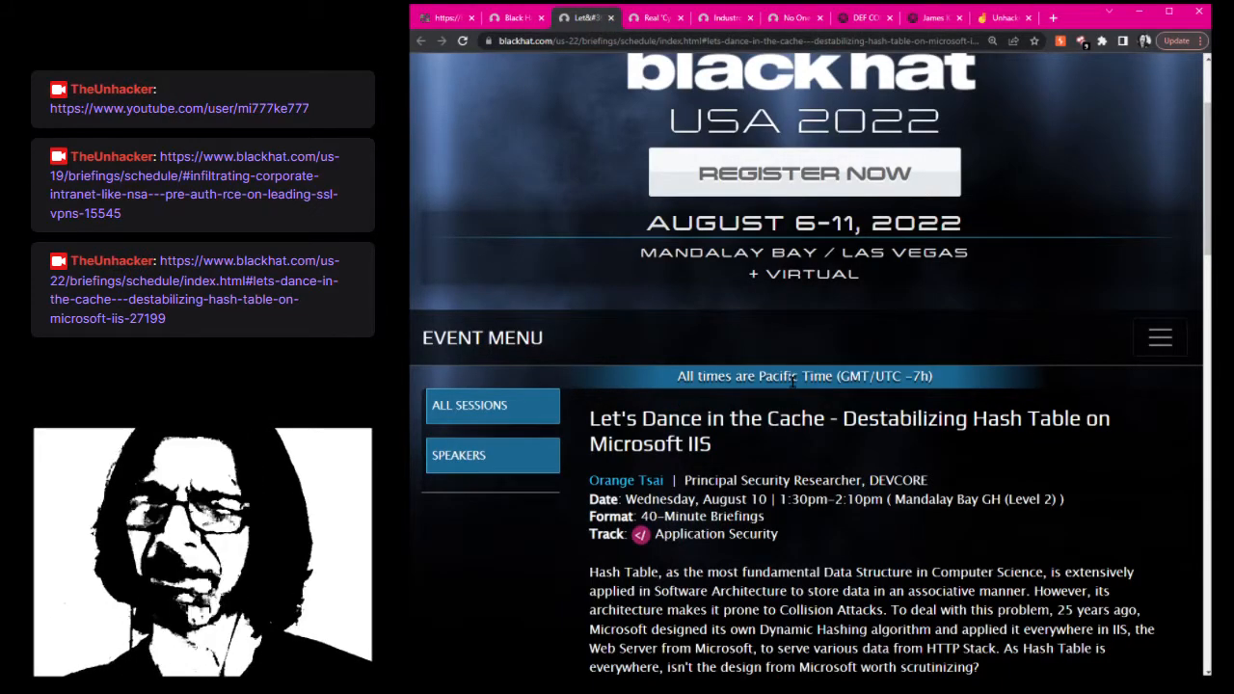
scroll(down, 3)
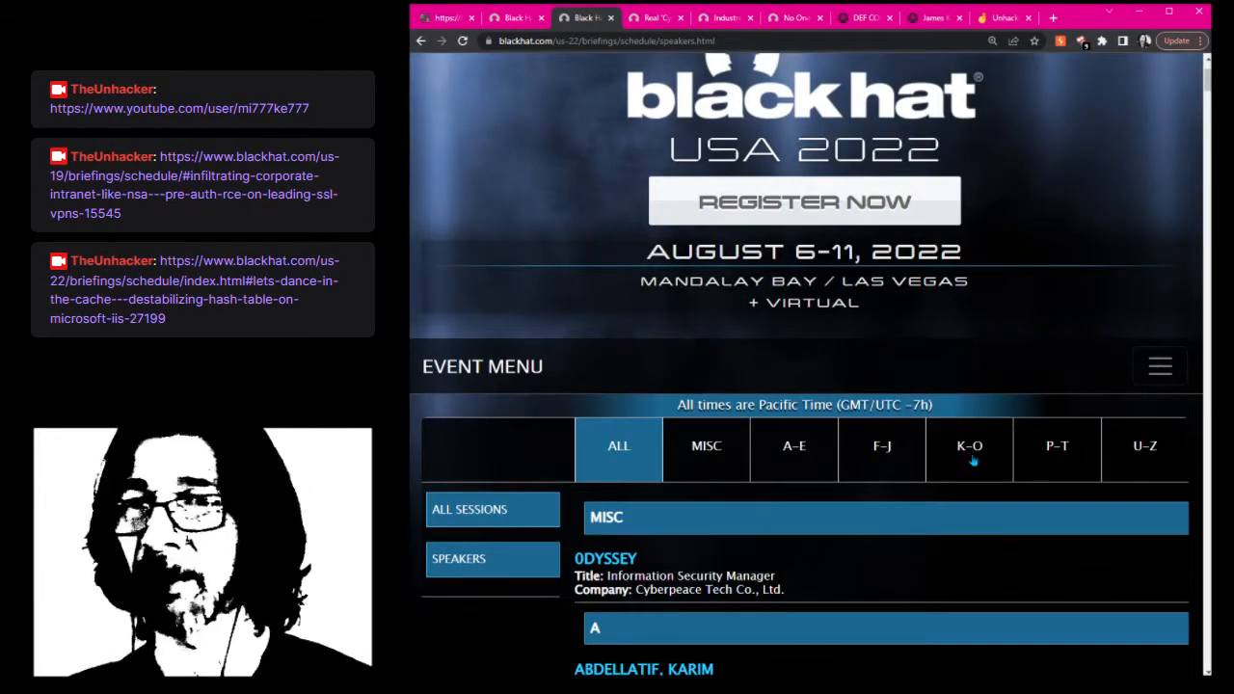
Filter speakers to K–O and read the Browser-Powered Desync Attacks talk page
click(968, 446)
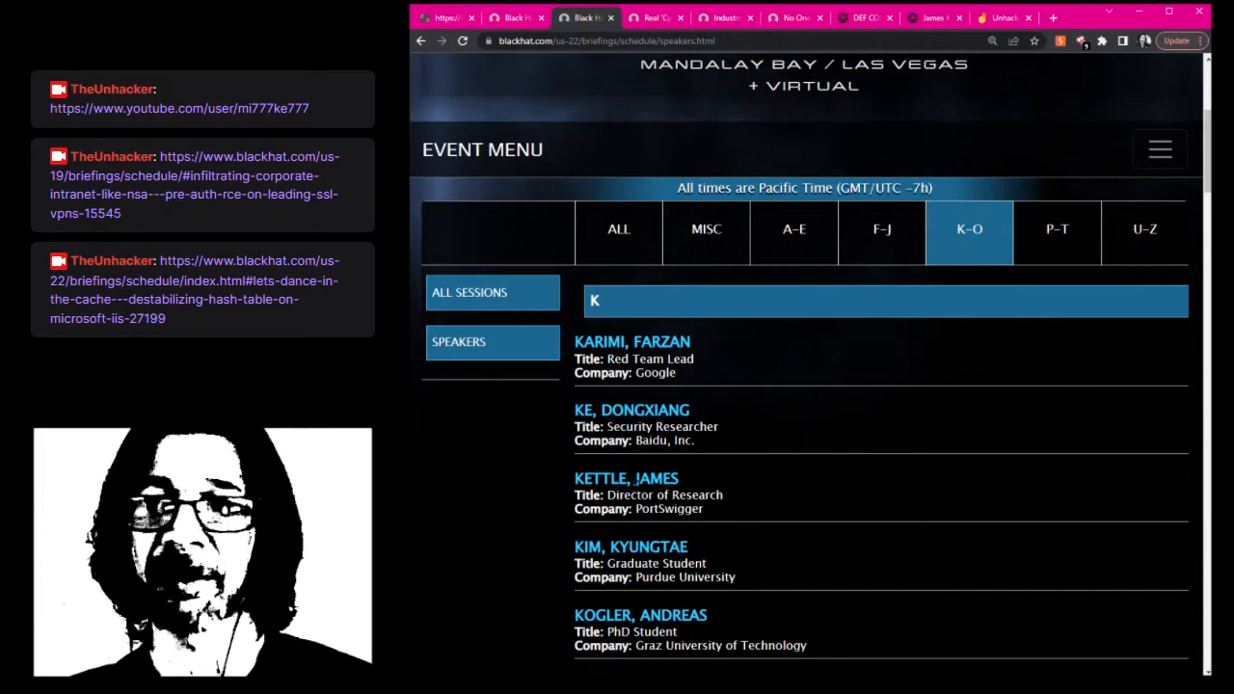
click(625, 478)
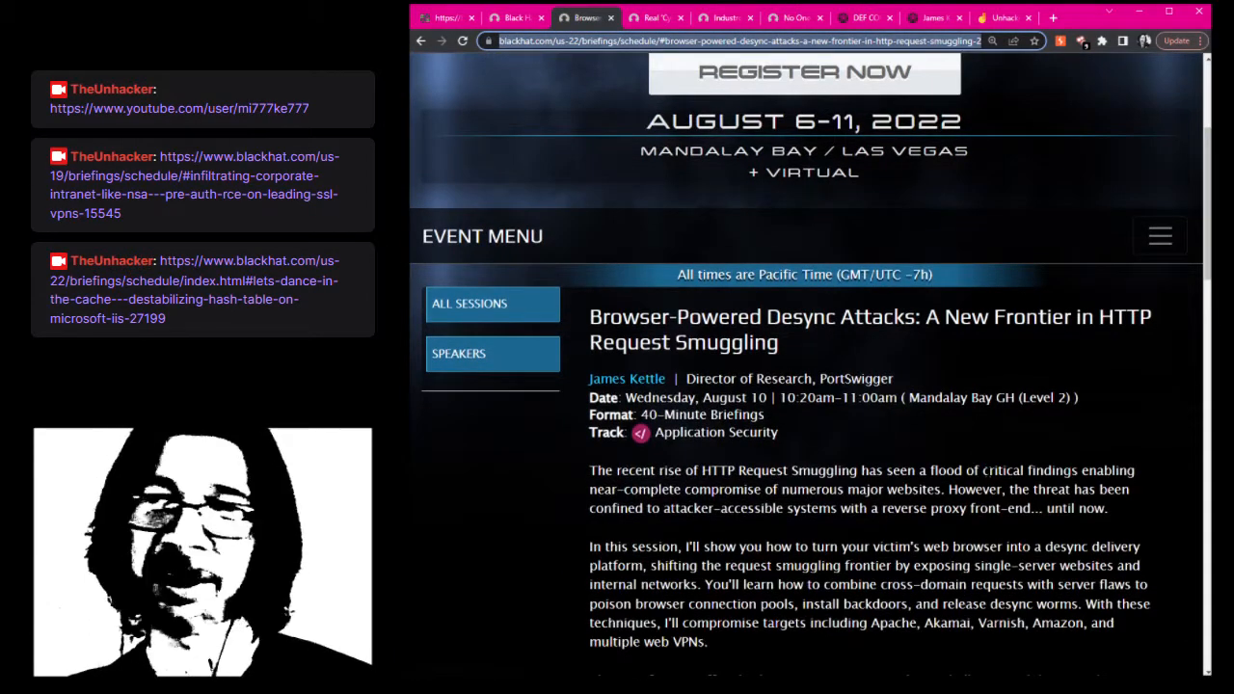
scroll(down, 3)
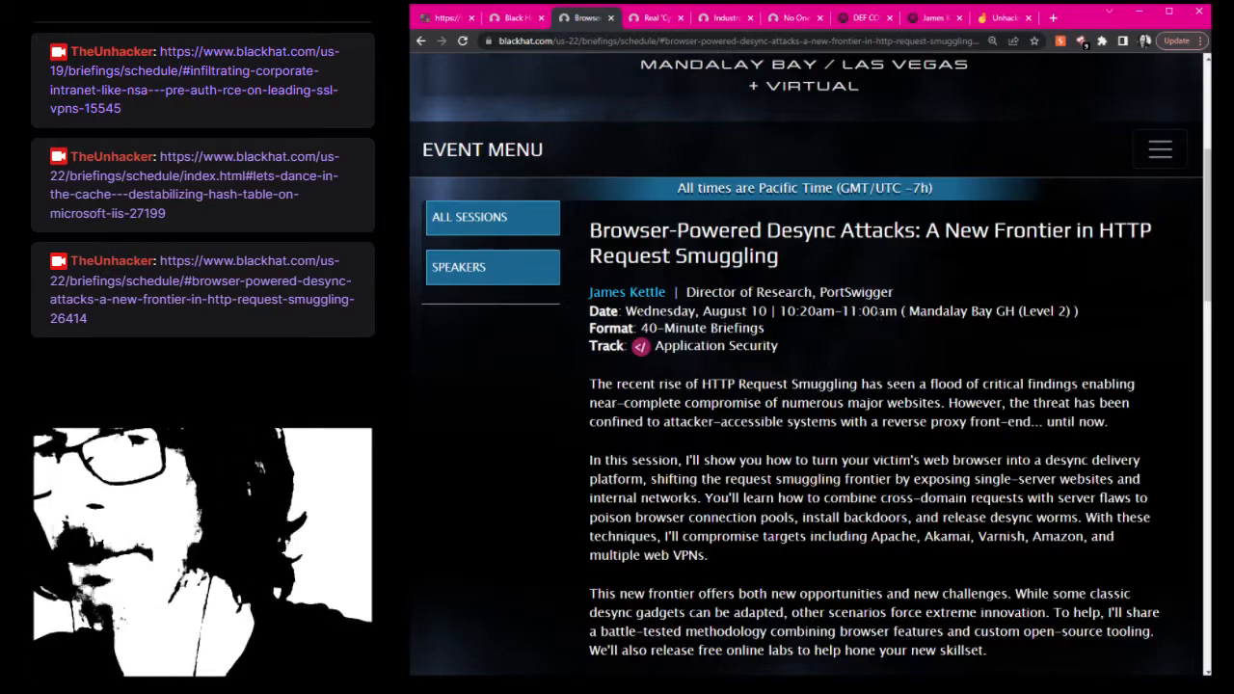
double_click(789, 310)
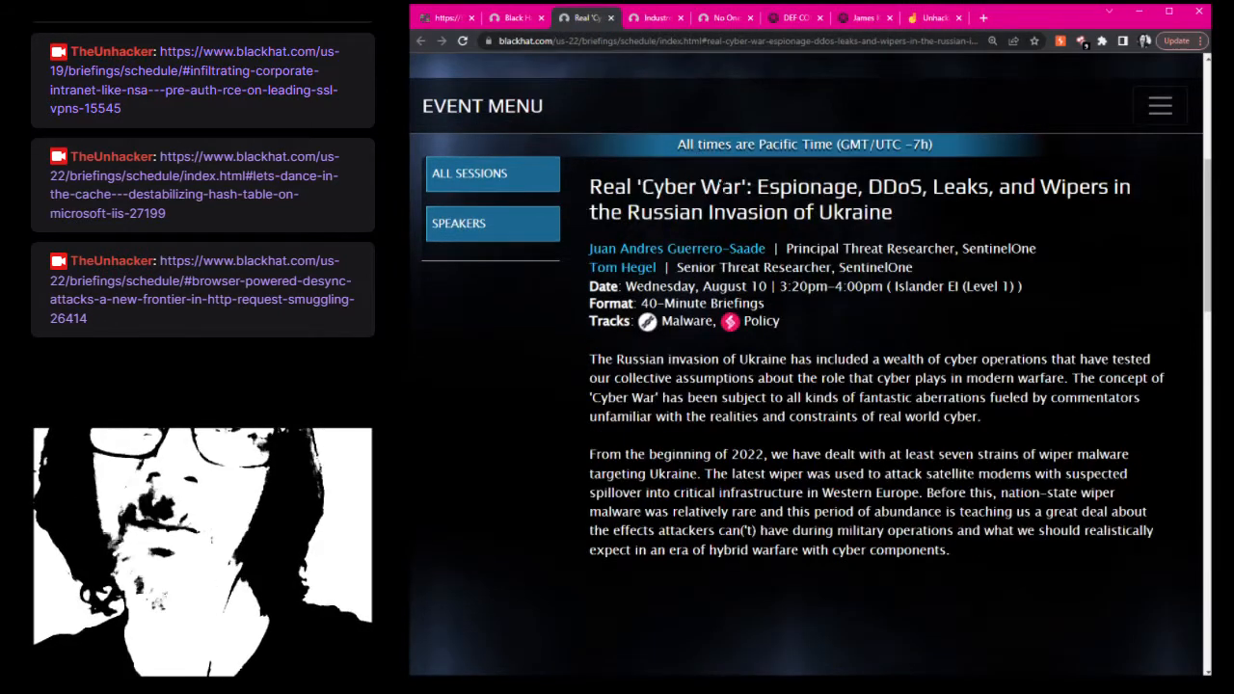
Check the DEF CON site for conference dates from the Security Week whiteboard
click(998, 17)
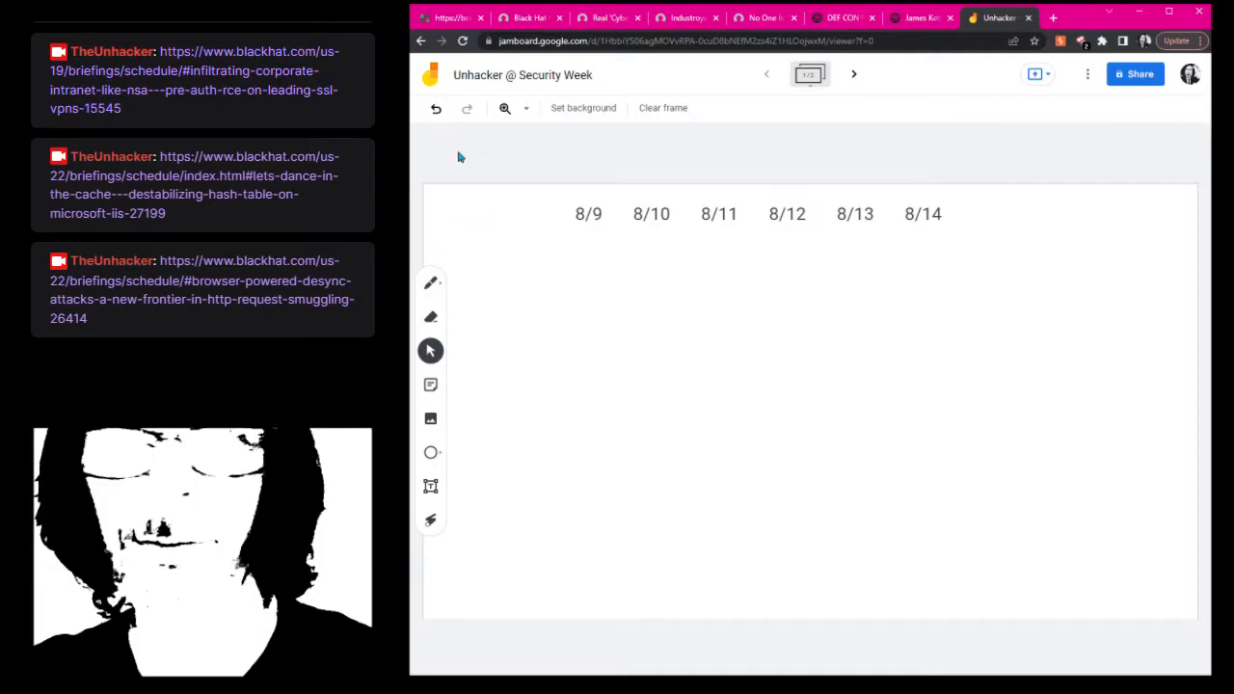
click(529, 18)
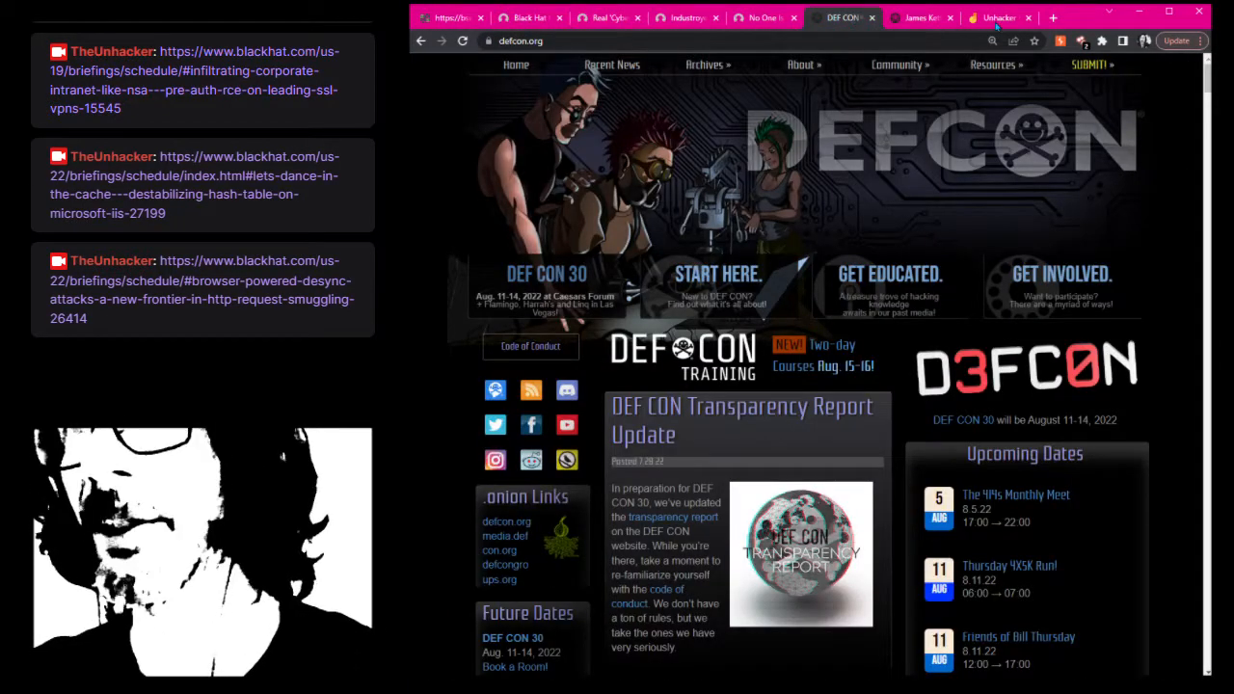
click(998, 17)
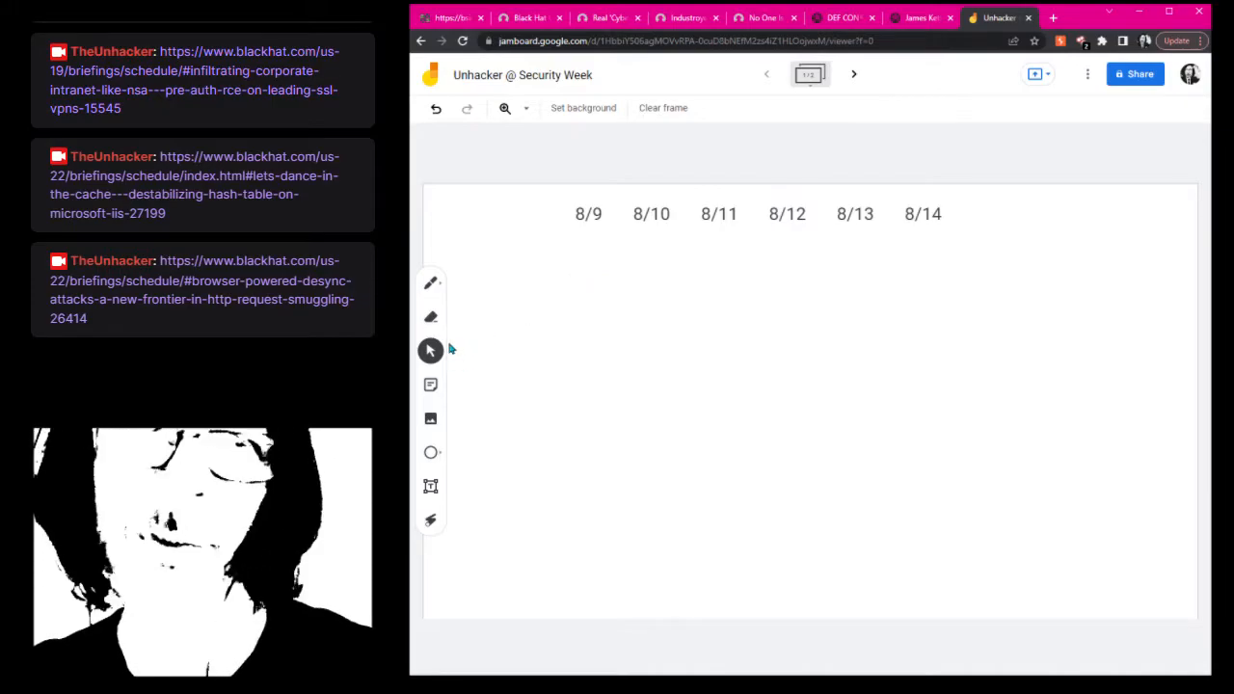
Draw a red DC bar across the later dates, then return to the Black Hat schedule
click(431, 282)
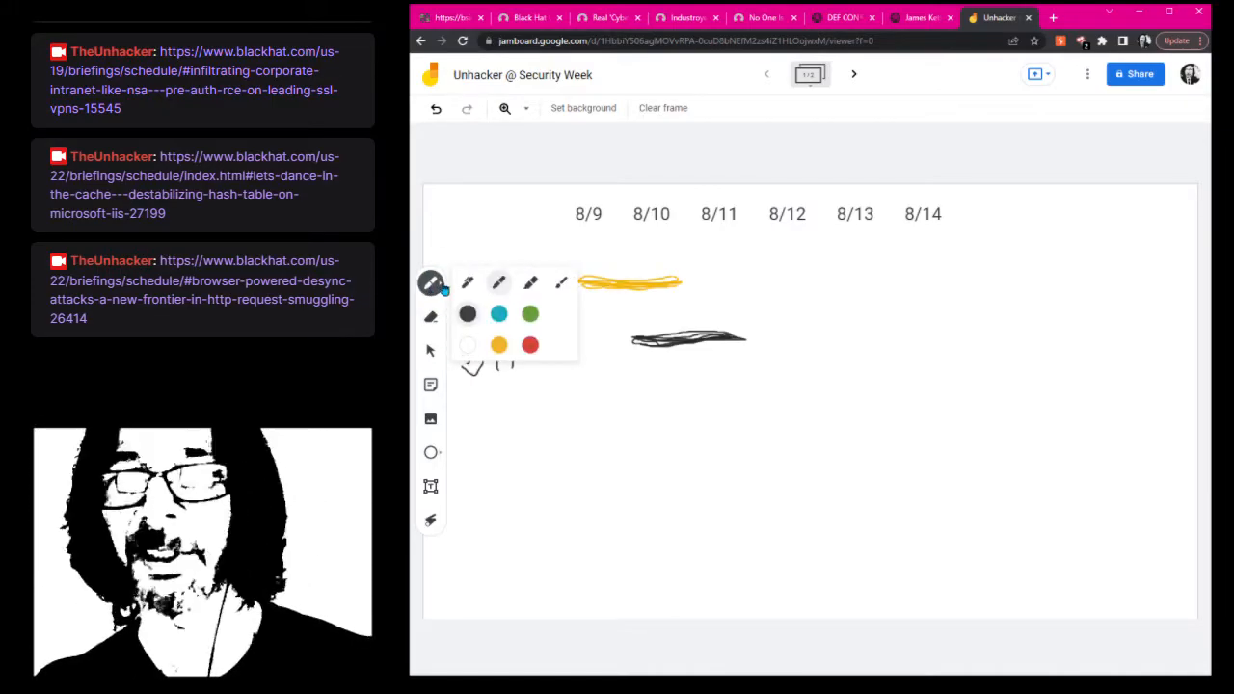
click(431, 282)
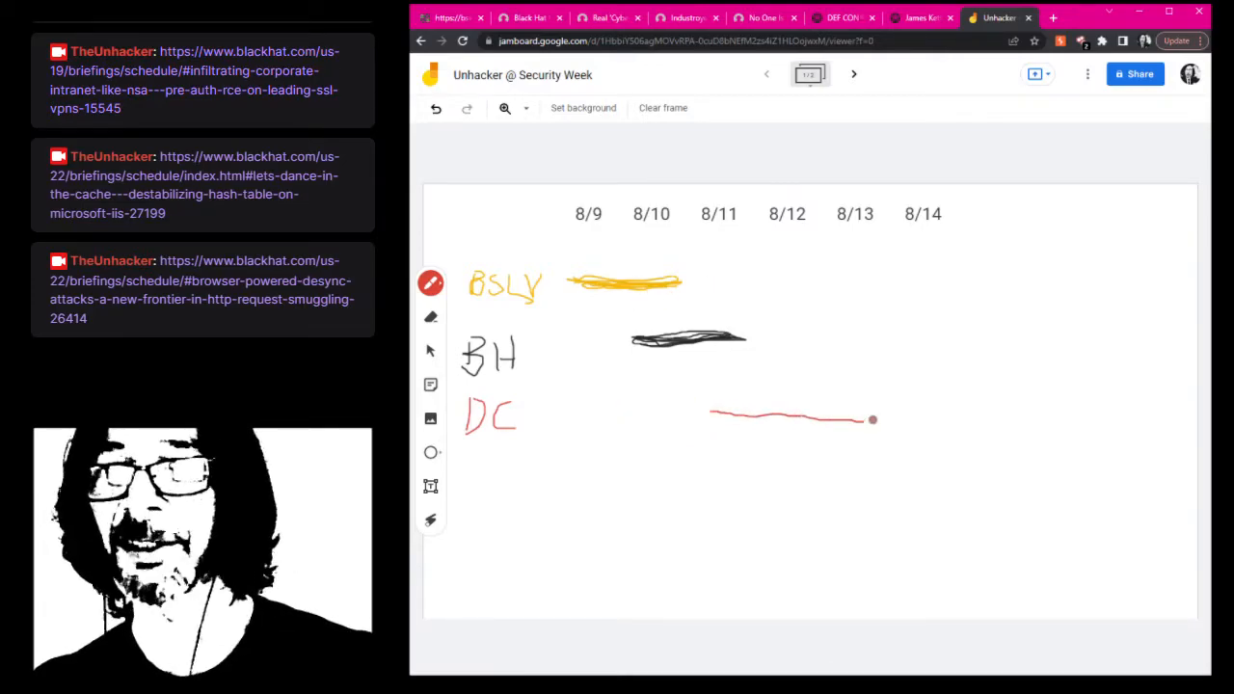
drag(872, 418, 954, 415)
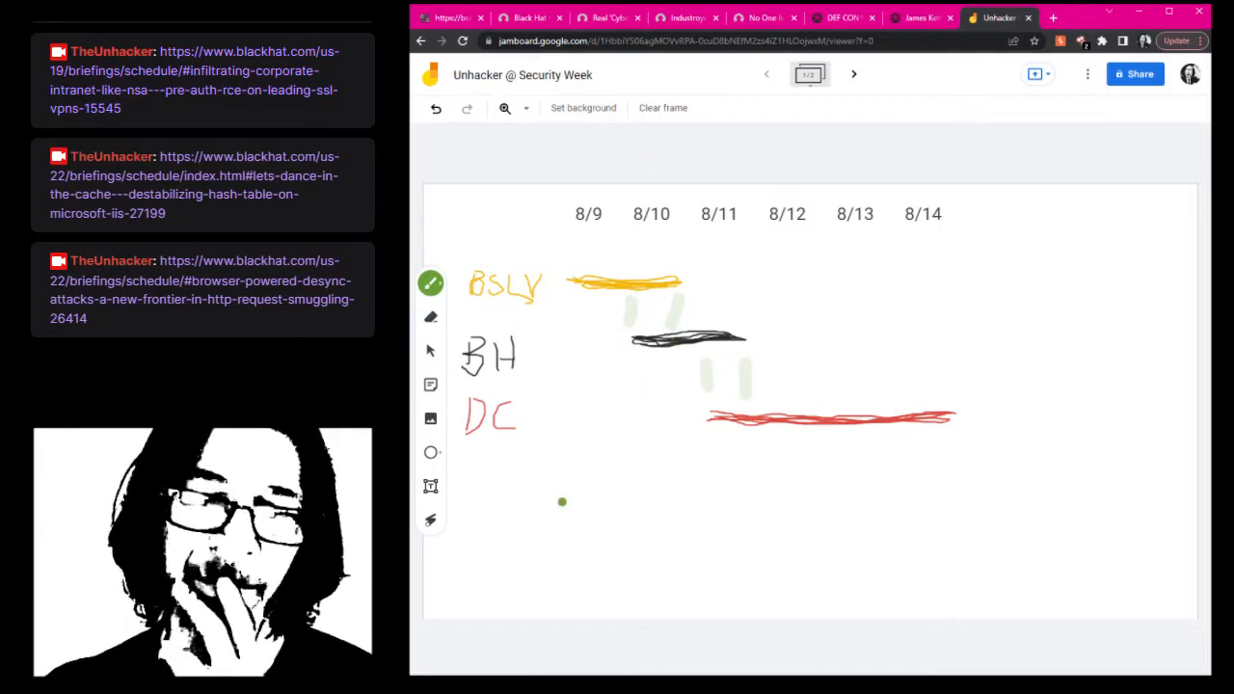
click(528, 17)
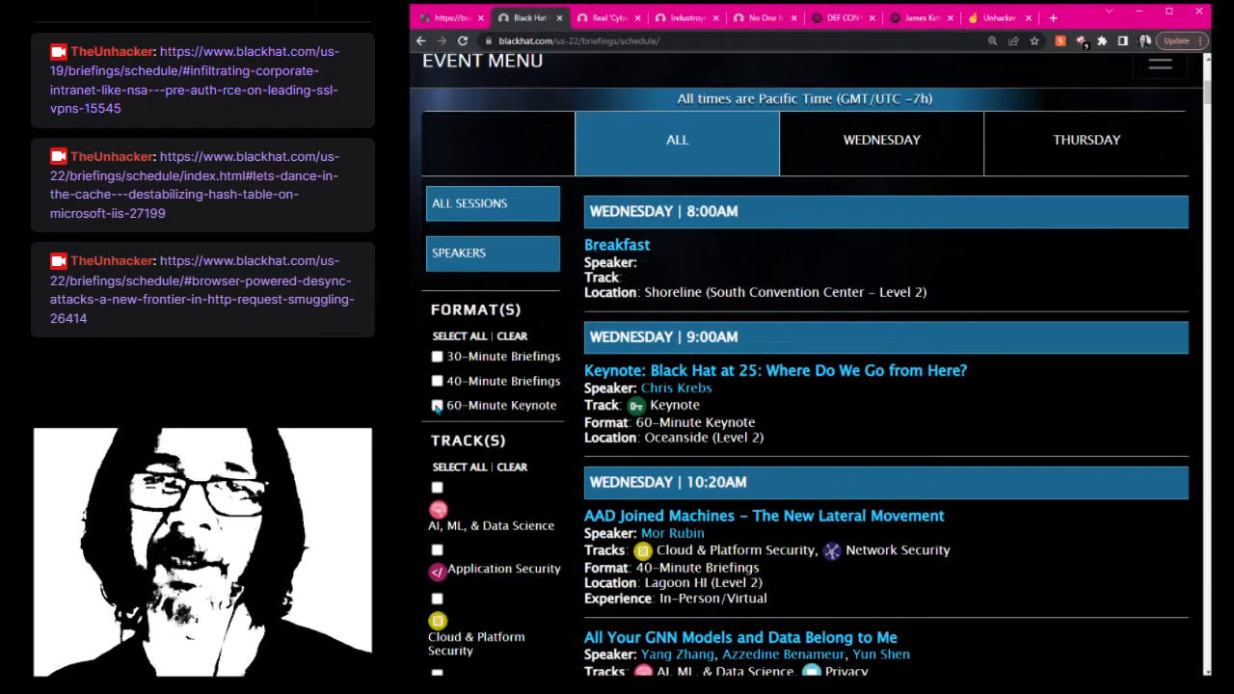
Filter to 60-Minute Keynotes and read the Pre-Stuxnet, Post-Stuxnet keynote abstract
click(436, 405)
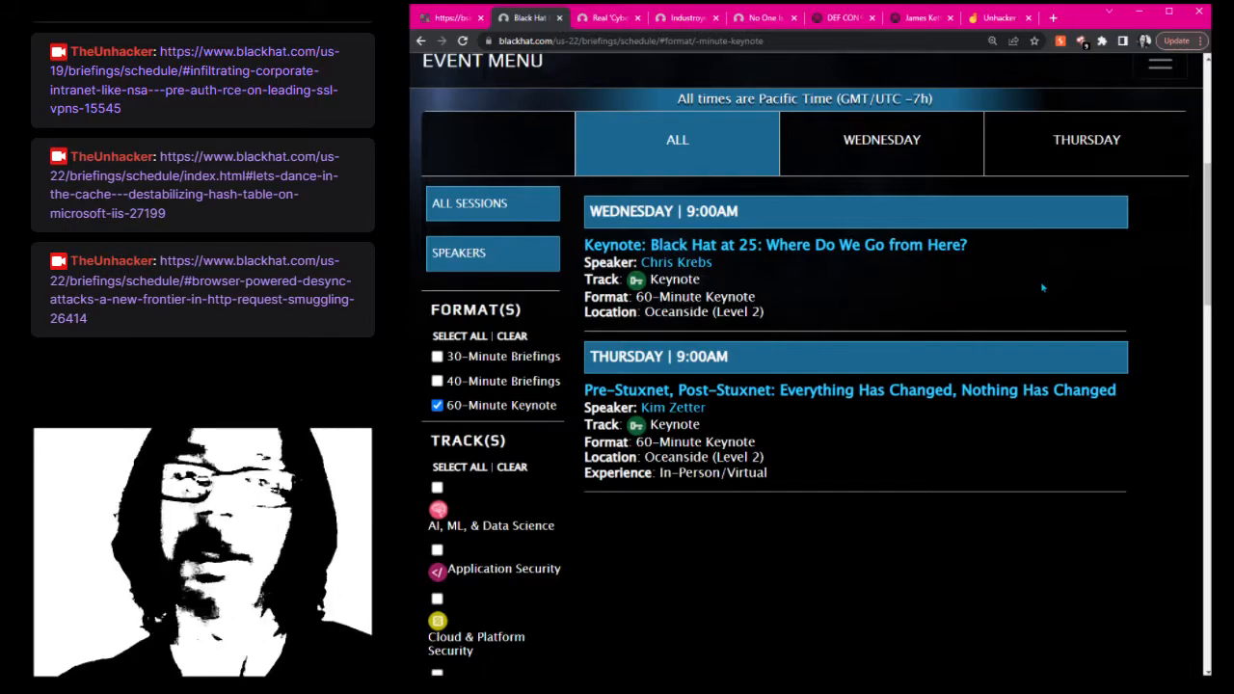
mouse_move(571, 431)
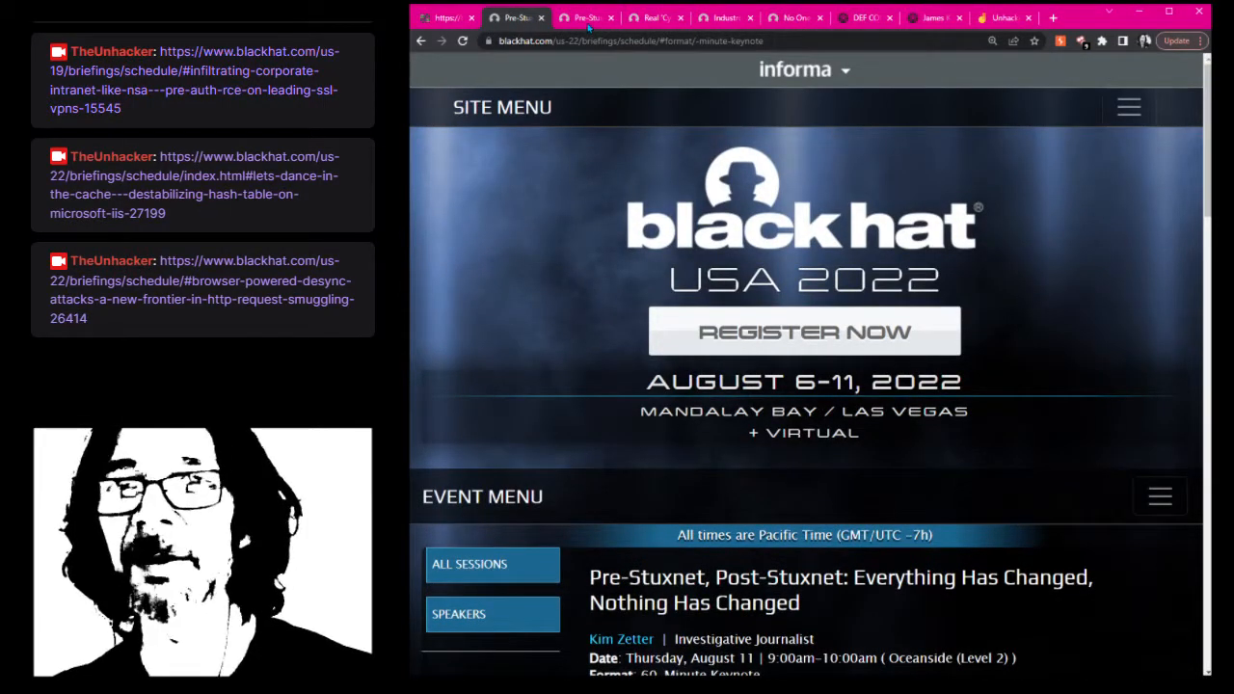
scroll(down, 3)
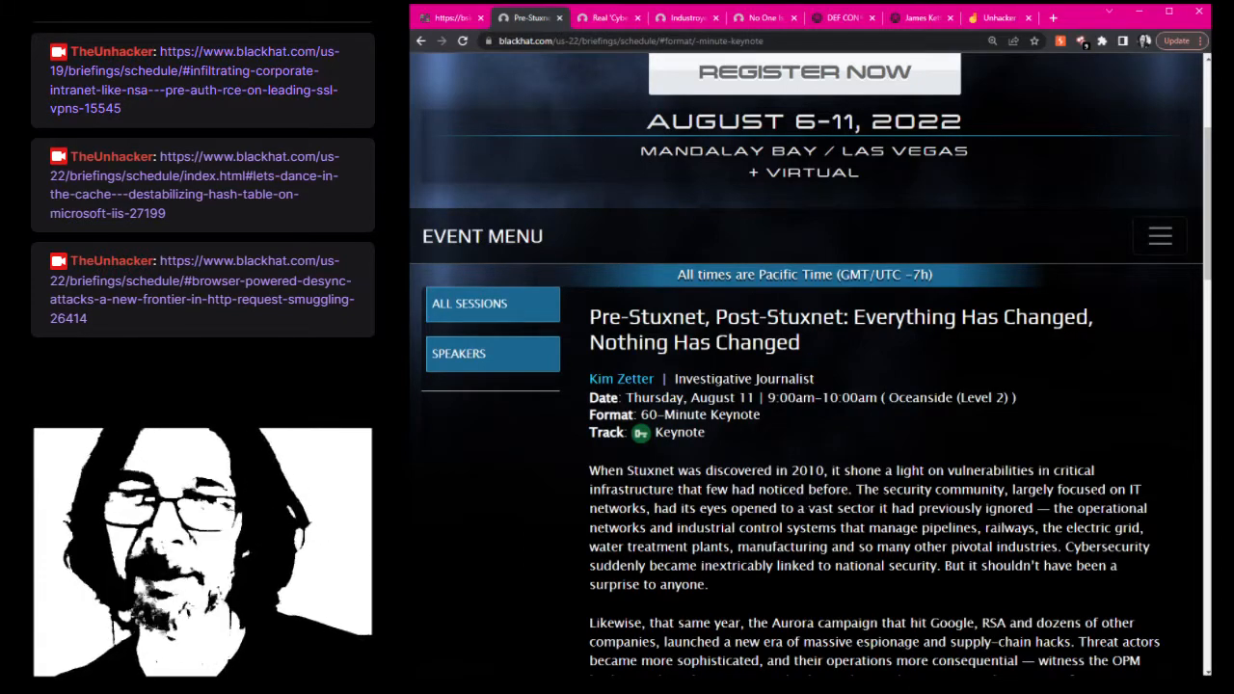
scroll(down, 3)
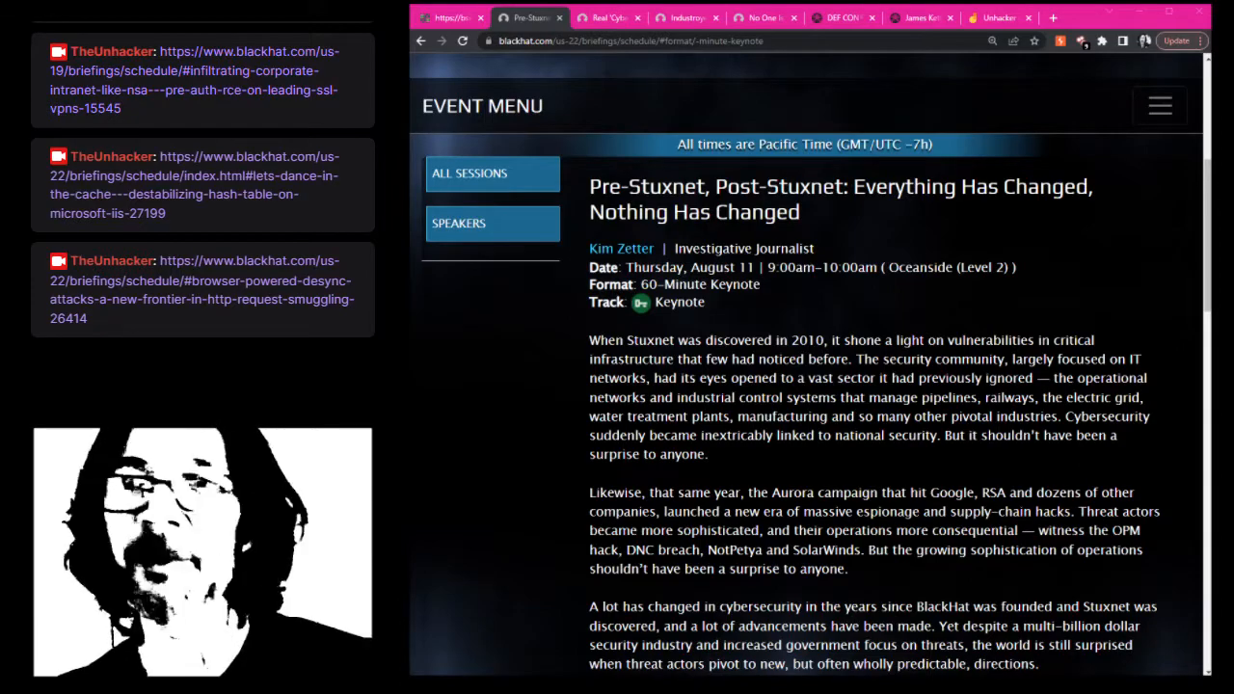
Search Google in a new tab for 'documentary about stuxnet'
click(1053, 18)
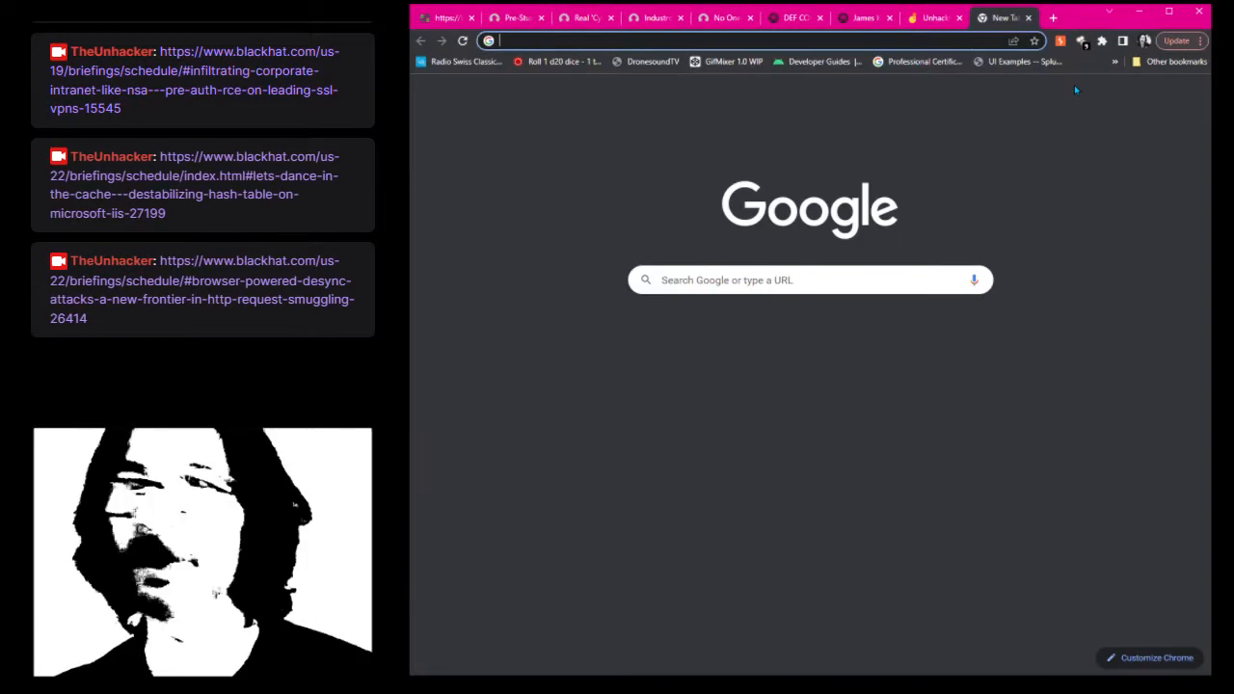
text(documentary about stux)
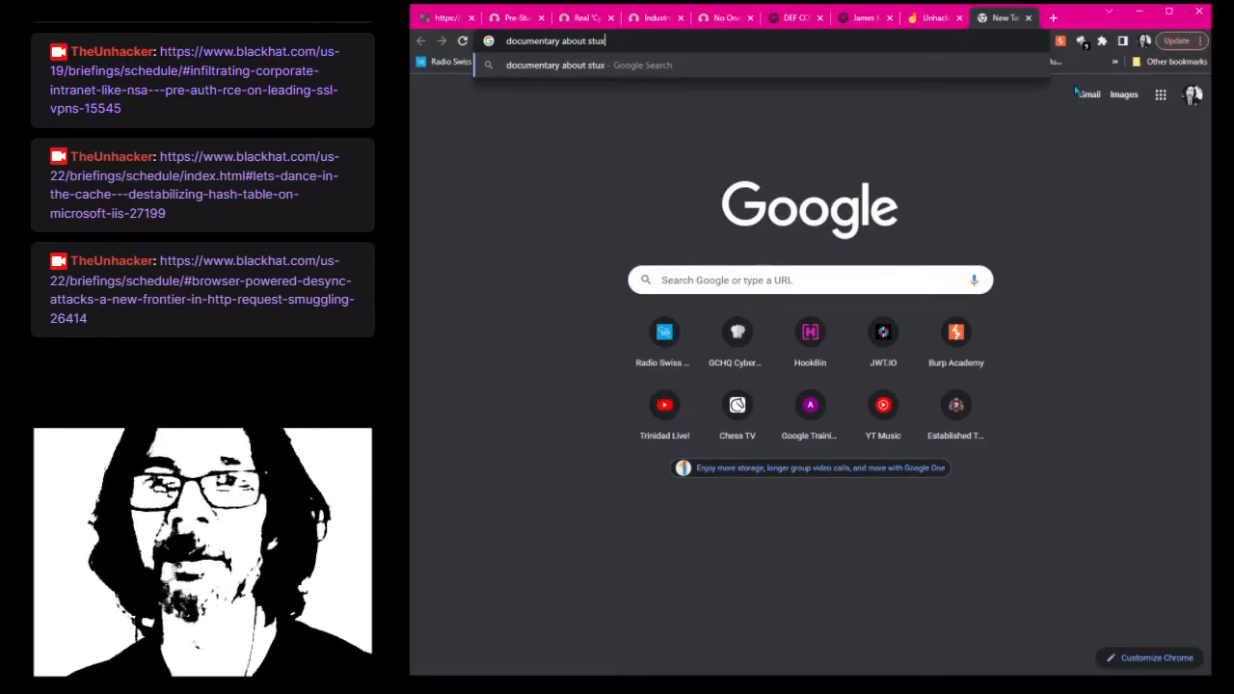
key(Enter)
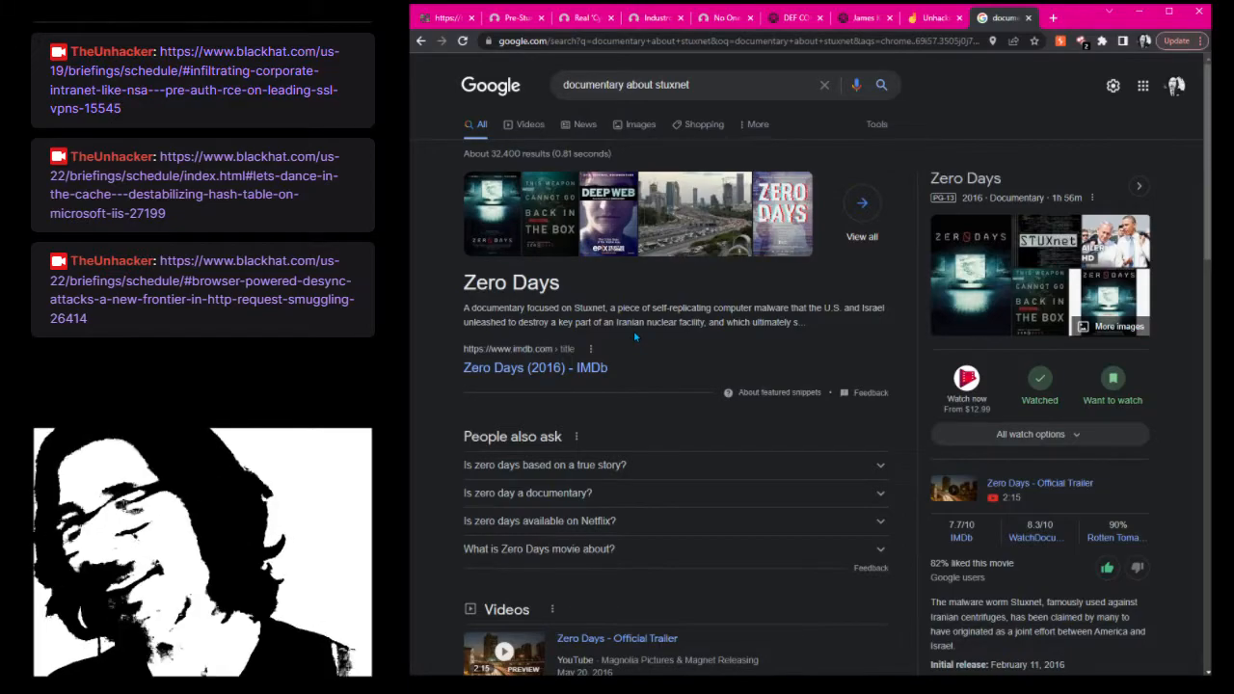
mouse_move(660, 340)
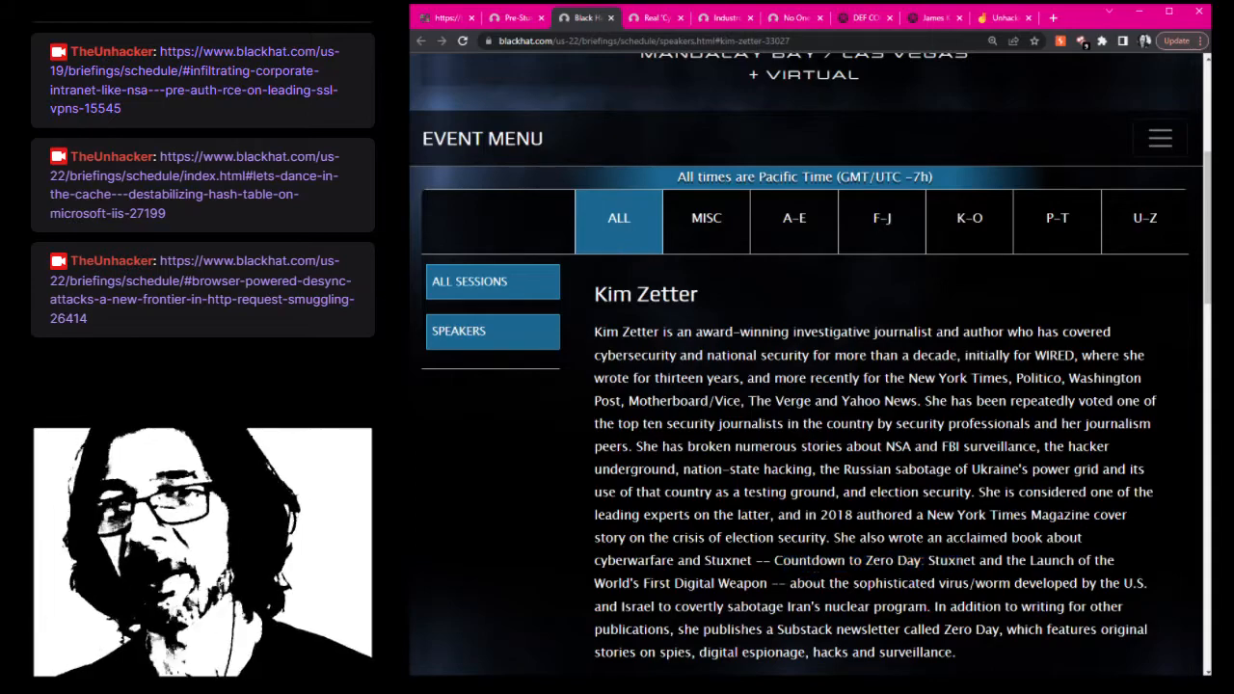
Search Google for 'Countdown to Zero Day: Stuxnet', then scroll the briefings schedule
drag(774, 560, 974, 560)
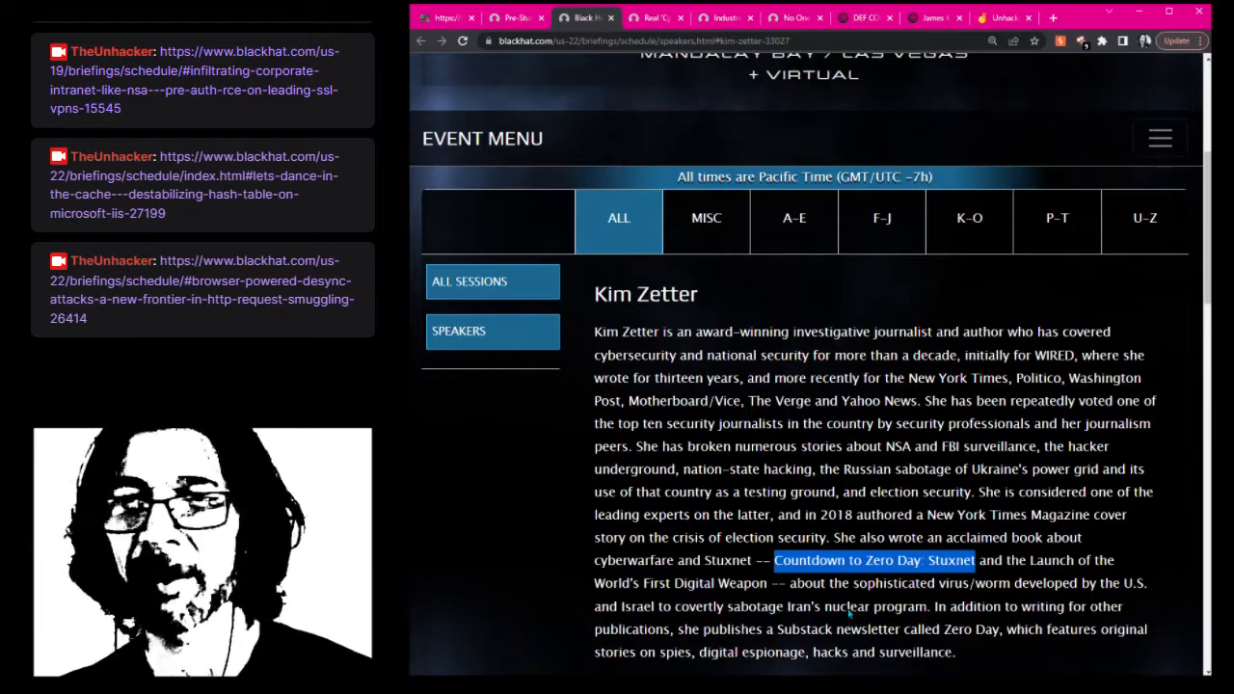
click(874, 560)
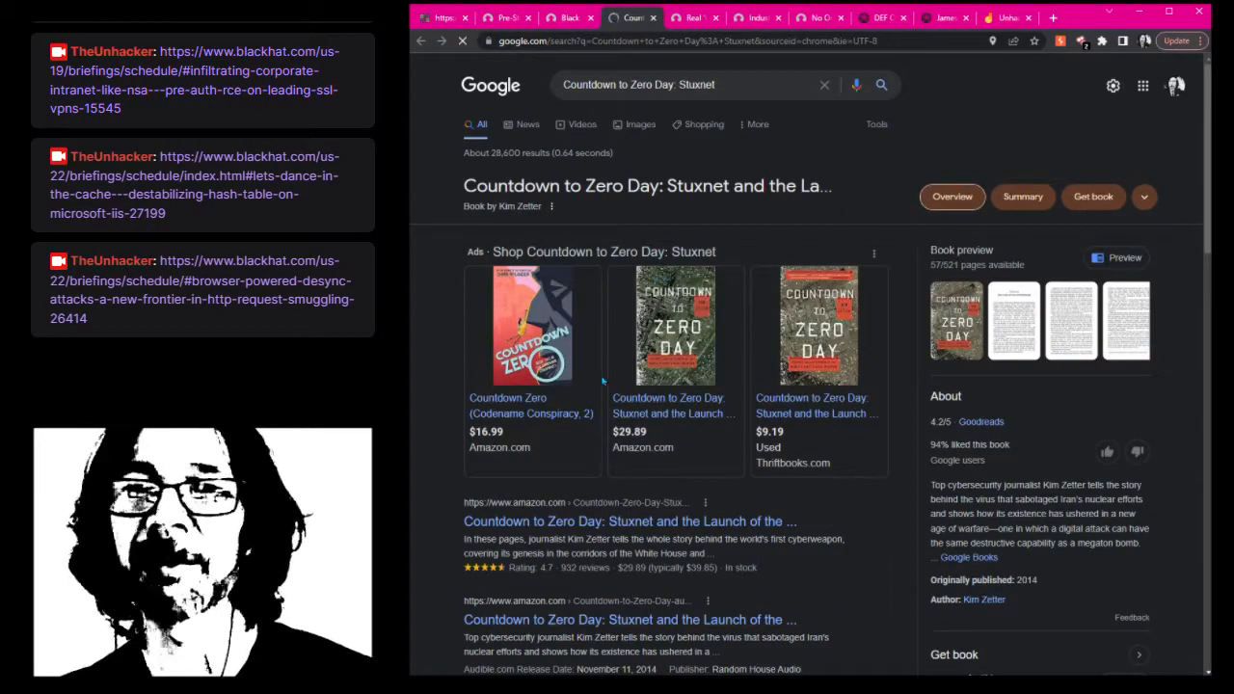
scroll(down, 3)
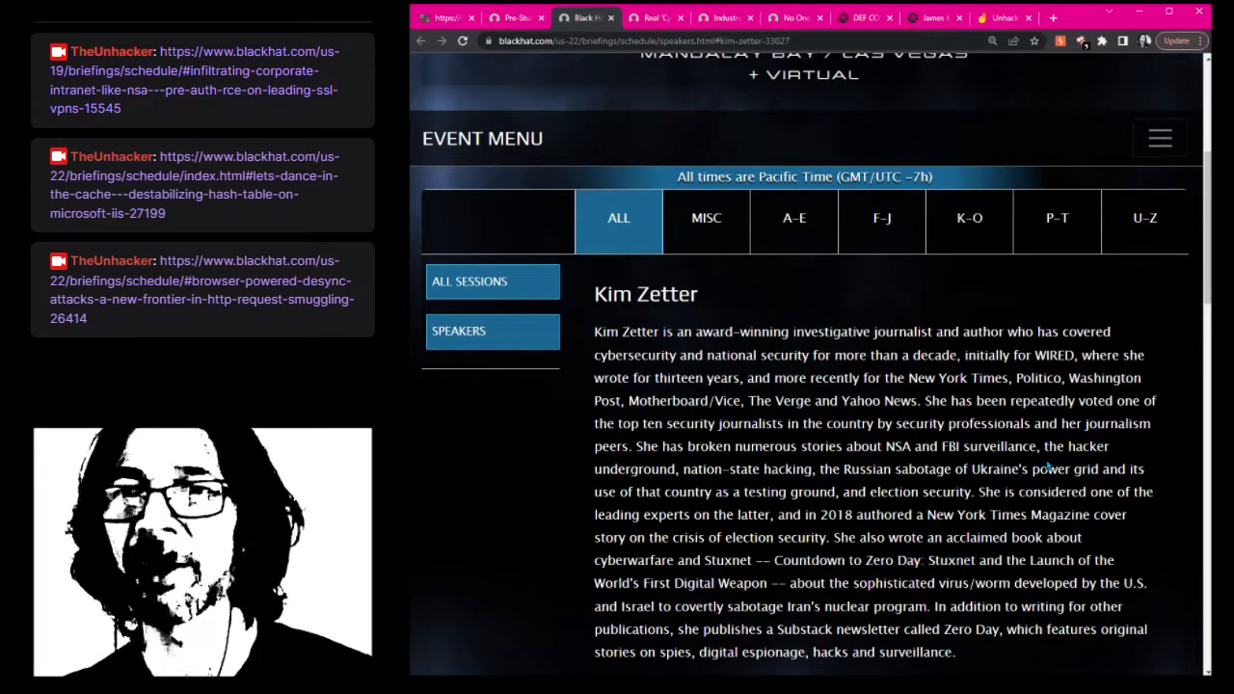
scroll(down, 3)
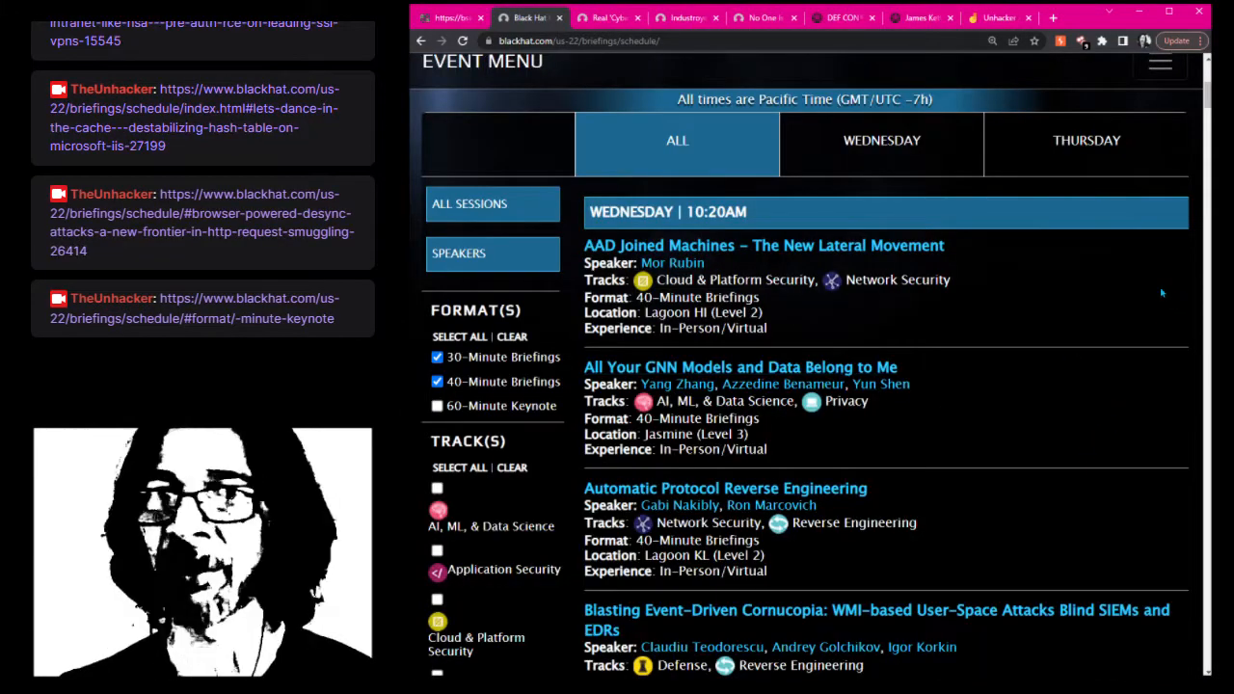
Open the AAD Joined Machines talk from the schedule and close its duplicate tab
click(880, 140)
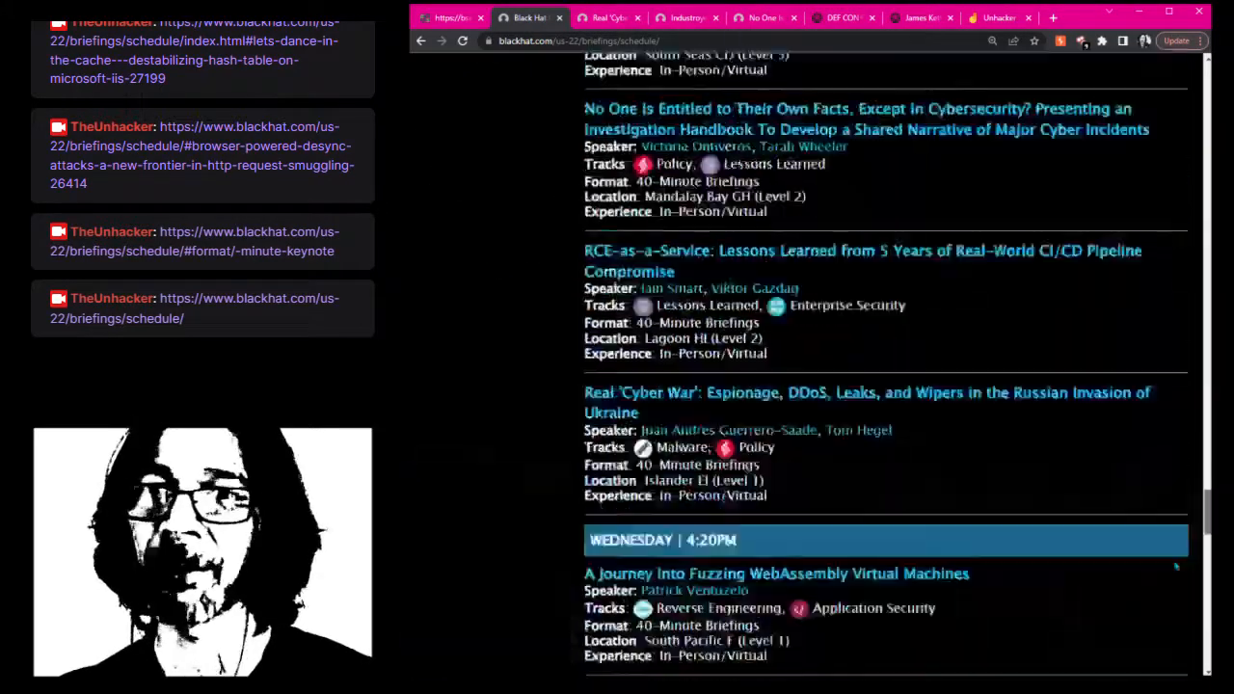
scroll(down, 3)
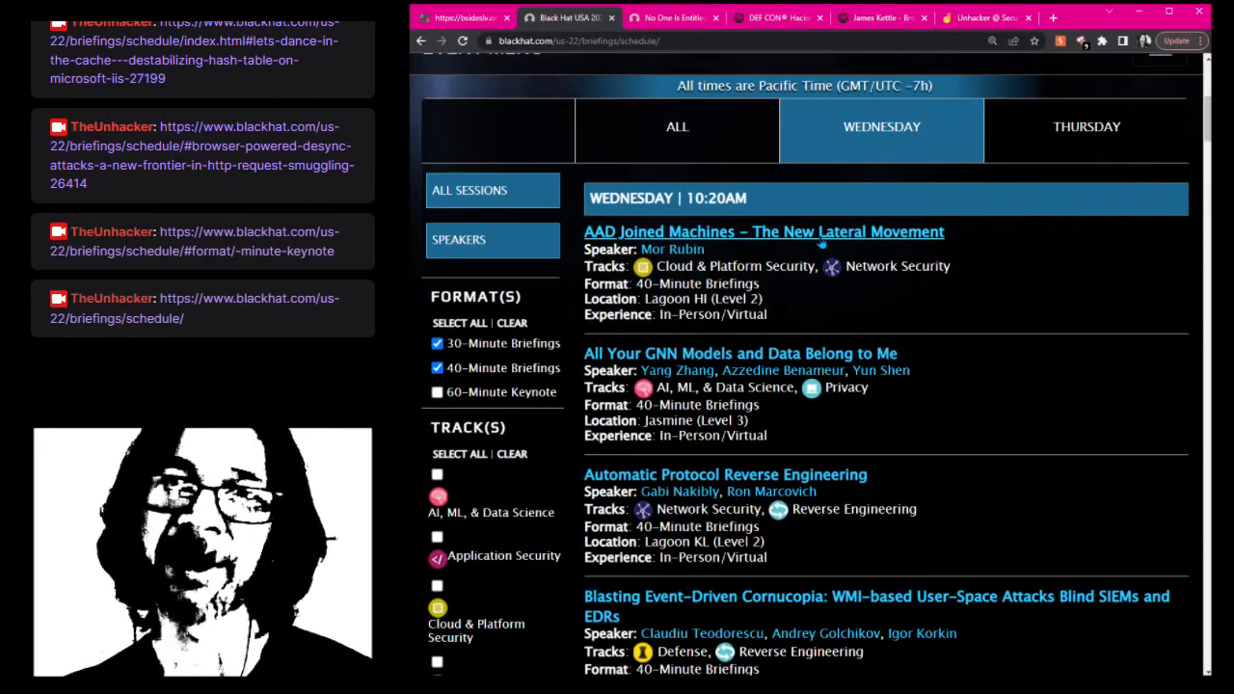
click(764, 232)
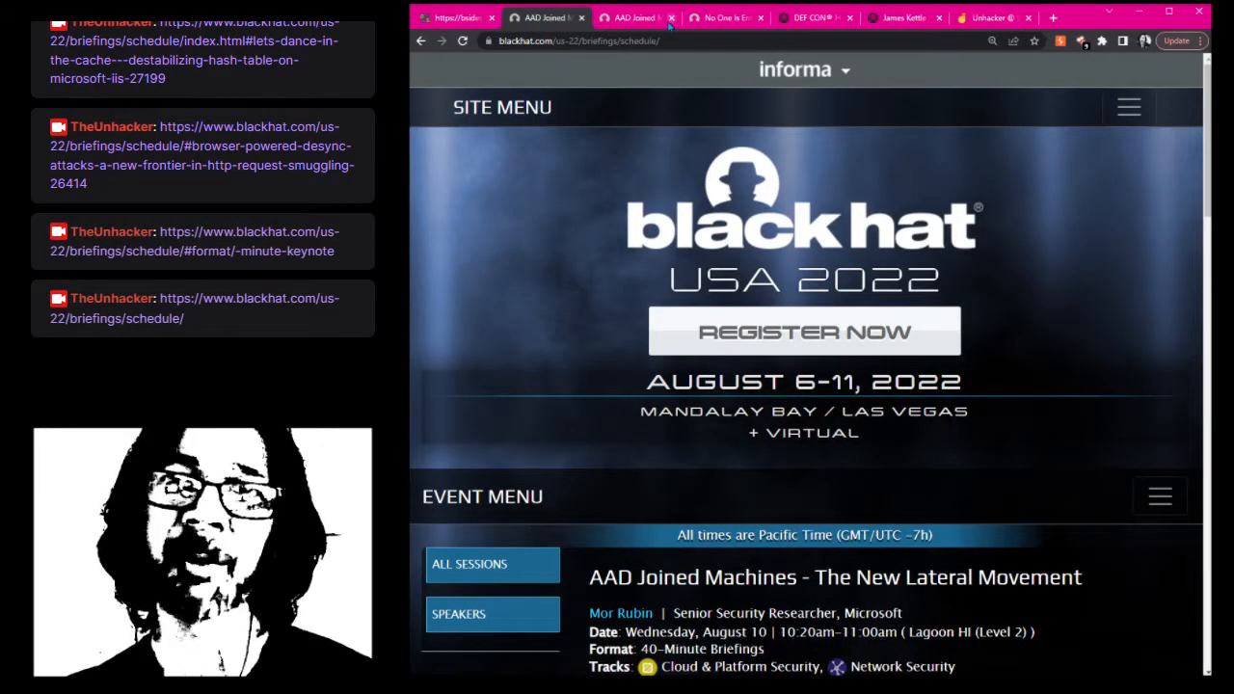
click(670, 17)
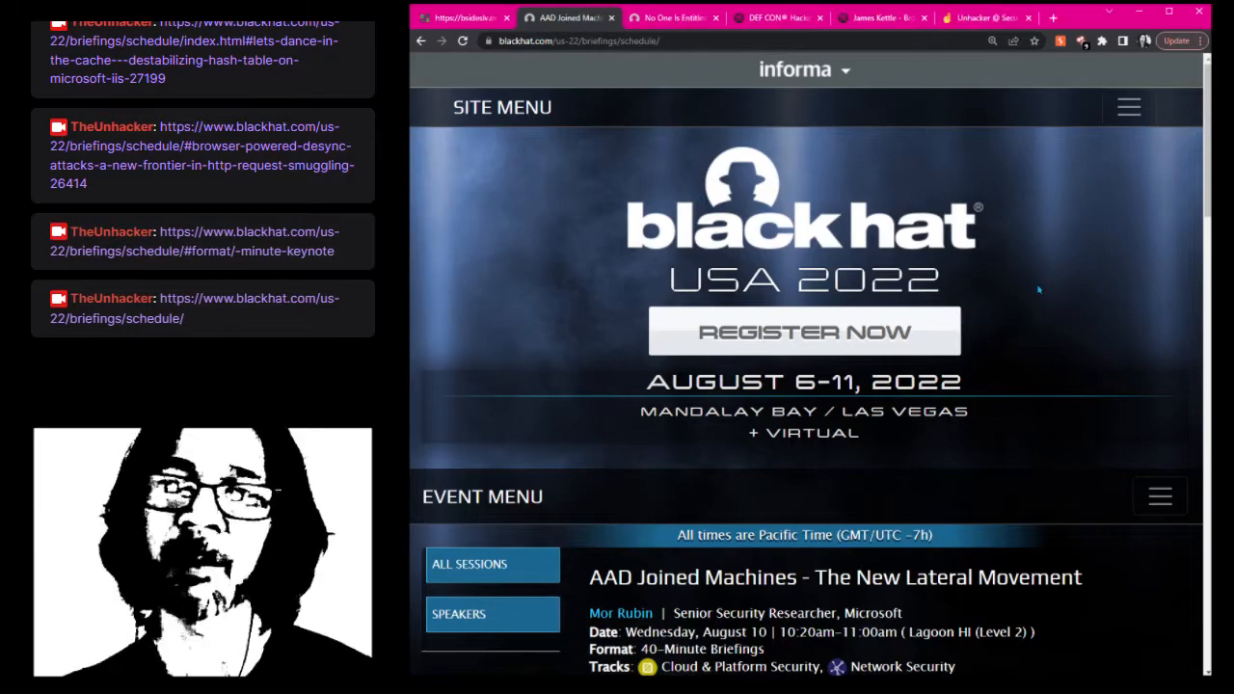
Scroll through the talk pages to the All Your GNN Models and Data Belong to Me talk
scroll(down, 3)
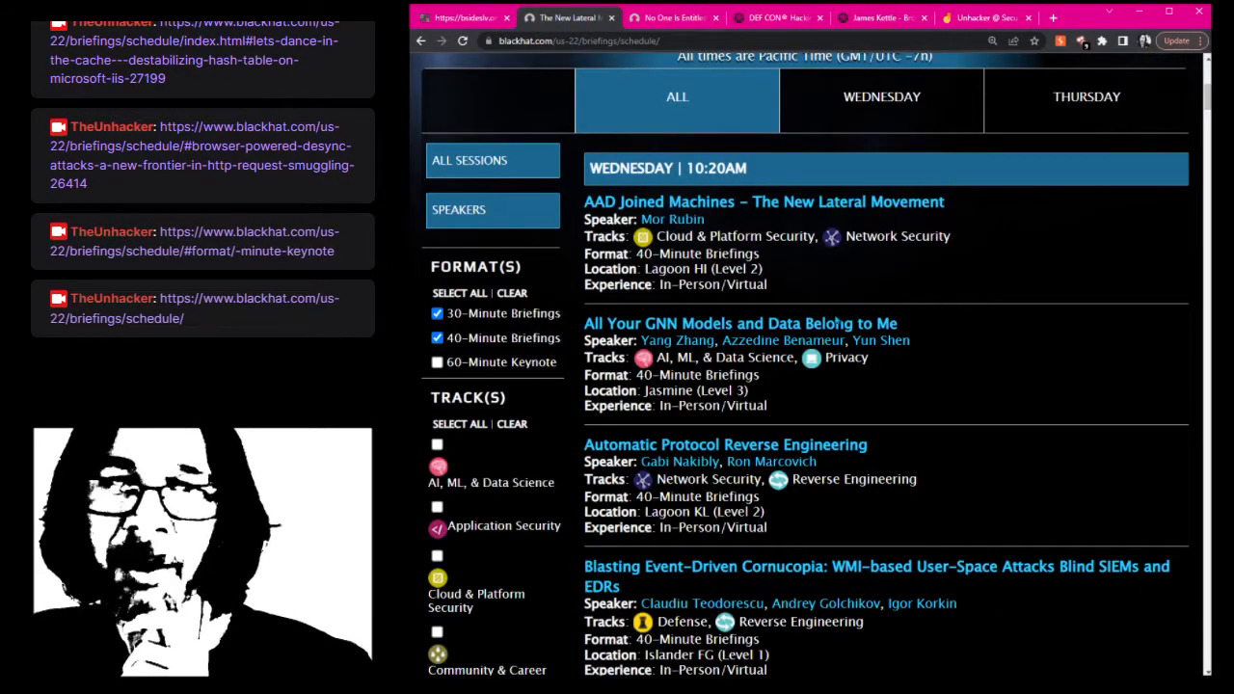
mouse_move(862, 323)
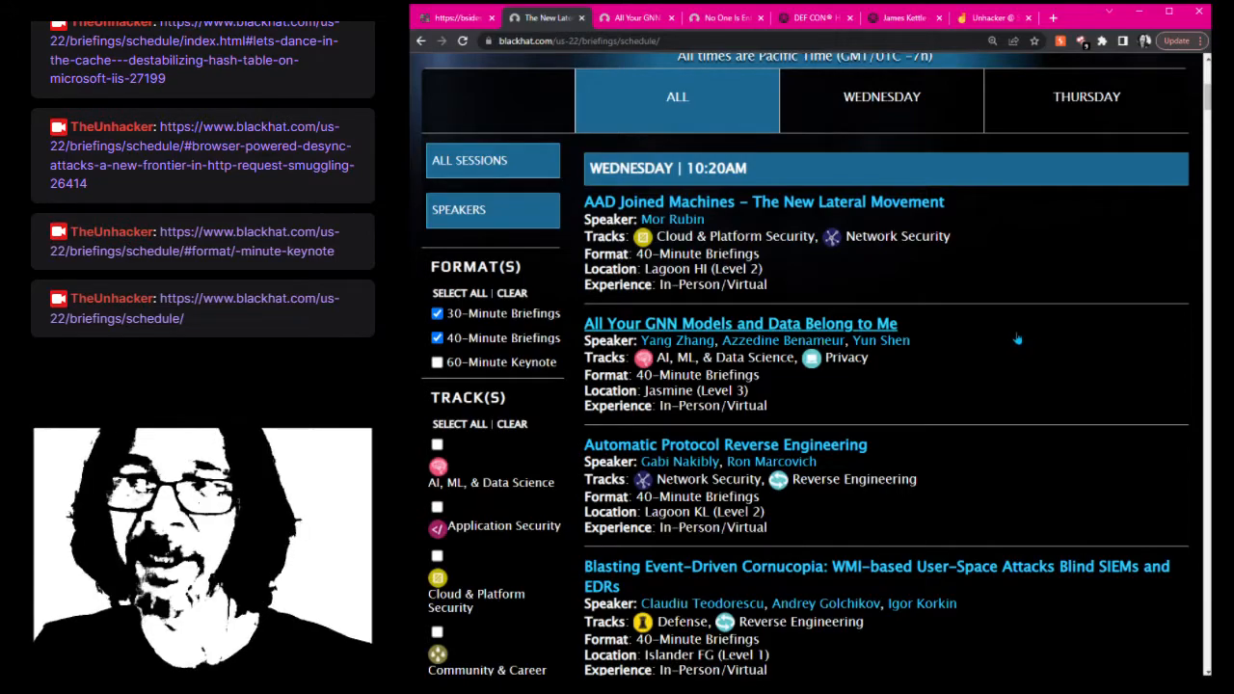
scroll(down, 3)
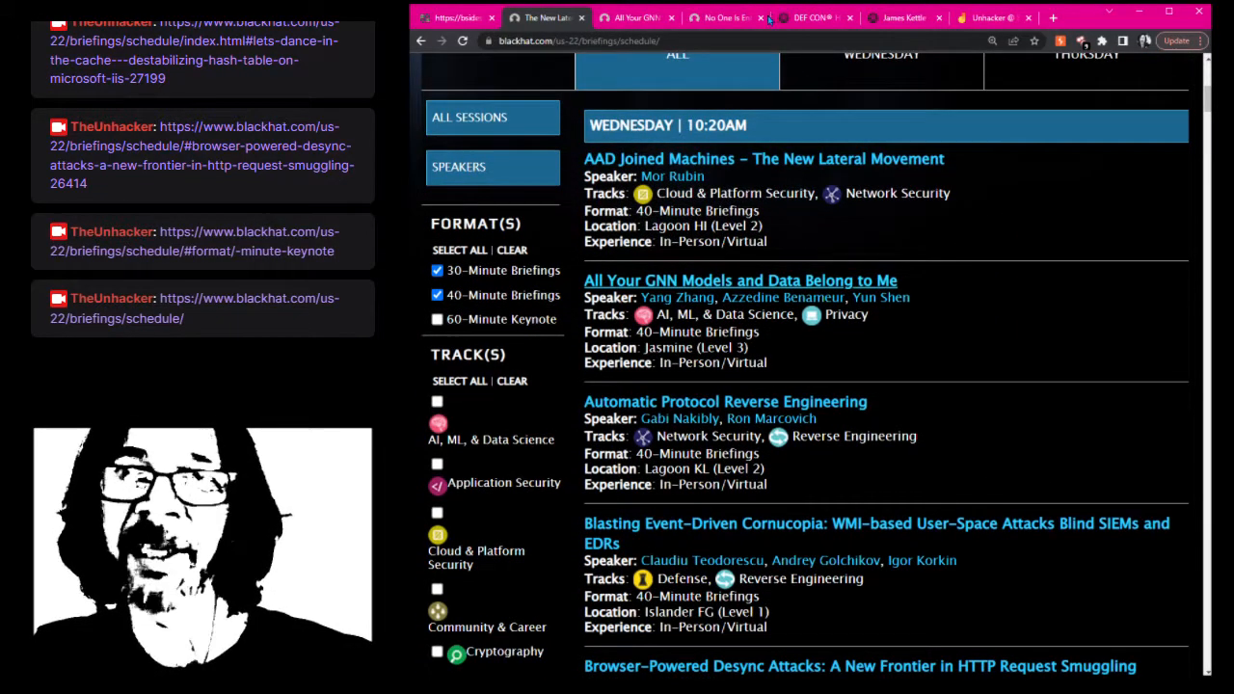
scroll(down, 3)
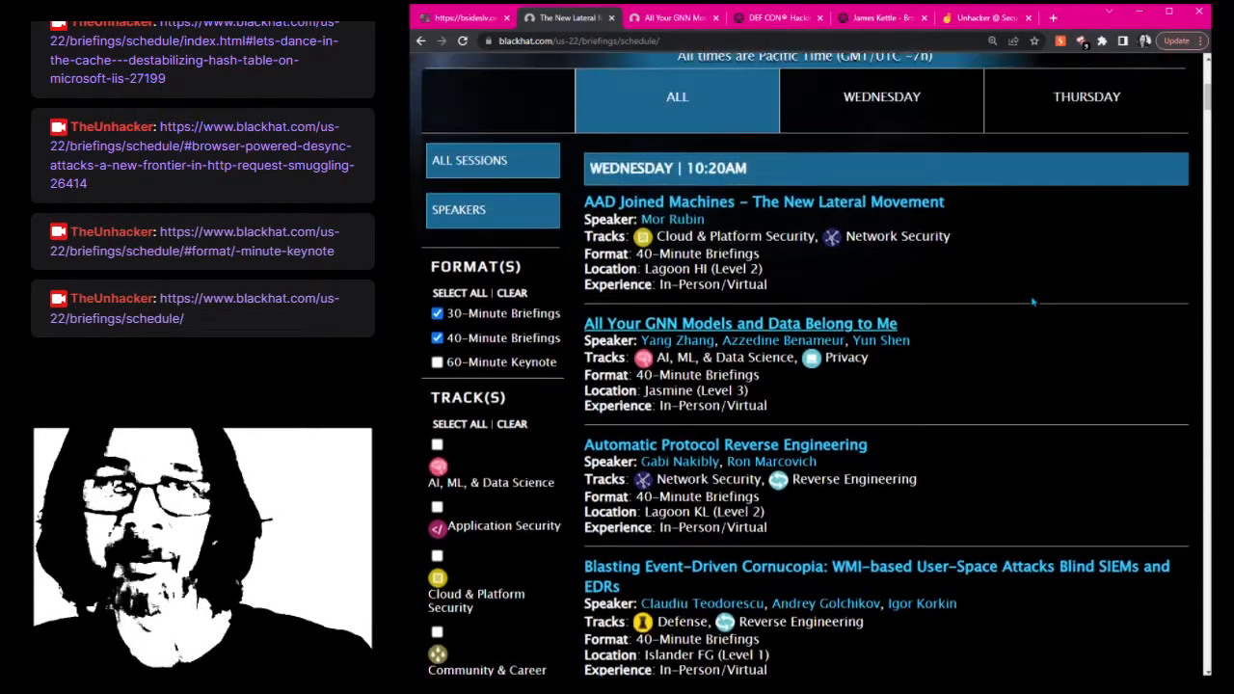
scroll(down, 3)
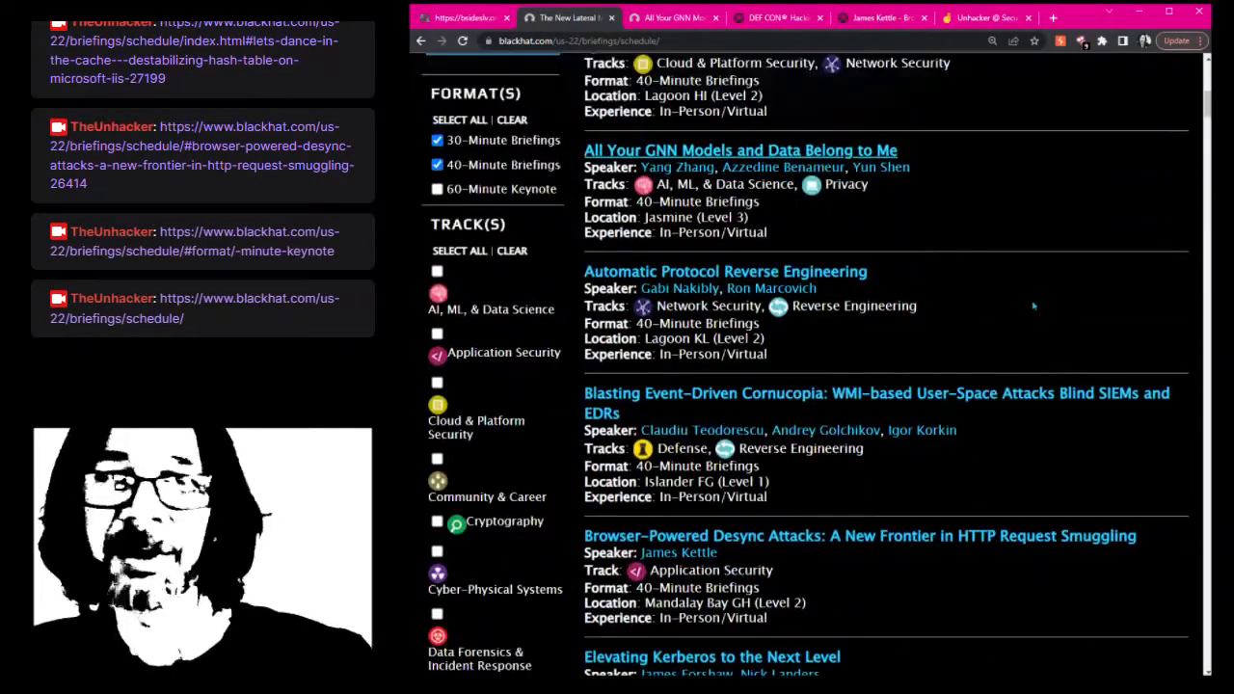
scroll(down, 3)
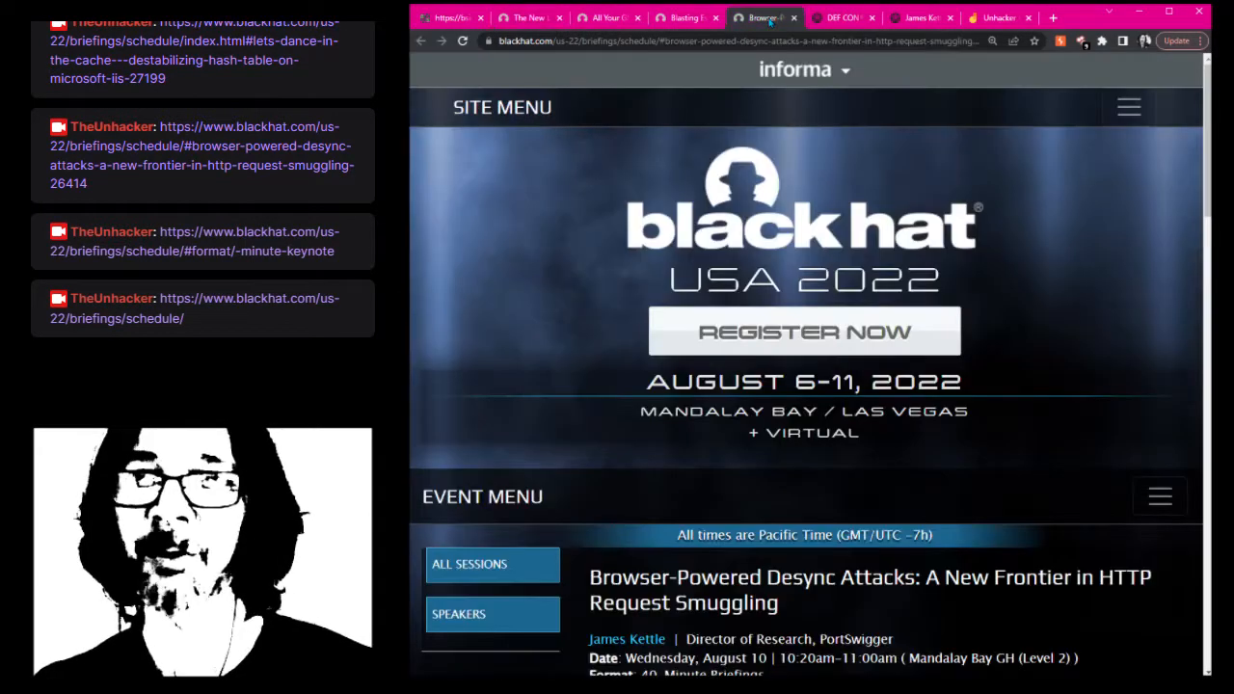
scroll(down, 3)
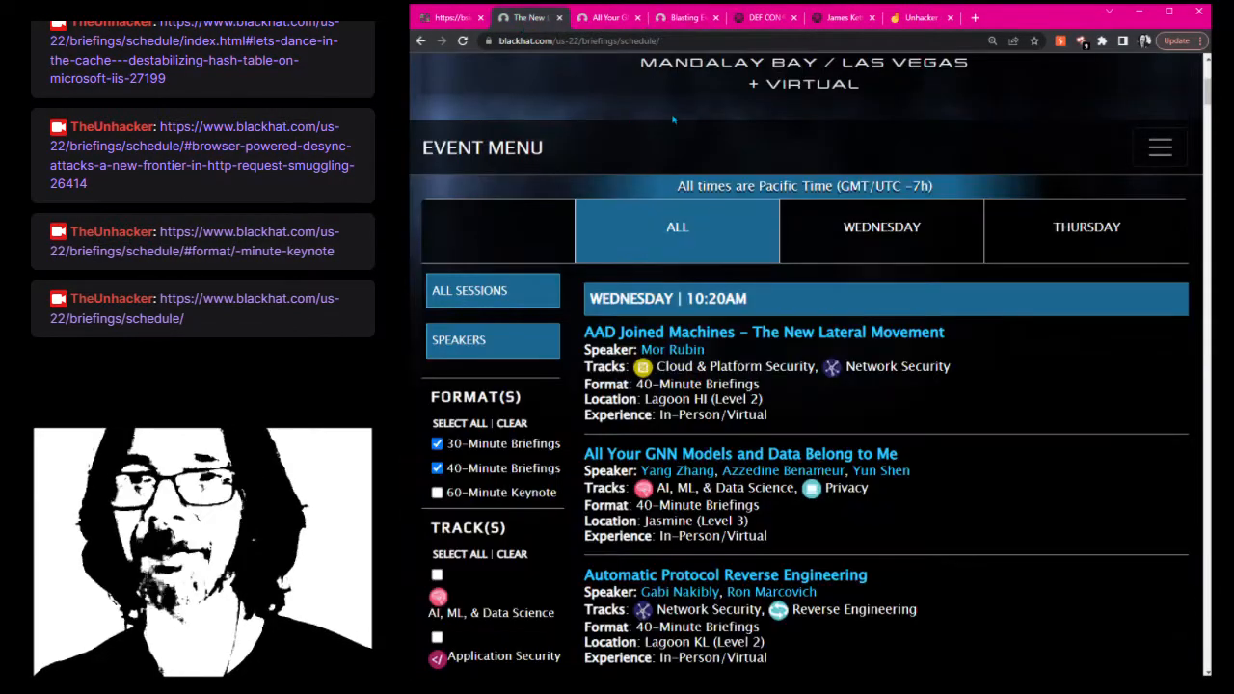
scroll(down, 3)
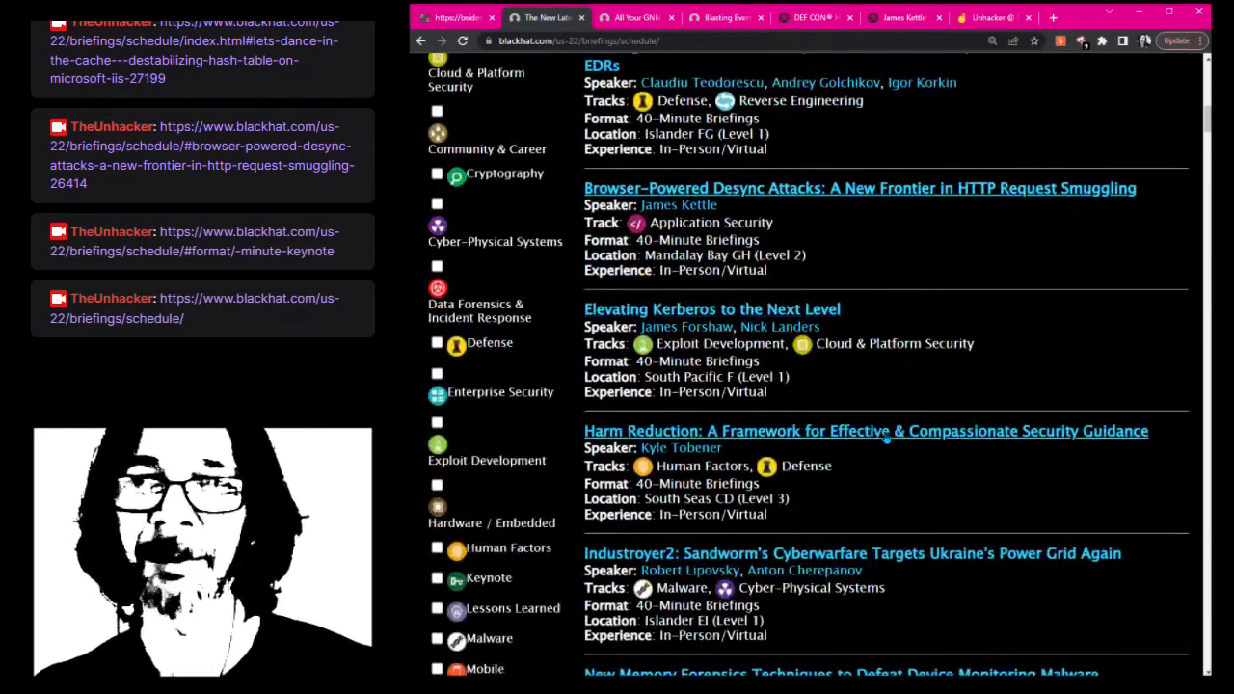
scroll(down, 3)
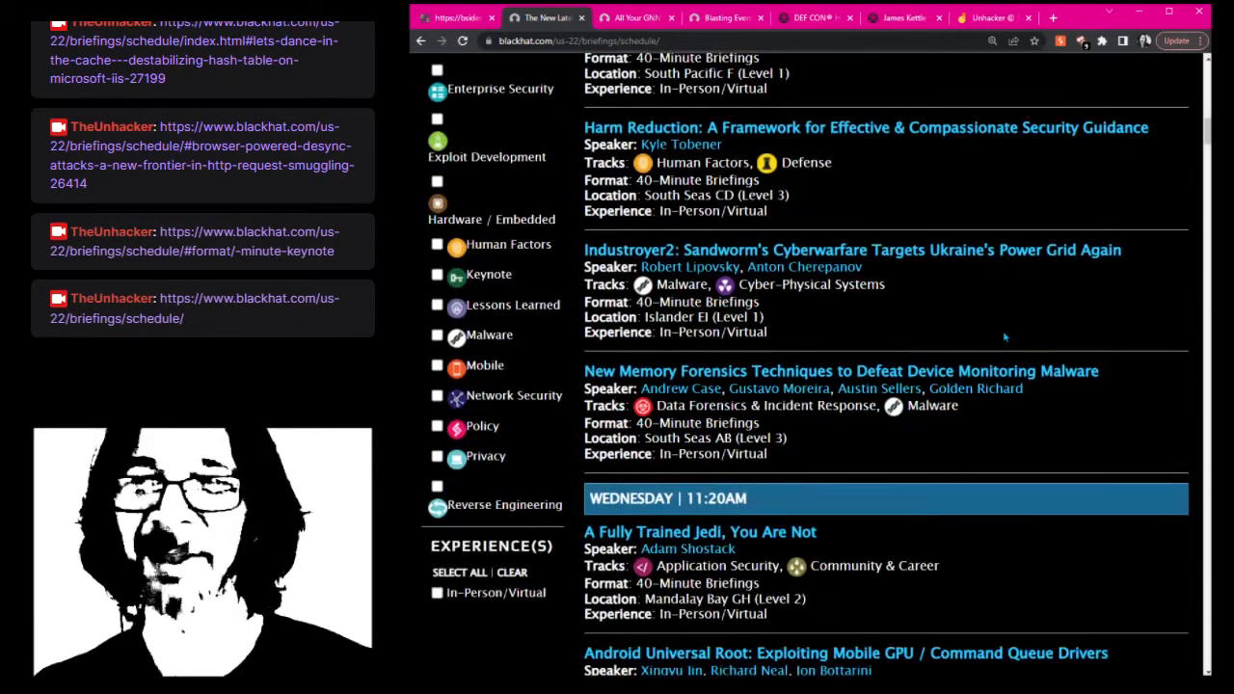
scroll(down, 3)
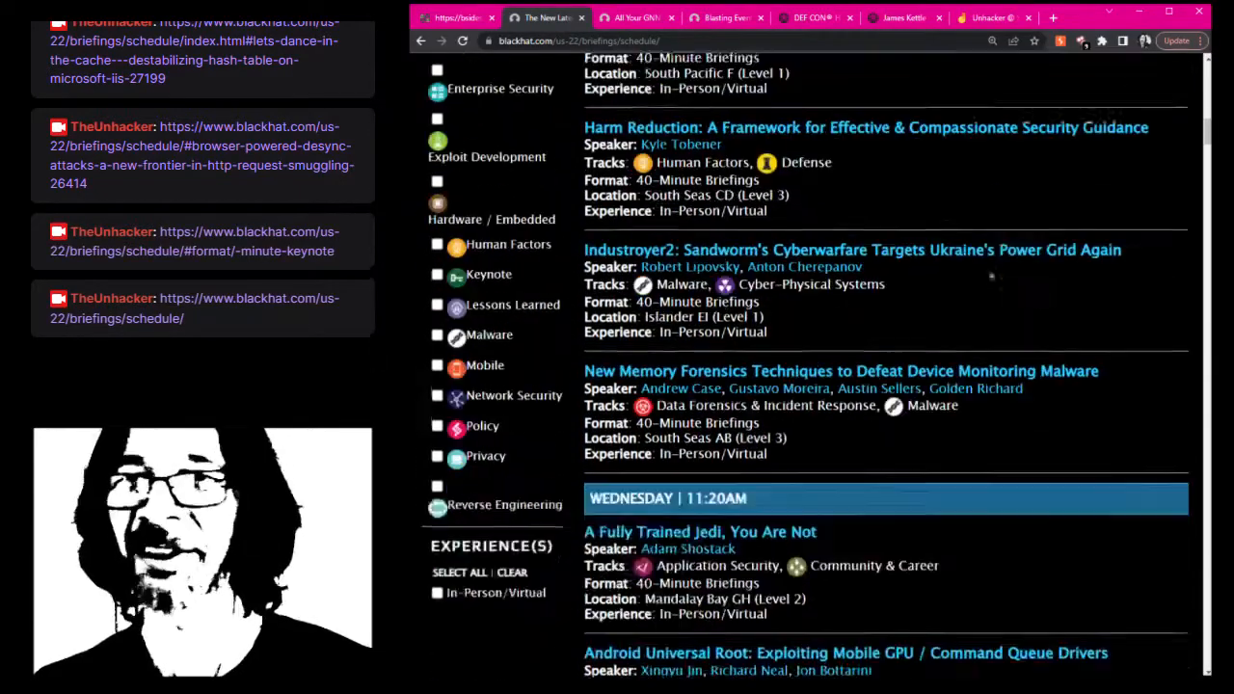
scroll(down, 3)
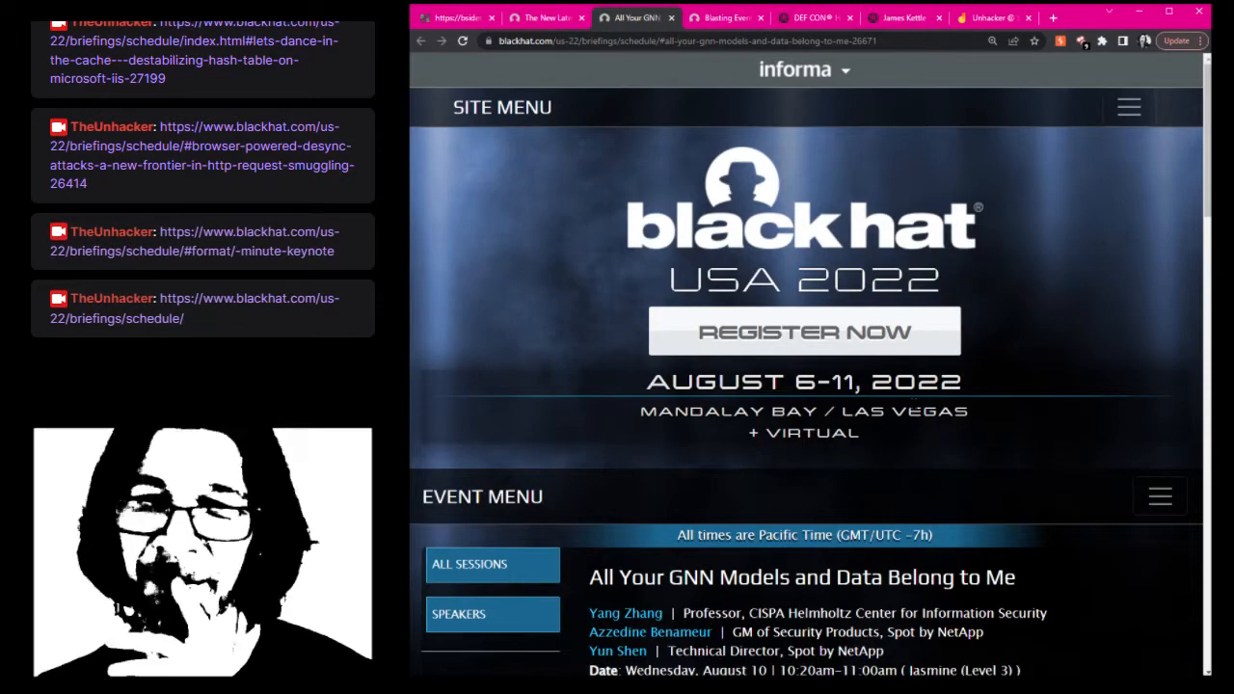
scroll(down, 3)
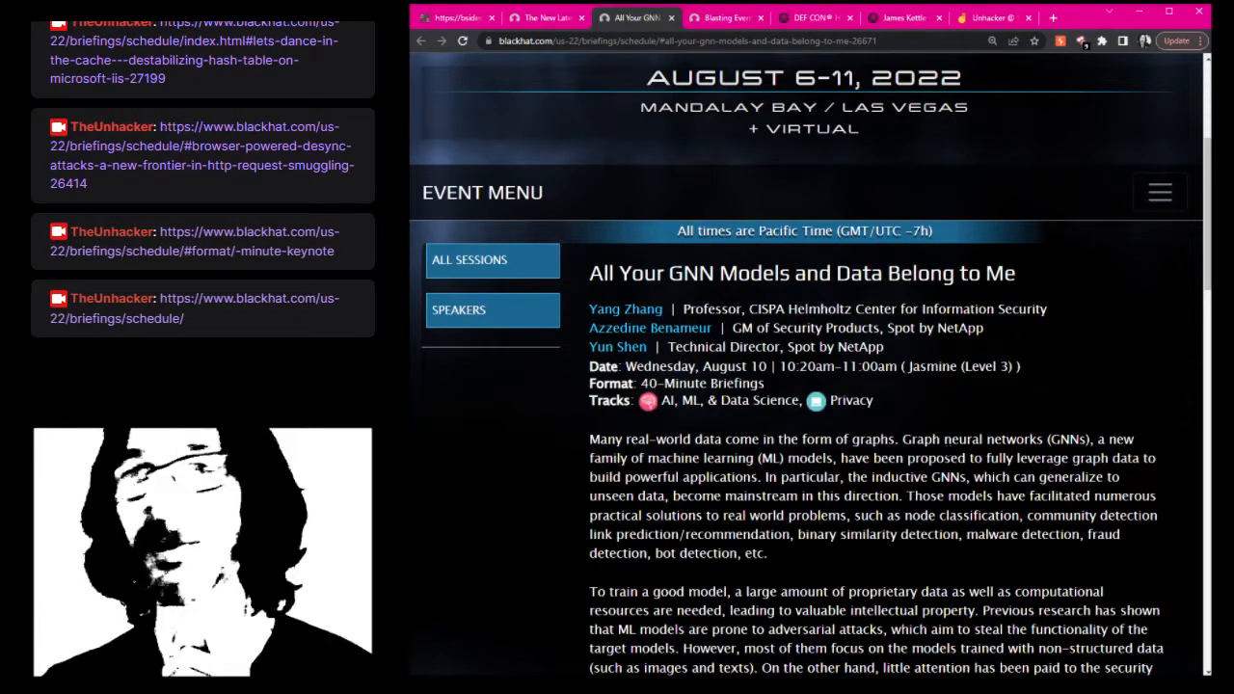
scroll(down, 3)
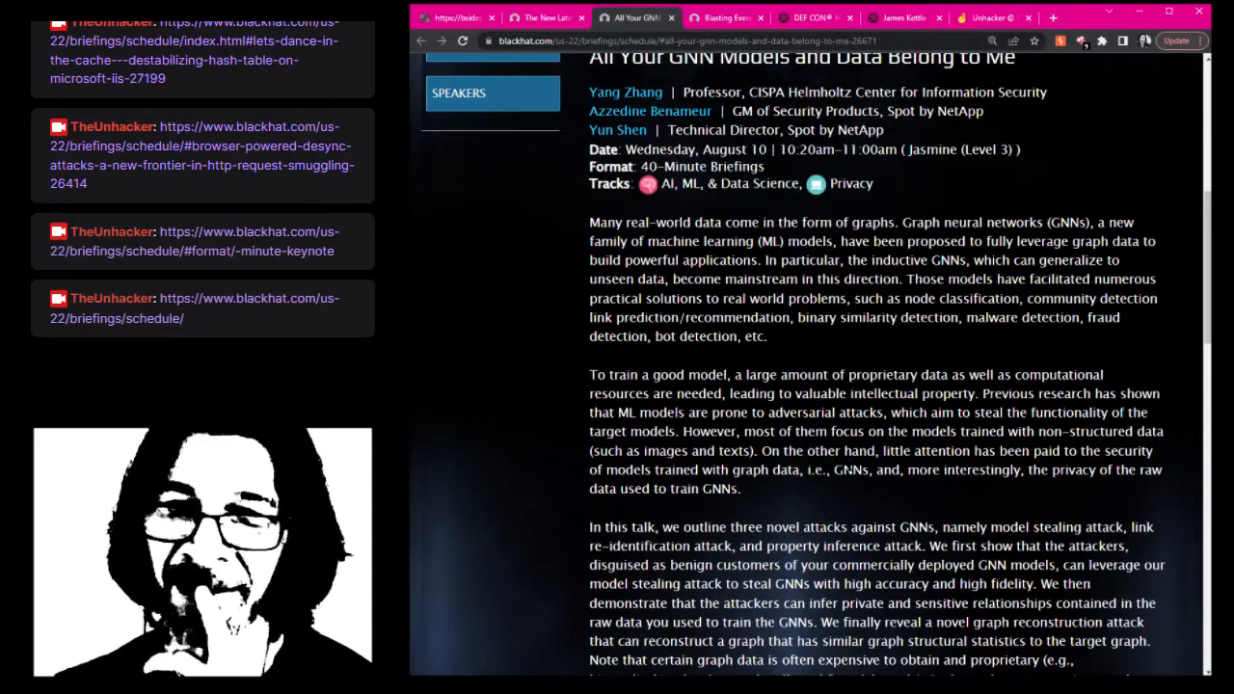
scroll(down, 3)
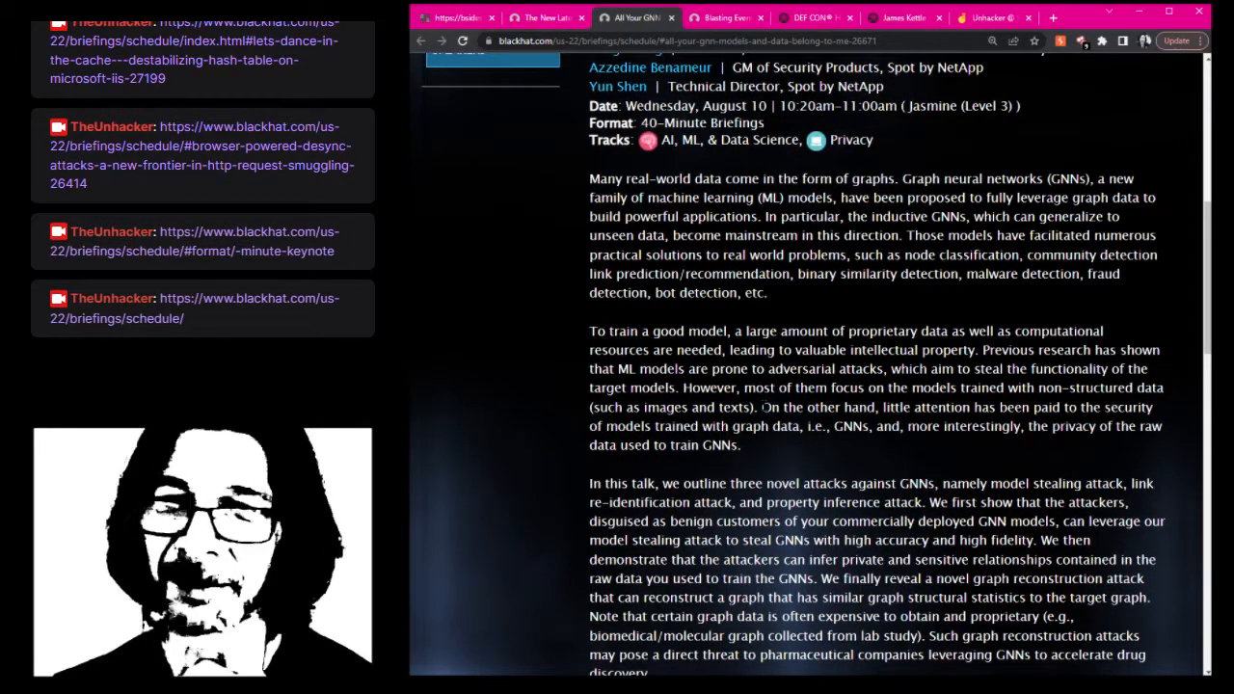
scroll(down, 3)
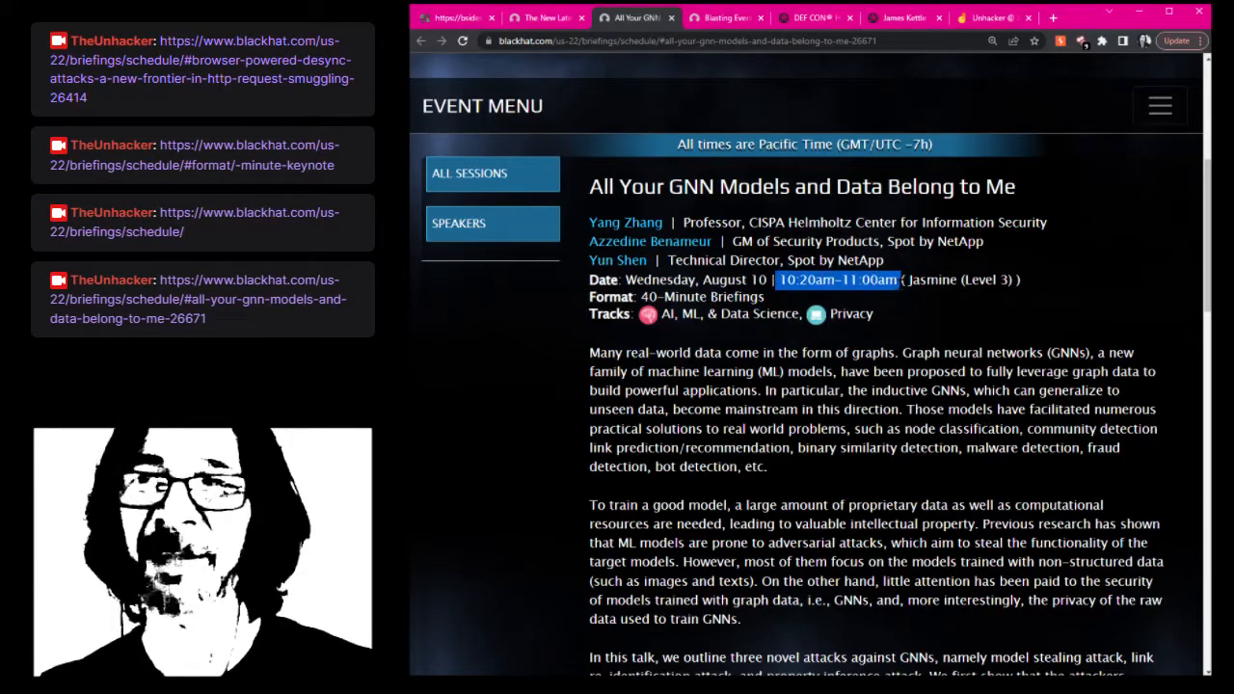
scroll(down, 3)
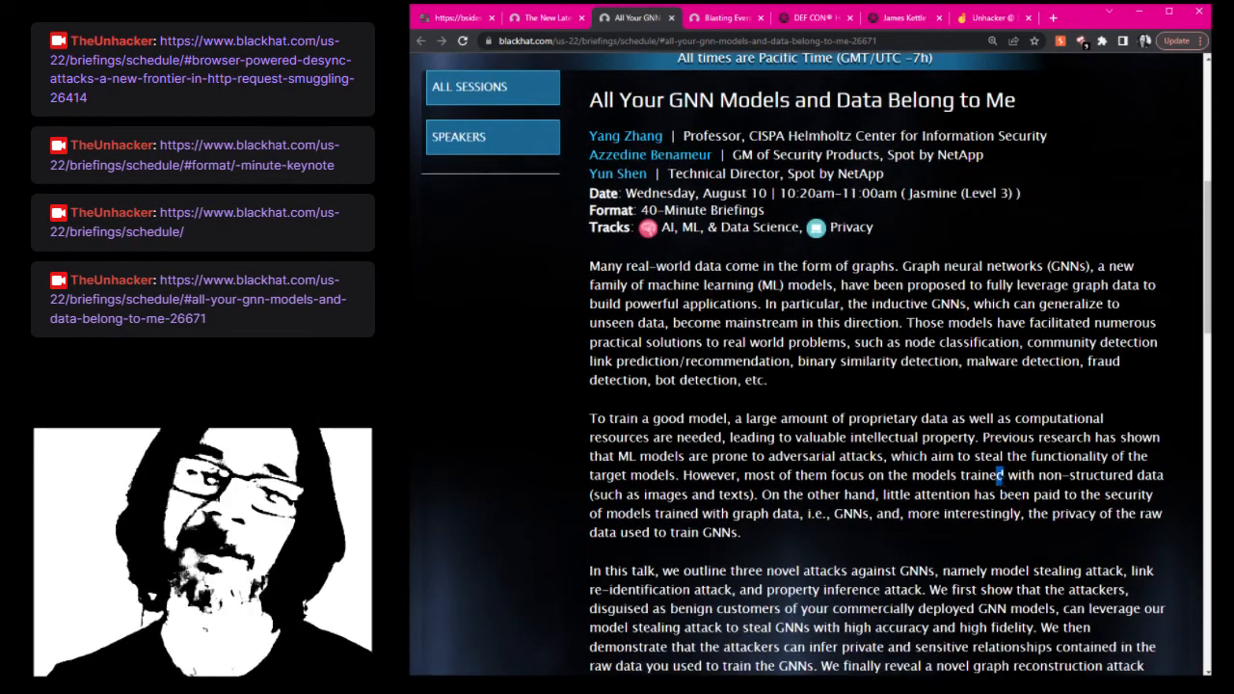
scroll(down, 3)
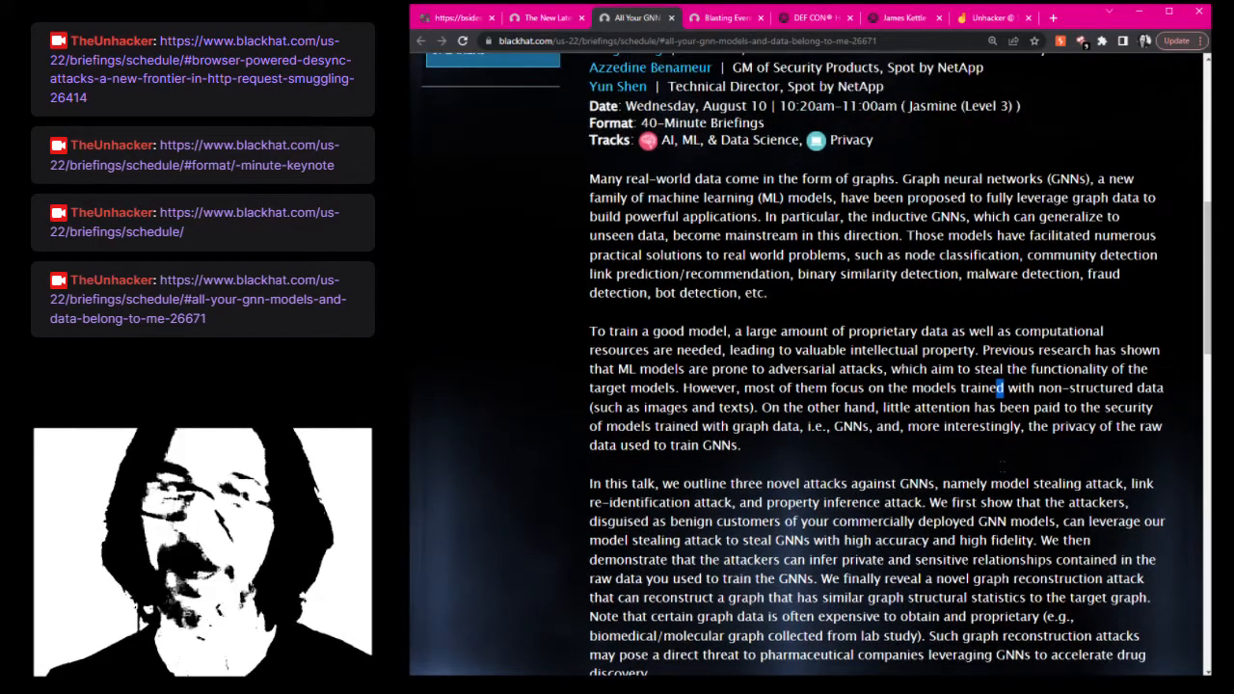
scroll(down, 3)
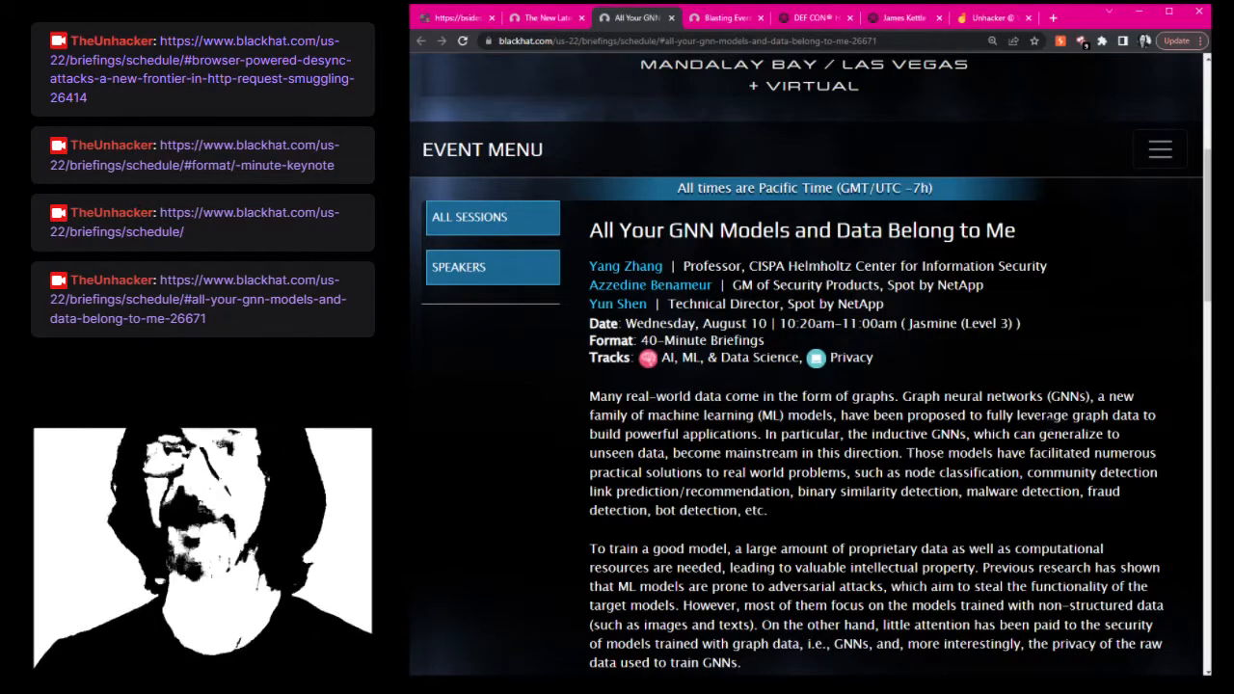
scroll(down, 3)
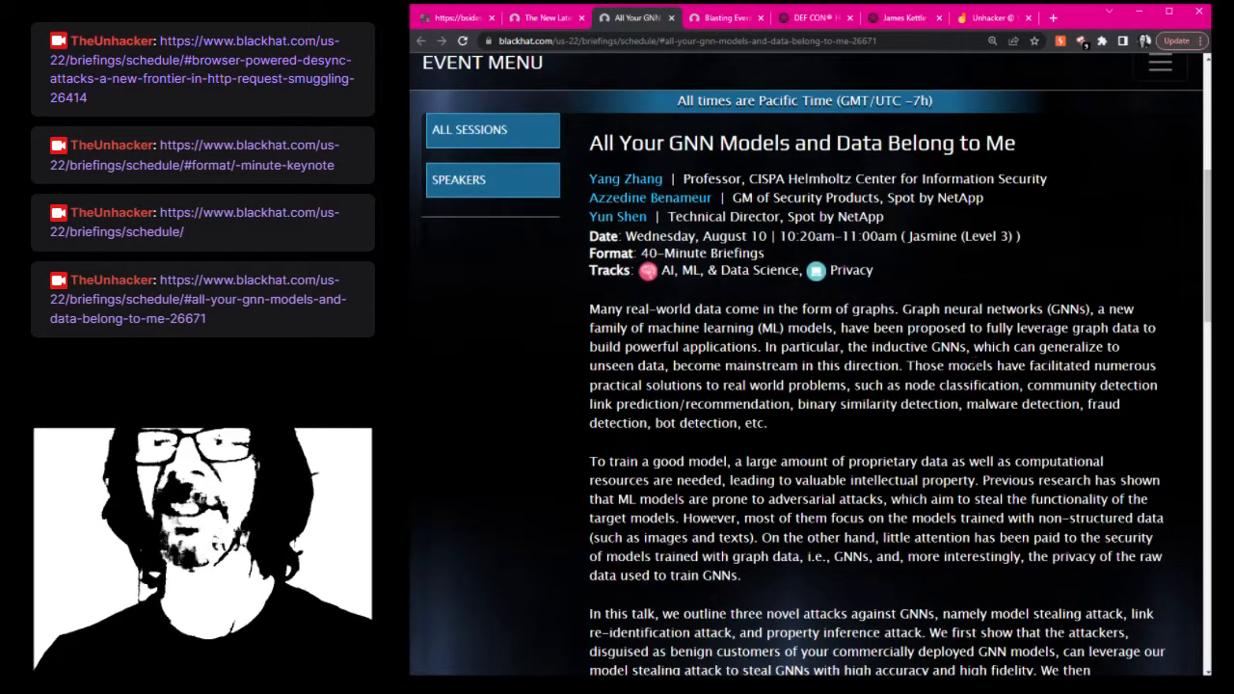
scroll(down, 3)
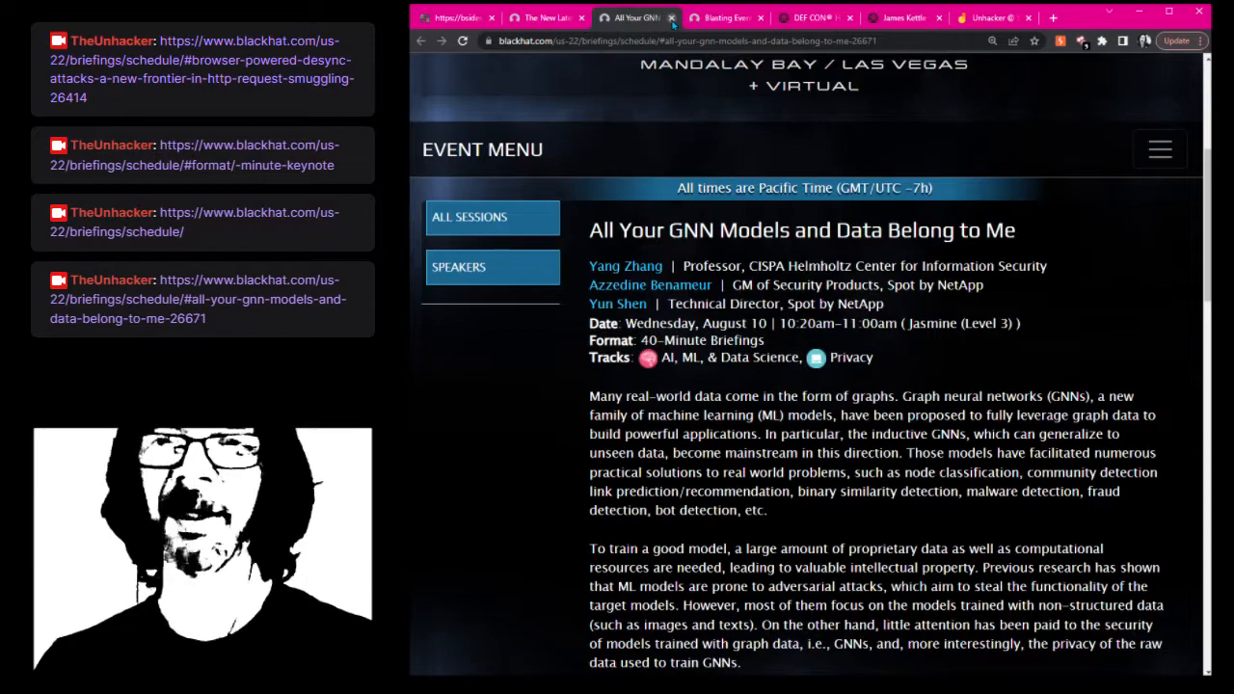
Scroll the briefings schedule down to the Wednesday 11:20 AM talks, including 'IAM The One Who Knocks'
scroll(down, 3)
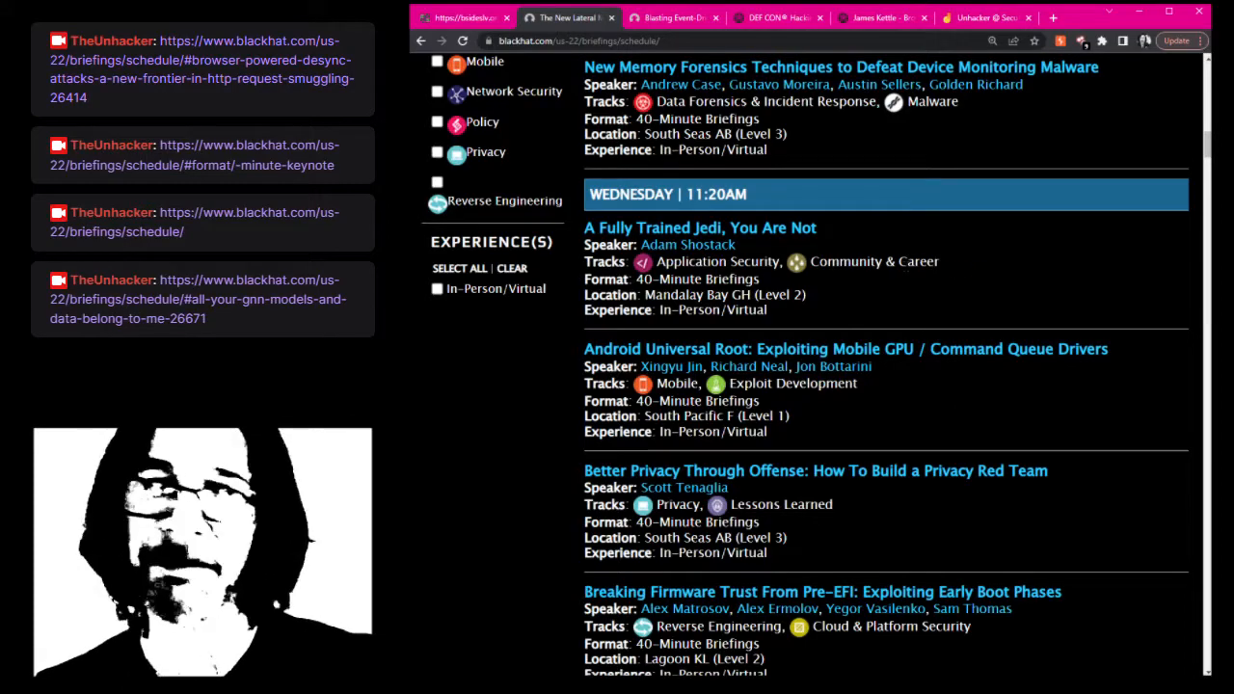
scroll(down, 3)
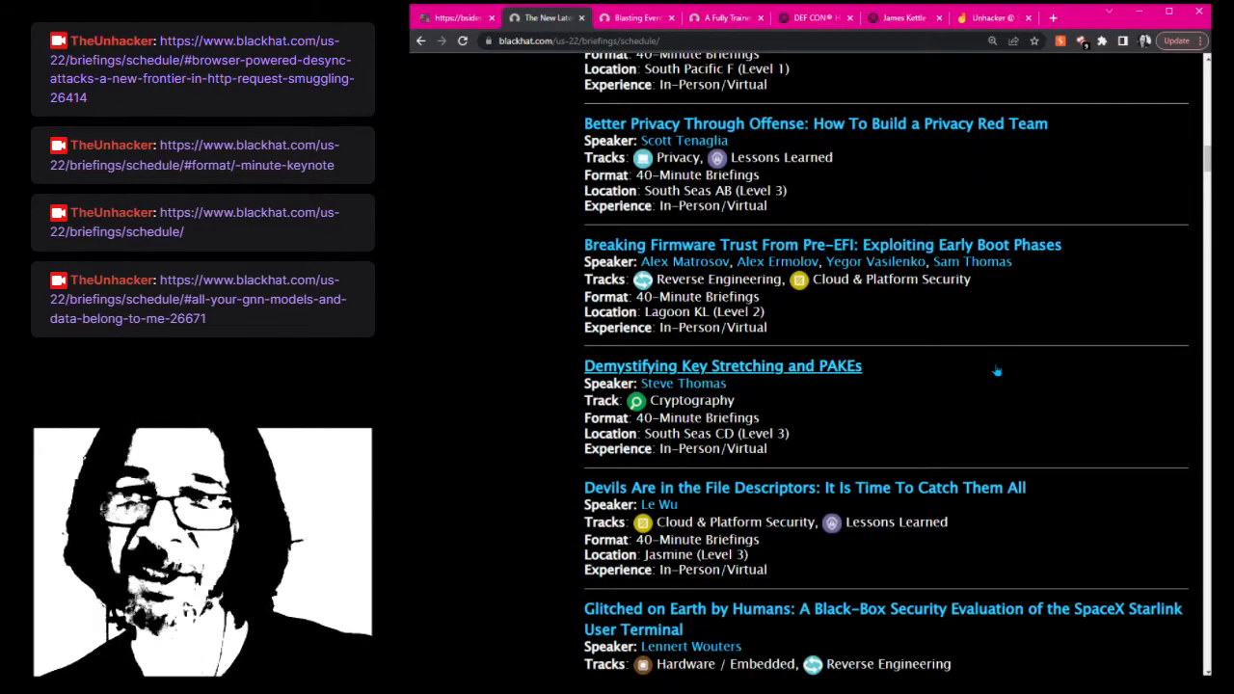
scroll(down, 3)
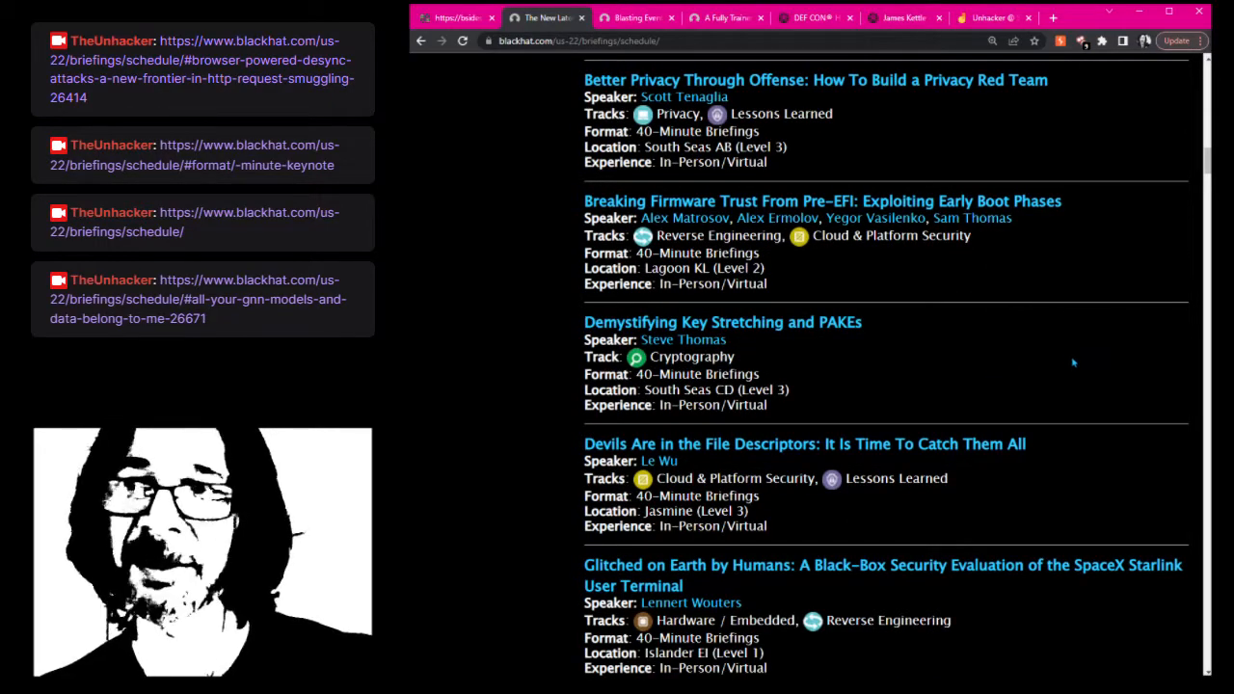
scroll(down, 3)
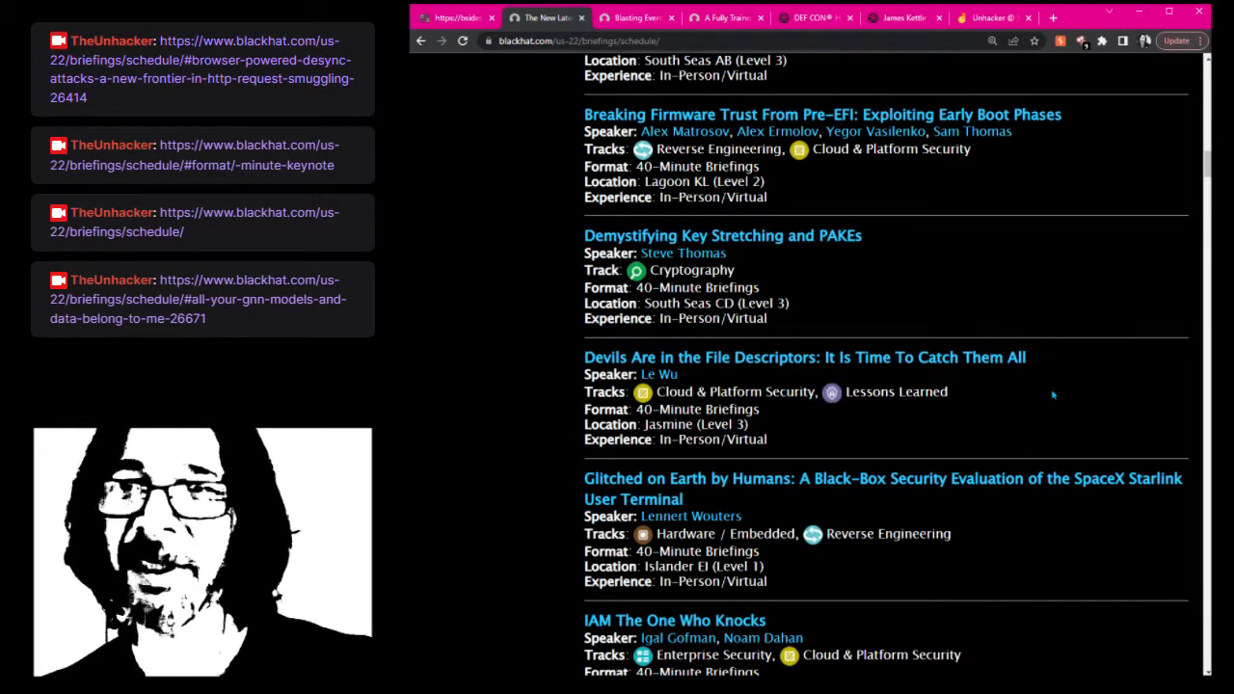
scroll(down, 3)
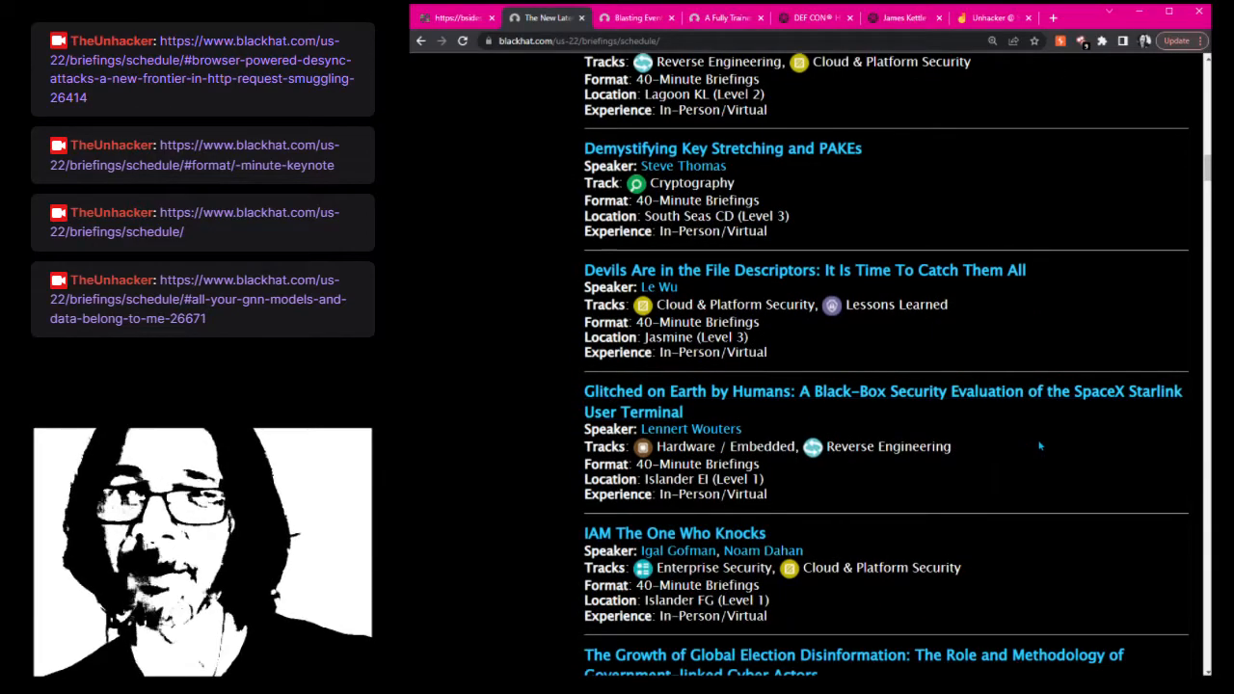
scroll(down, 3)
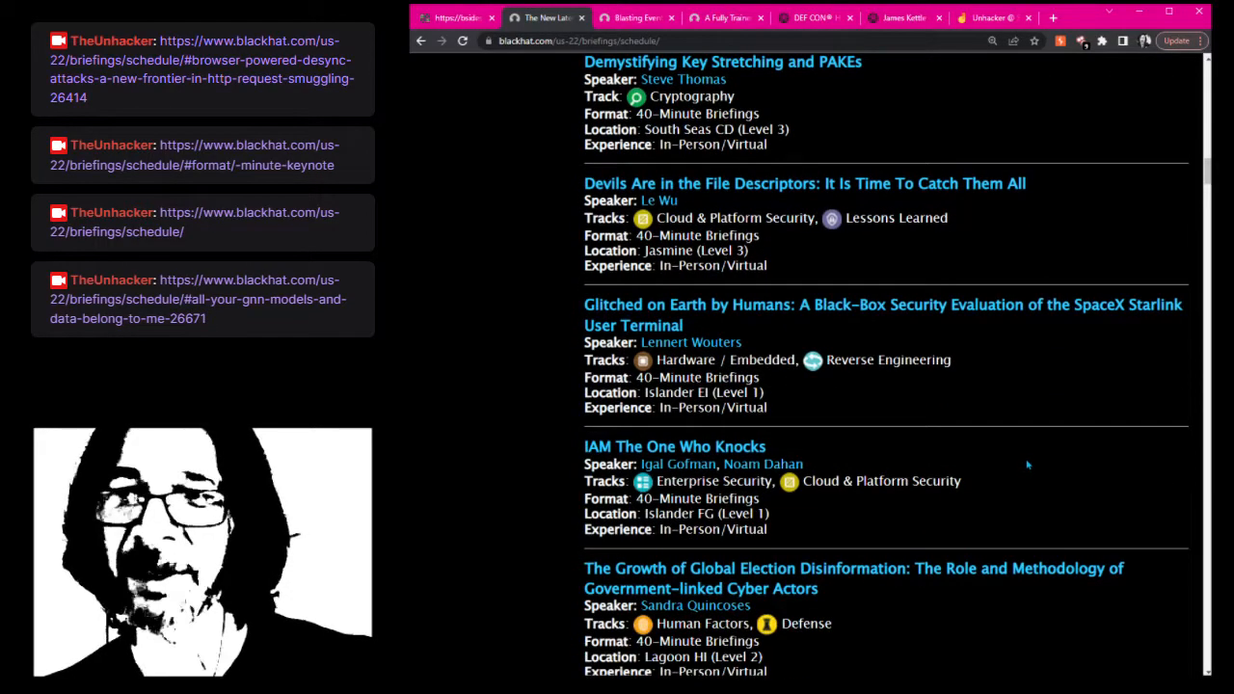
scroll(down, 3)
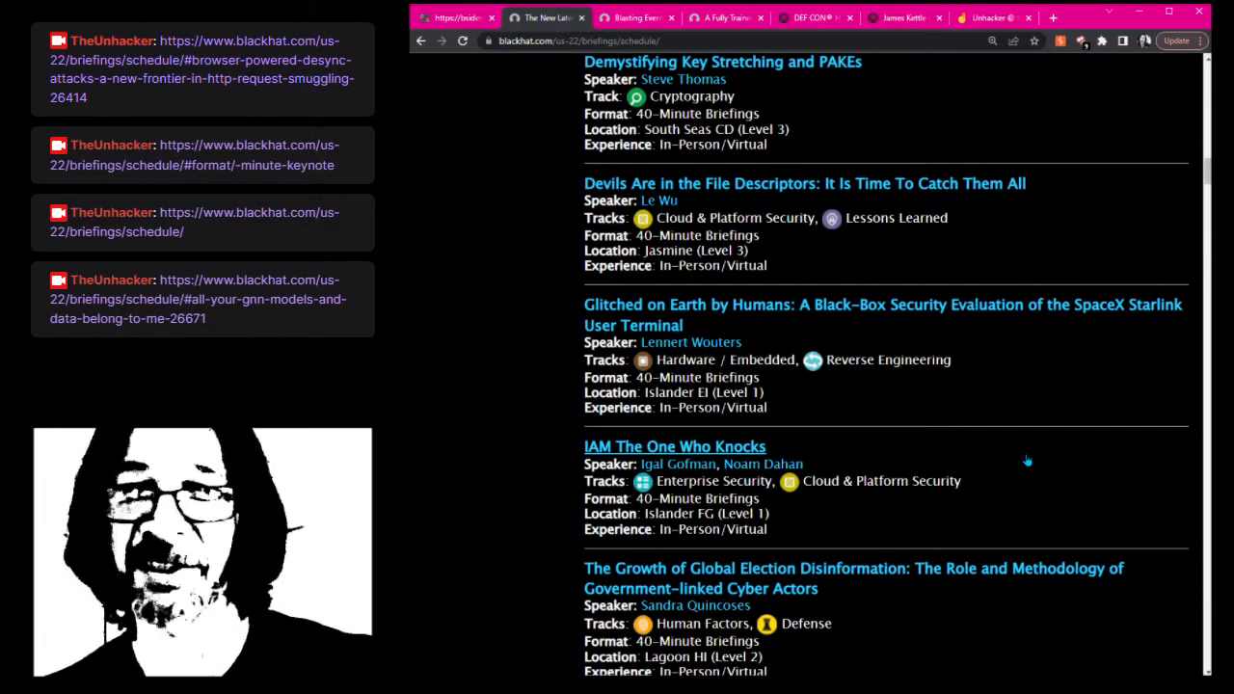
mouse_move(1040, 453)
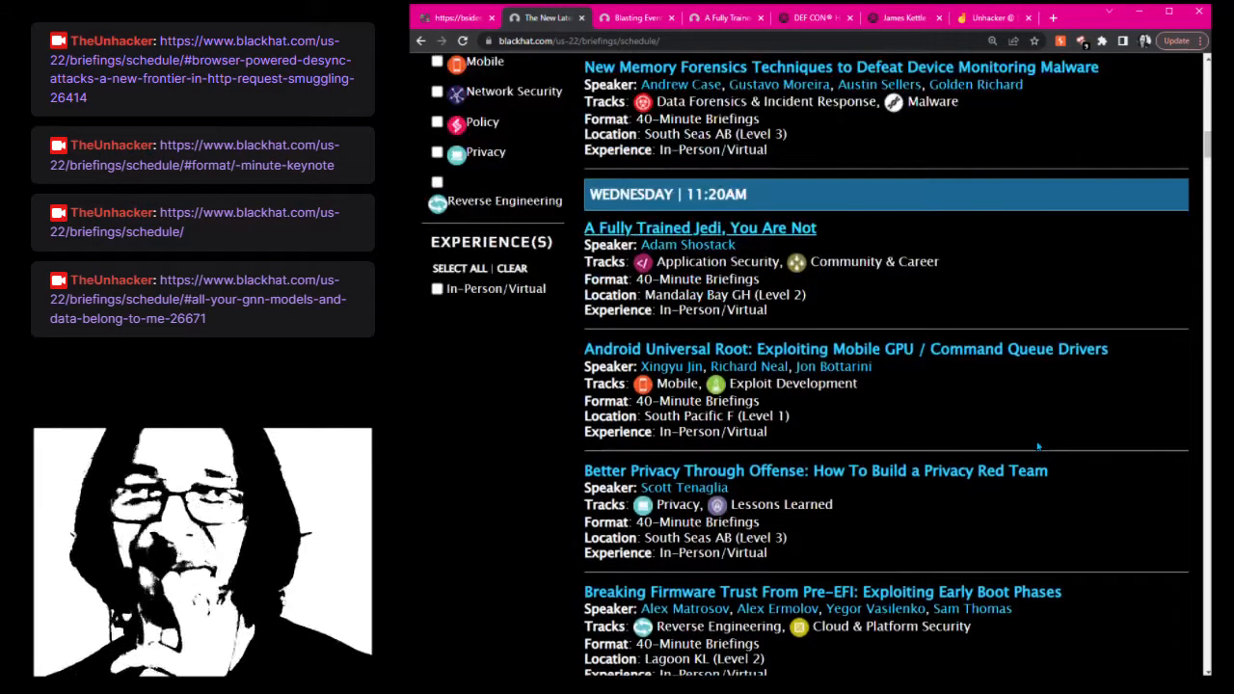
Scroll to the Wednesday 1:30 PM slot and open the Let's Dance in the Cache talk
scroll(down, 3)
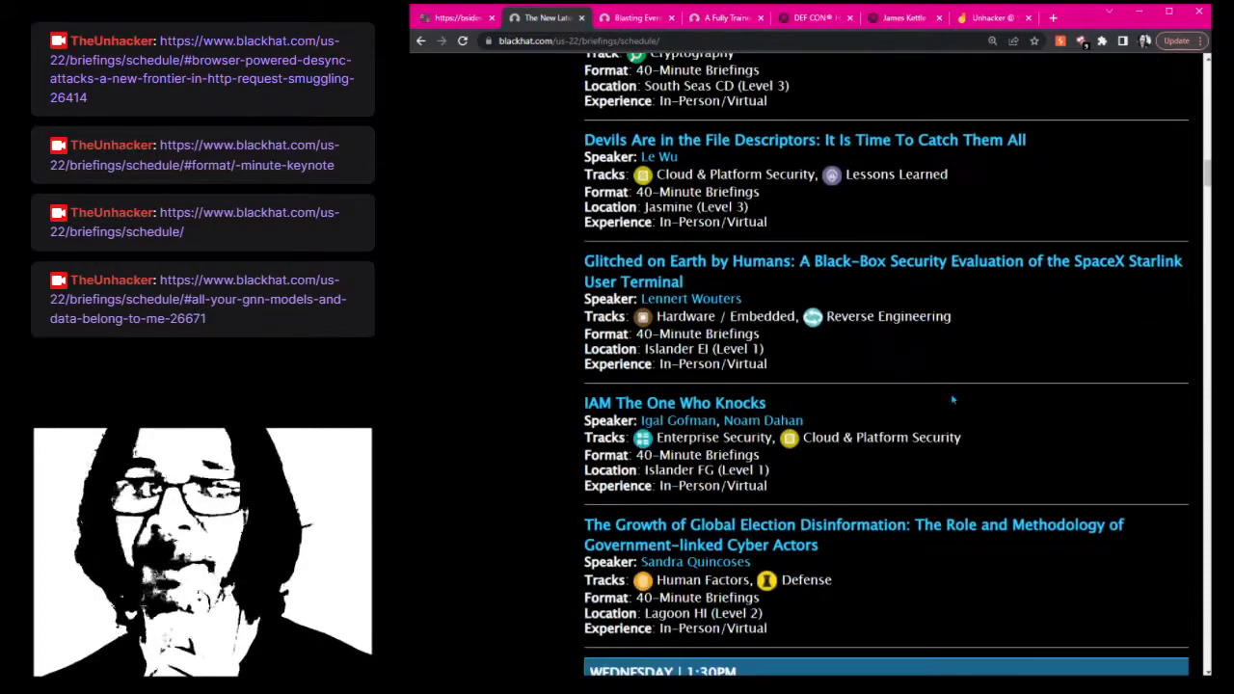
scroll(down, 3)
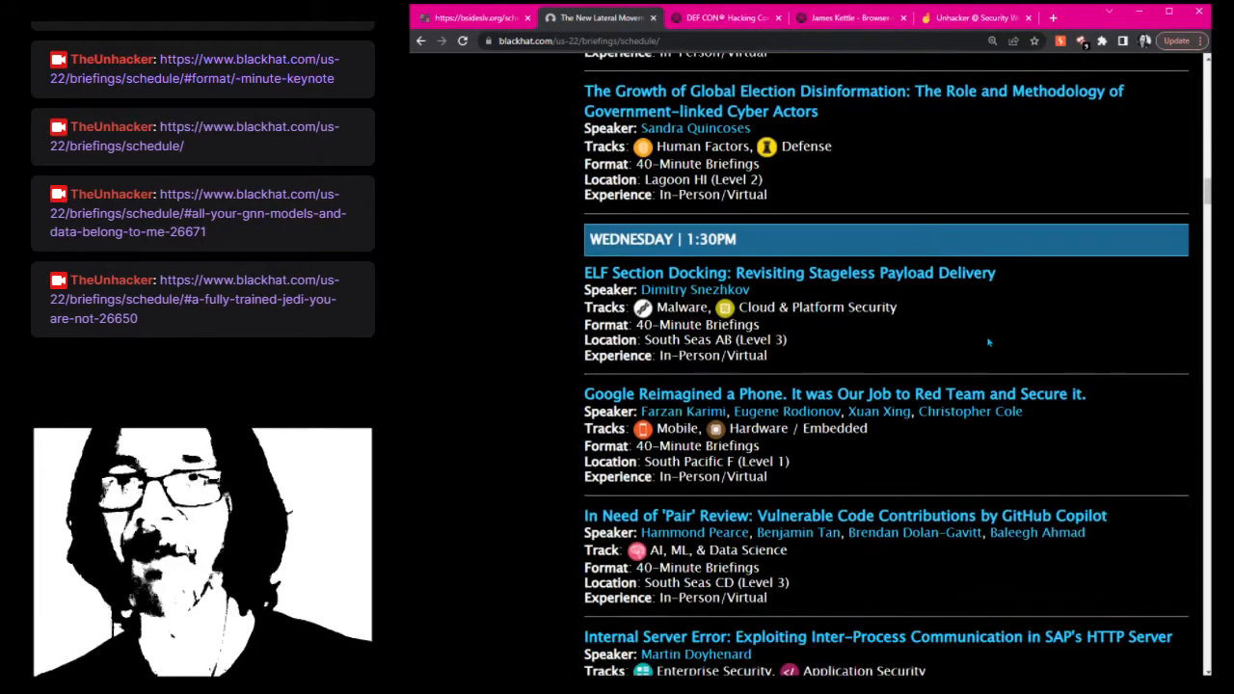
scroll(down, 3)
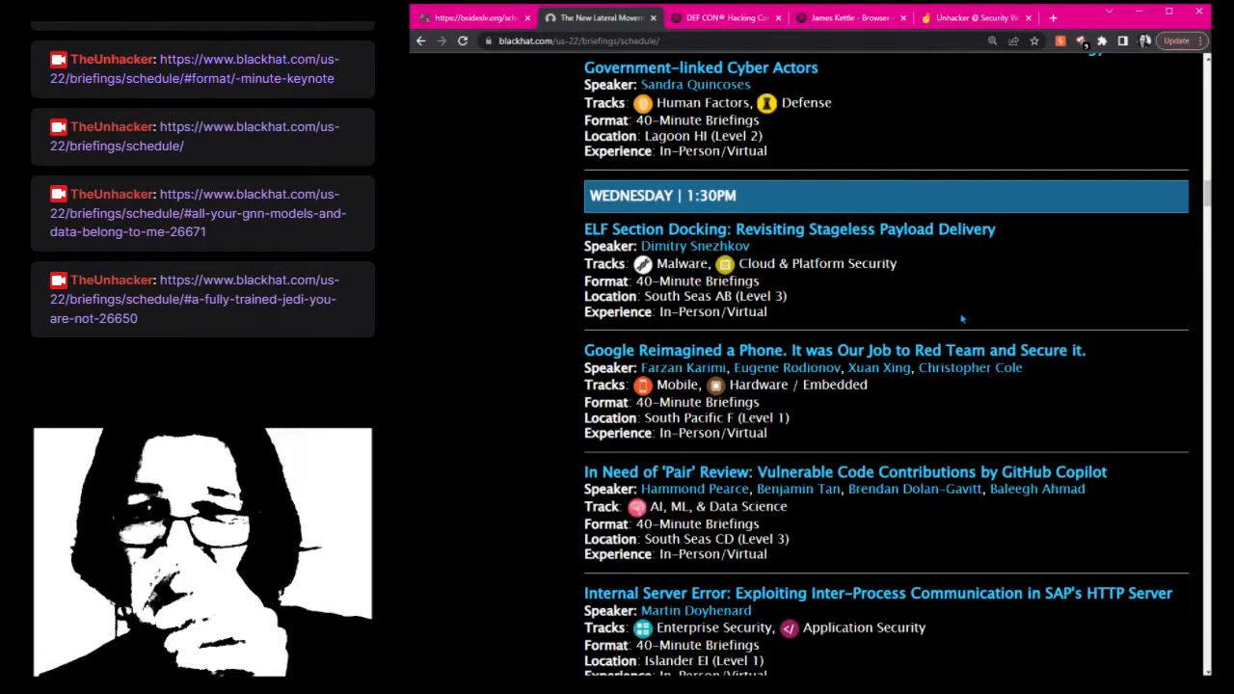
scroll(down, 3)
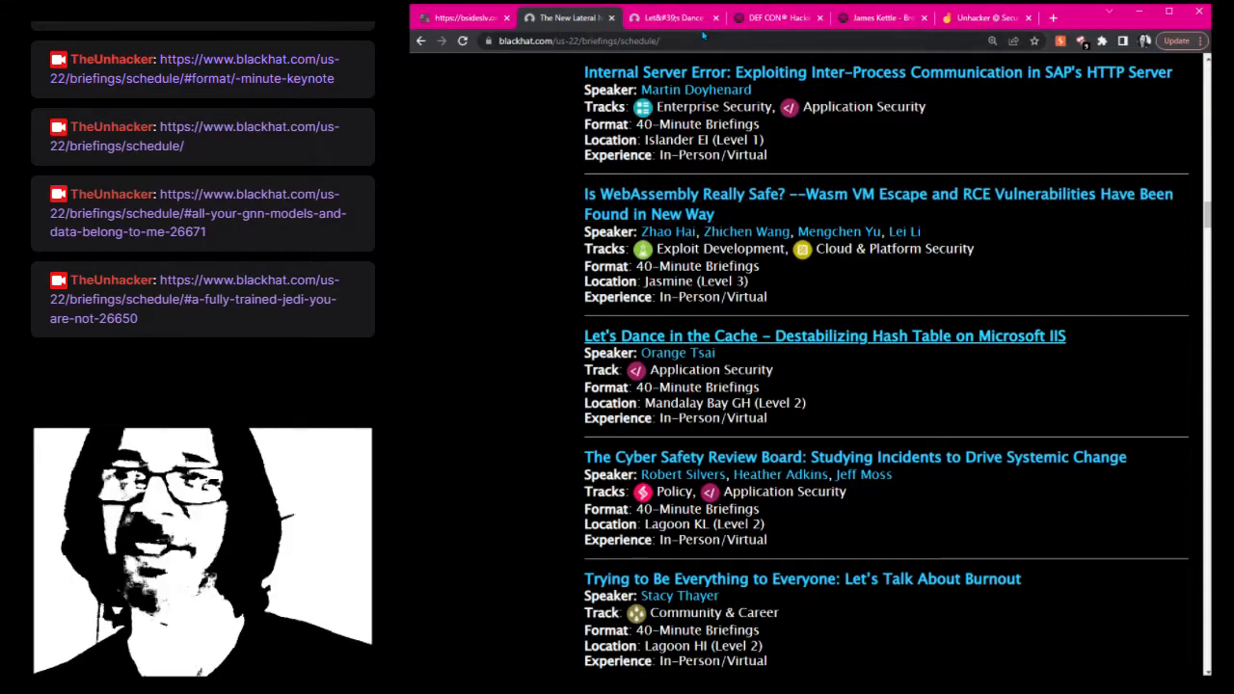
click(825, 335)
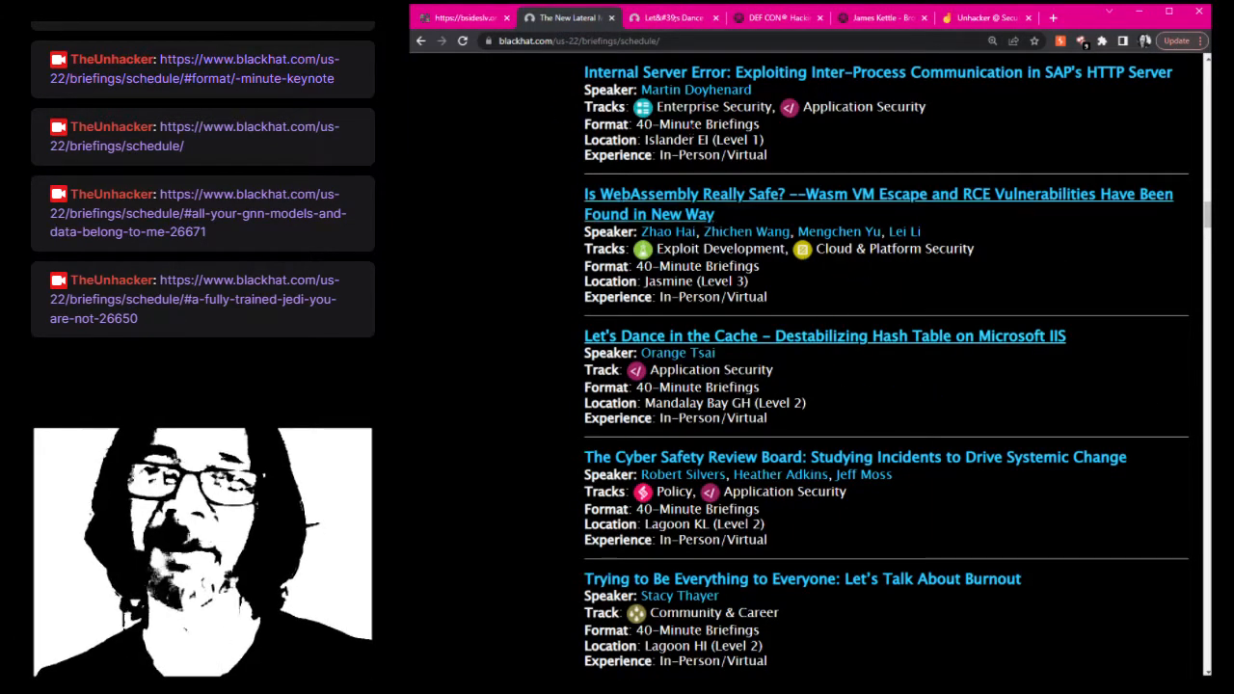
click(823, 336)
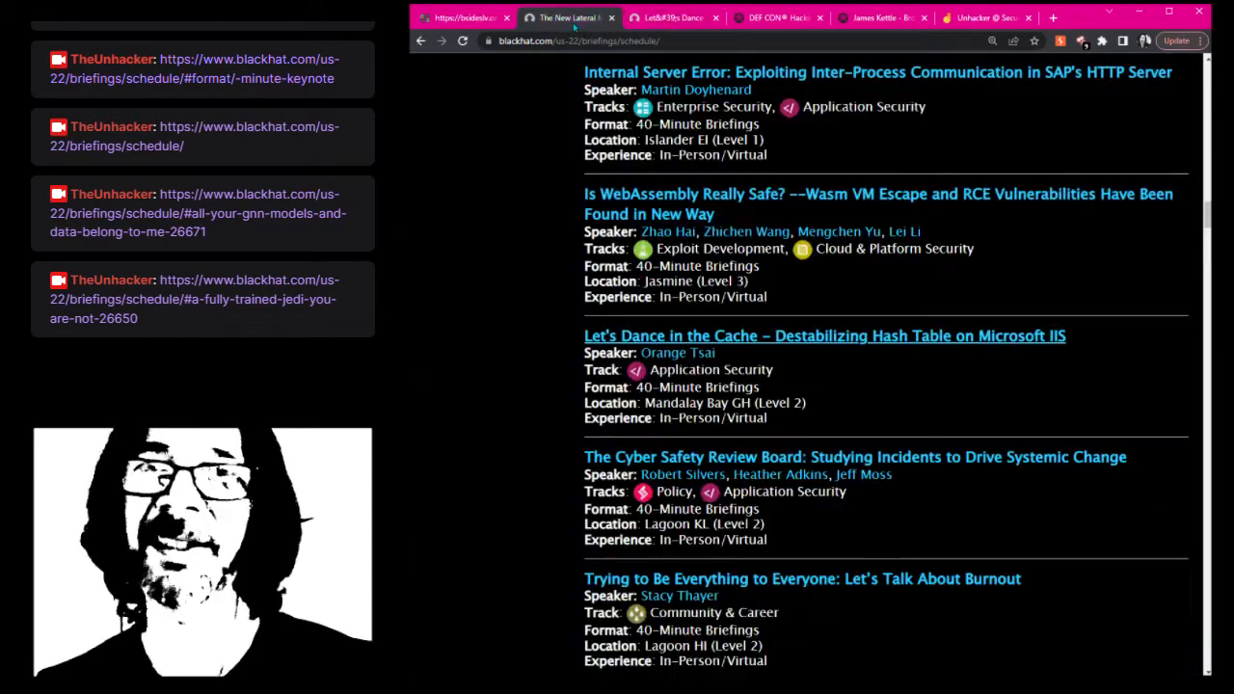
Scroll up and back down through the Wednesday 1:30 PM talks
scroll(up, 3)
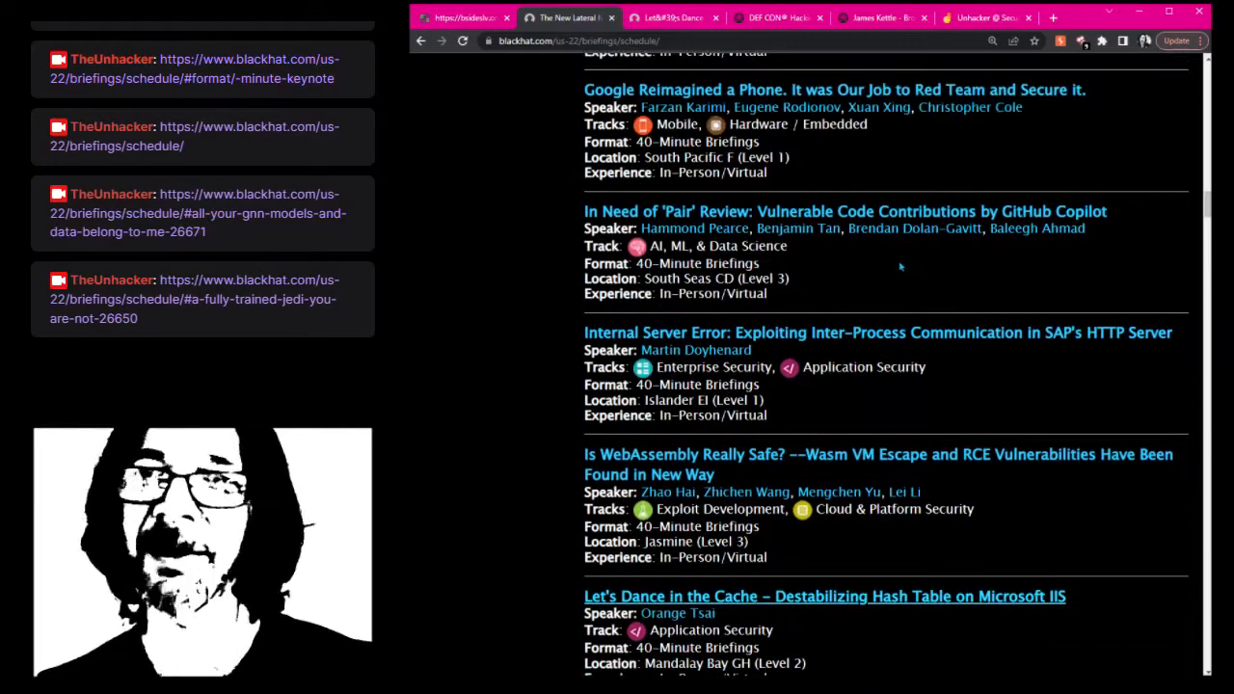
scroll(up, 3)
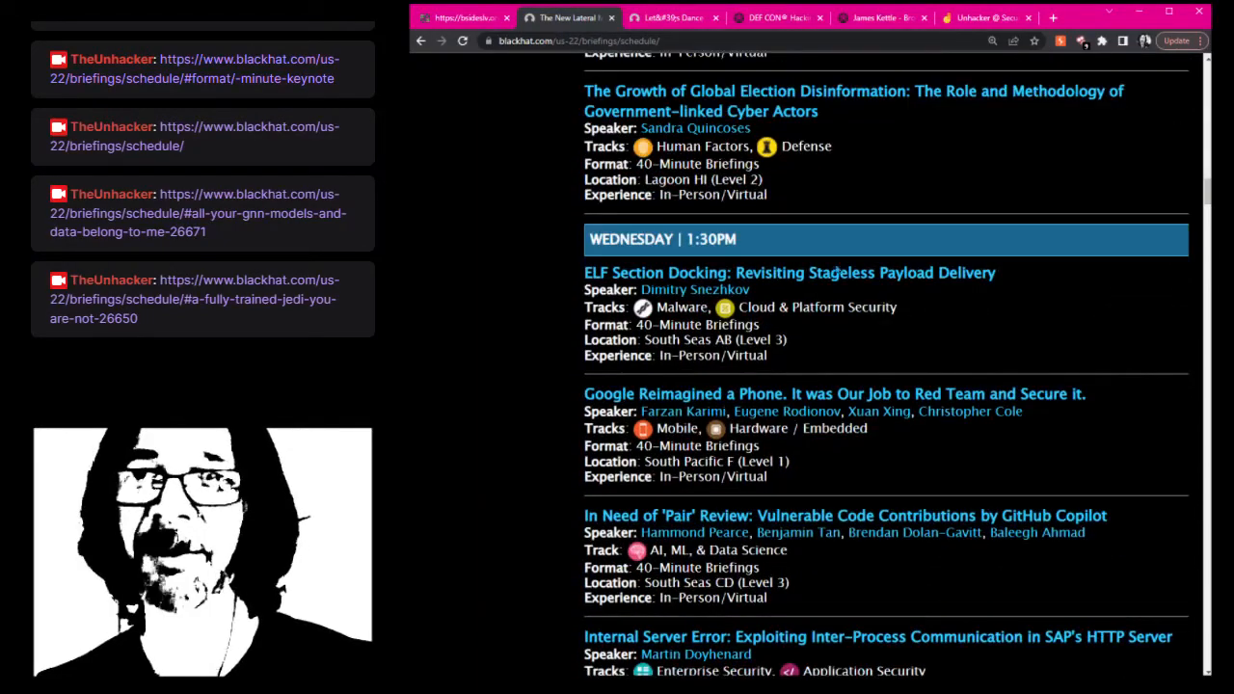
scroll(down, 3)
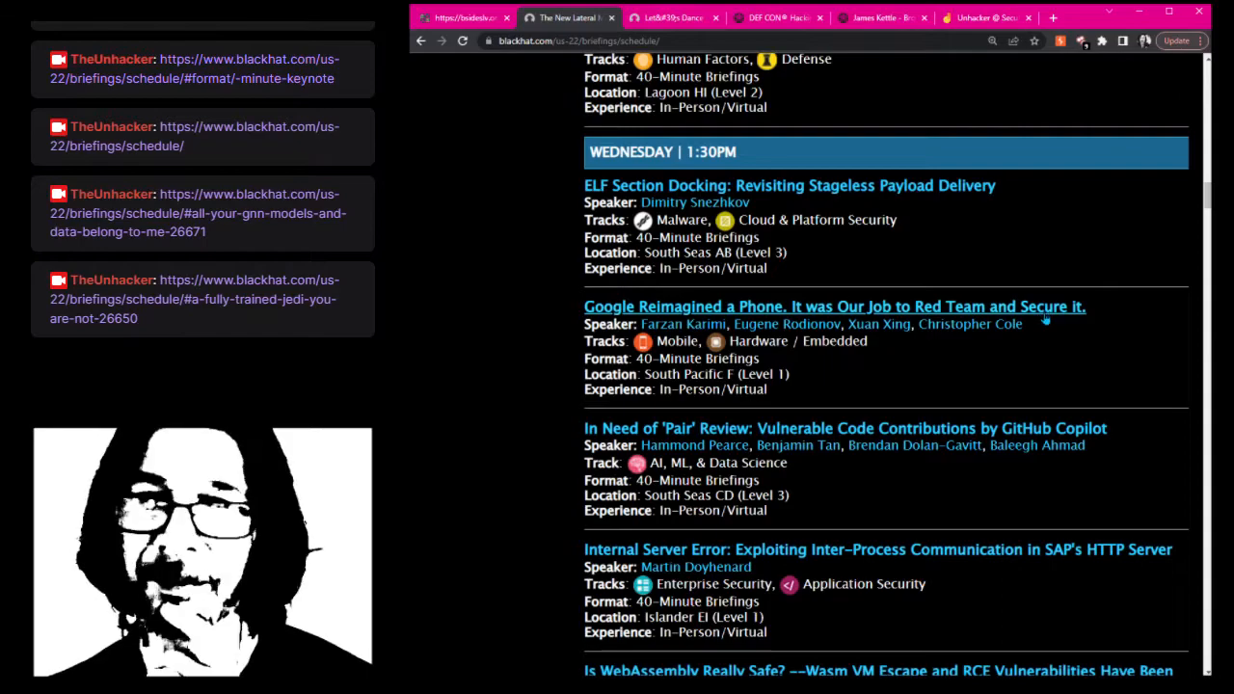
scroll(down, 3)
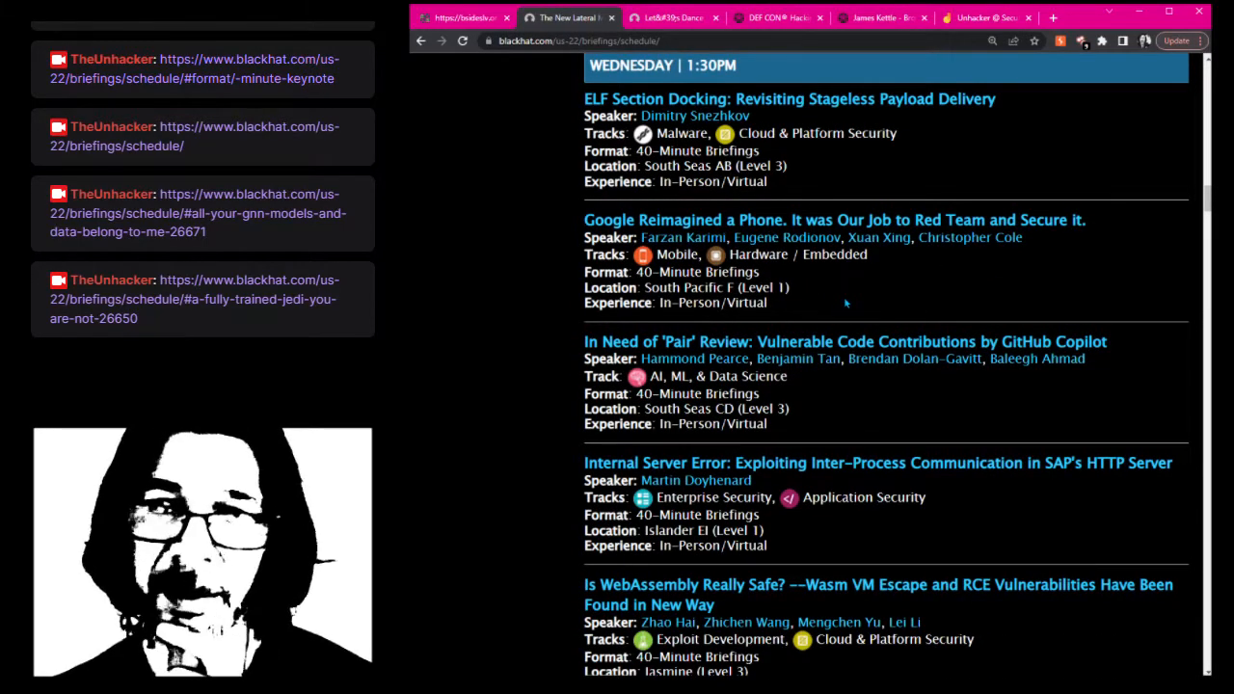
scroll(down, 3)
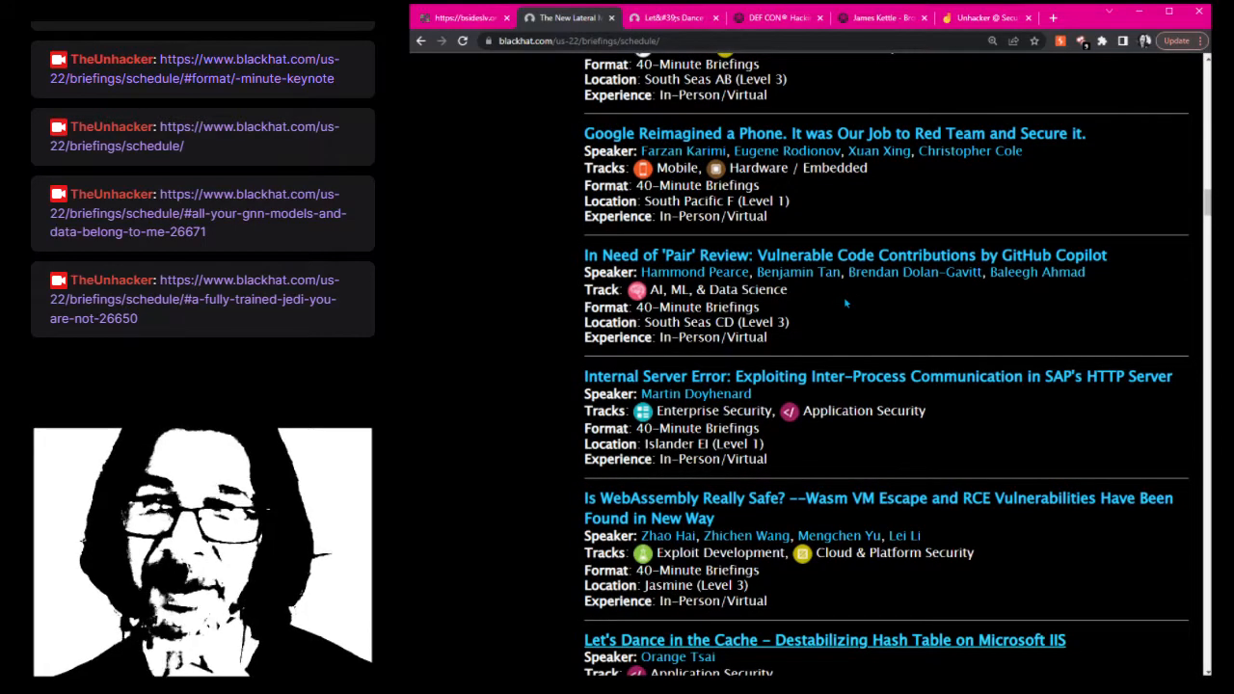
mouse_move(851, 304)
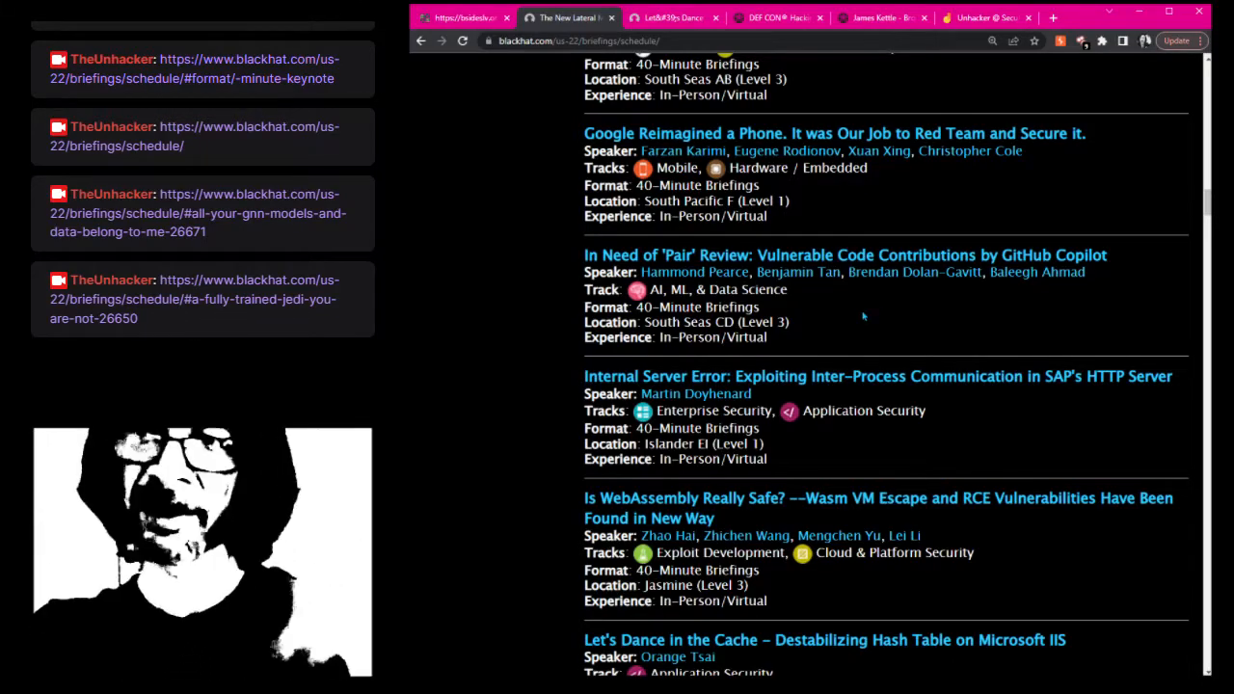
mouse_move(886, 345)
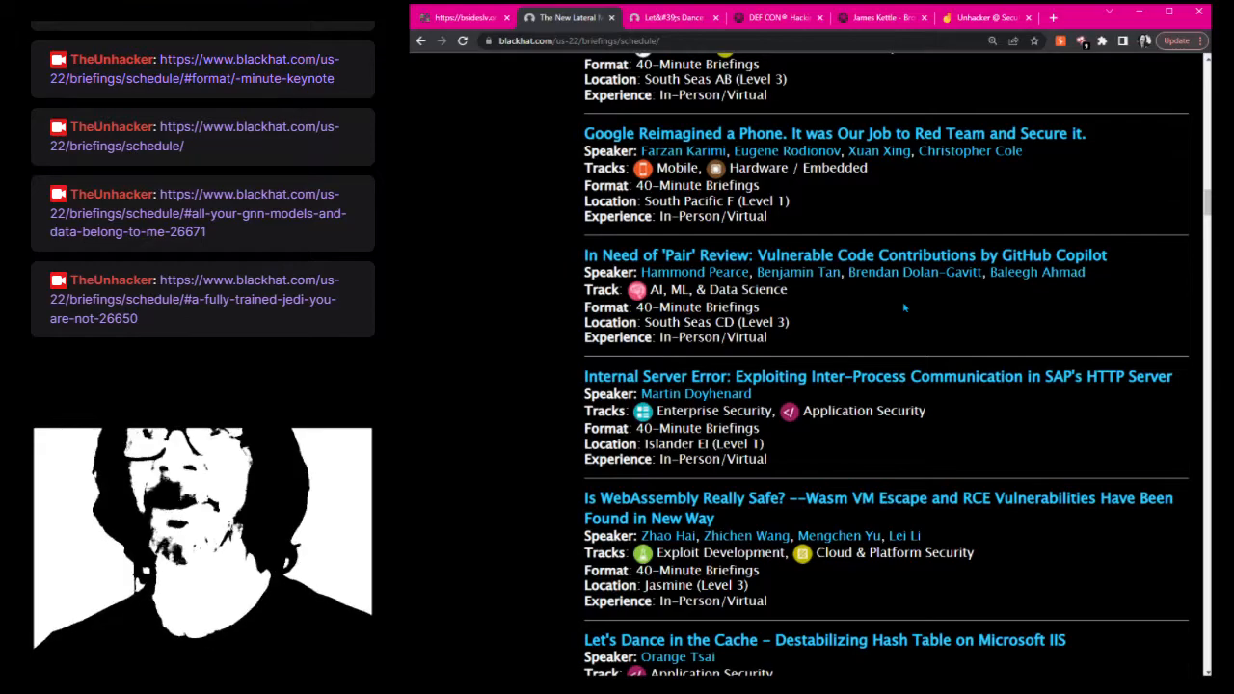
mouse_move(919, 314)
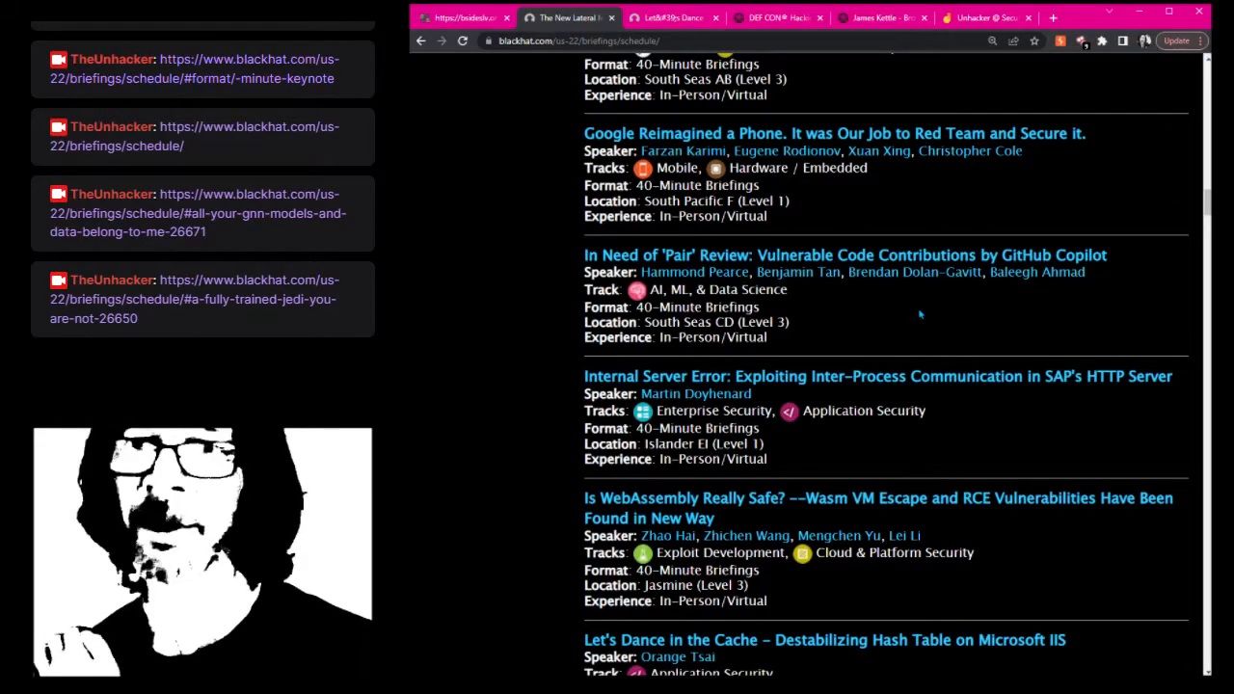
scroll(down, 3)
text(wqe)
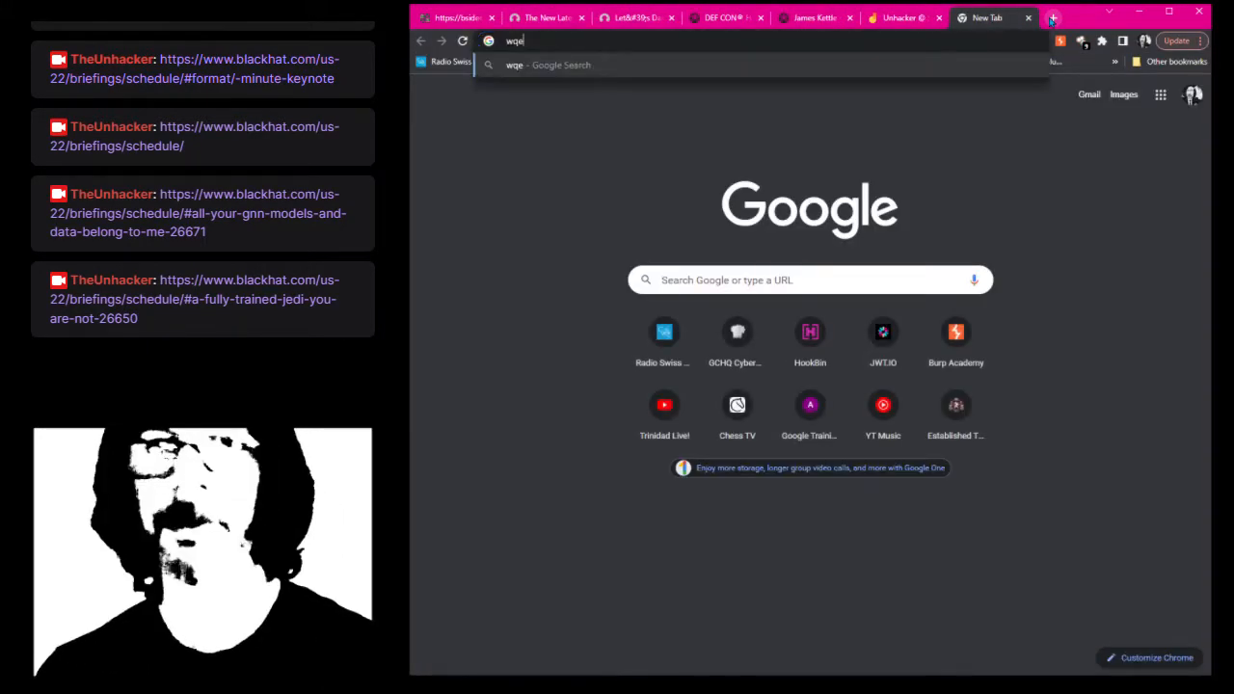
Search Google Images for 'web server market share' and open Netcraft's July 2022 Web Server Survey
text(web server market share)
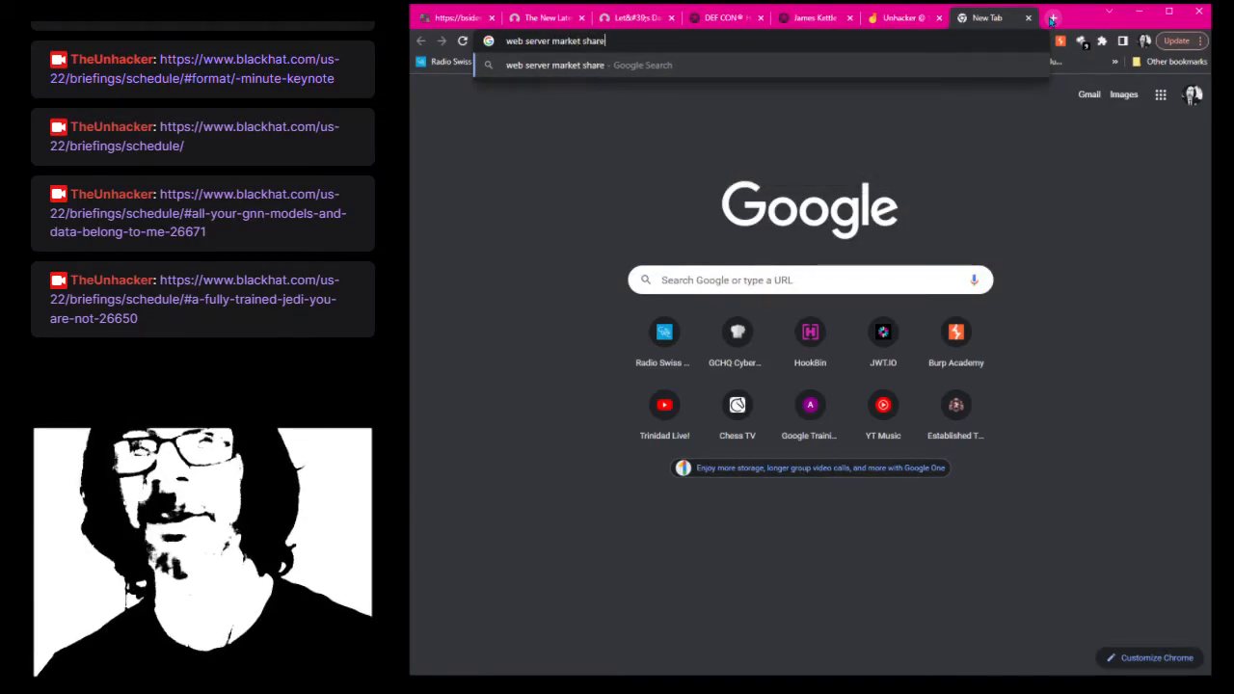
key(enter)
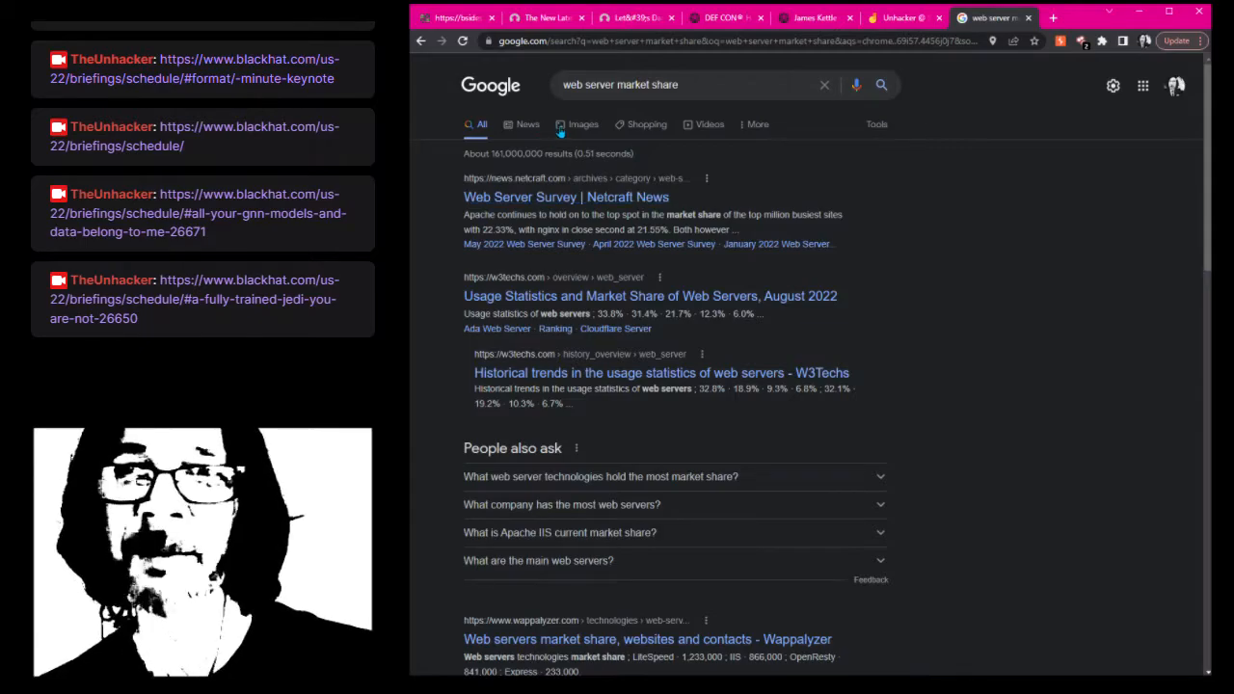
click(582, 123)
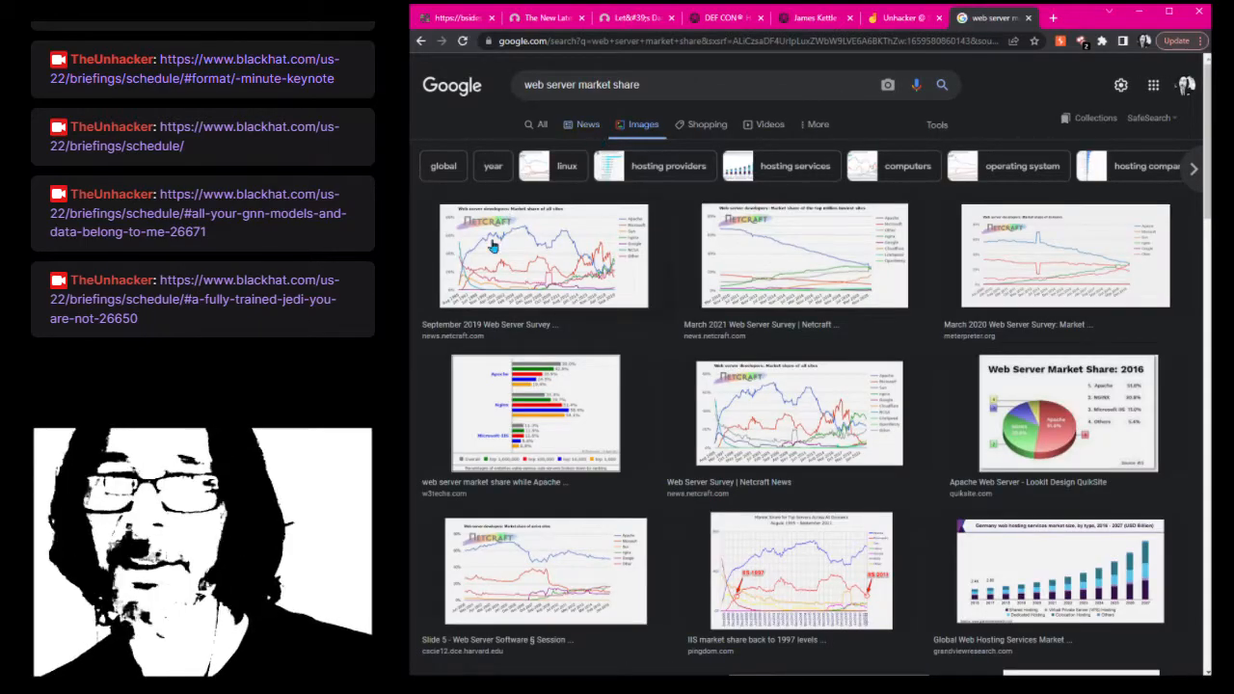
click(1066, 415)
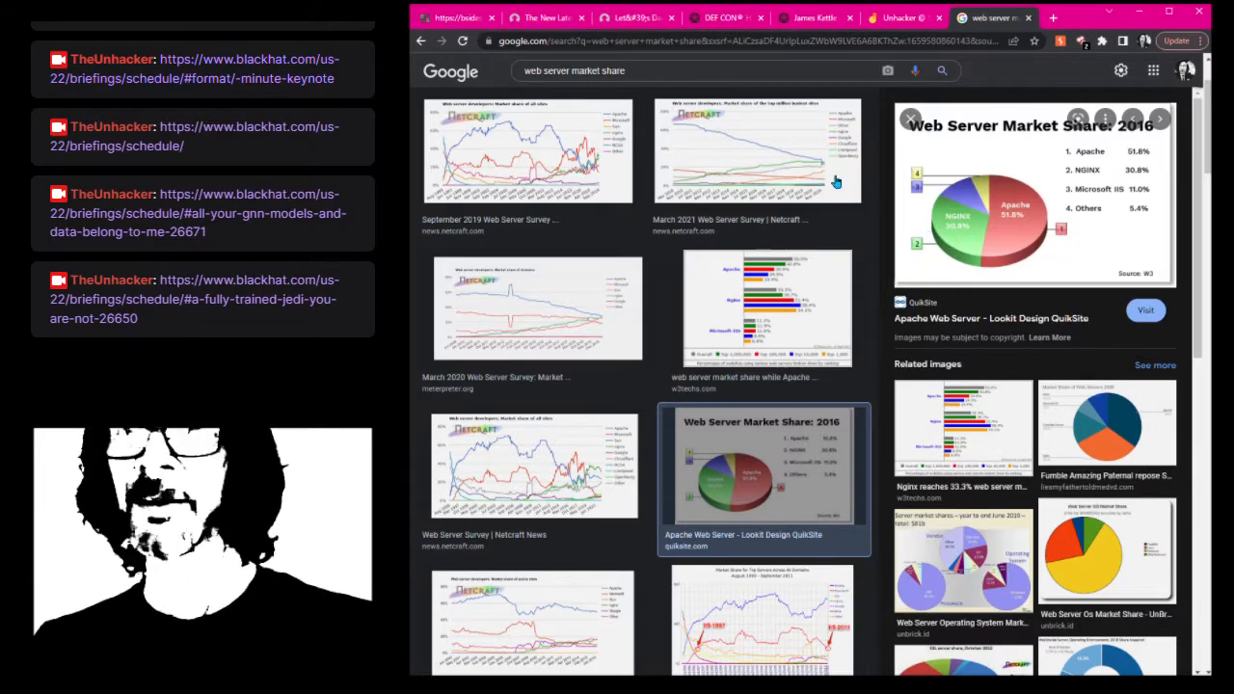
scroll(down, 3)
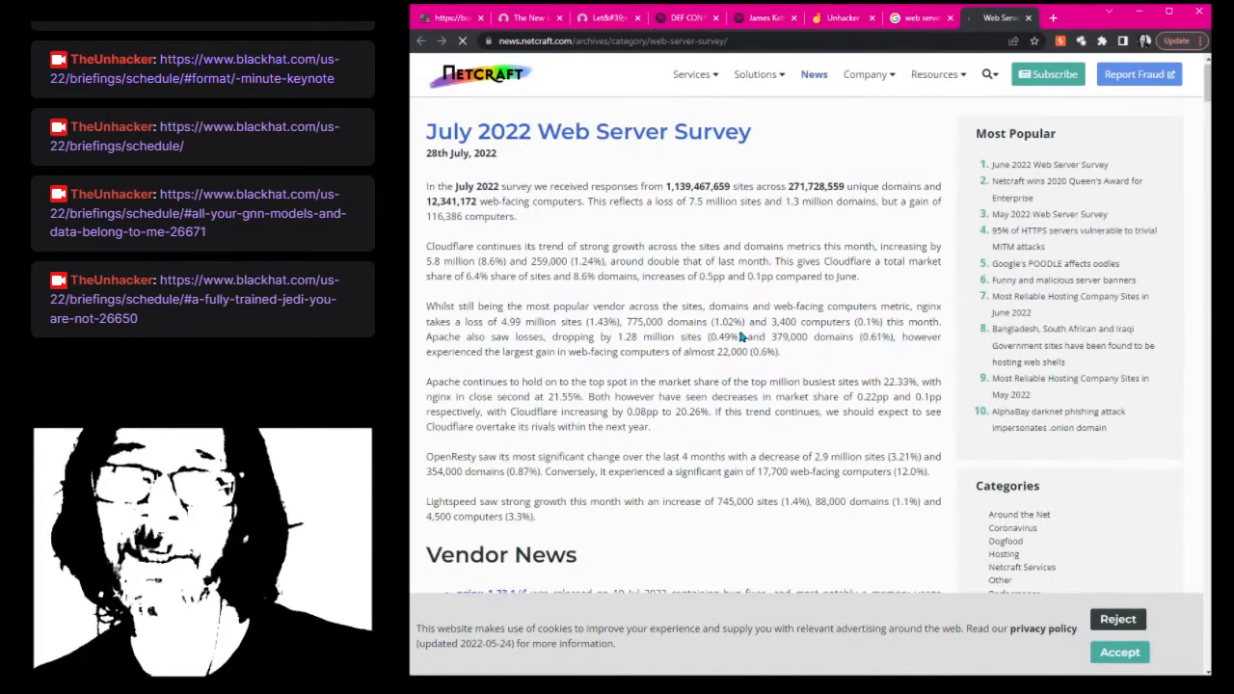
Scroll down Netcraft's survey article to its web server market share charts
scroll(down, 3)
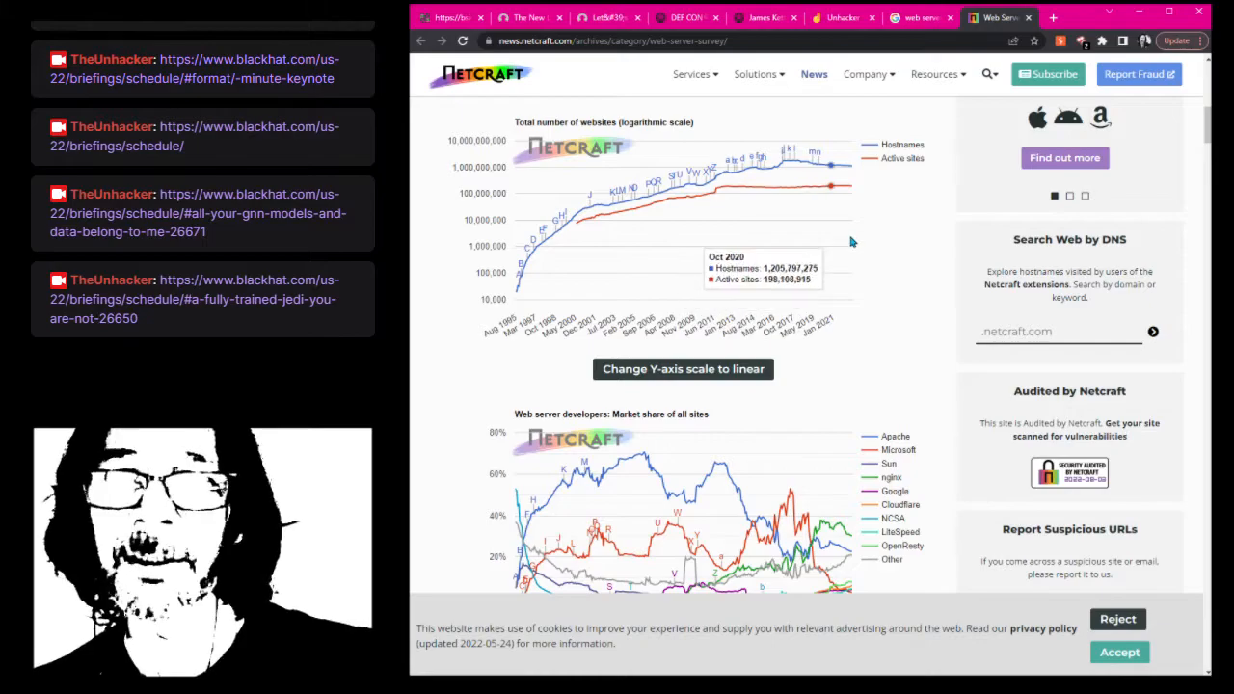
scroll(down, 3)
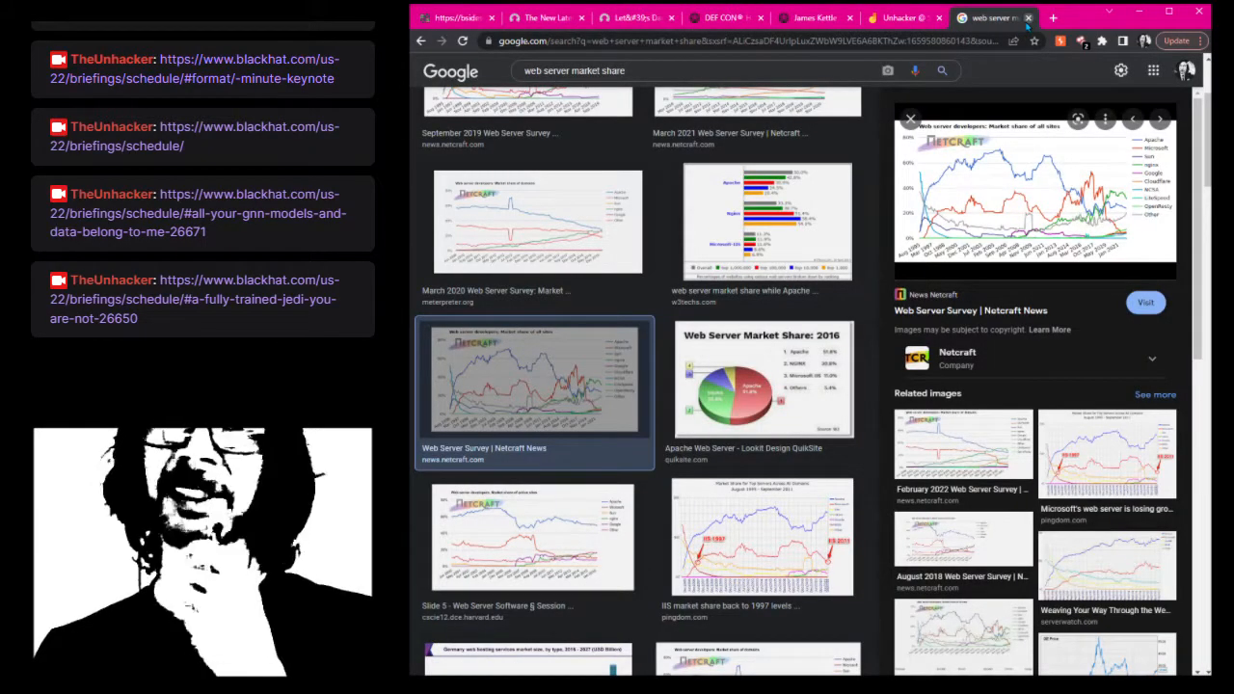
Close the extra tab and scroll the schedule from the 1:30 PM talks into the 2:30 PM slot
click(984, 17)
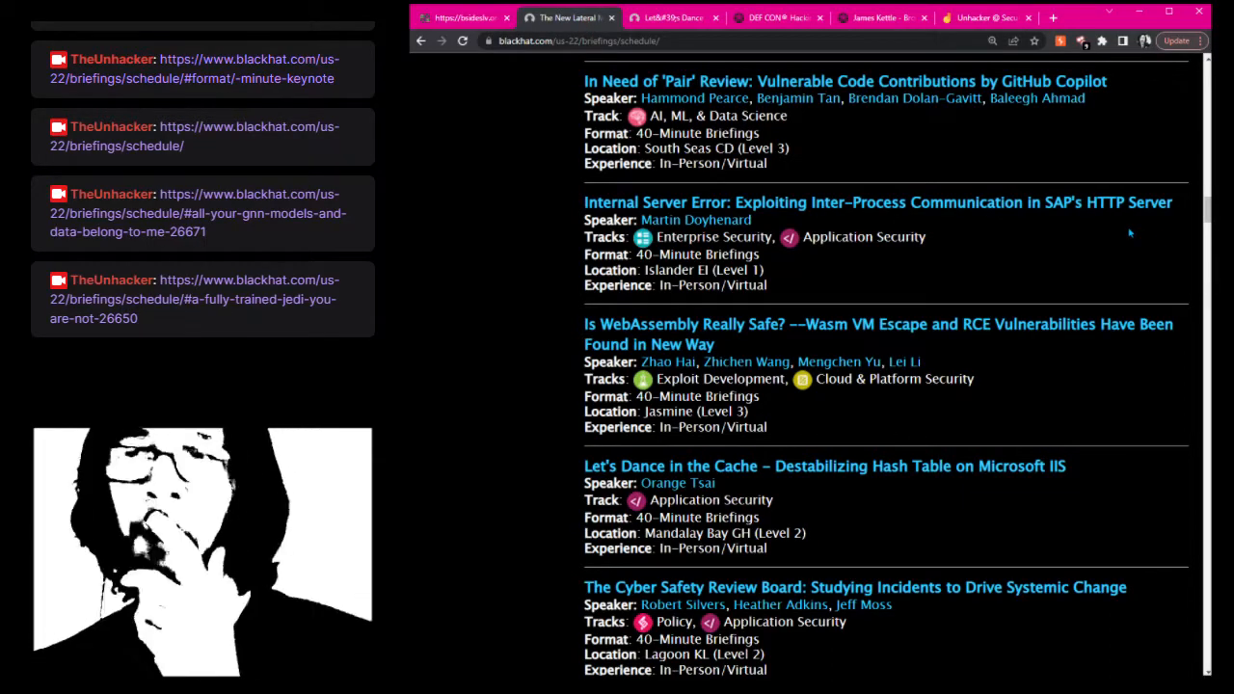
mouse_move(824, 344)
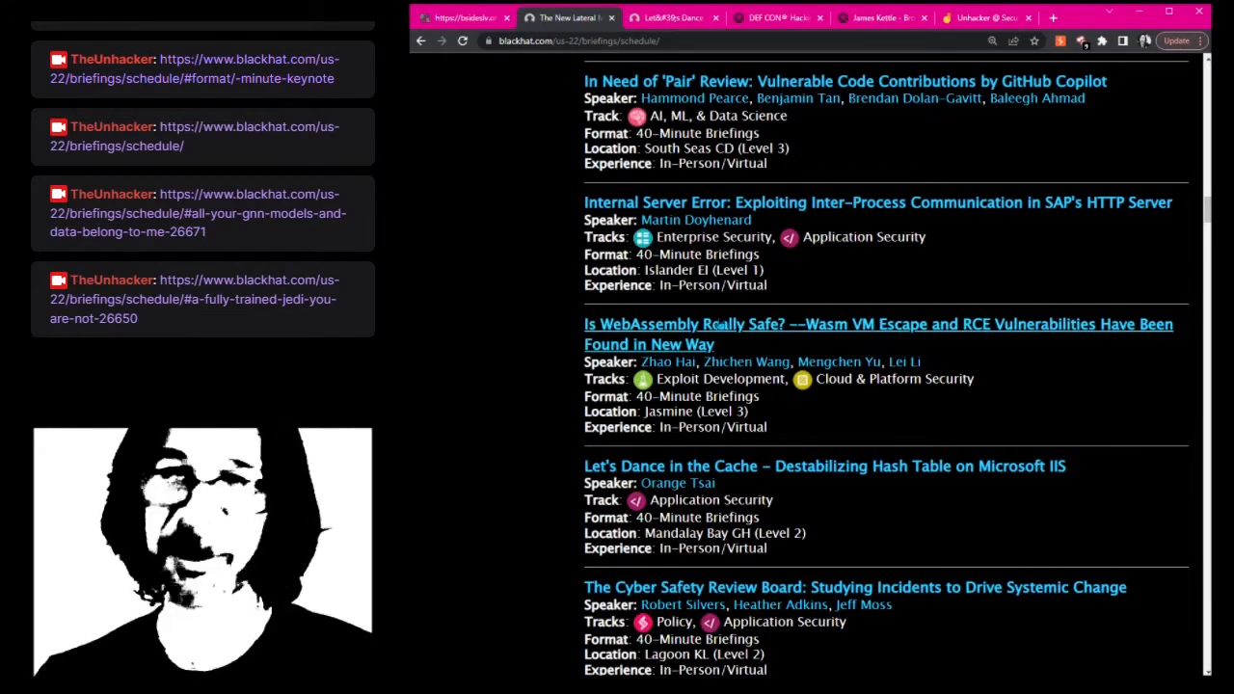
scroll(down, 3)
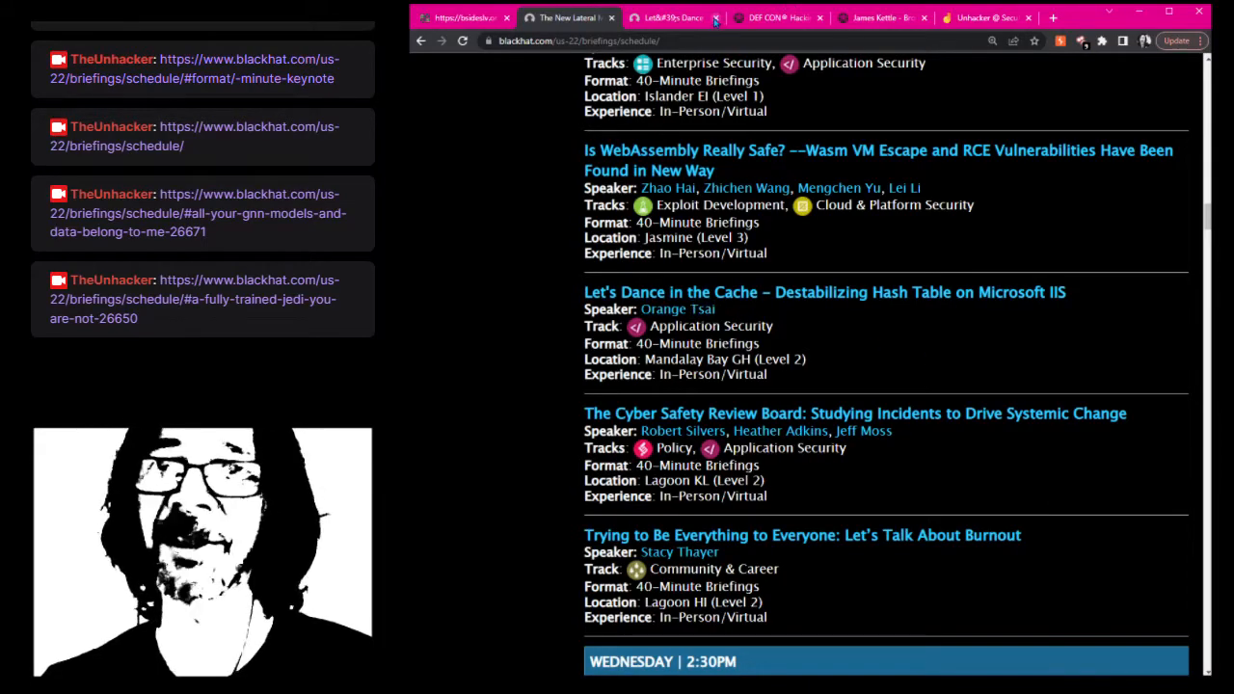
scroll(down, 3)
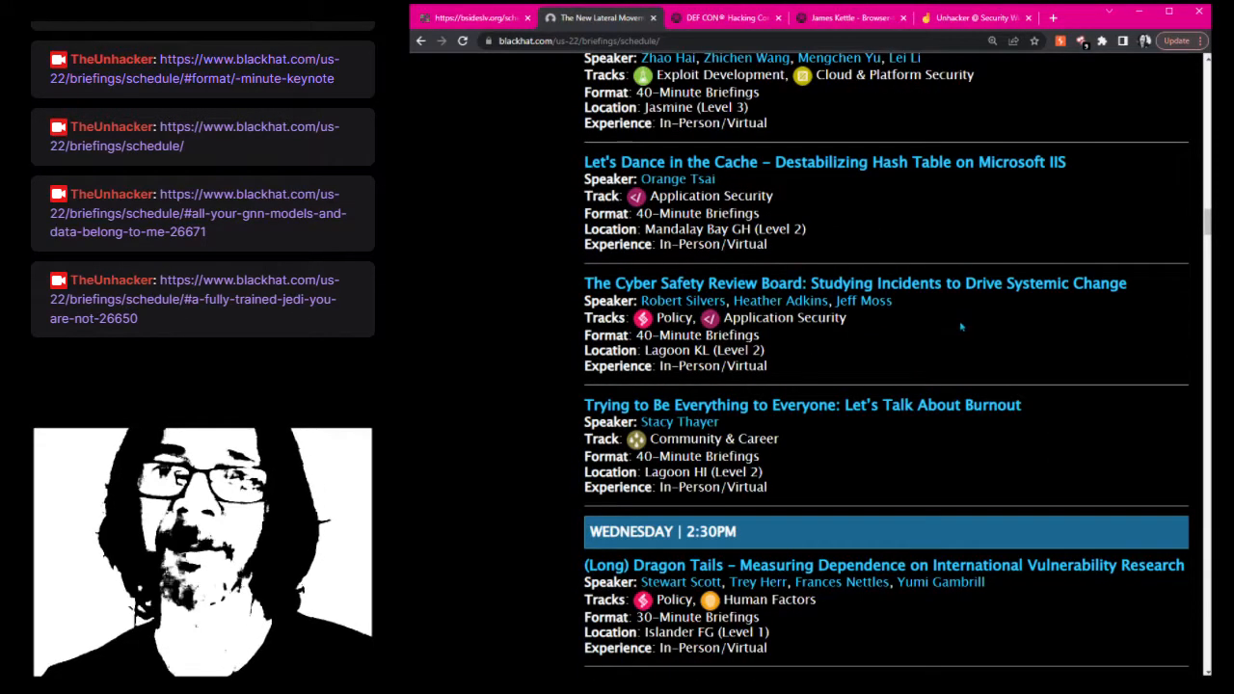
mouse_move(1007, 330)
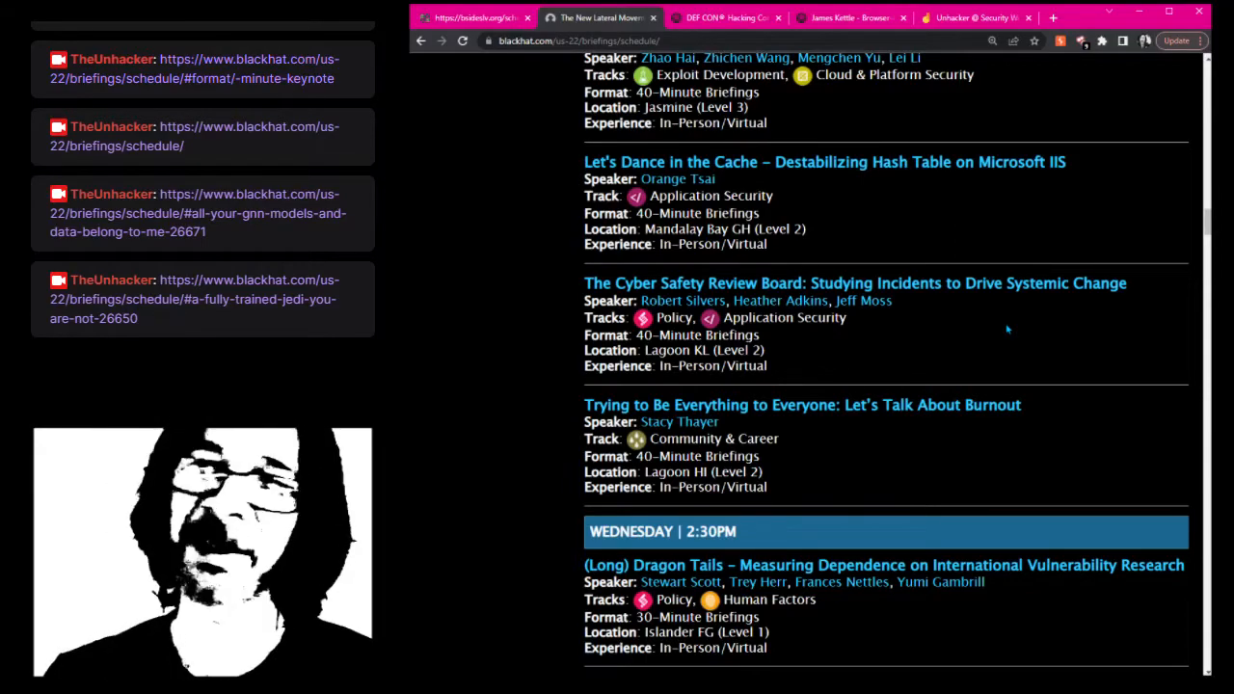
mouse_move(992, 366)
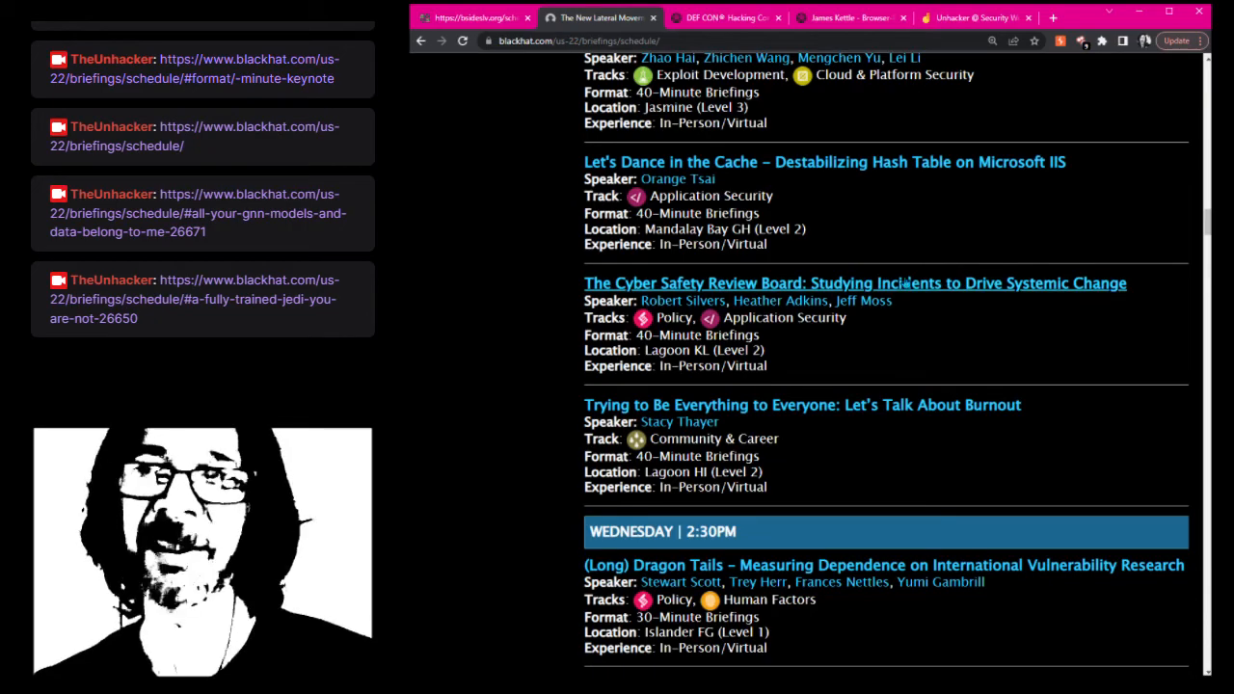
scroll(down, 3)
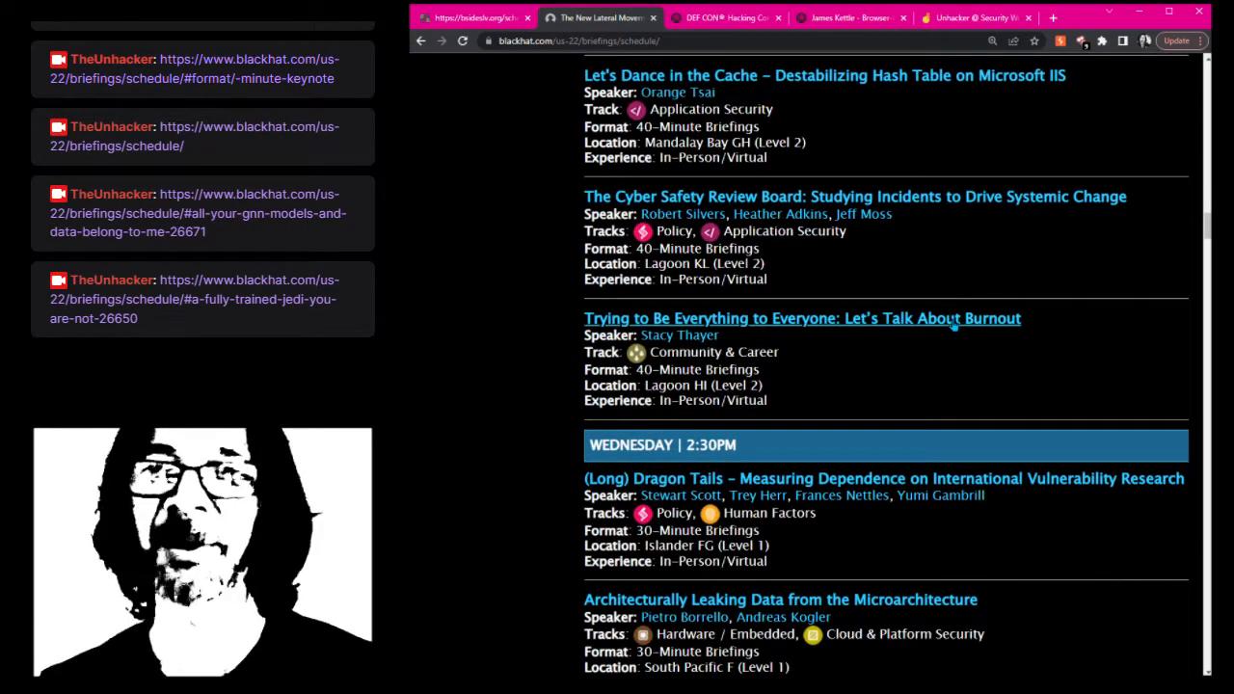
scroll(down, 3)
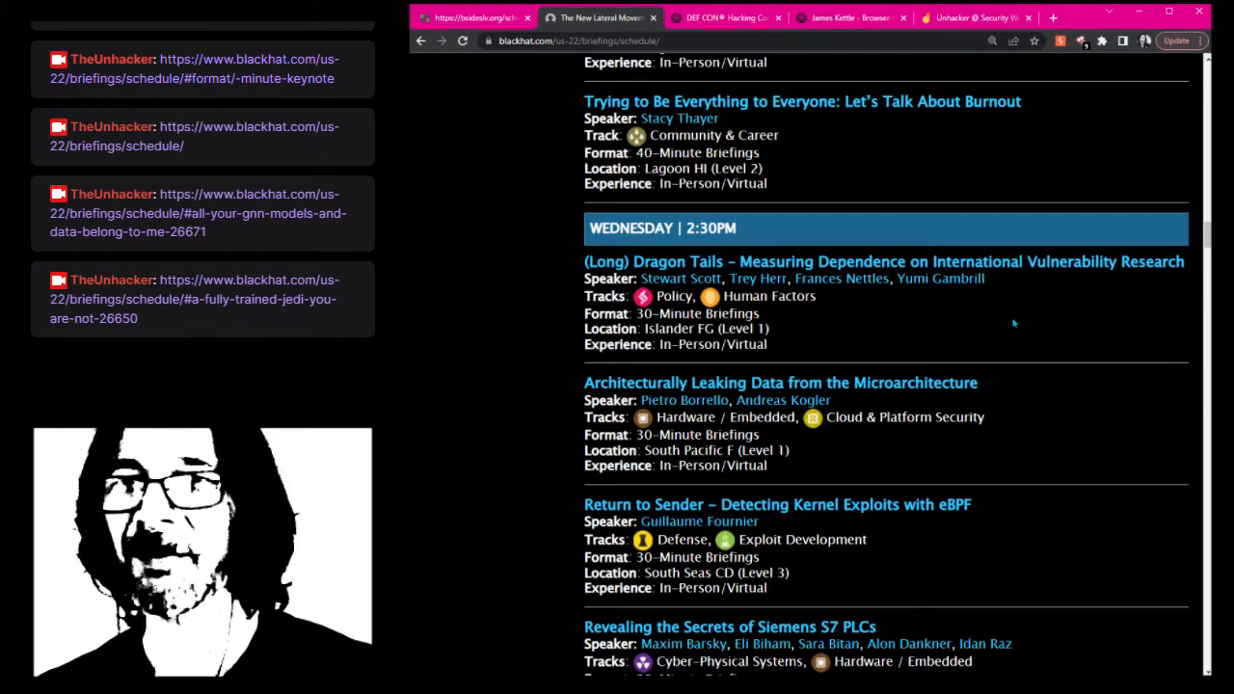
scroll(down, 3)
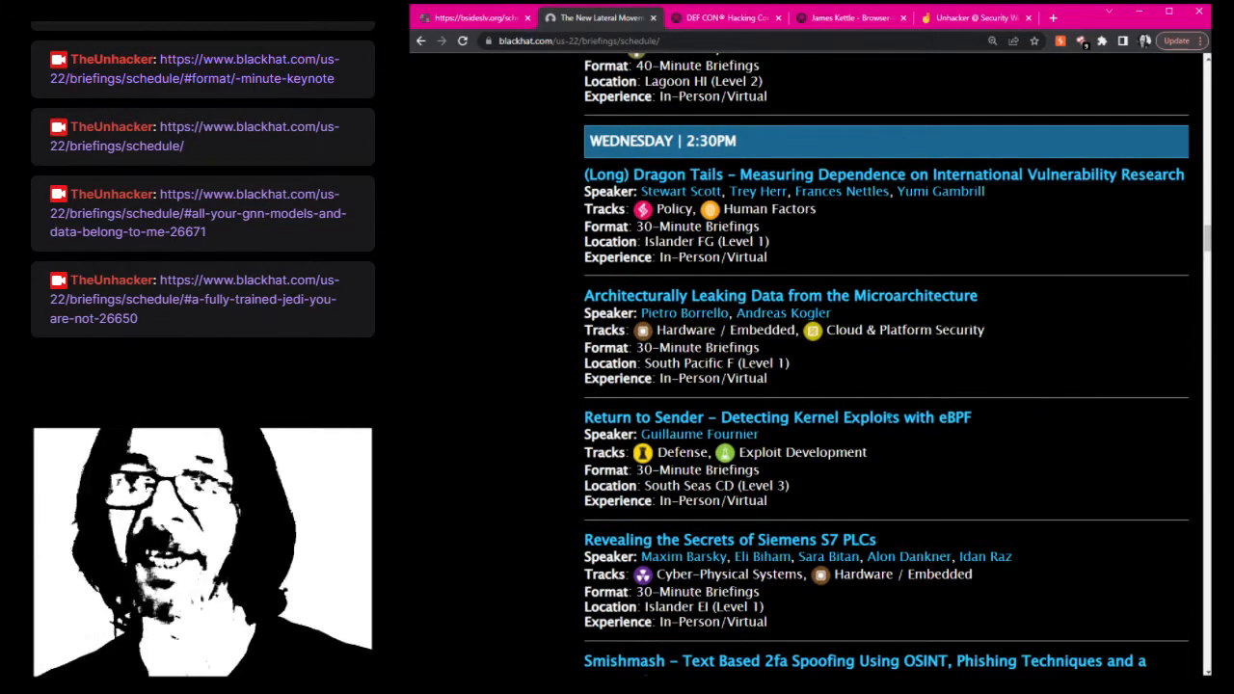
mouse_move(1068, 458)
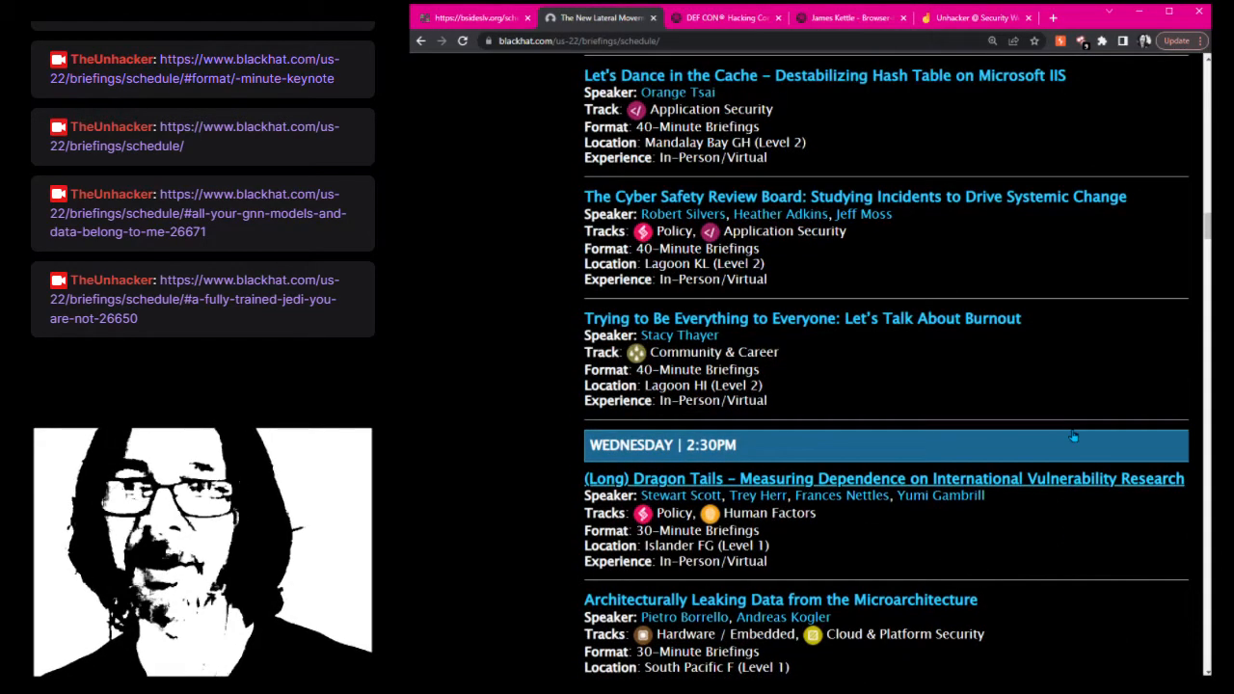
scroll(up, 3)
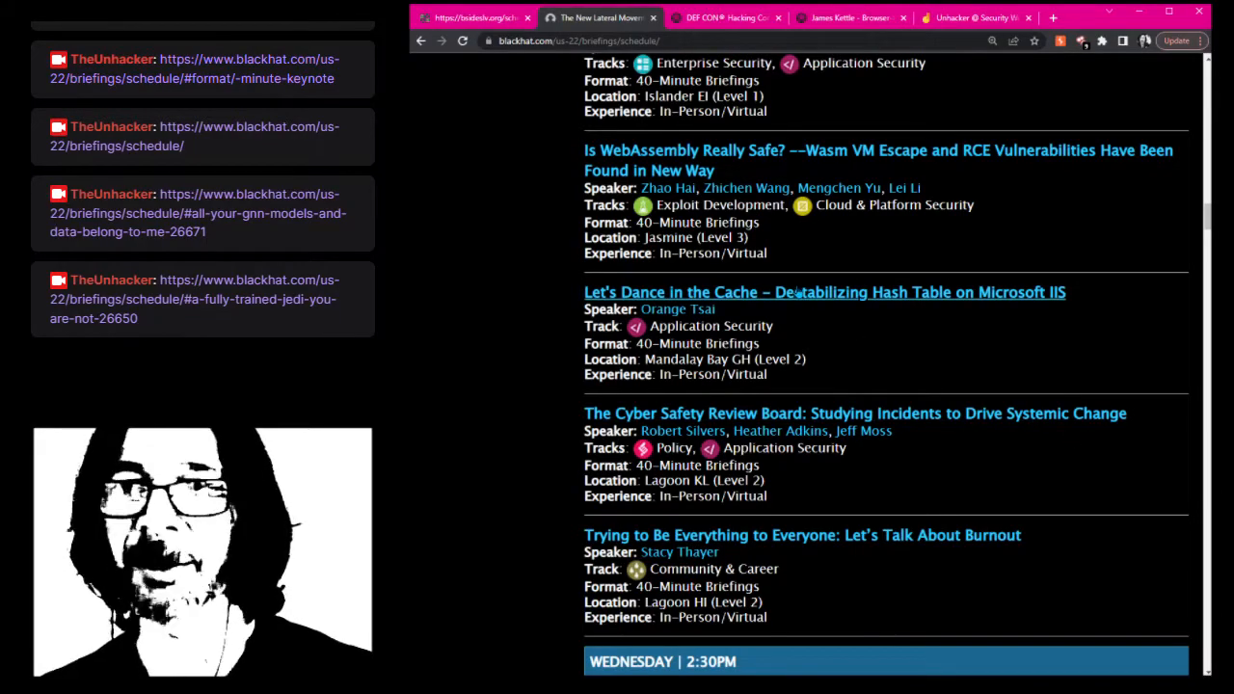
Open the Let's Dance in the Cache talk and scroll through the Wednesday 2:30 PM talks
click(825, 292)
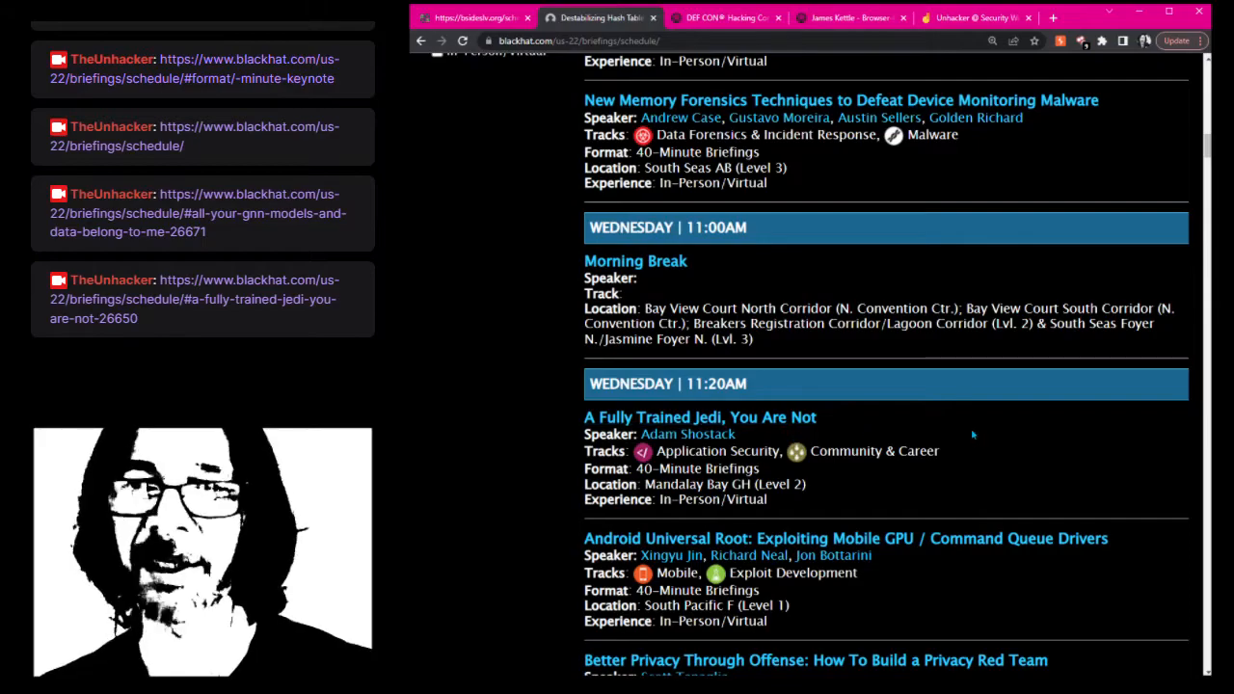
scroll(down, 3)
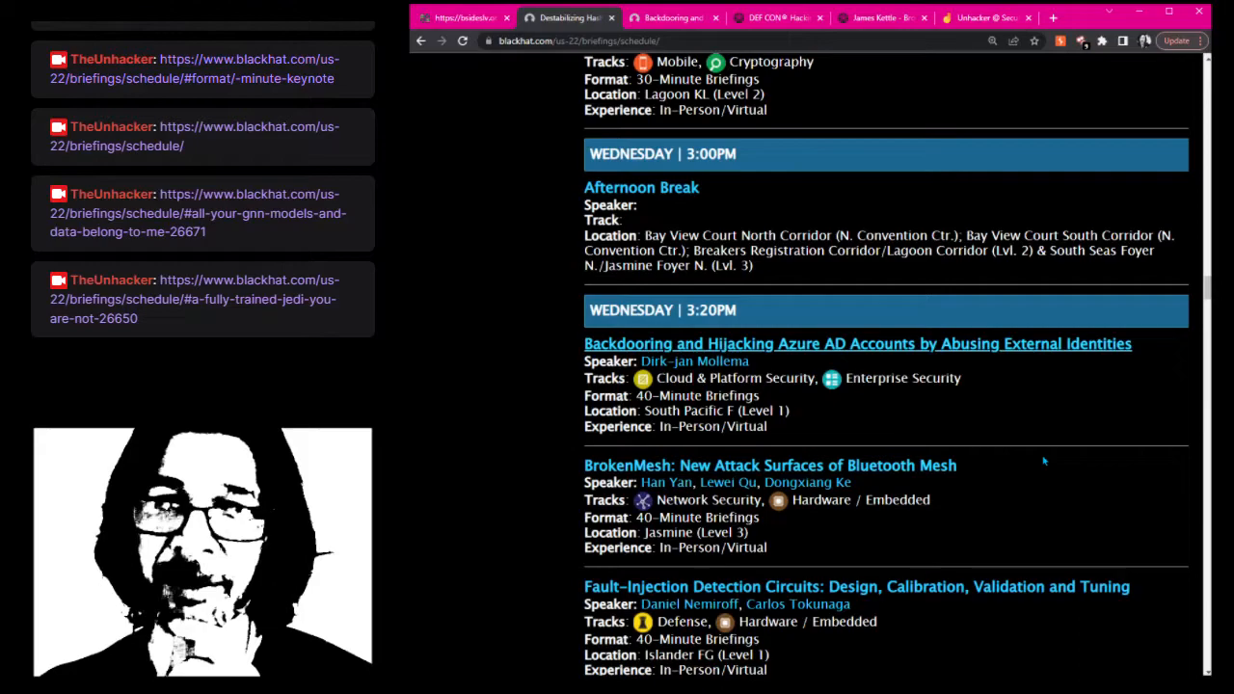
scroll(down, 3)
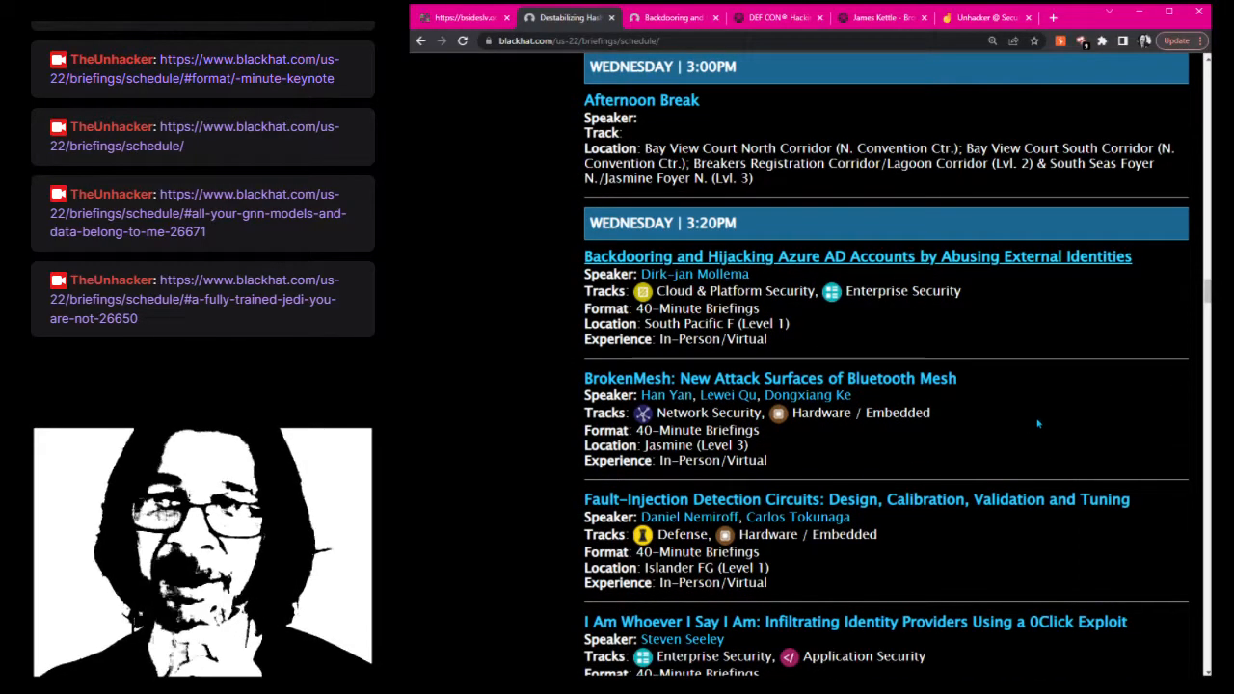
scroll(down, 3)
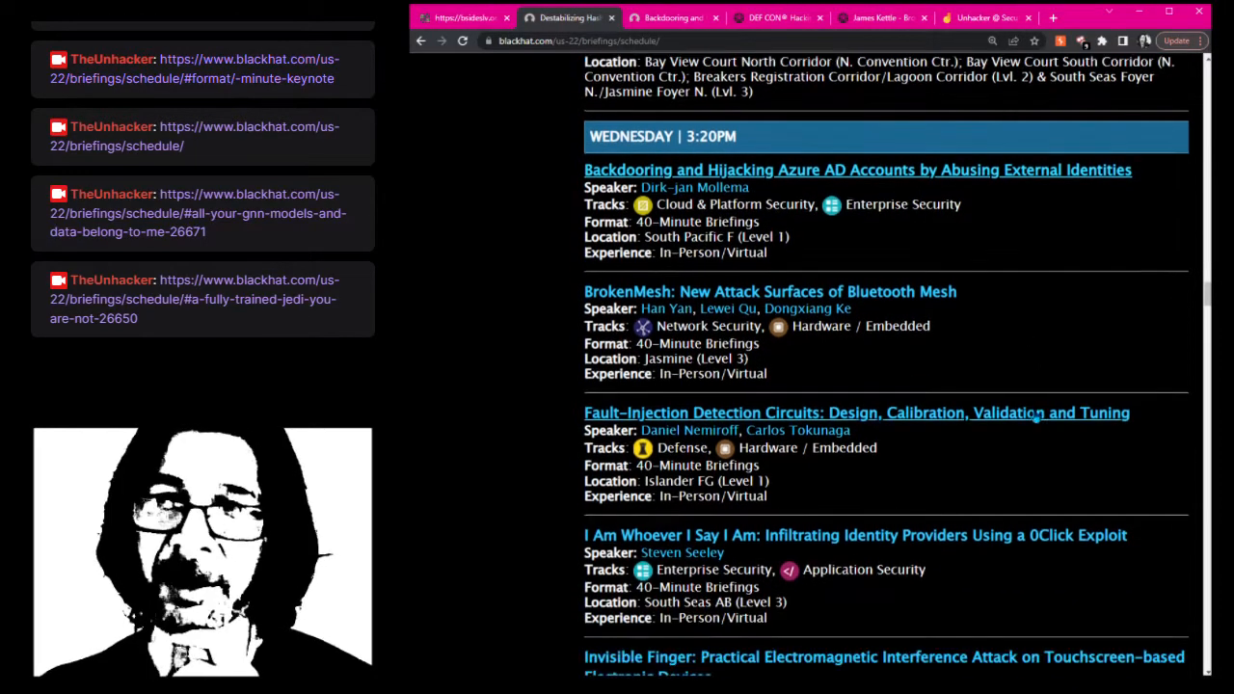
mouse_move(977, 468)
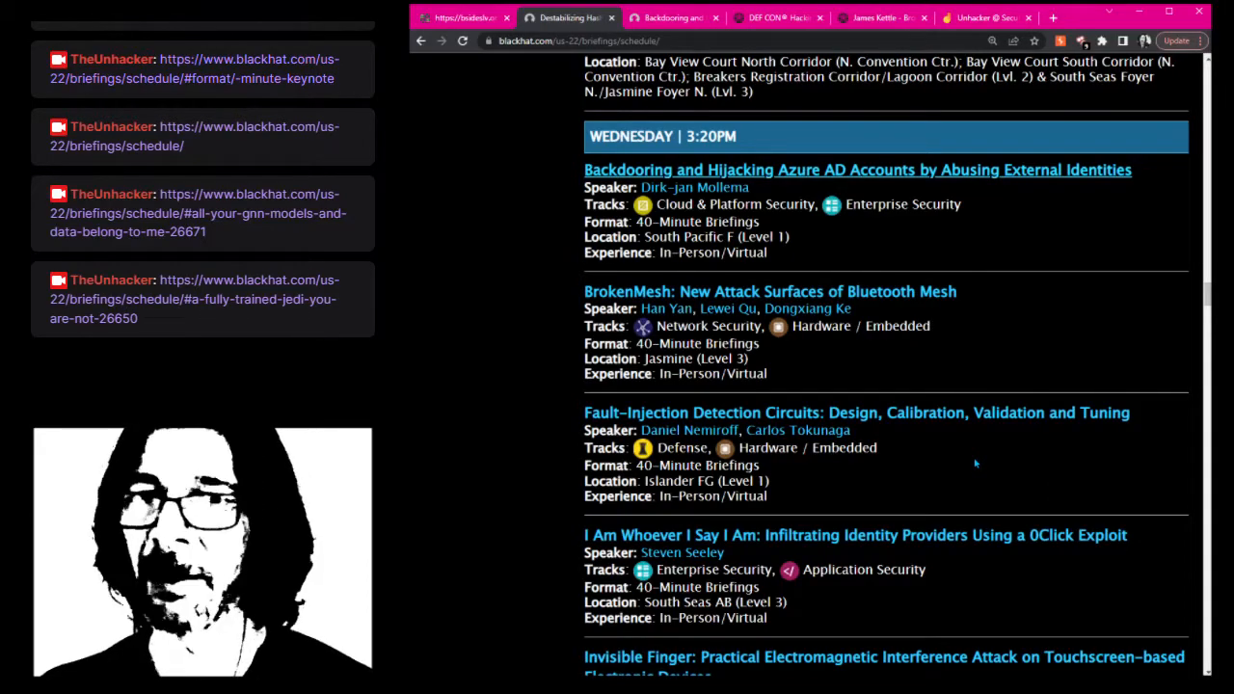
scroll(down, 3)
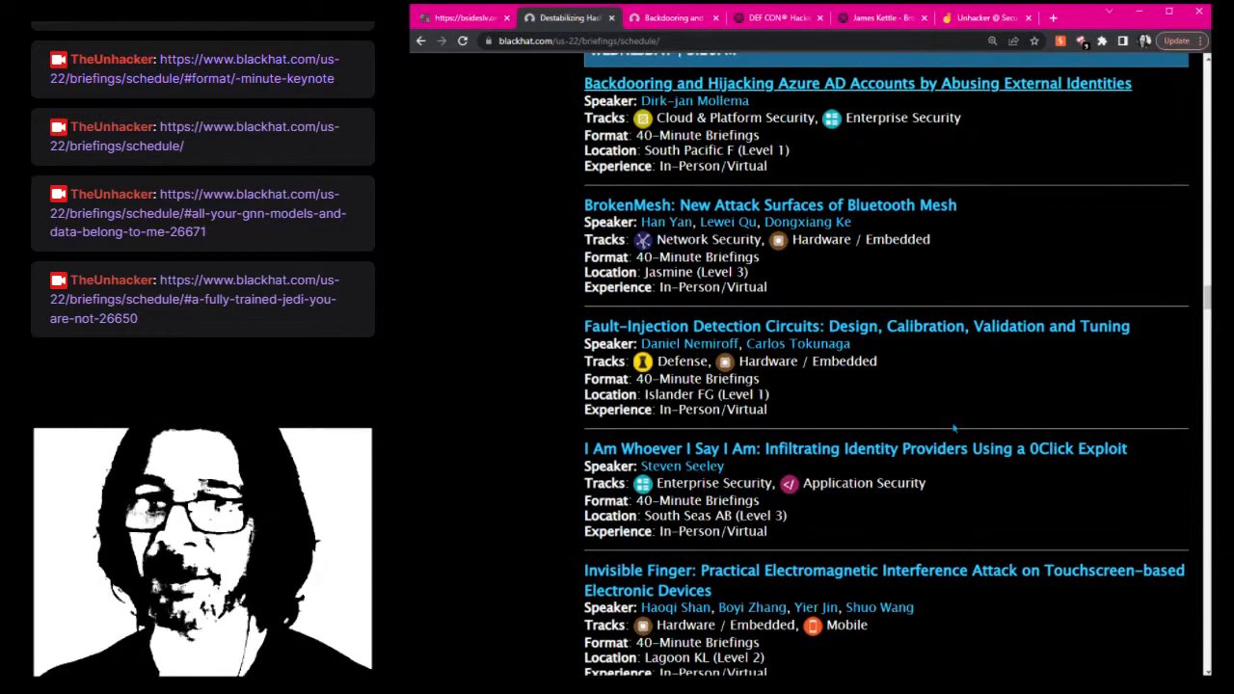
scroll(down, 3)
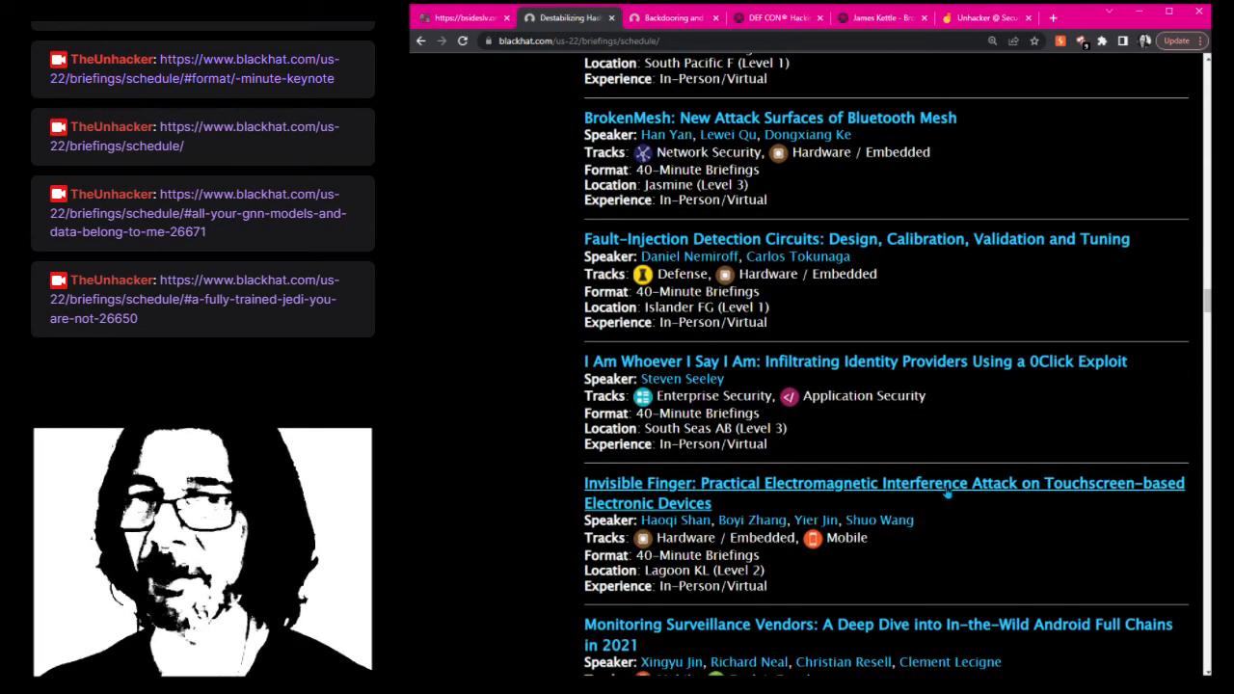
scroll(down, 3)
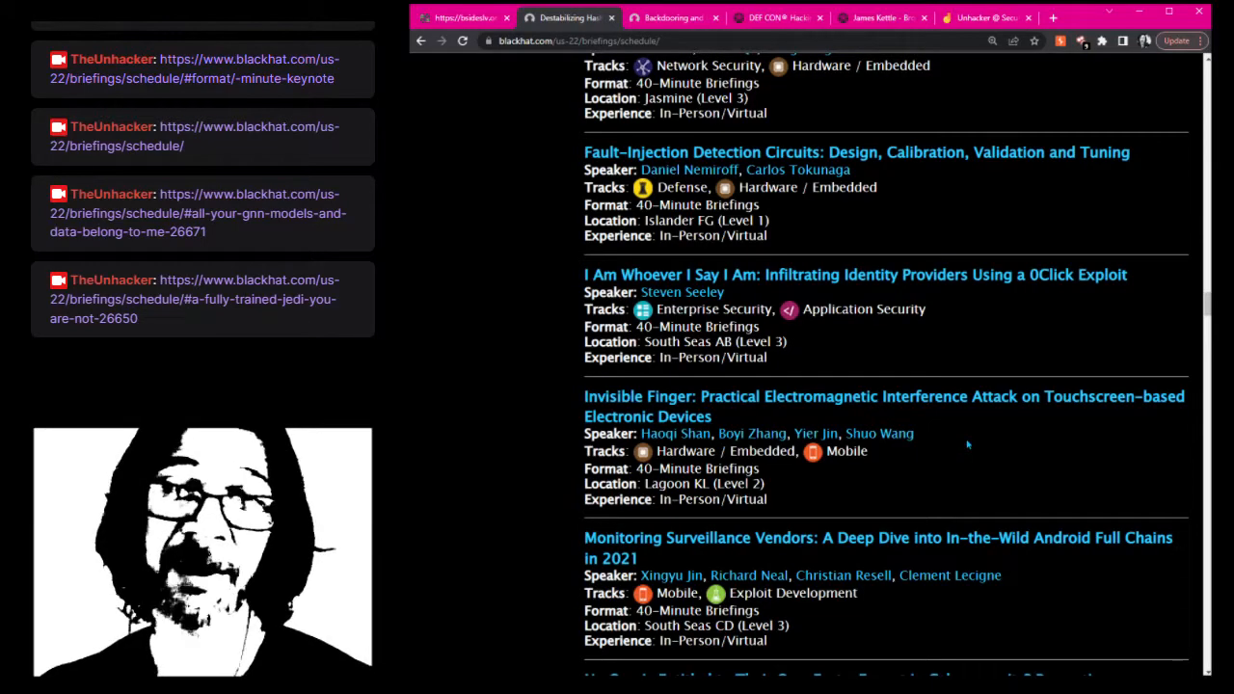
scroll(down, 3)
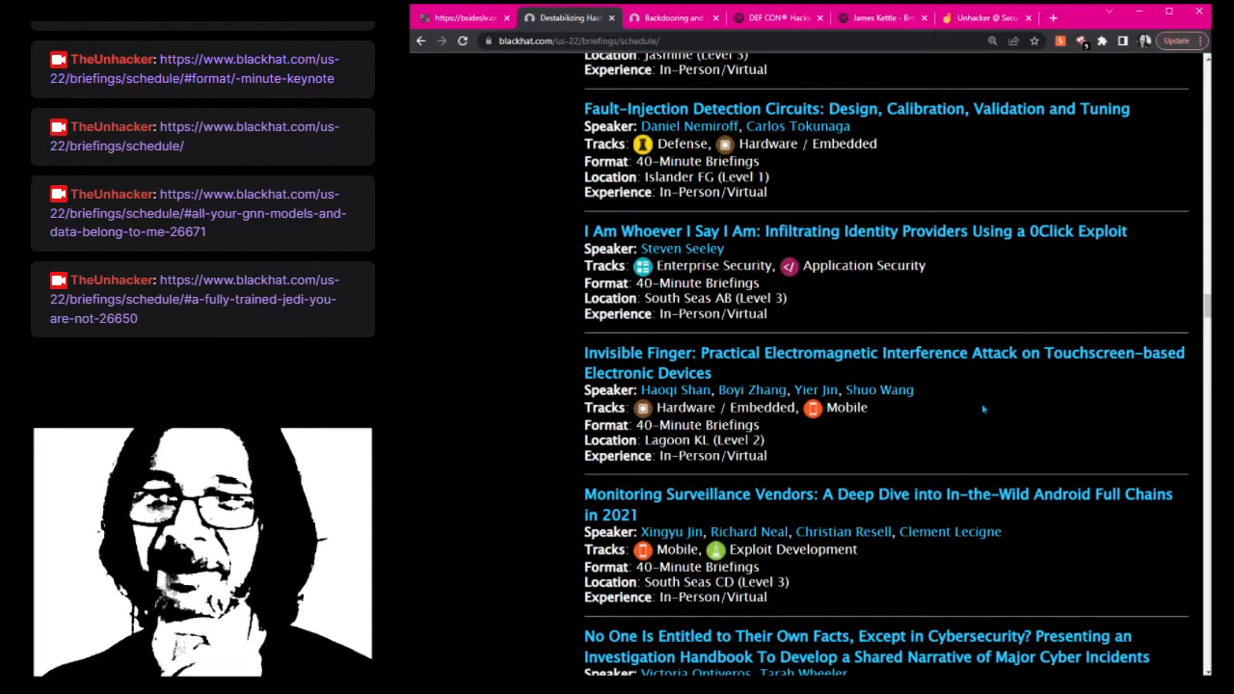
scroll(down, 3)
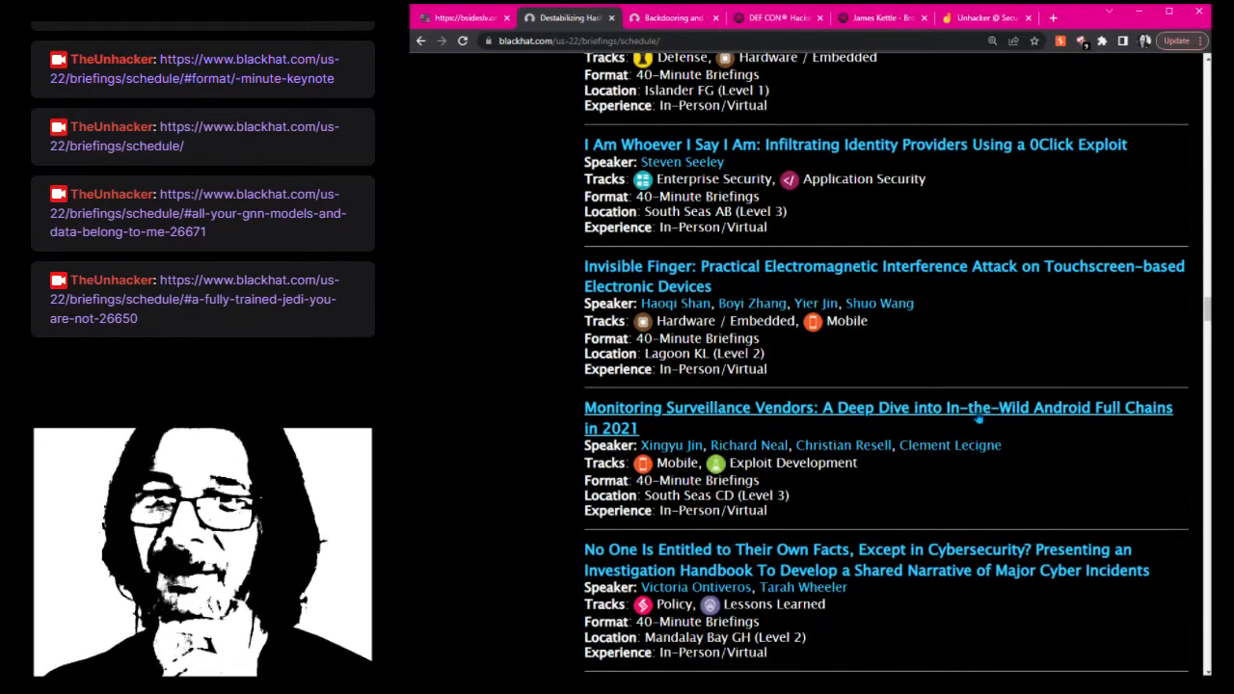
mouse_move(1069, 497)
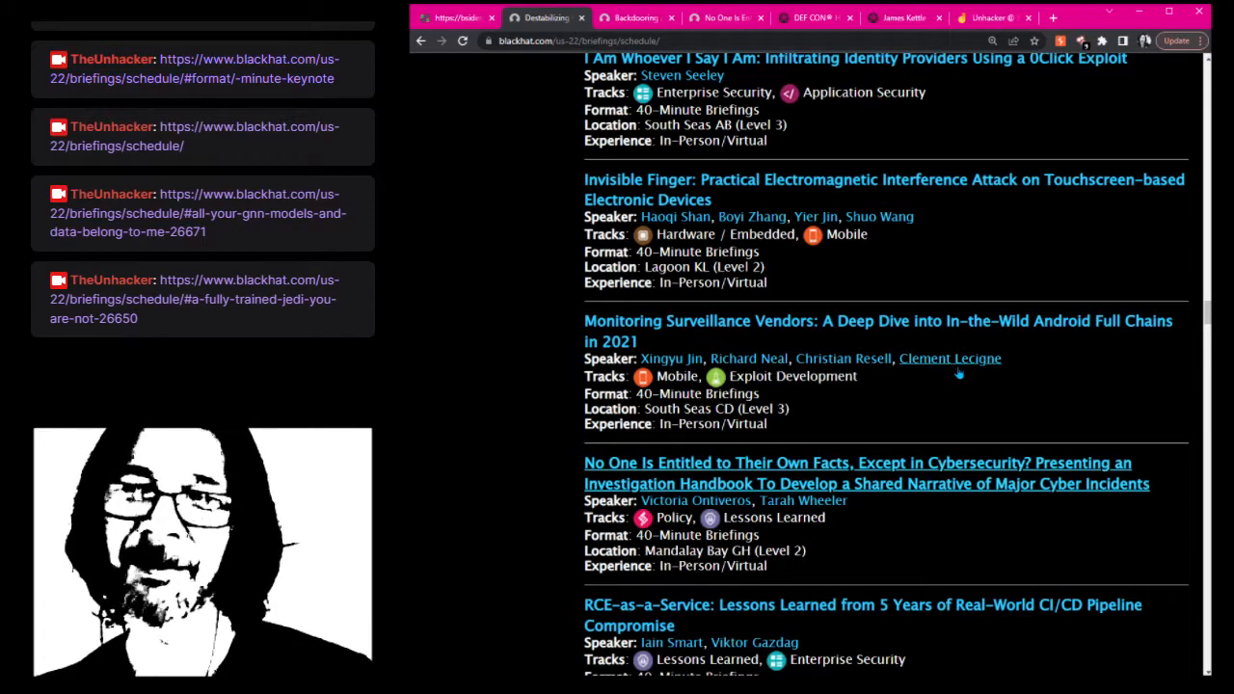
scroll(down, 3)
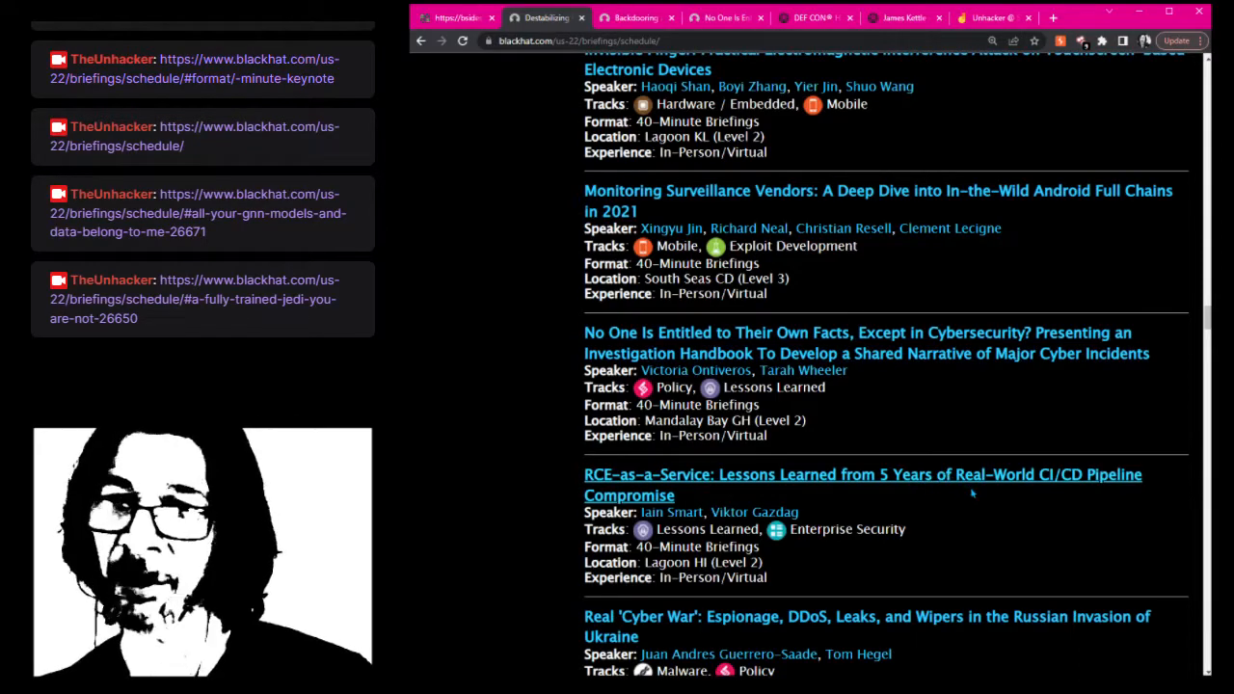
scroll(down, 3)
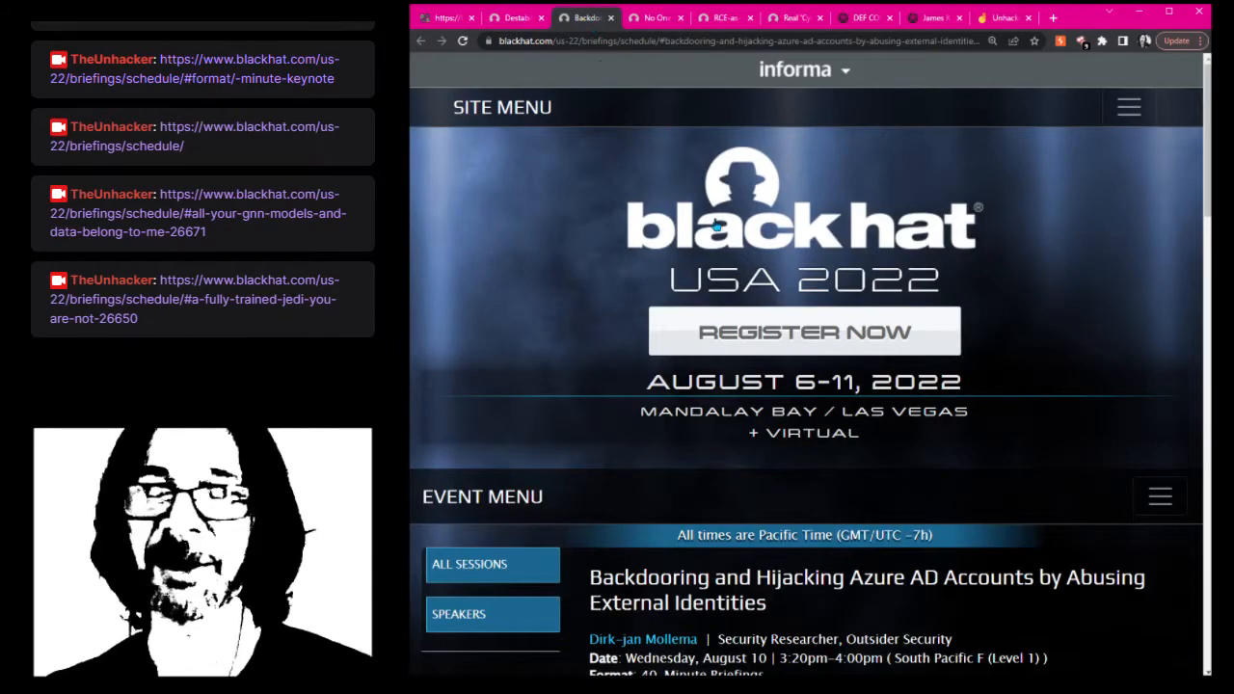
scroll(down, 3)
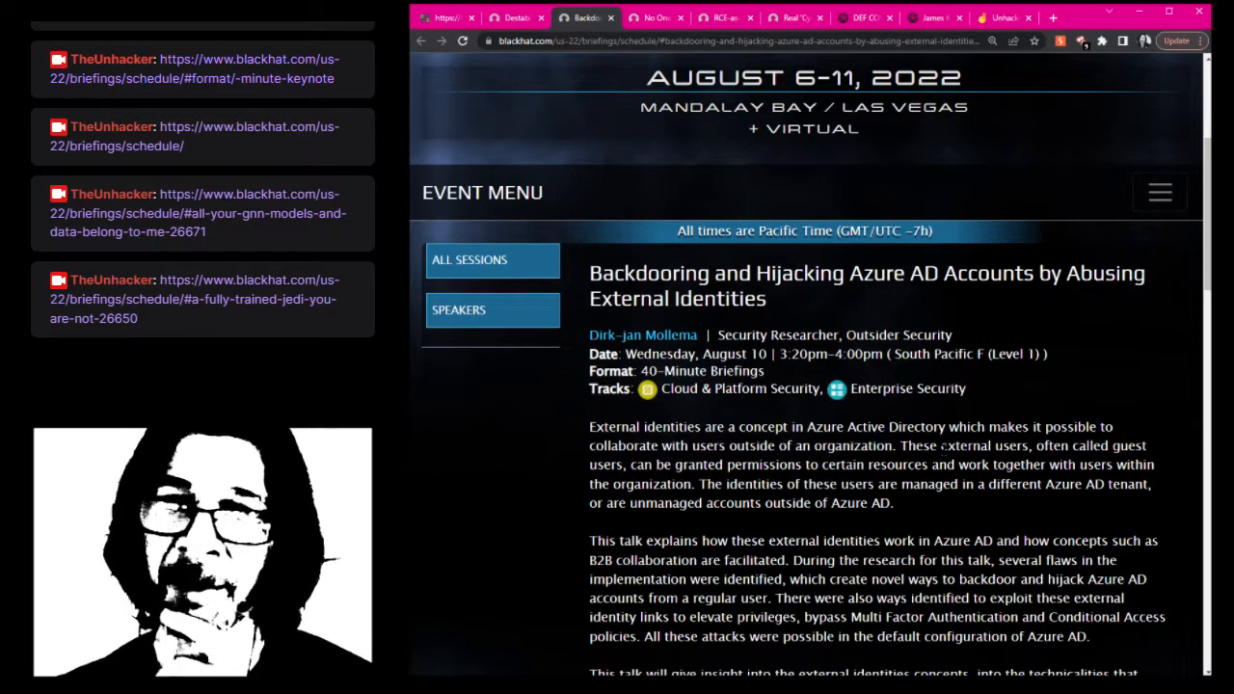
scroll(down, 3)
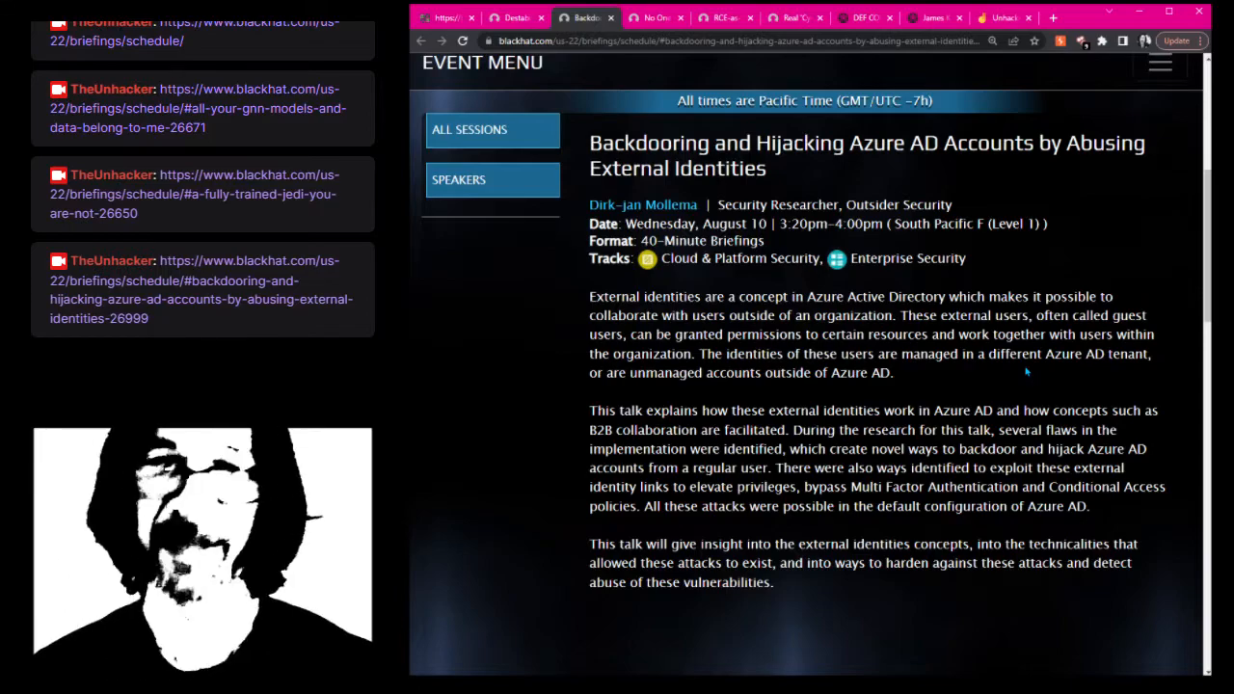
scroll(down, 3)
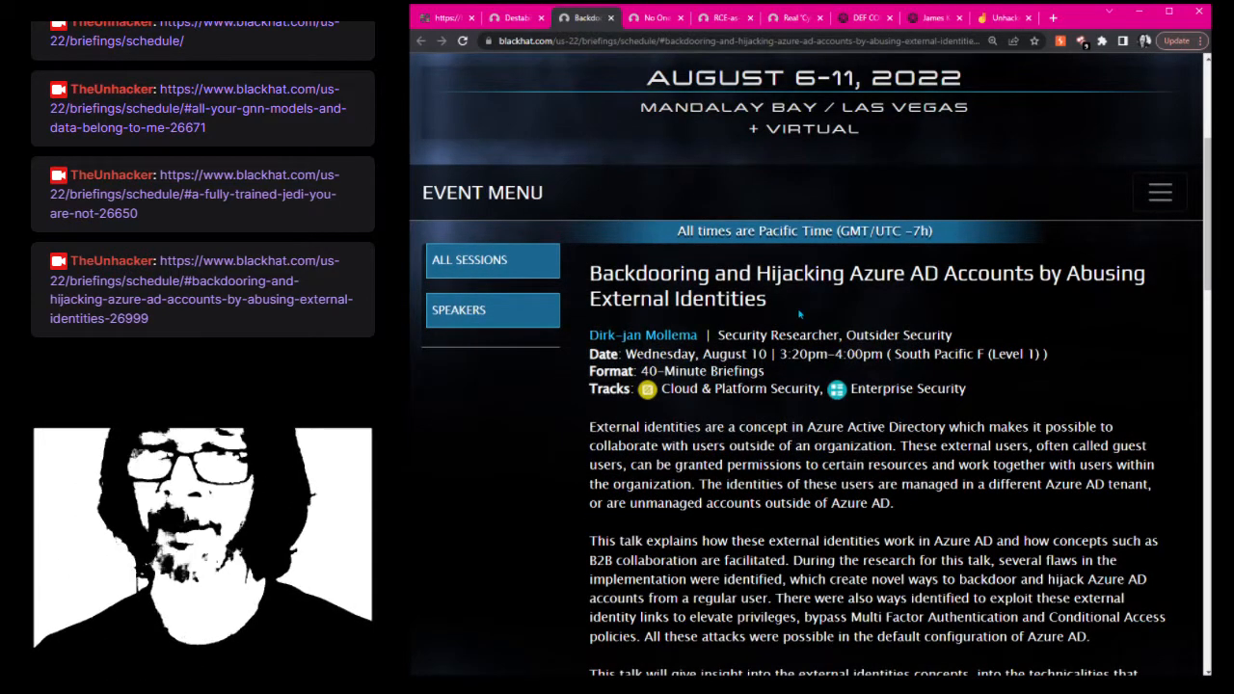
drag(777, 354, 868, 354)
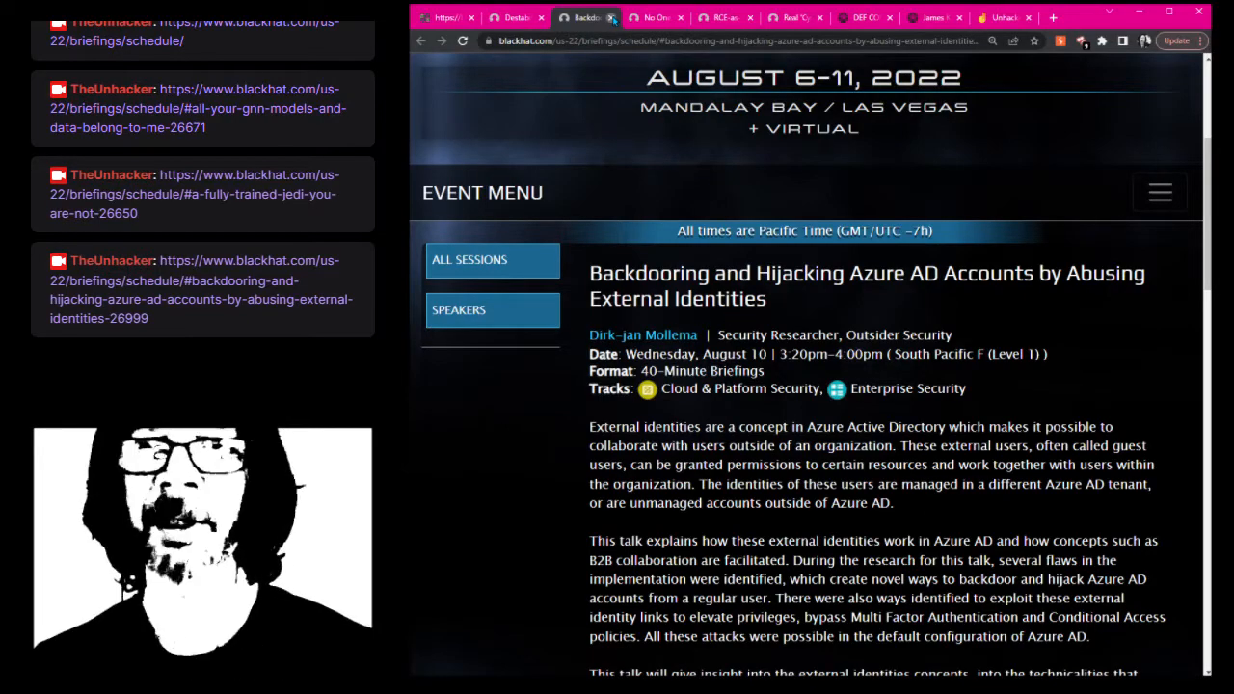
click(607, 18)
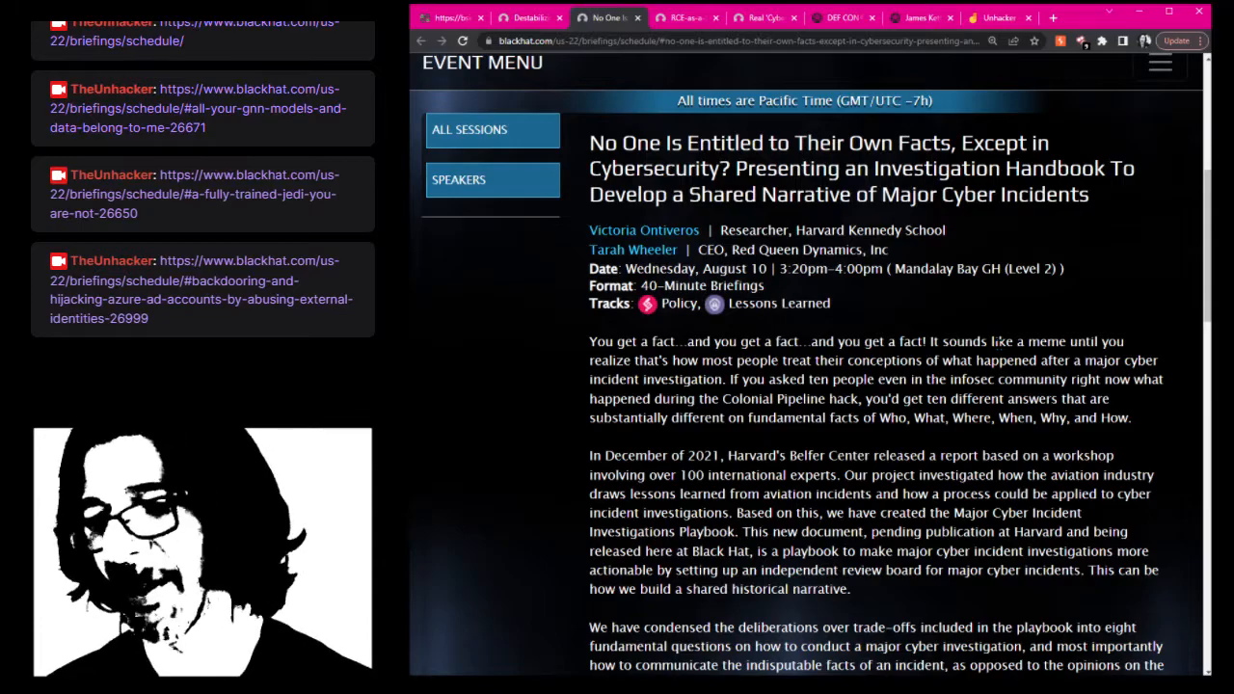
Scroll through the 'No One Is Entitled to Their Own Facts' talk description
scroll(down, 3)
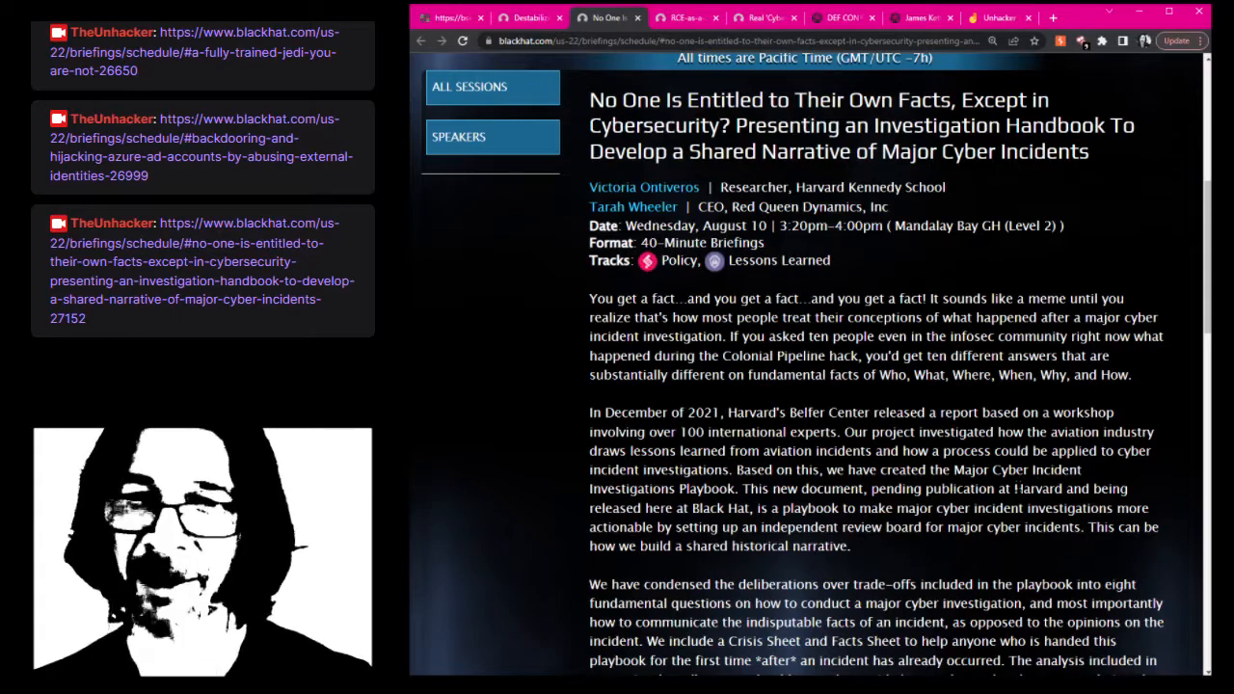
scroll(down, 3)
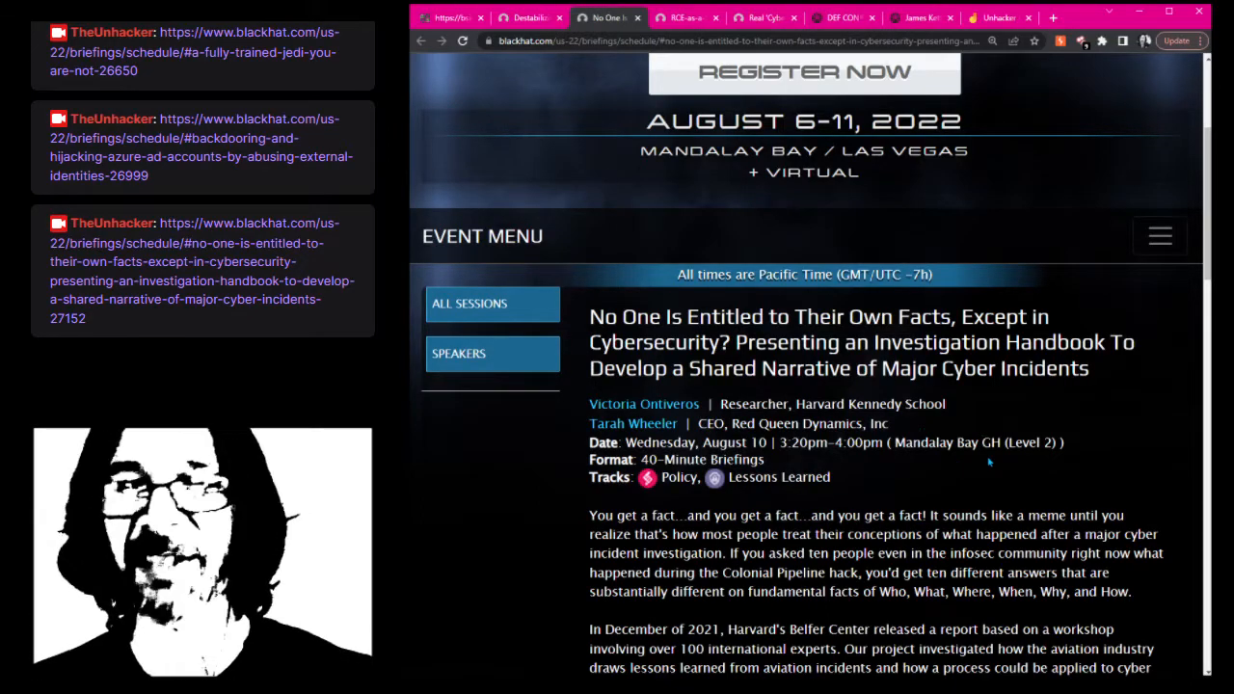
scroll(down, 3)
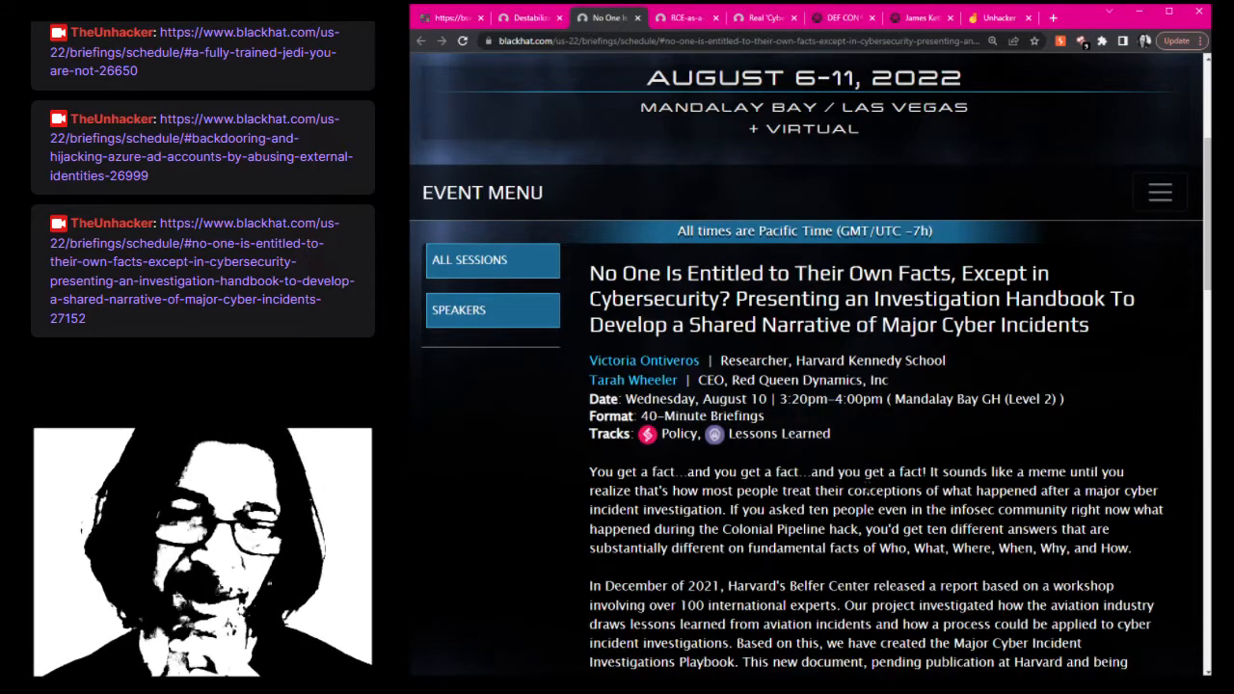
scroll(down, 3)
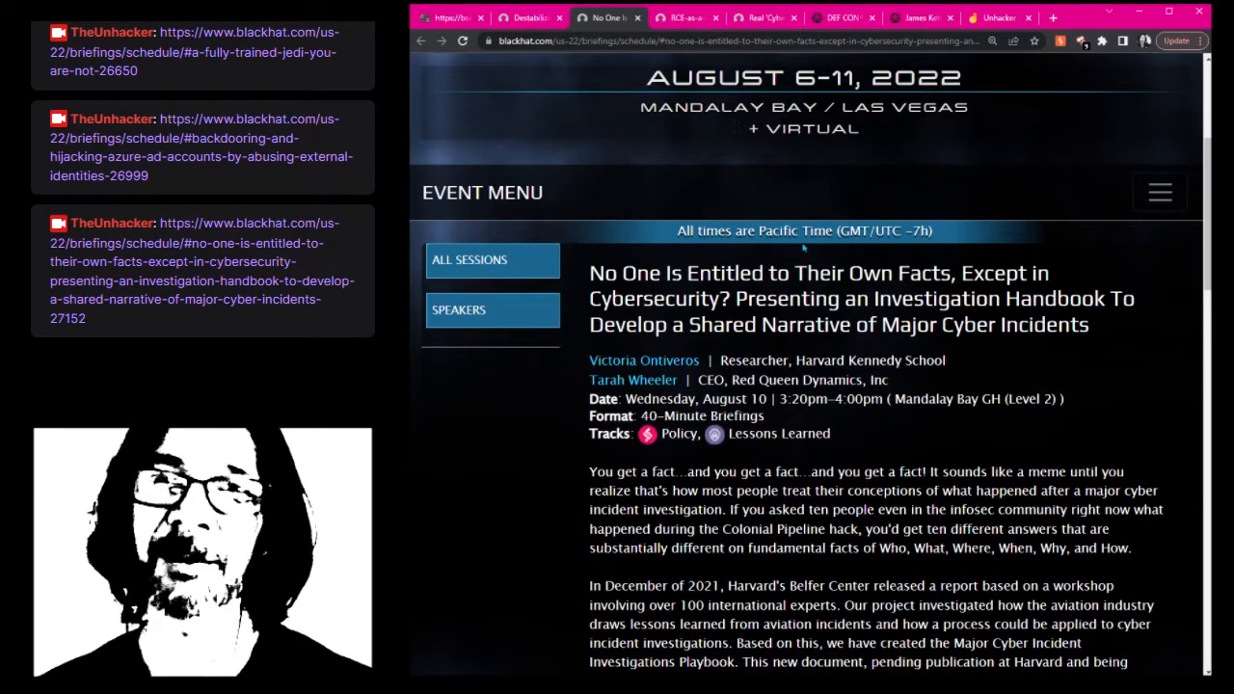
scroll(down, 3)
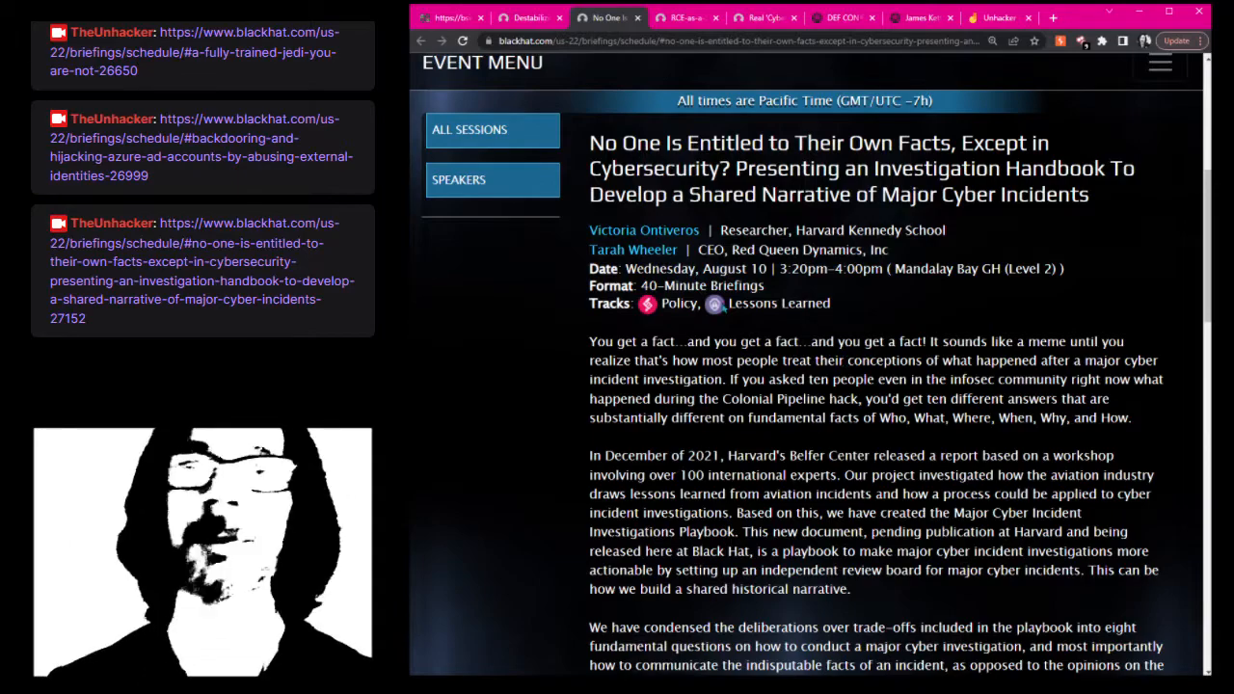
Close the handbook talk tab, scroll the RCE-as-a-Service page, then close it too
click(602, 17)
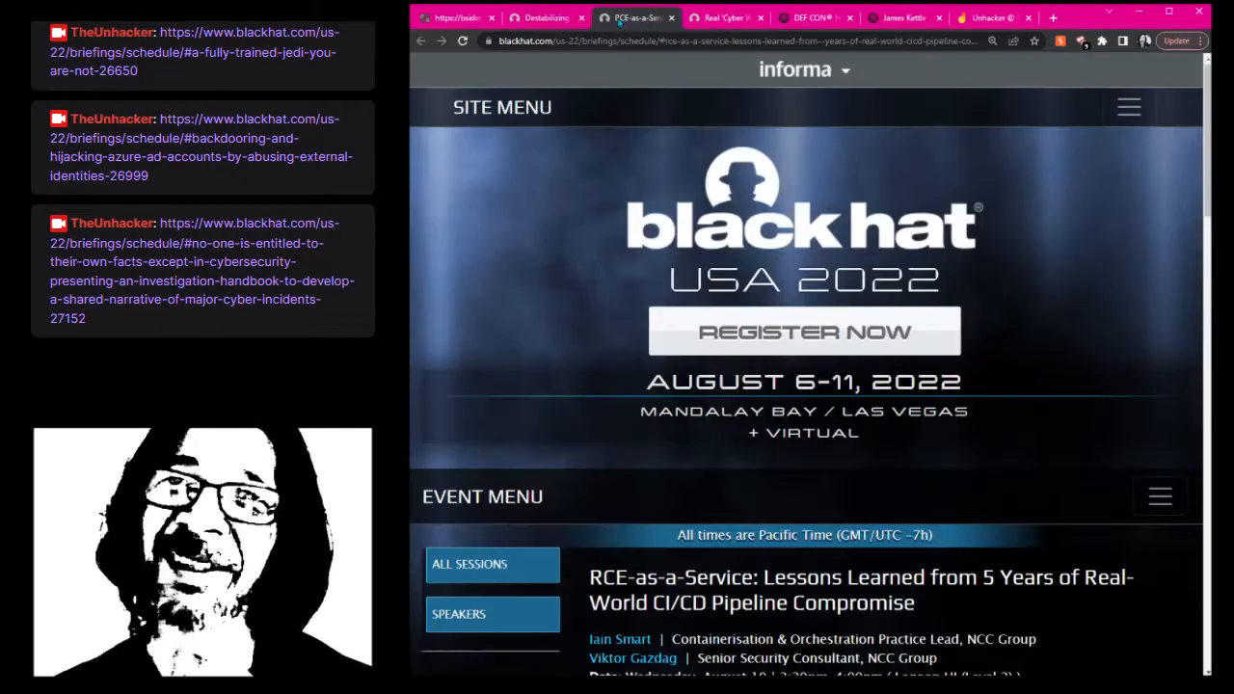
scroll(down, 3)
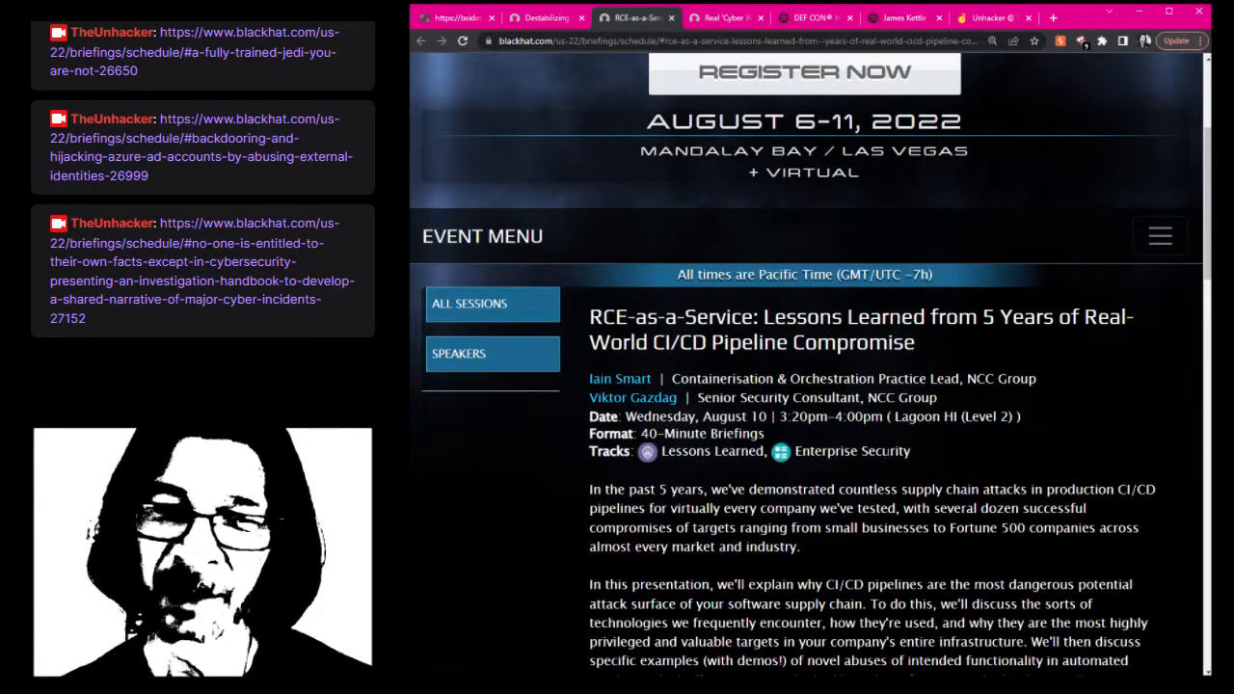
scroll(down, 3)
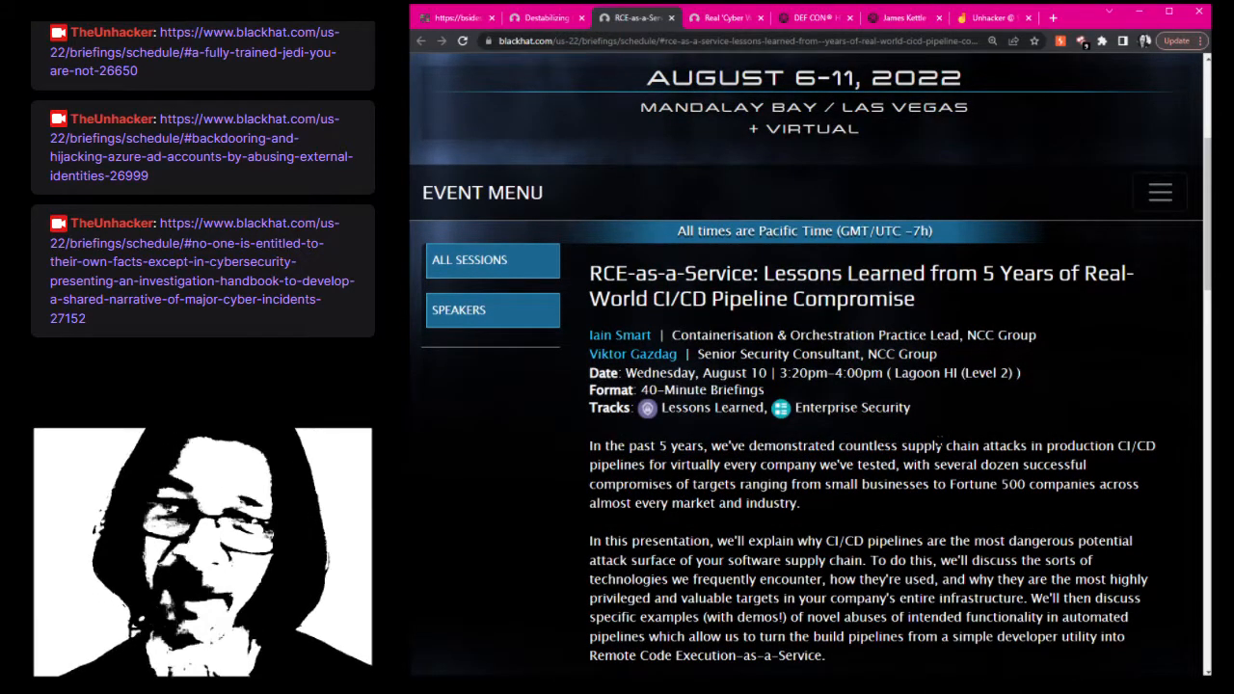
mouse_move(952, 427)
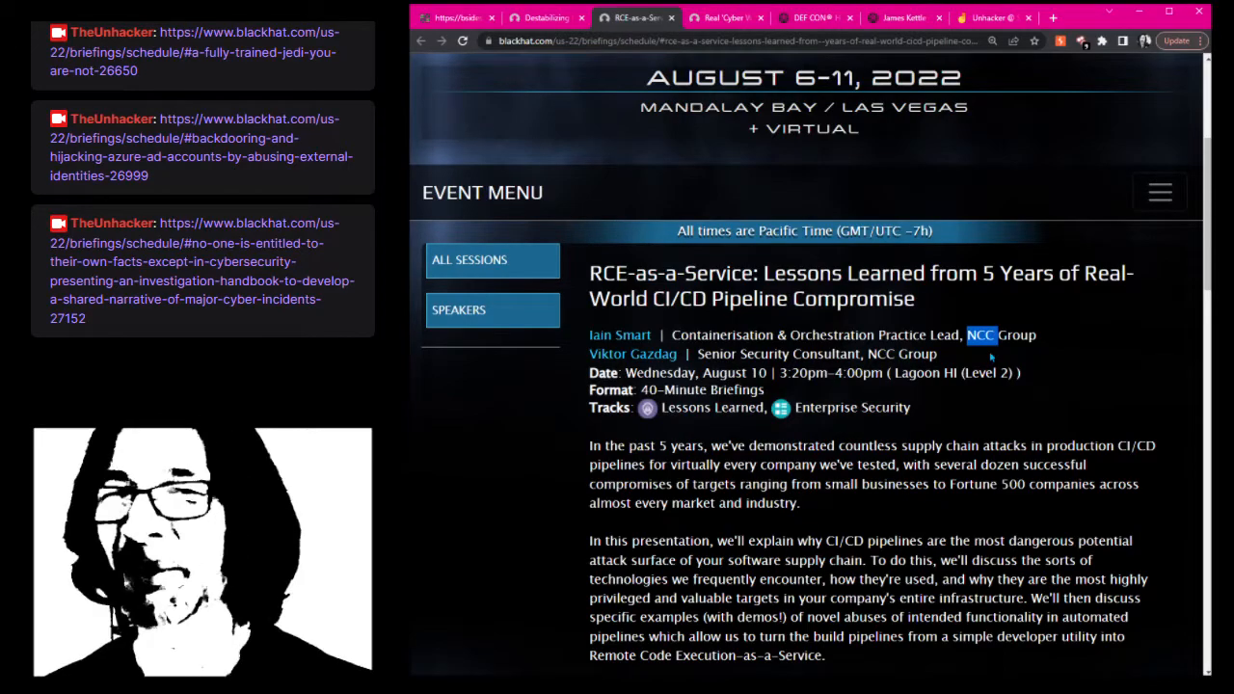
click(671, 17)
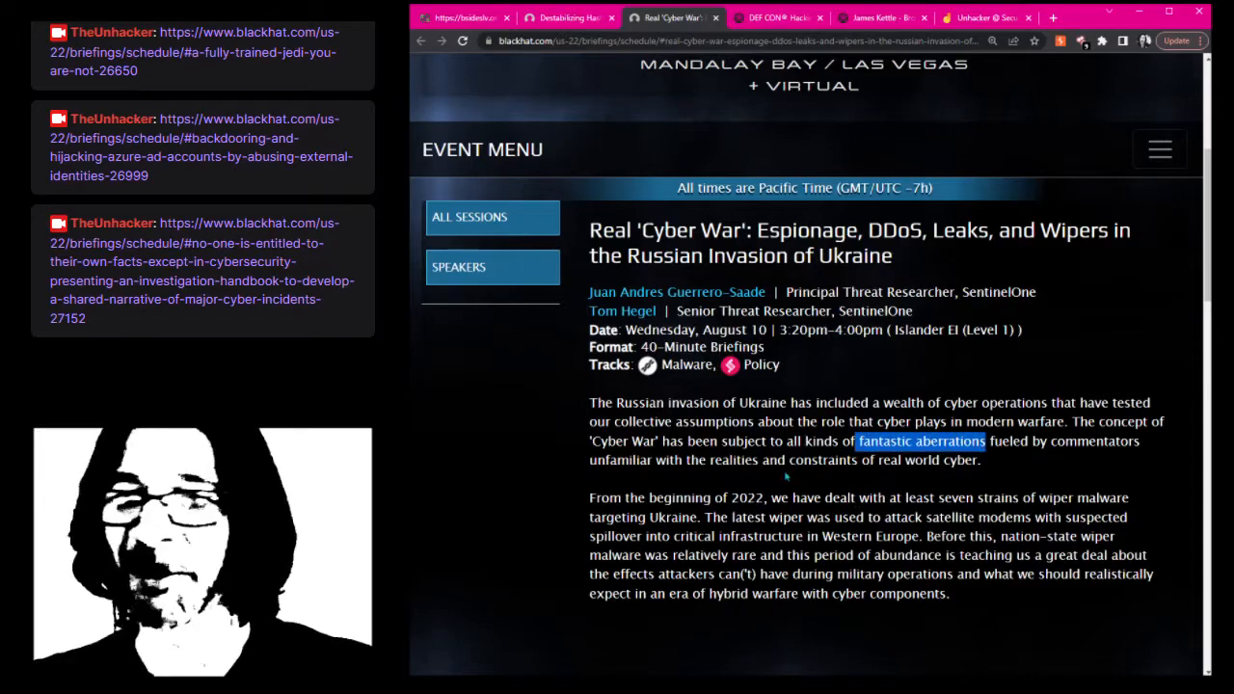
Scroll past the Russian invasion talk to the Wednesday 4:20 PM WebAssembly fuzzing briefing
scroll(down, 3)
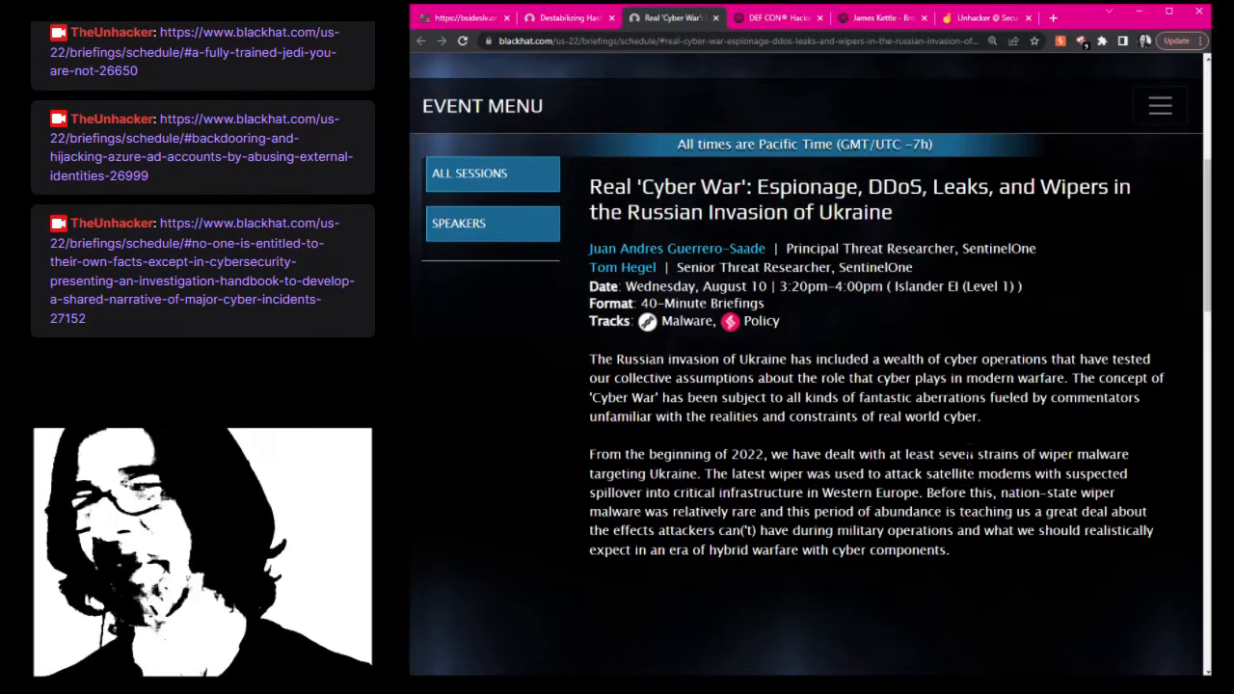
mouse_move(976, 446)
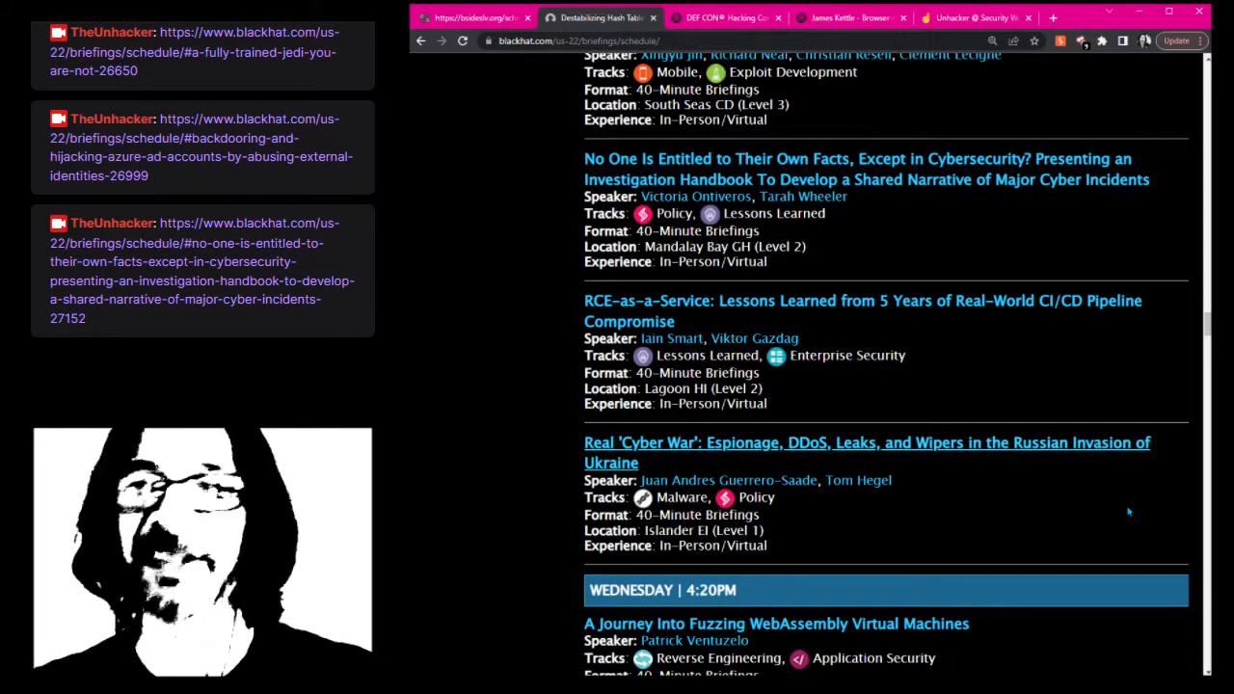
scroll(down, 3)
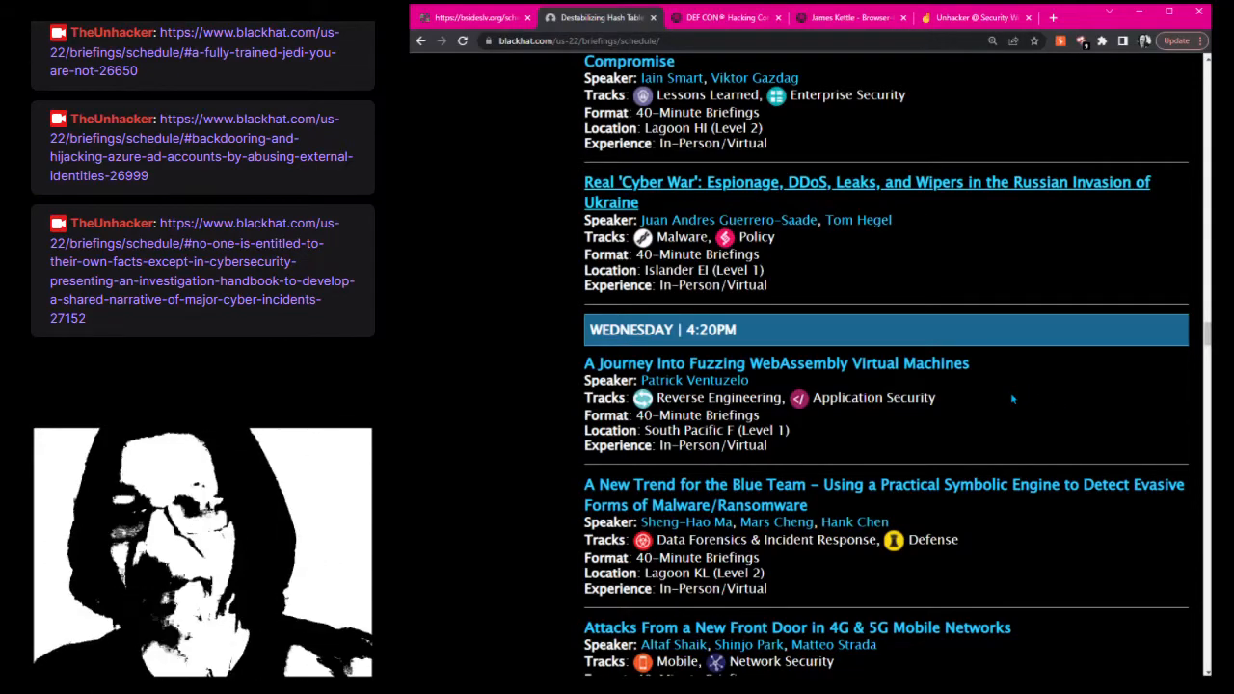
scroll(down, 3)
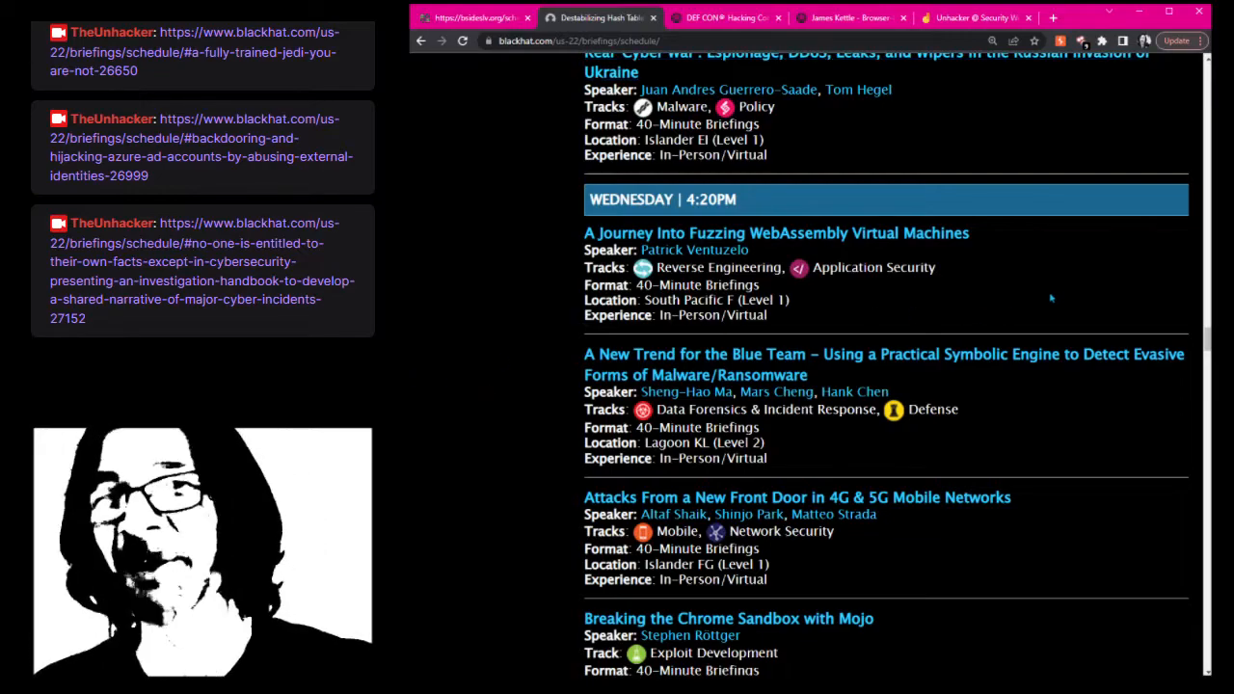
scroll(down, 3)
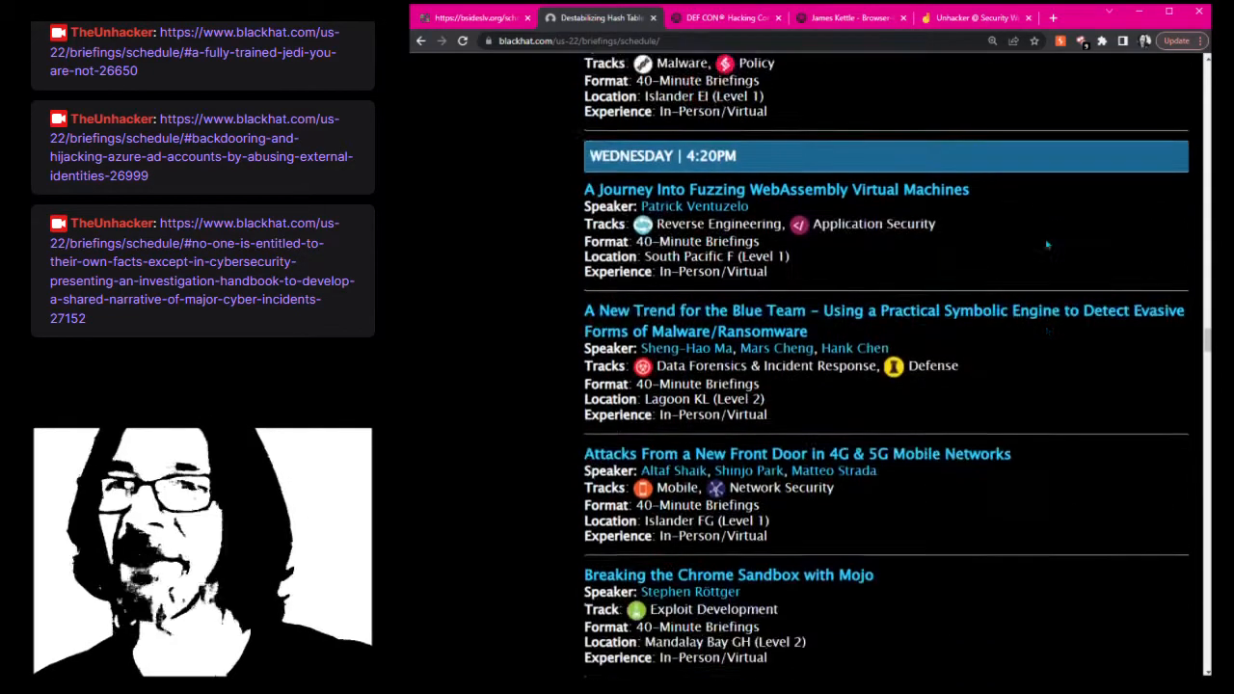
Scroll the briefings schedule down to the GPT-3 and Me talk and view its page
scroll(down, 3)
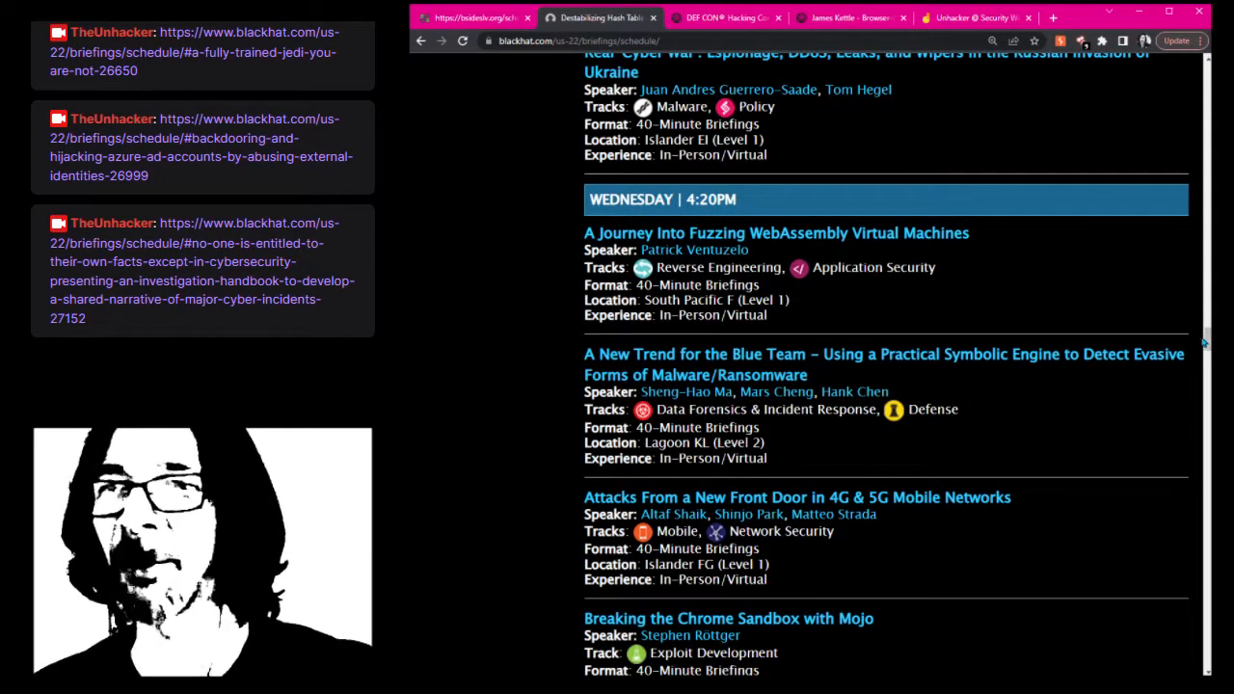
scroll(down, 3)
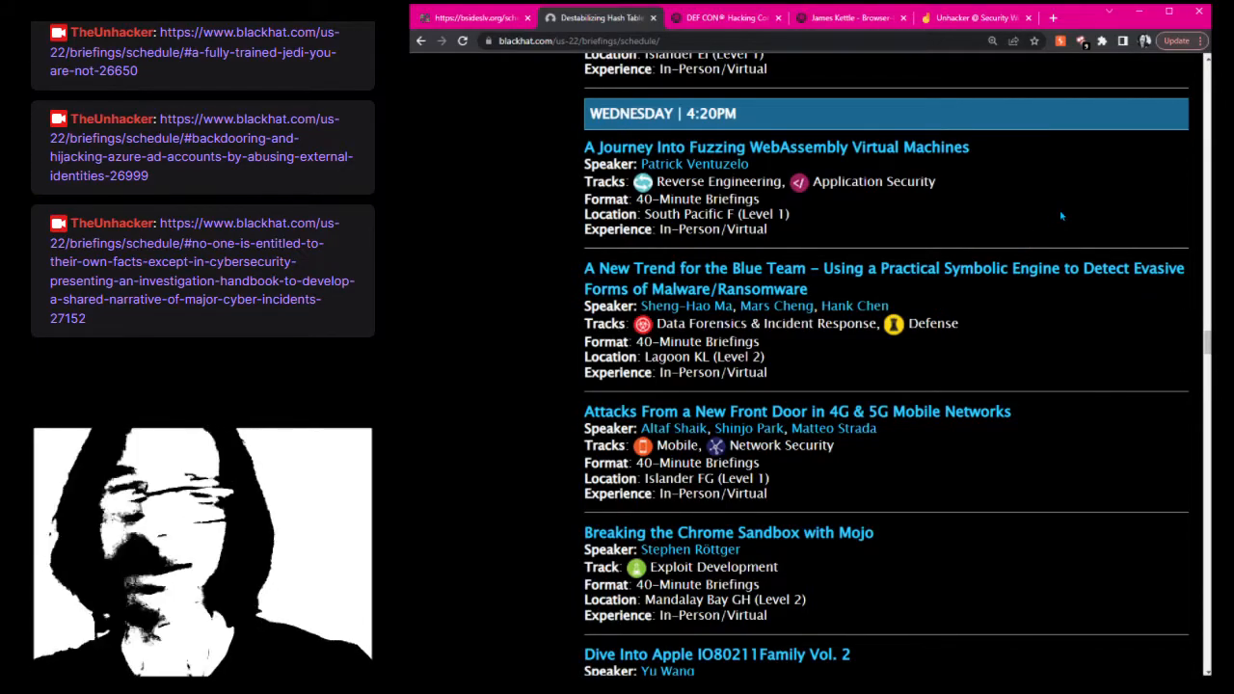
scroll(down, 3)
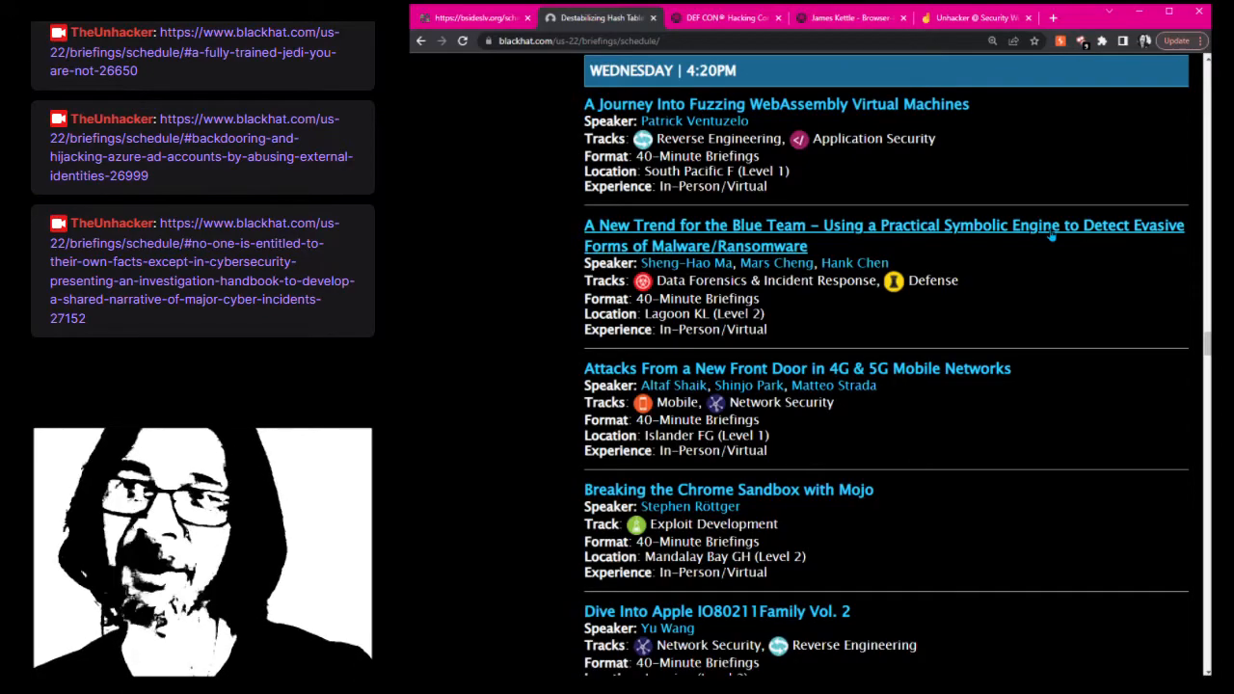
scroll(down, 3)
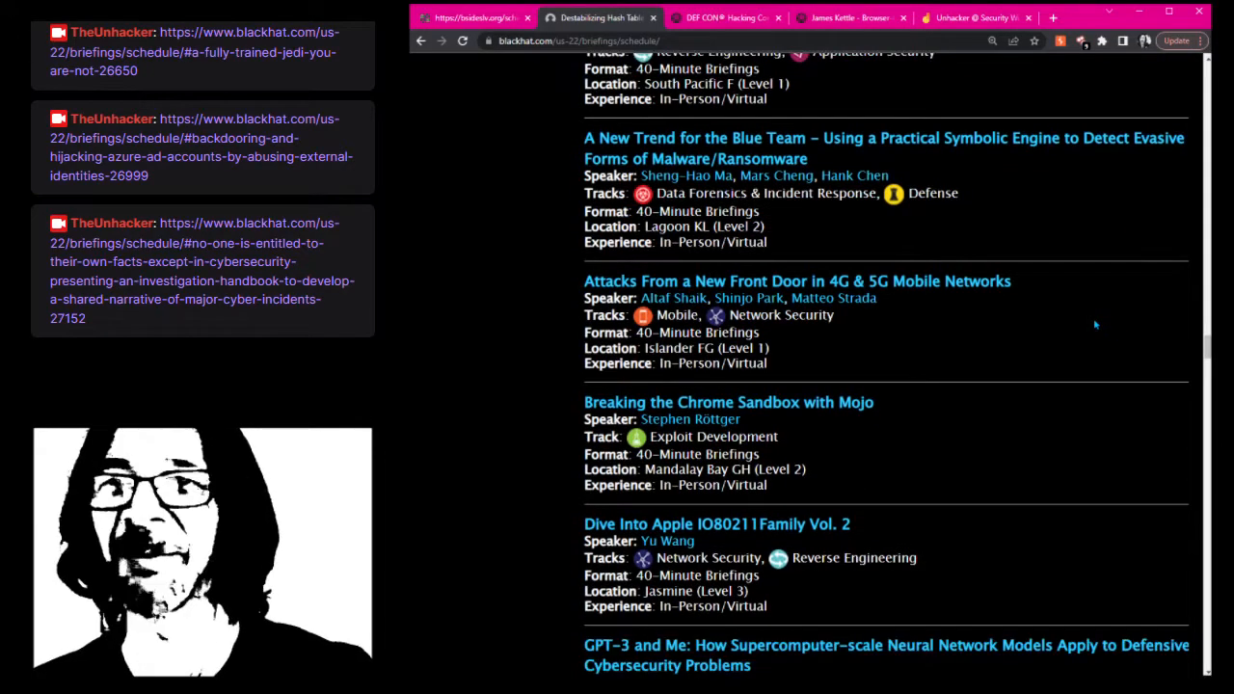
scroll(down, 3)
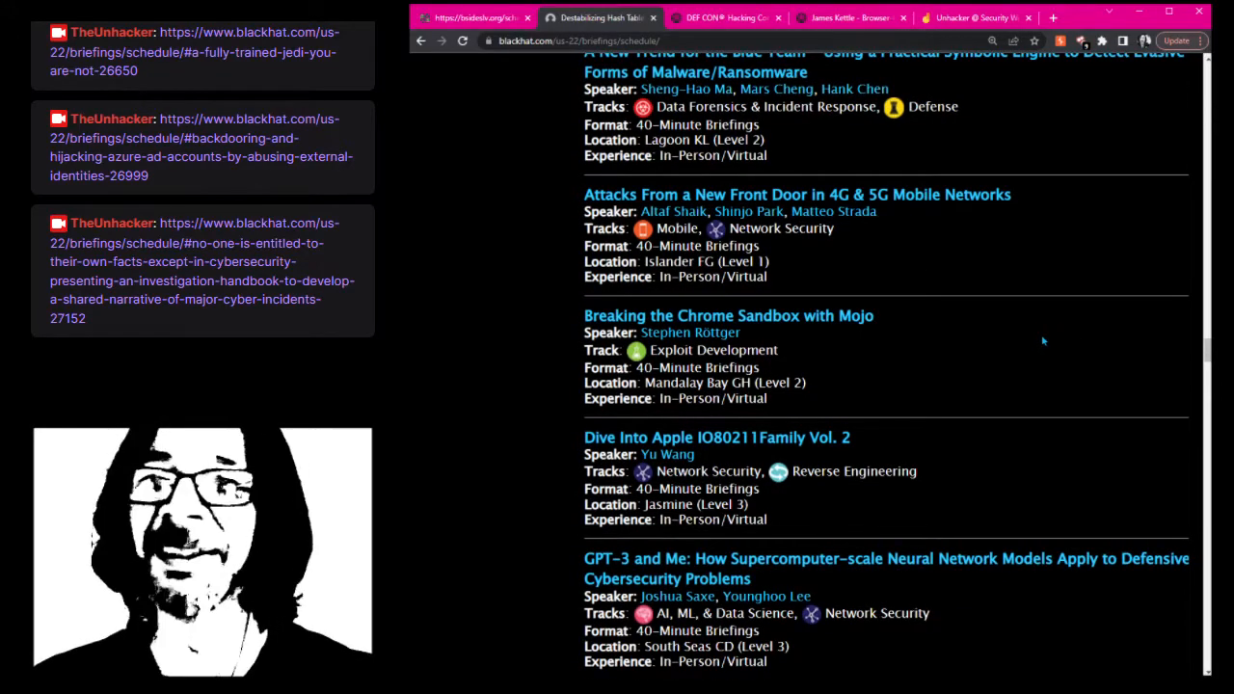
mouse_move(1027, 323)
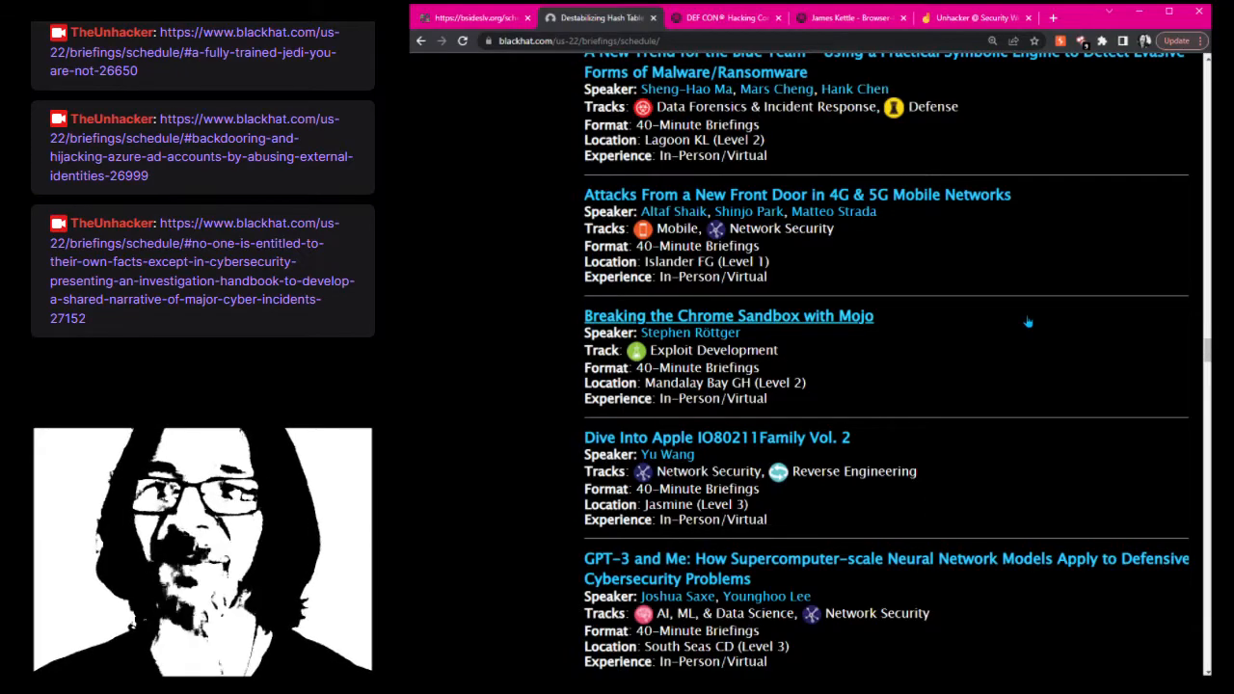
scroll(down, 3)
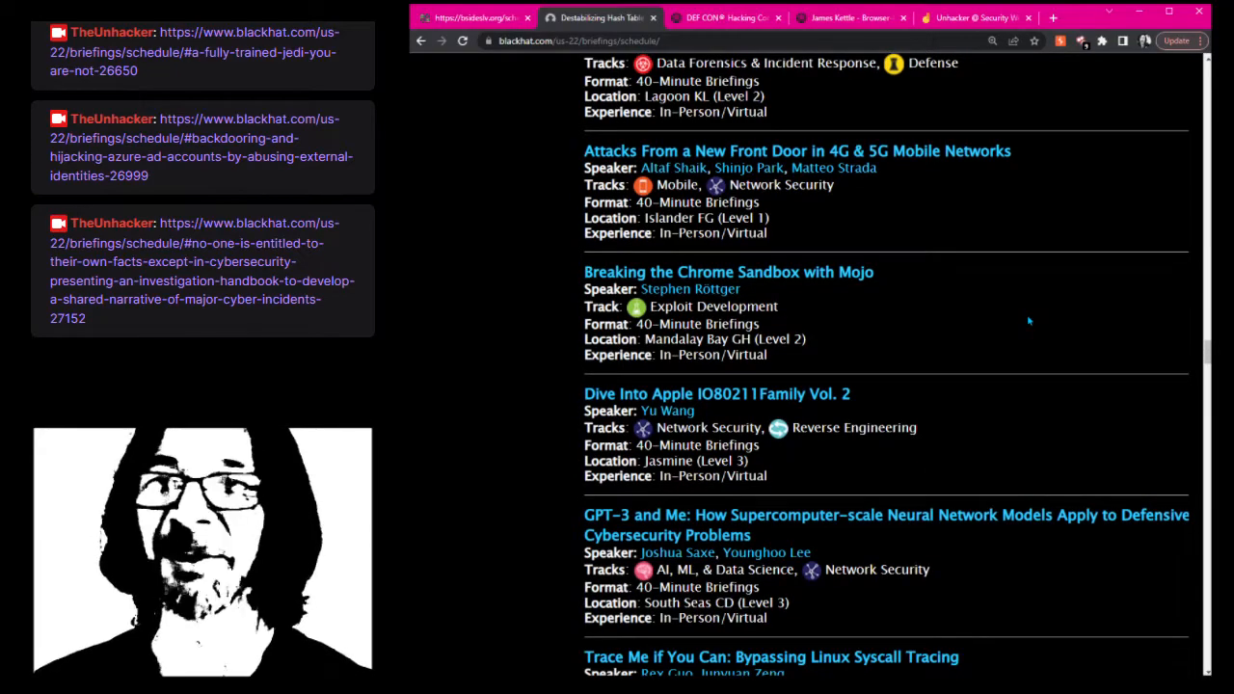
scroll(down, 3)
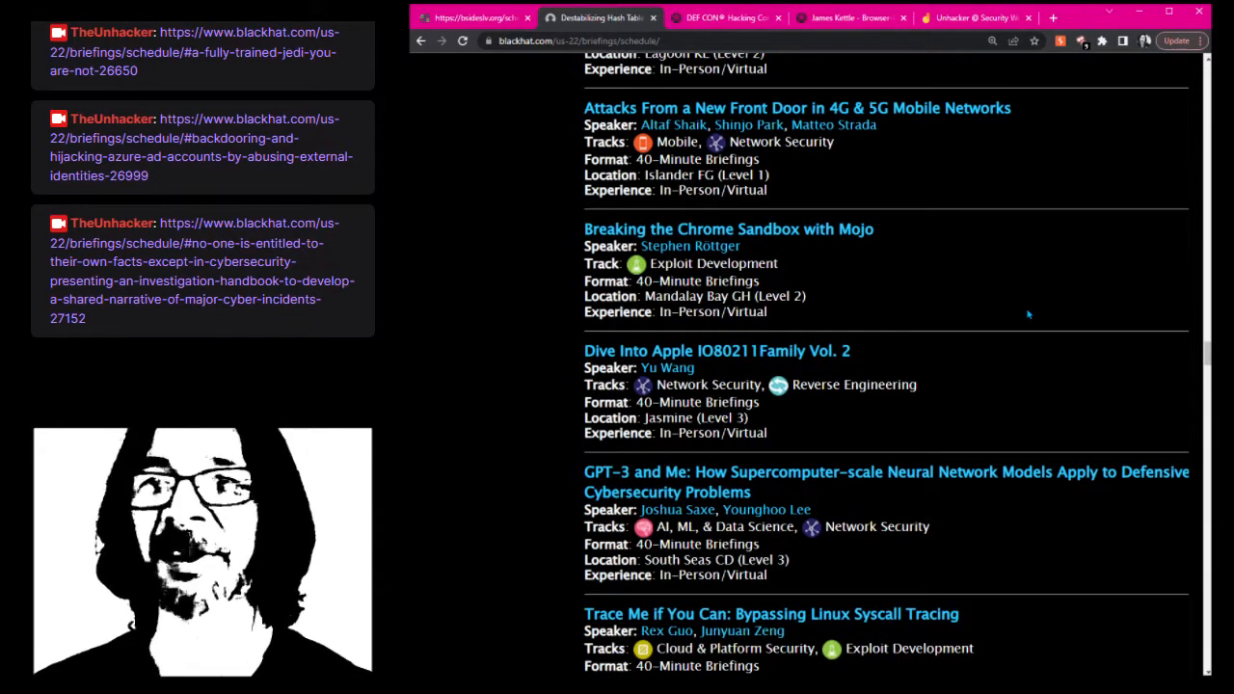
scroll(down, 3)
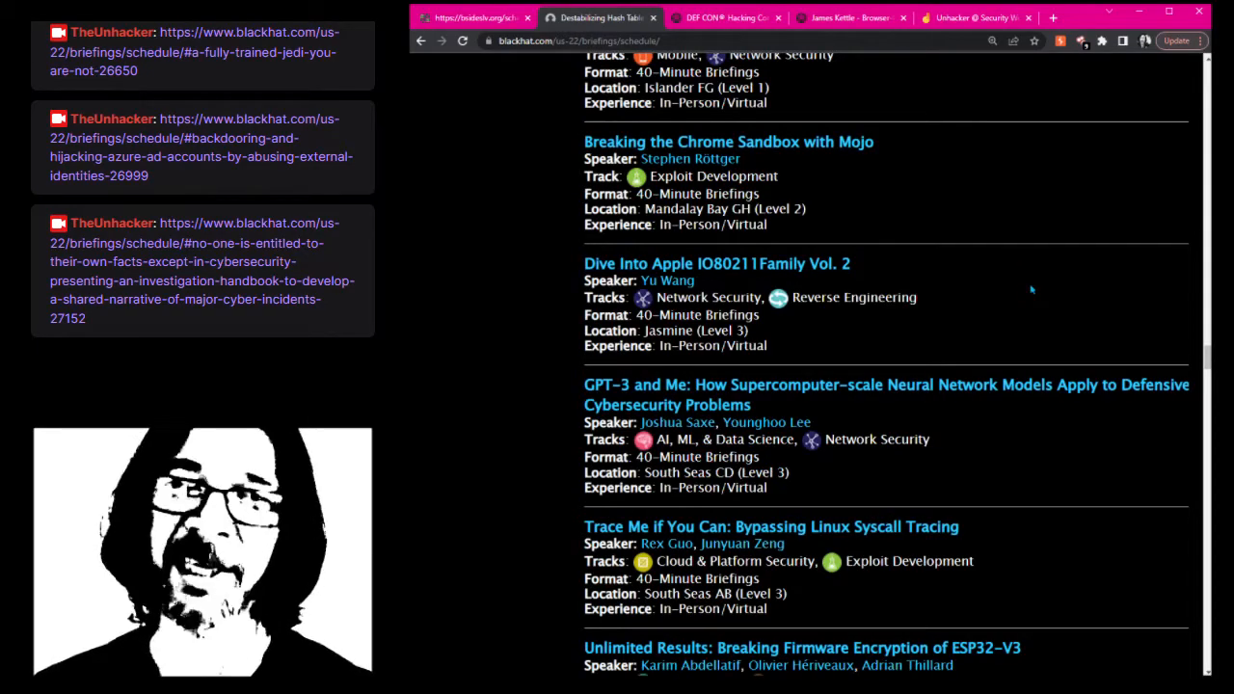
scroll(down, 3)
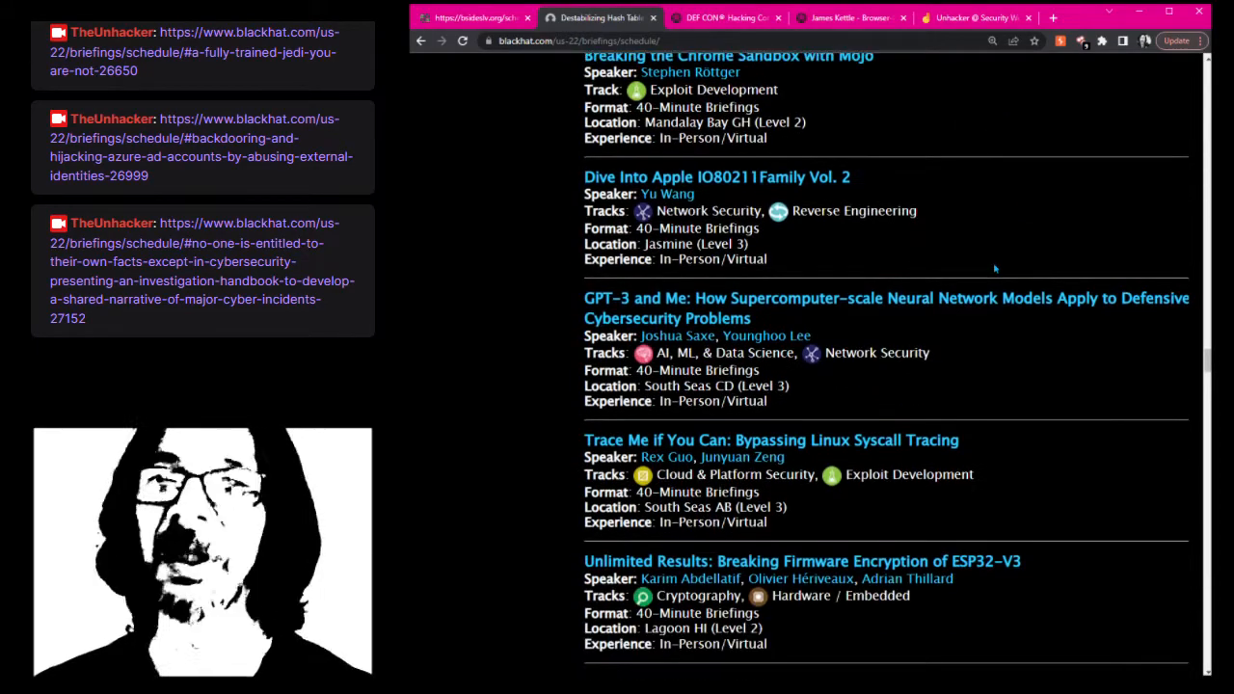
scroll(down, 3)
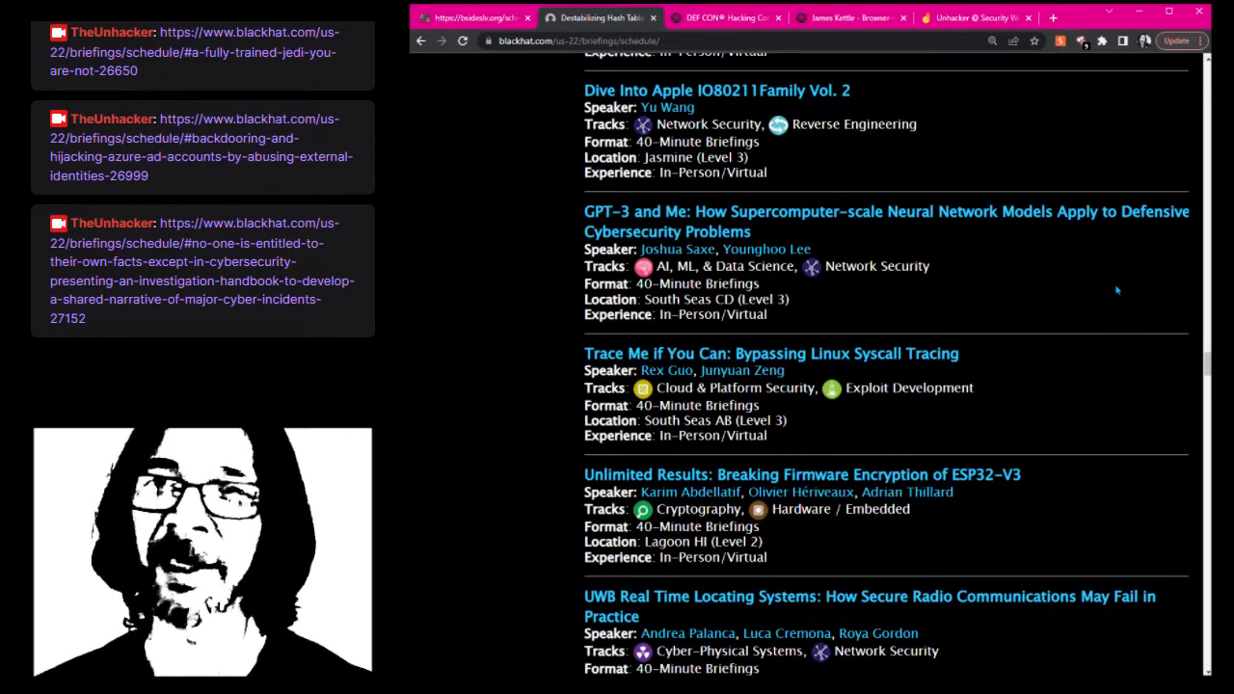
mouse_move(1104, 301)
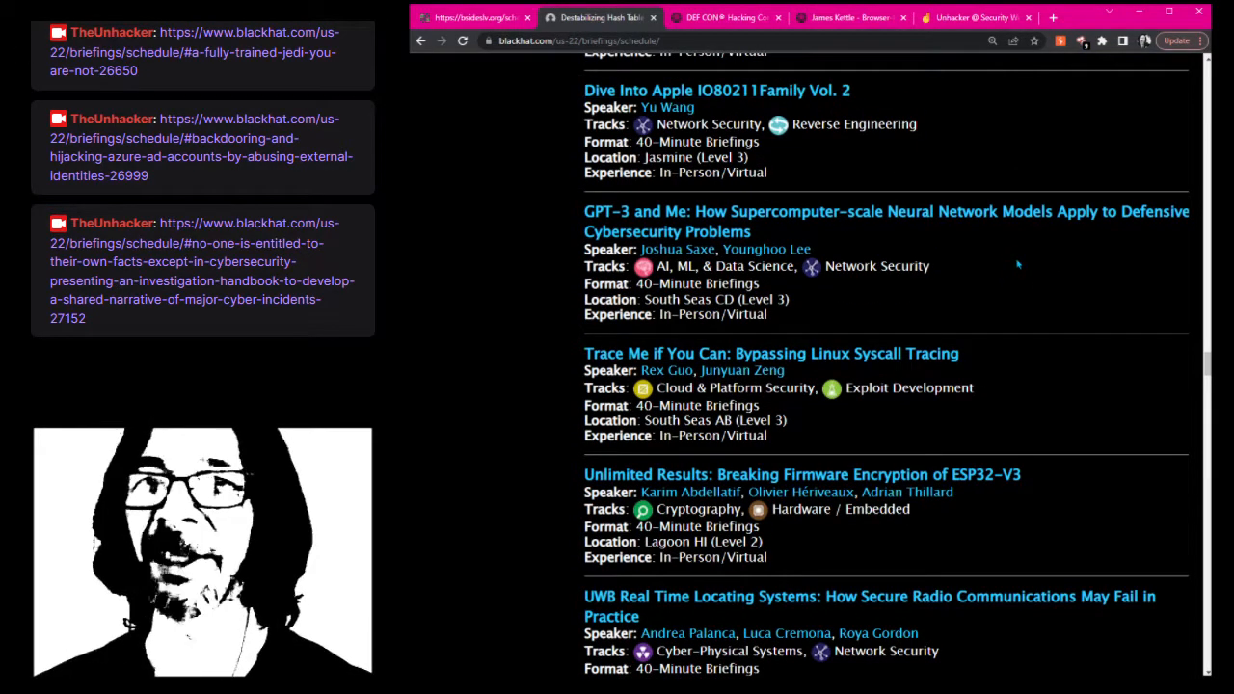
scroll(down, 3)
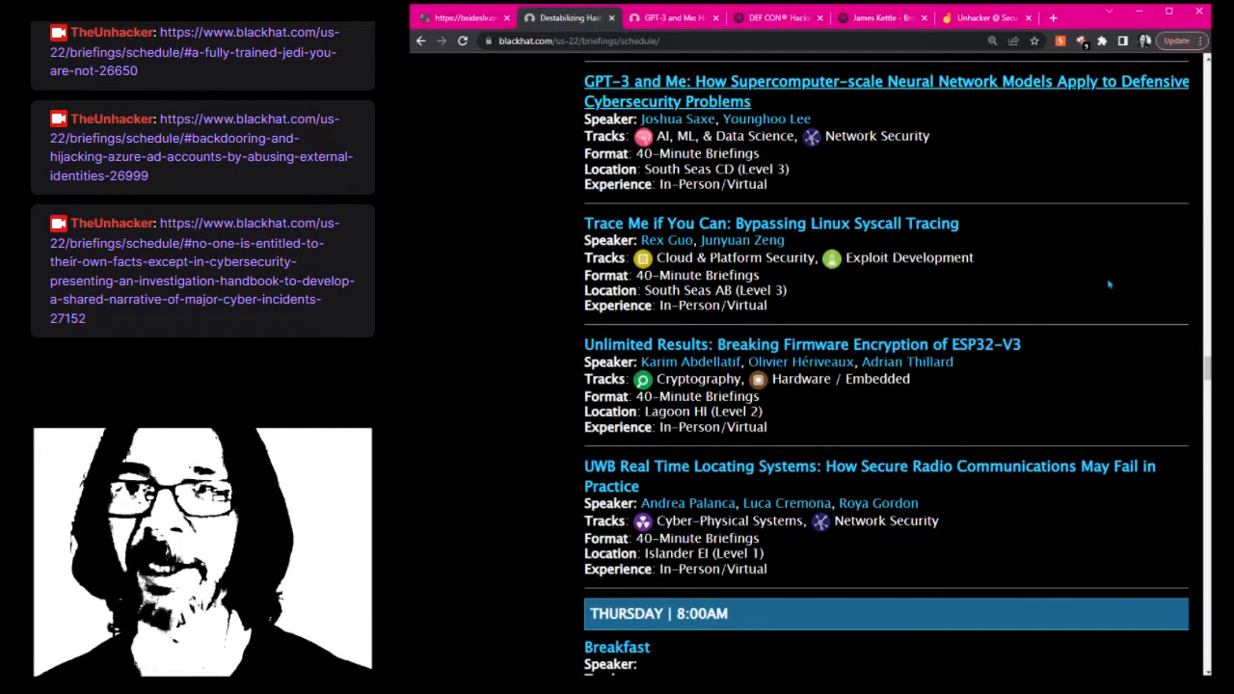
mouse_move(1094, 279)
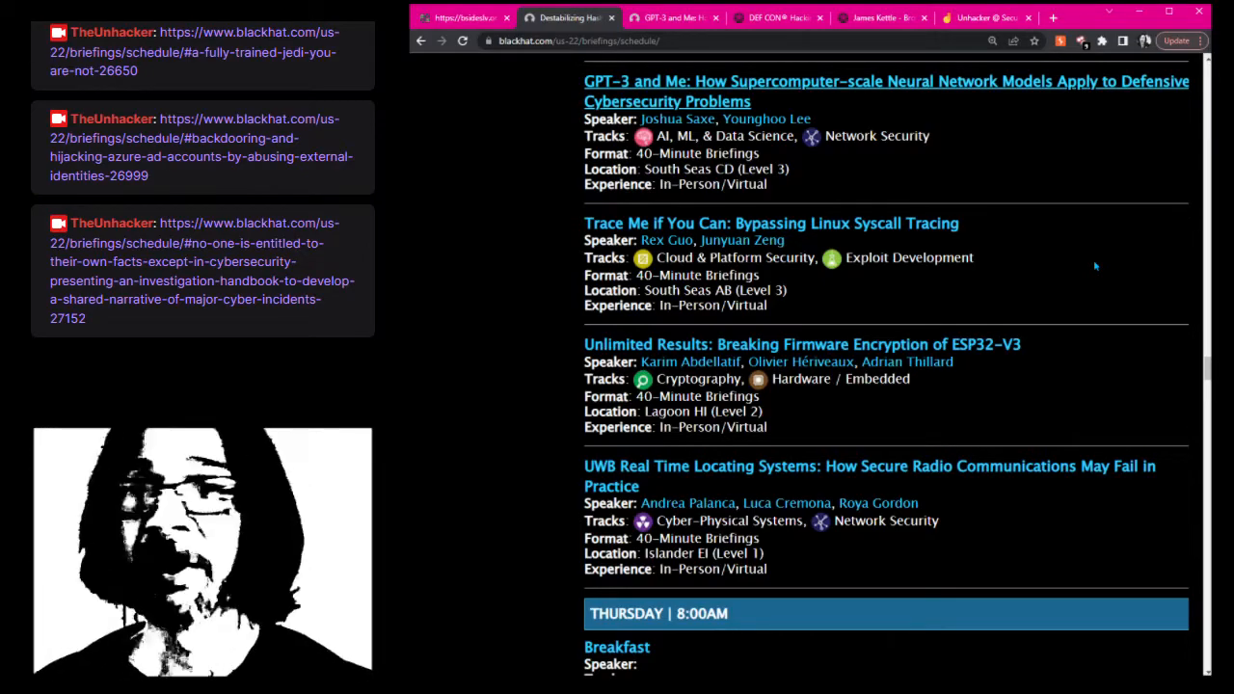
scroll(down, 3)
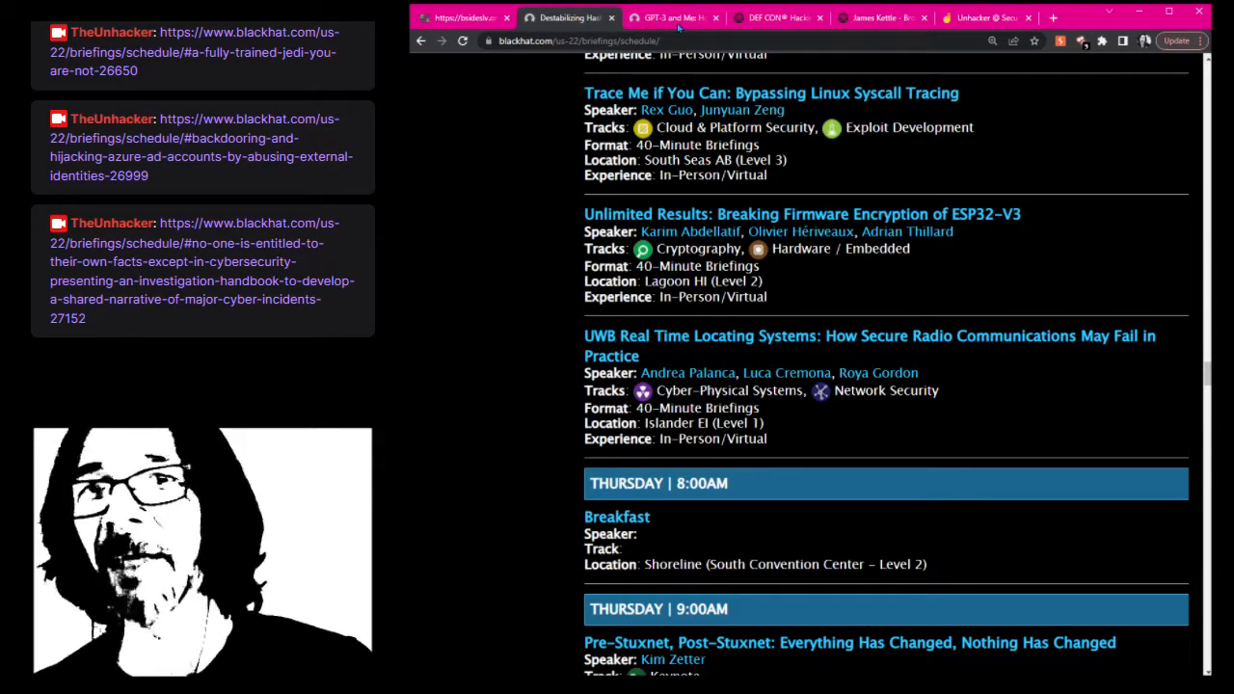
scroll(down, 3)
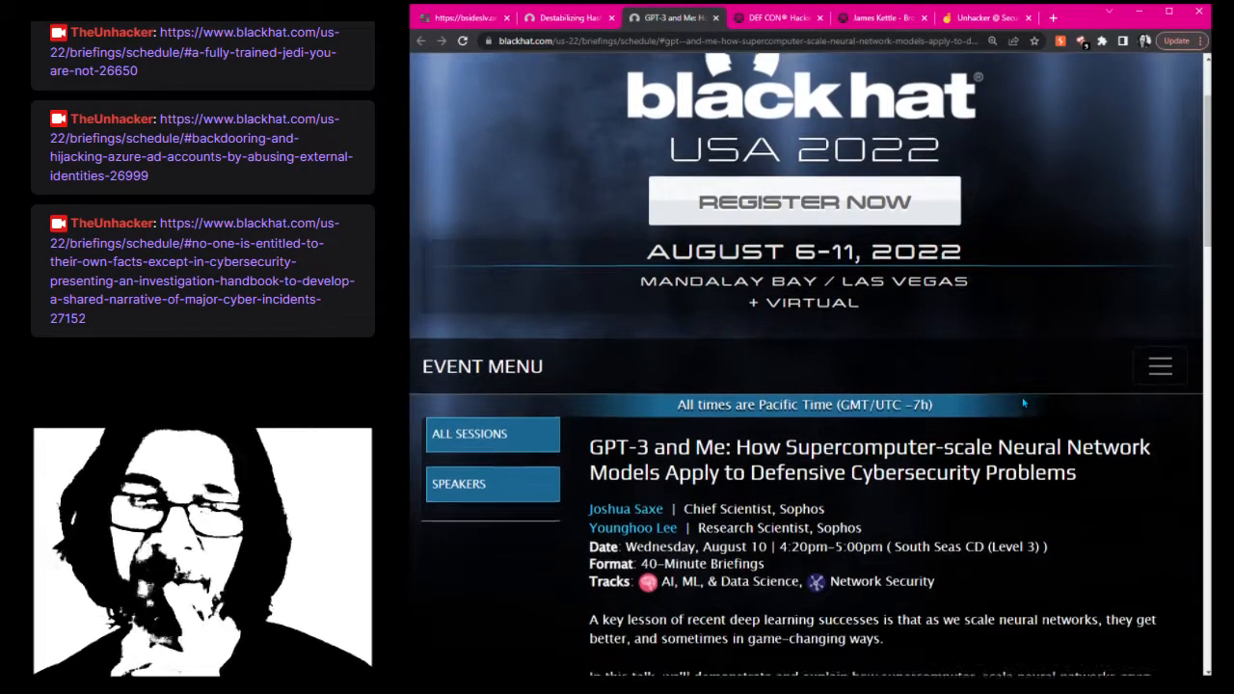
scroll(down, 3)
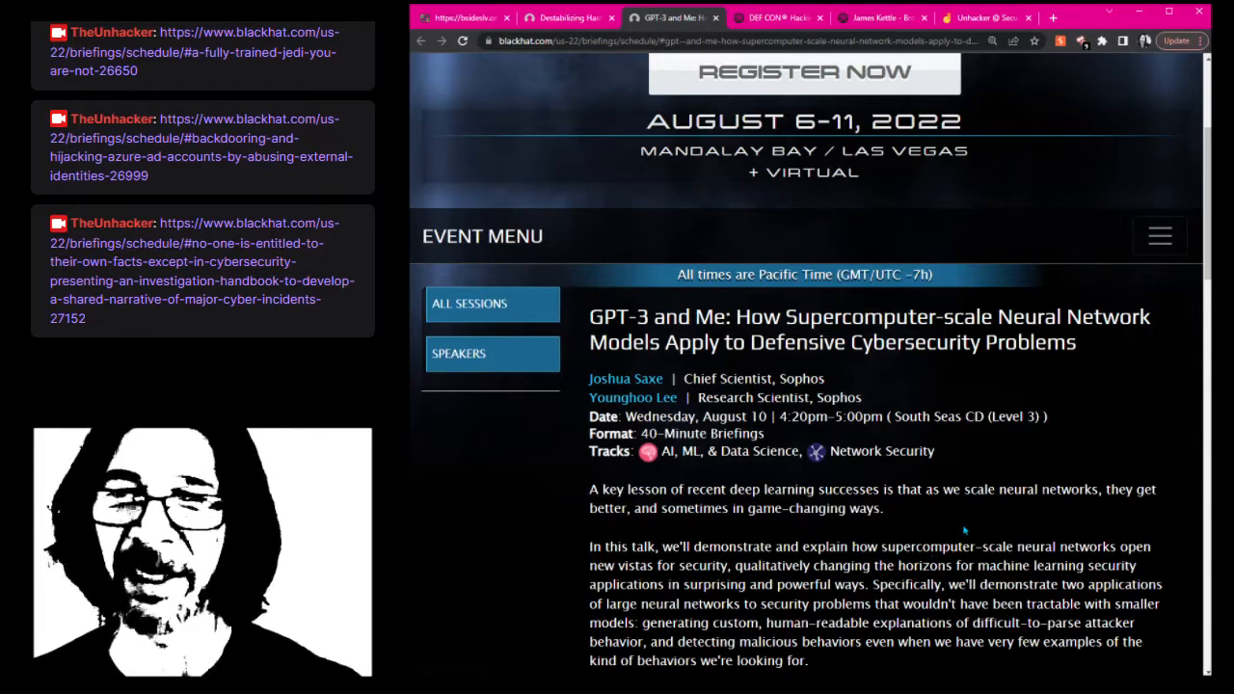
scroll(down, 3)
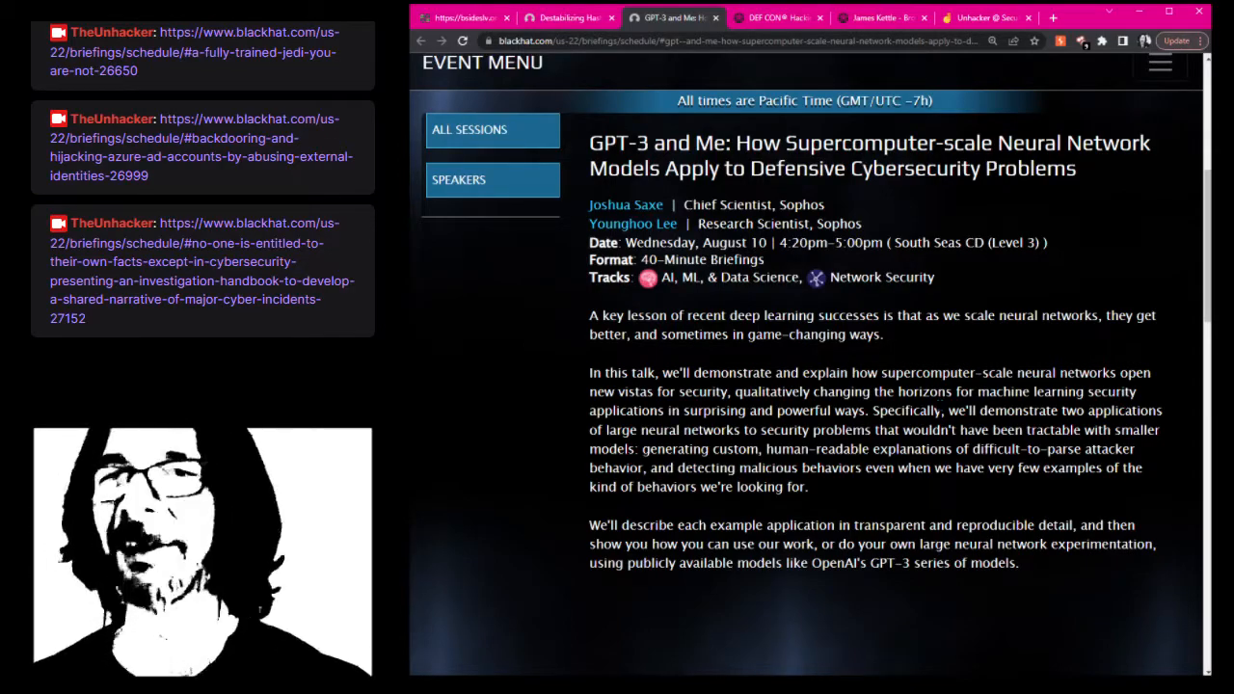
mouse_move(961, 358)
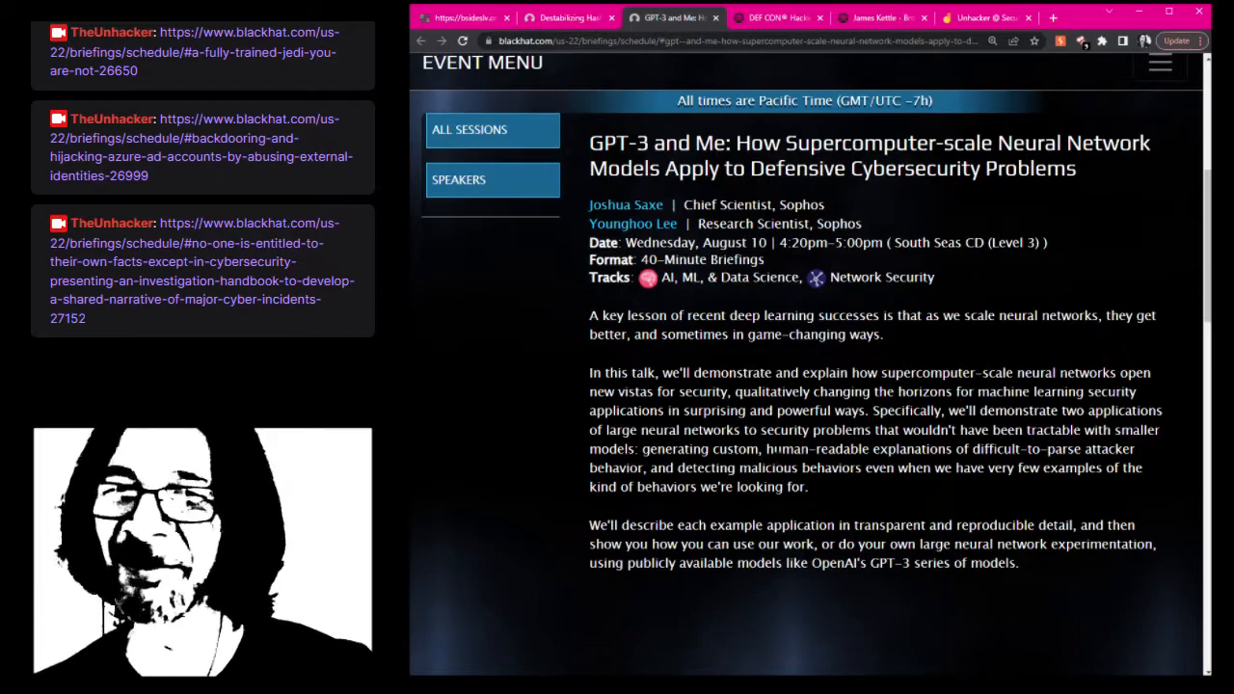
drag(767, 449, 1082, 448)
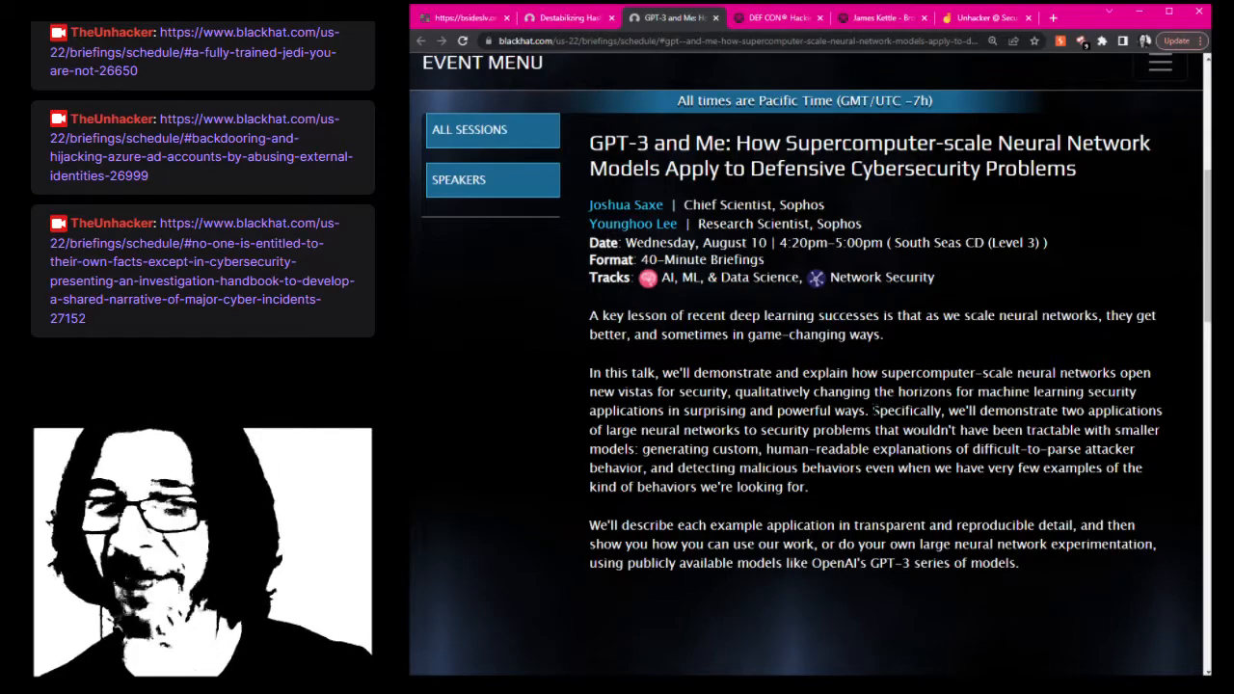
drag(872, 410, 808, 487)
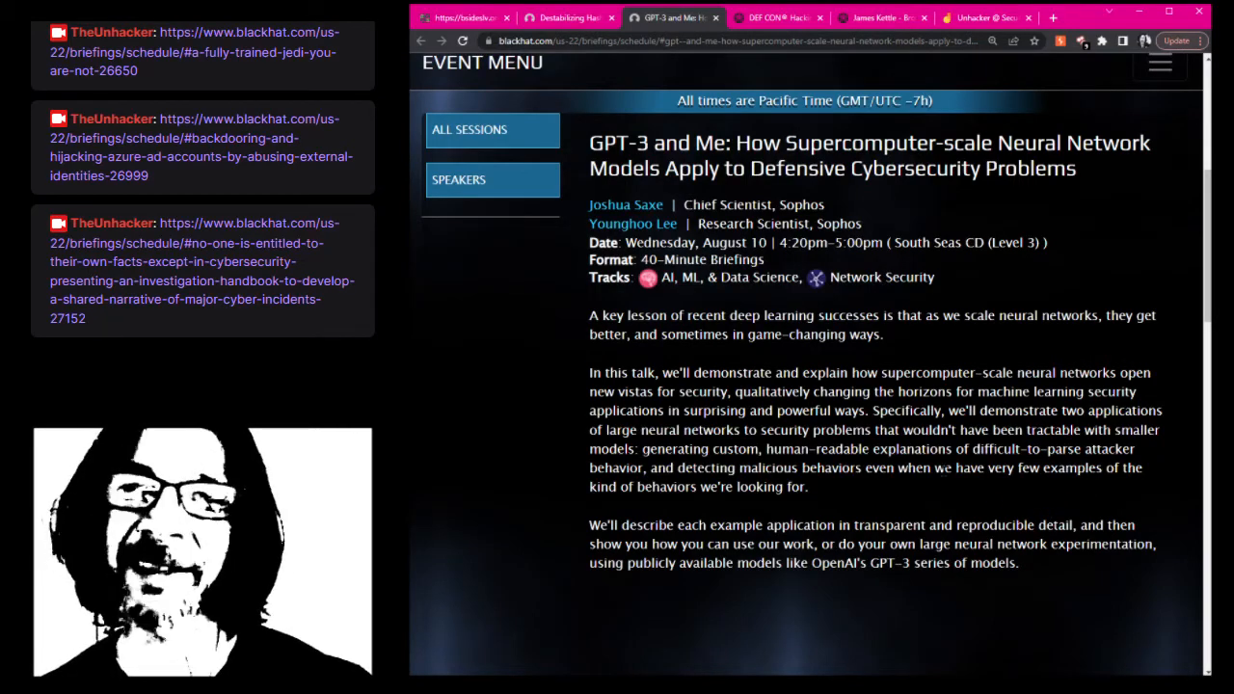
drag(827, 467, 808, 487)
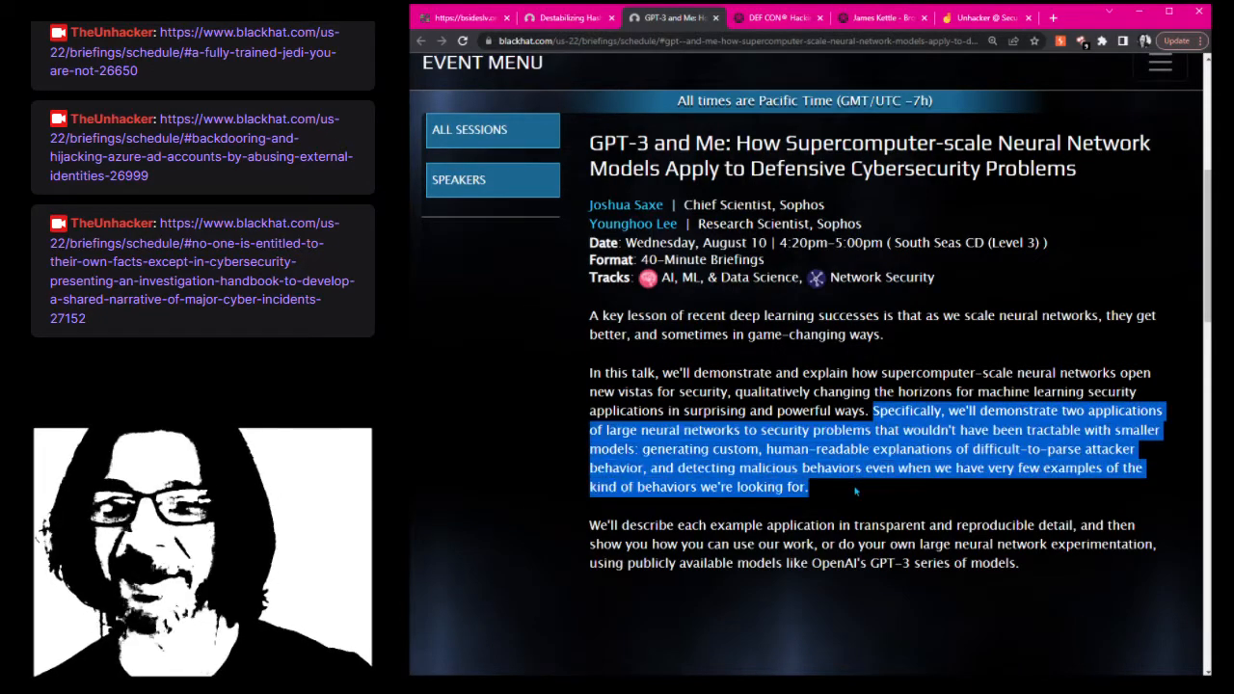
scroll(down, 3)
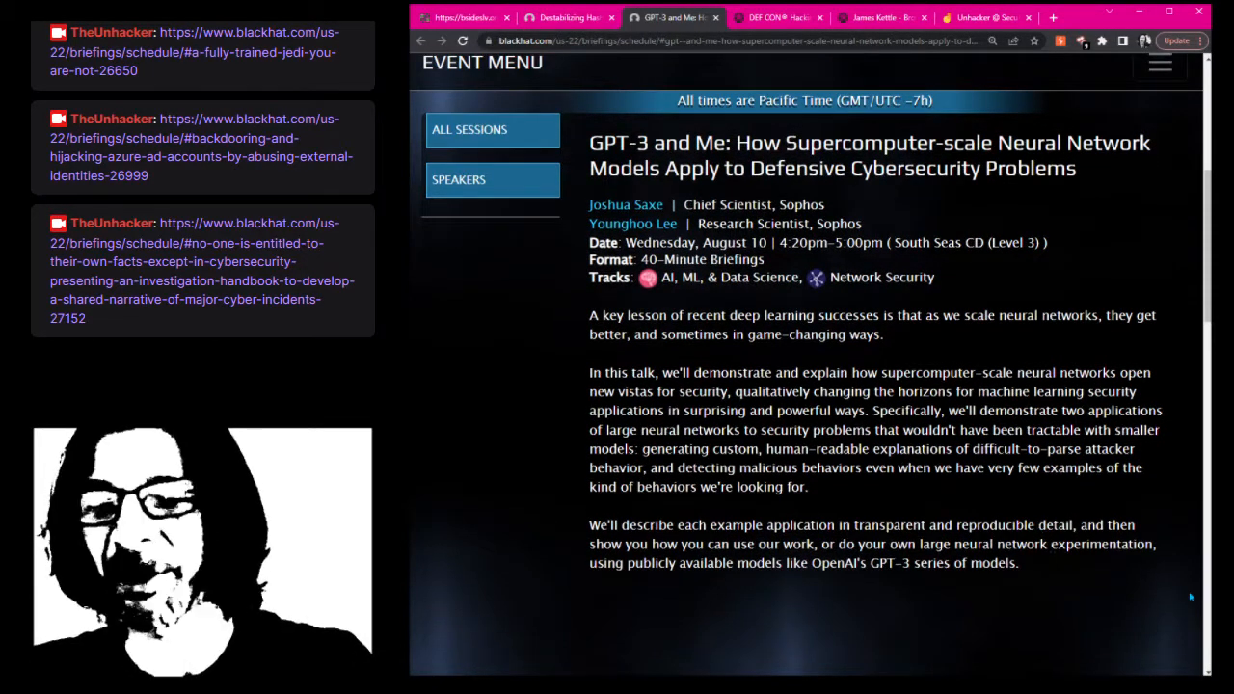
drag(589, 524, 848, 525)
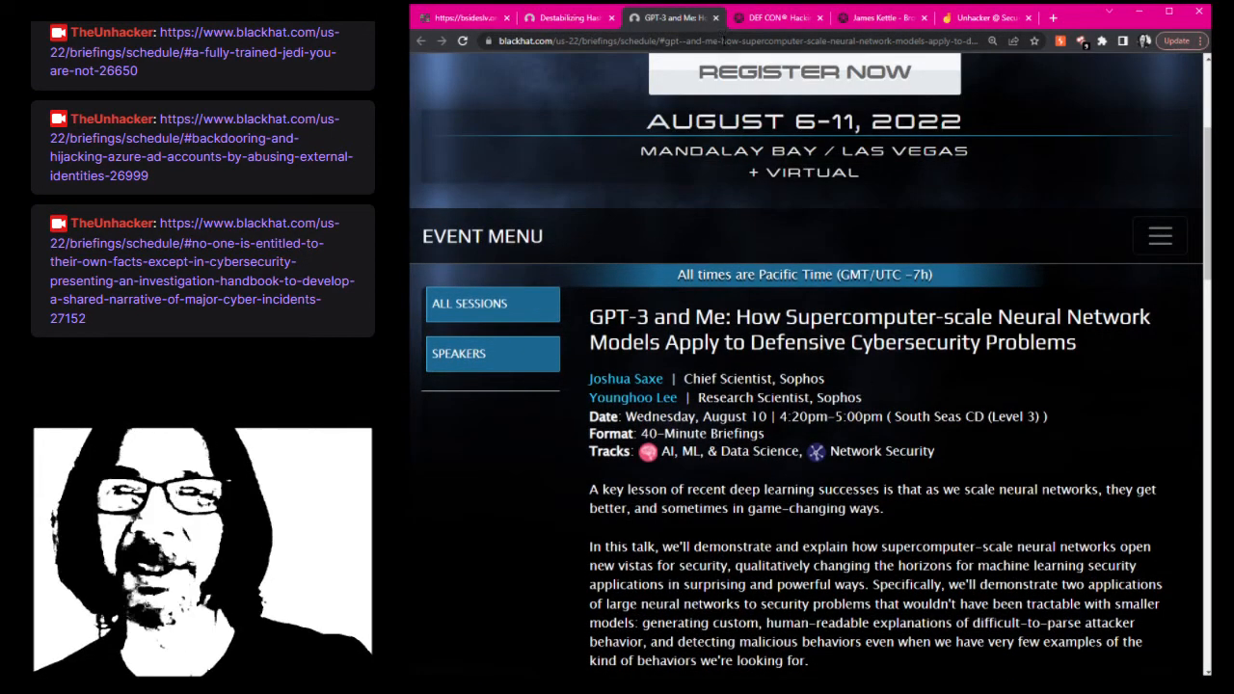
scroll(down, 3)
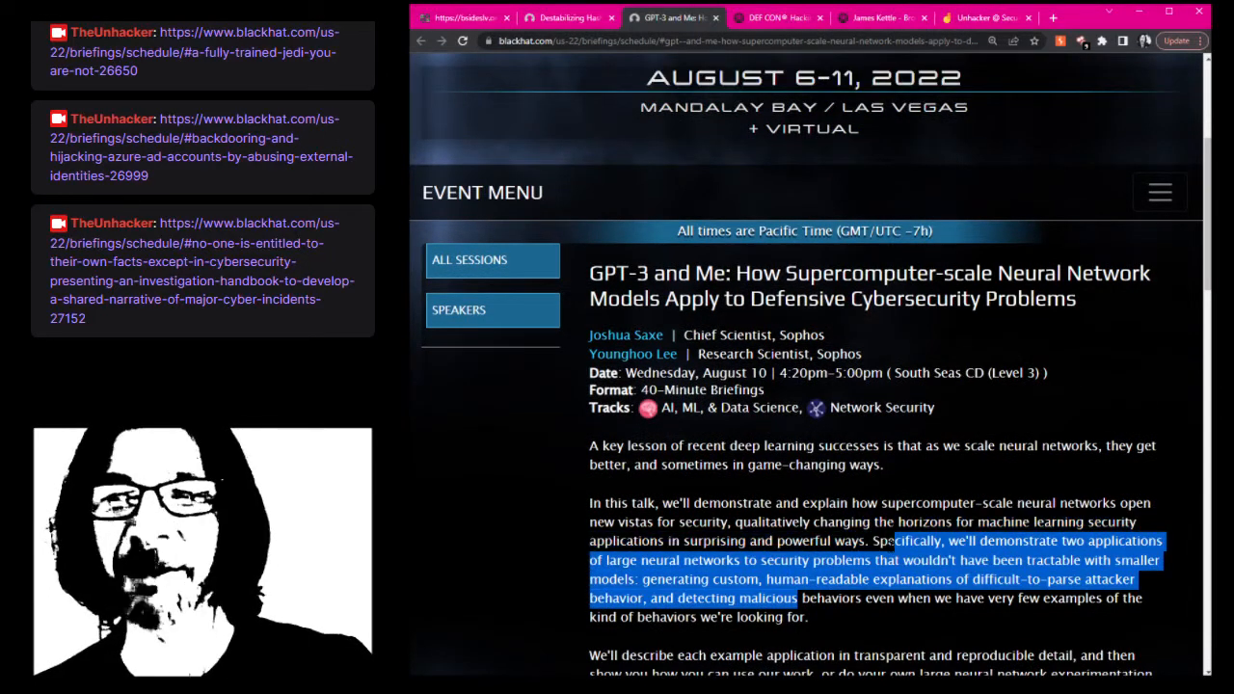
click(844, 502)
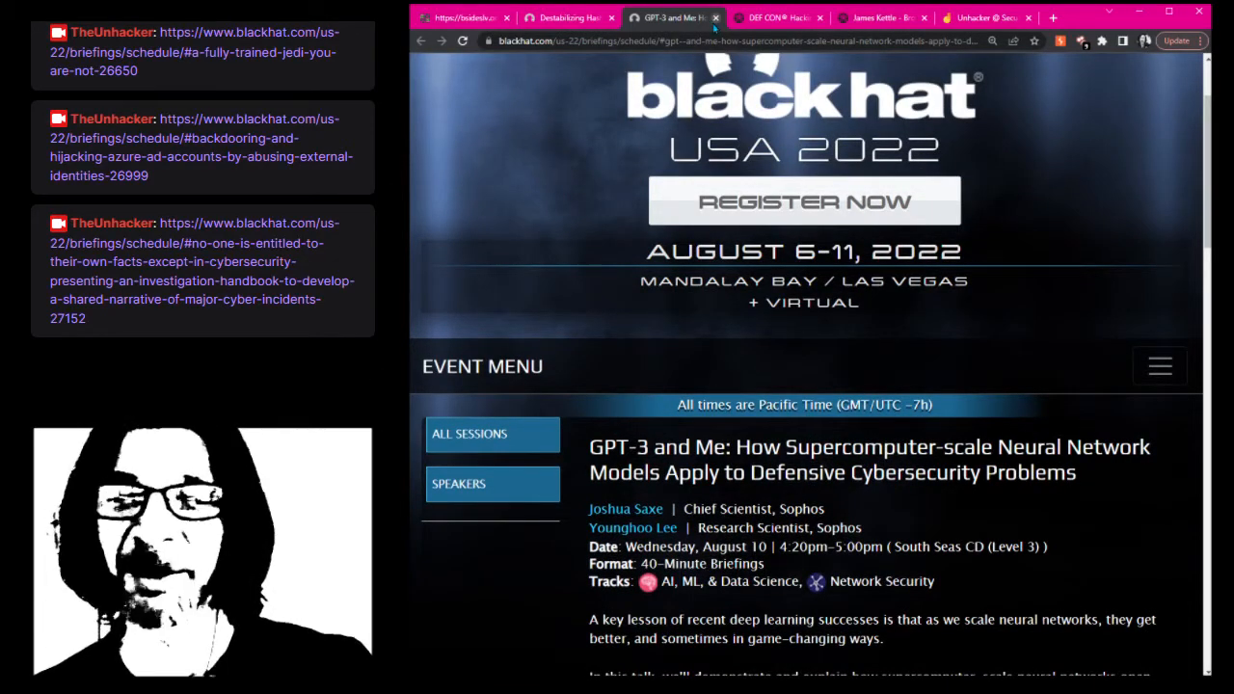
Scroll the briefings schedule down to Thursday's 8:00 AM keynote and 10:20 AM talks
scroll(down, 3)
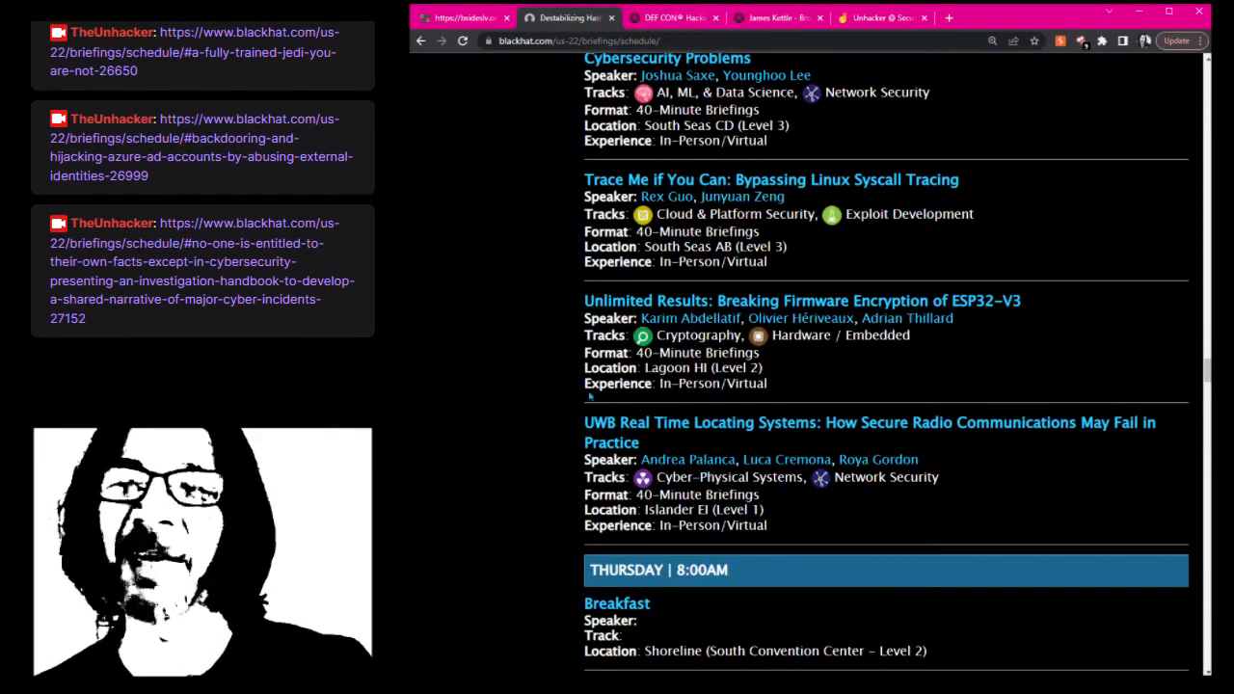
scroll(down, 3)
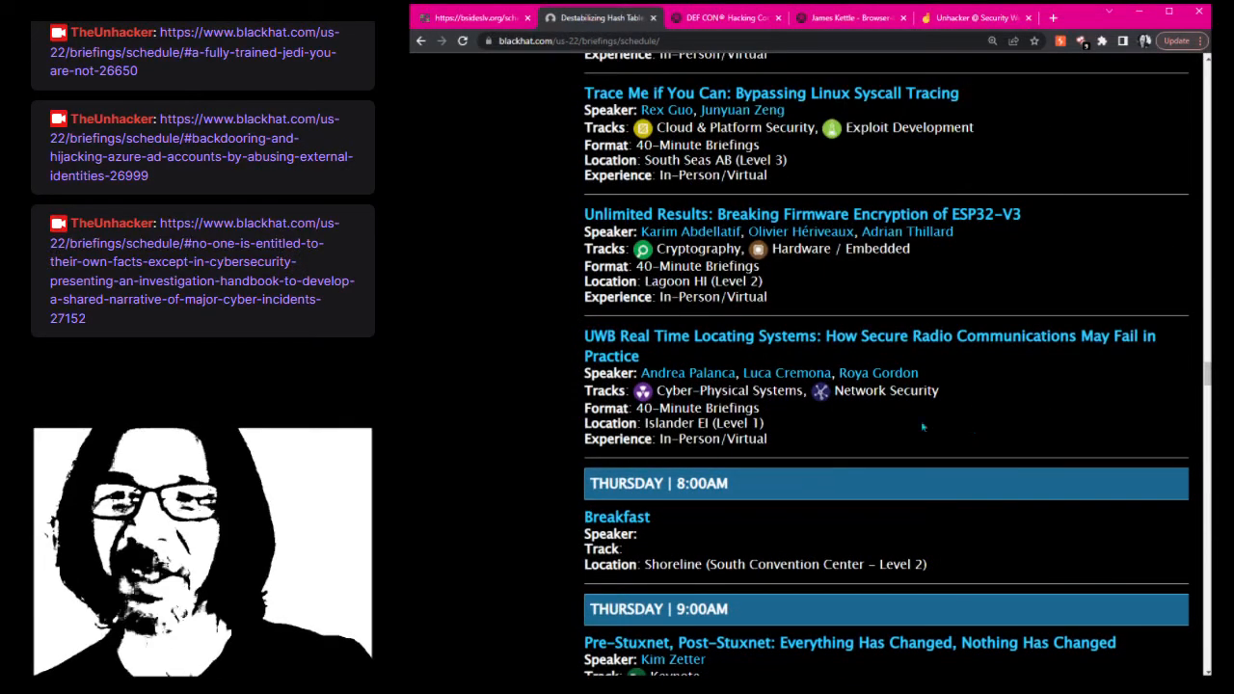
scroll(down, 3)
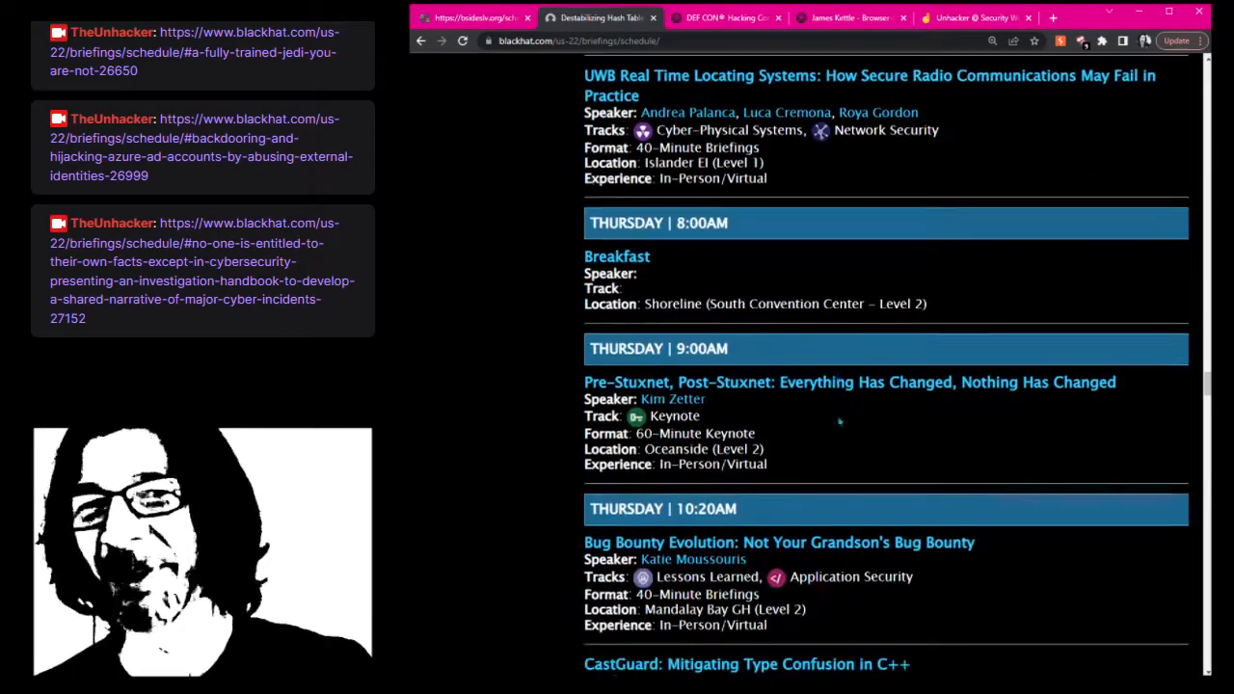
scroll(down, 3)
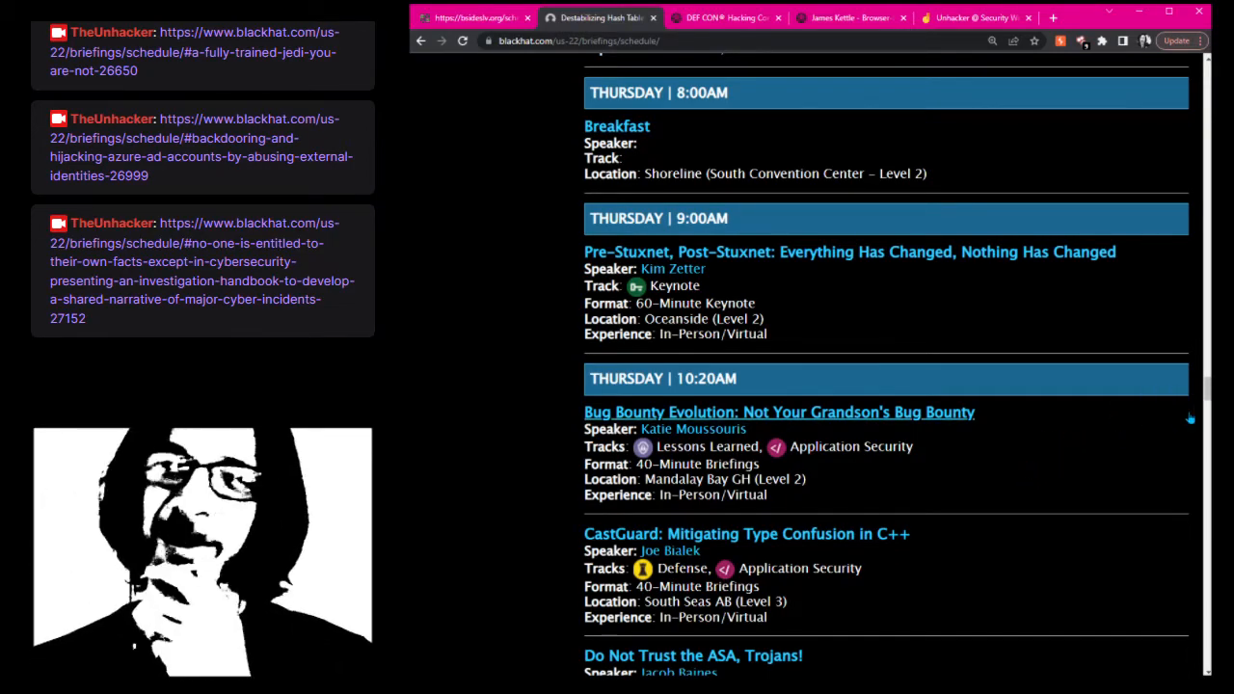
scroll(down, 3)
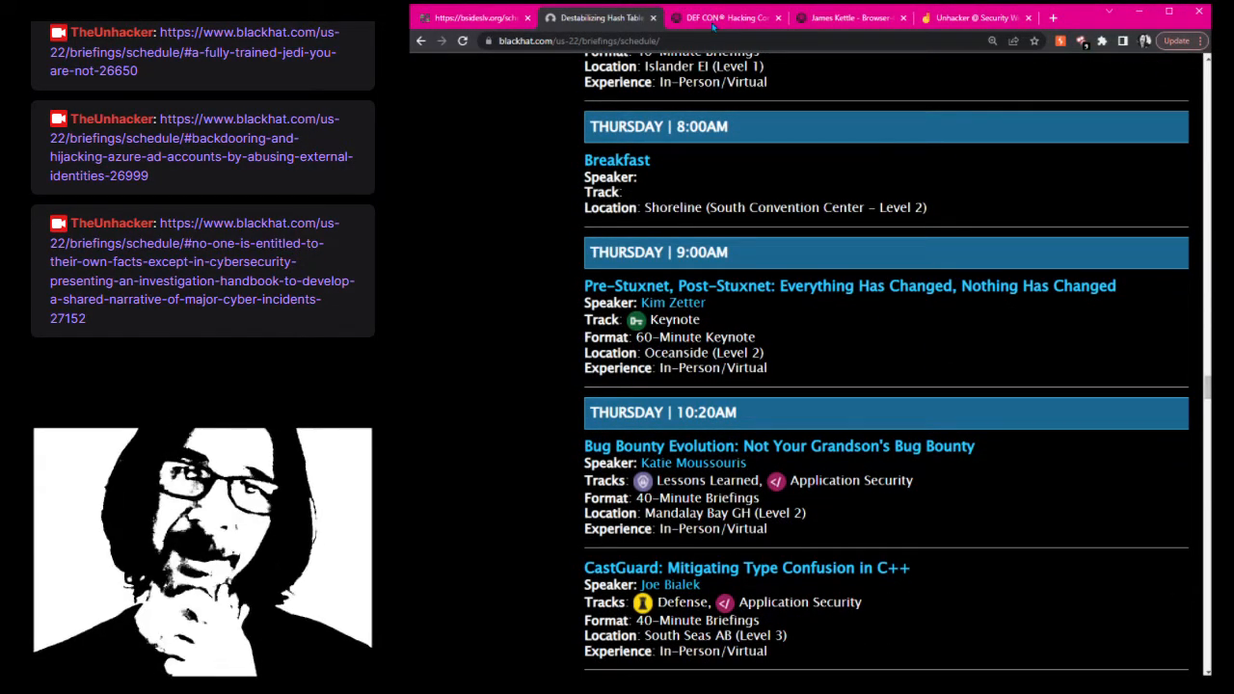
Glance at the BSides Las Vegas tab, then switch to the Security Week Jamboard timeline
click(472, 17)
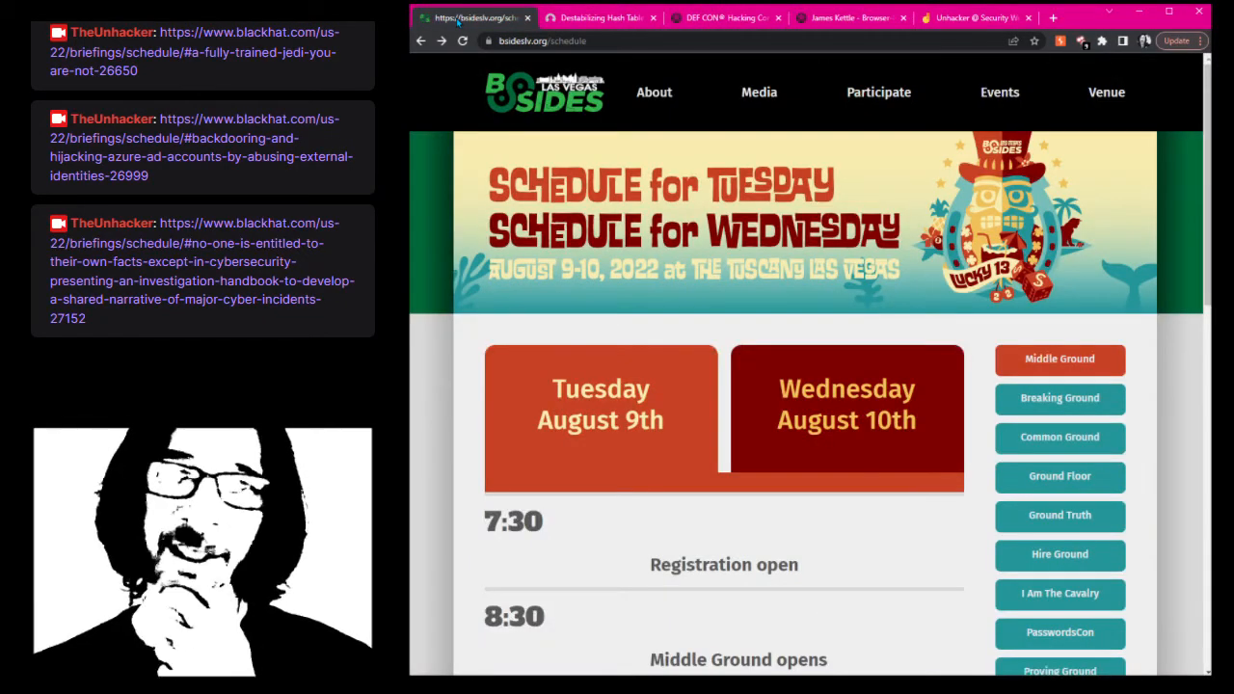
click(723, 17)
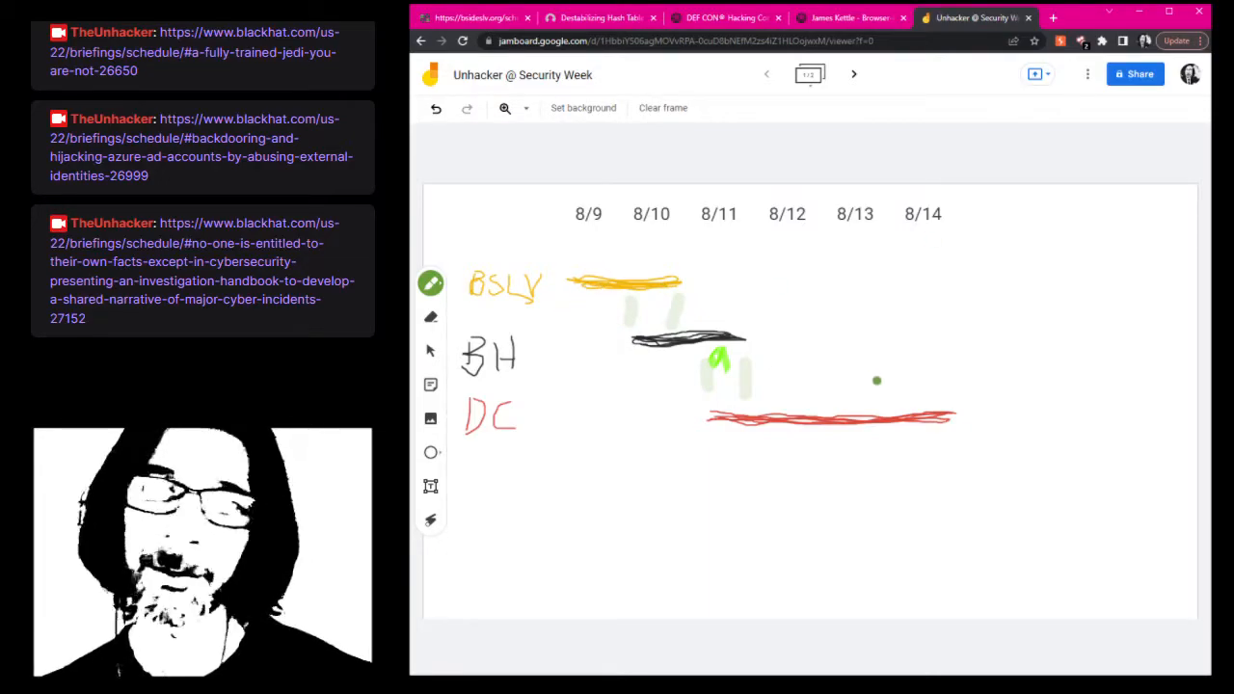
mouse_move(417, 91)
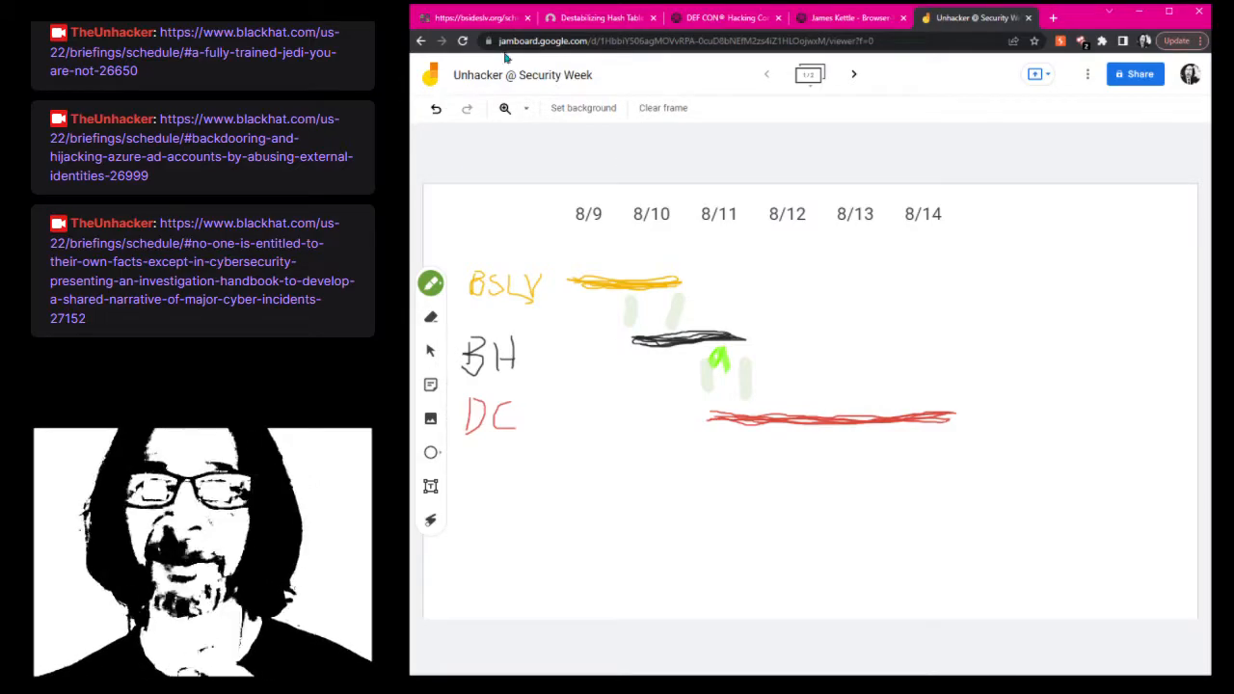
Switch back to the Black Hat schedule tab at Thursday's breakfast, keynote and 10:20 AM talks
click(597, 18)
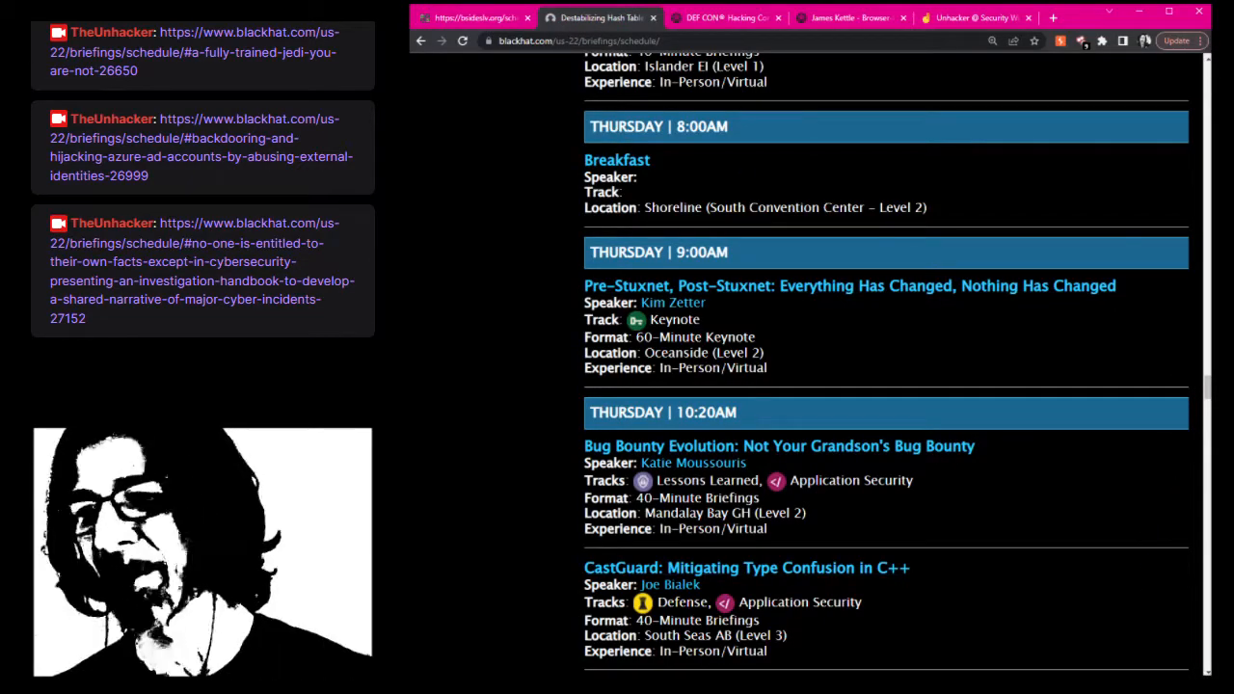
scroll(down, 3)
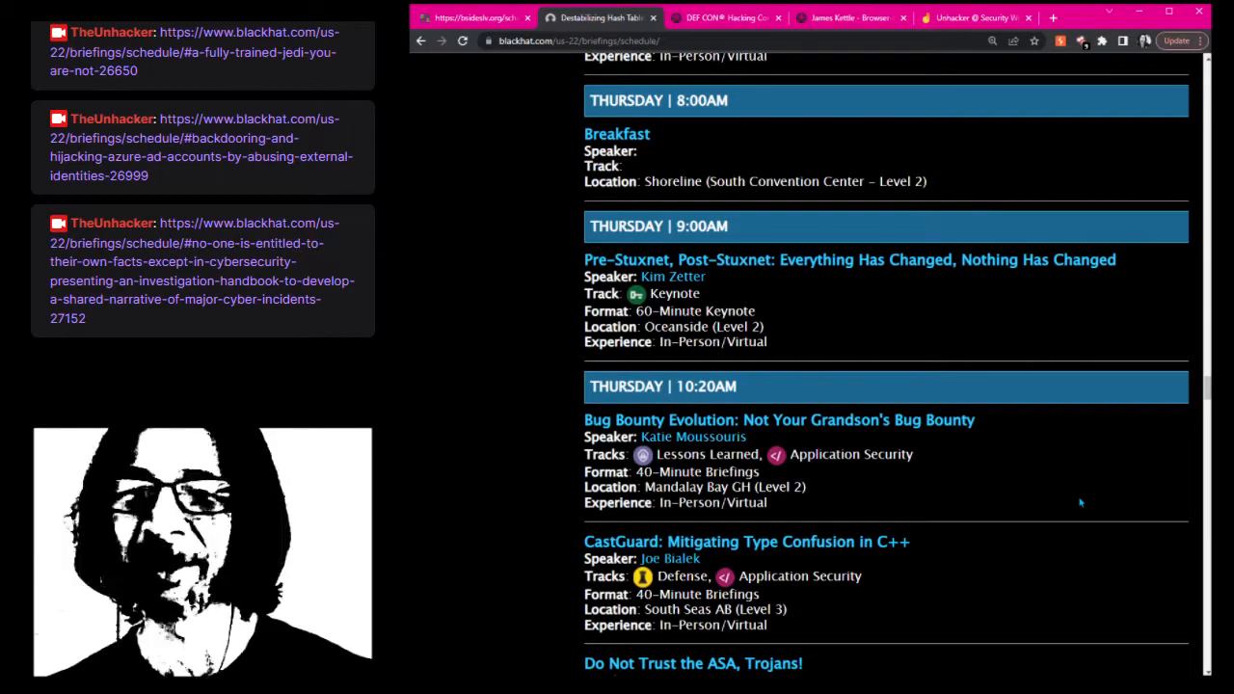